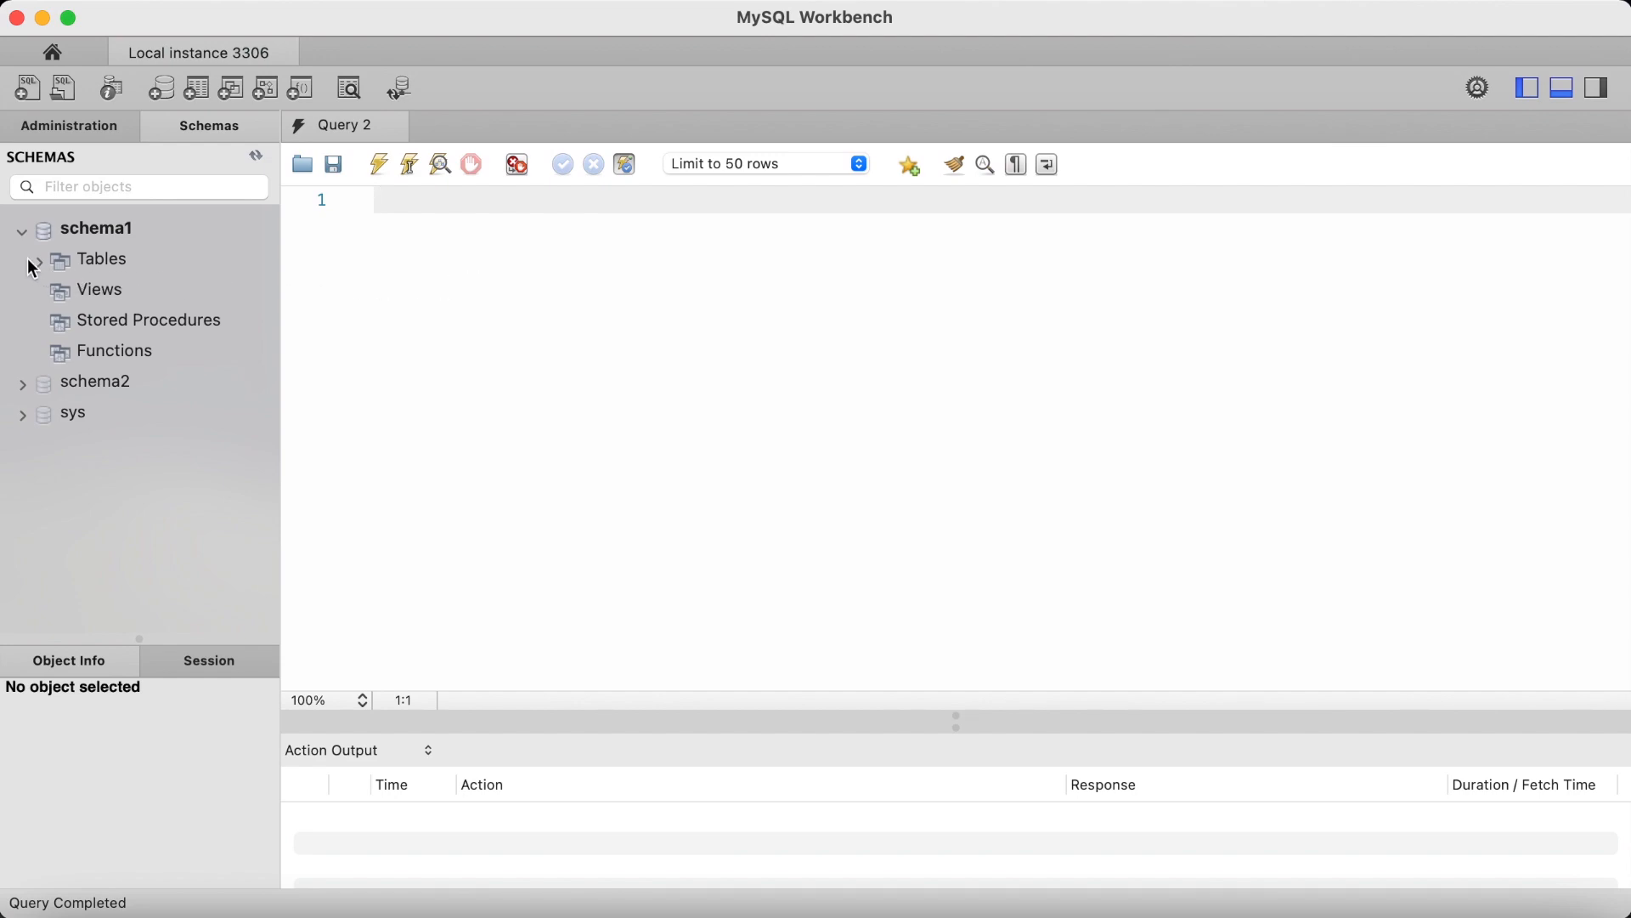
- Run select * from dept; against schema1, returning departments 10 to 40
click(39, 259)
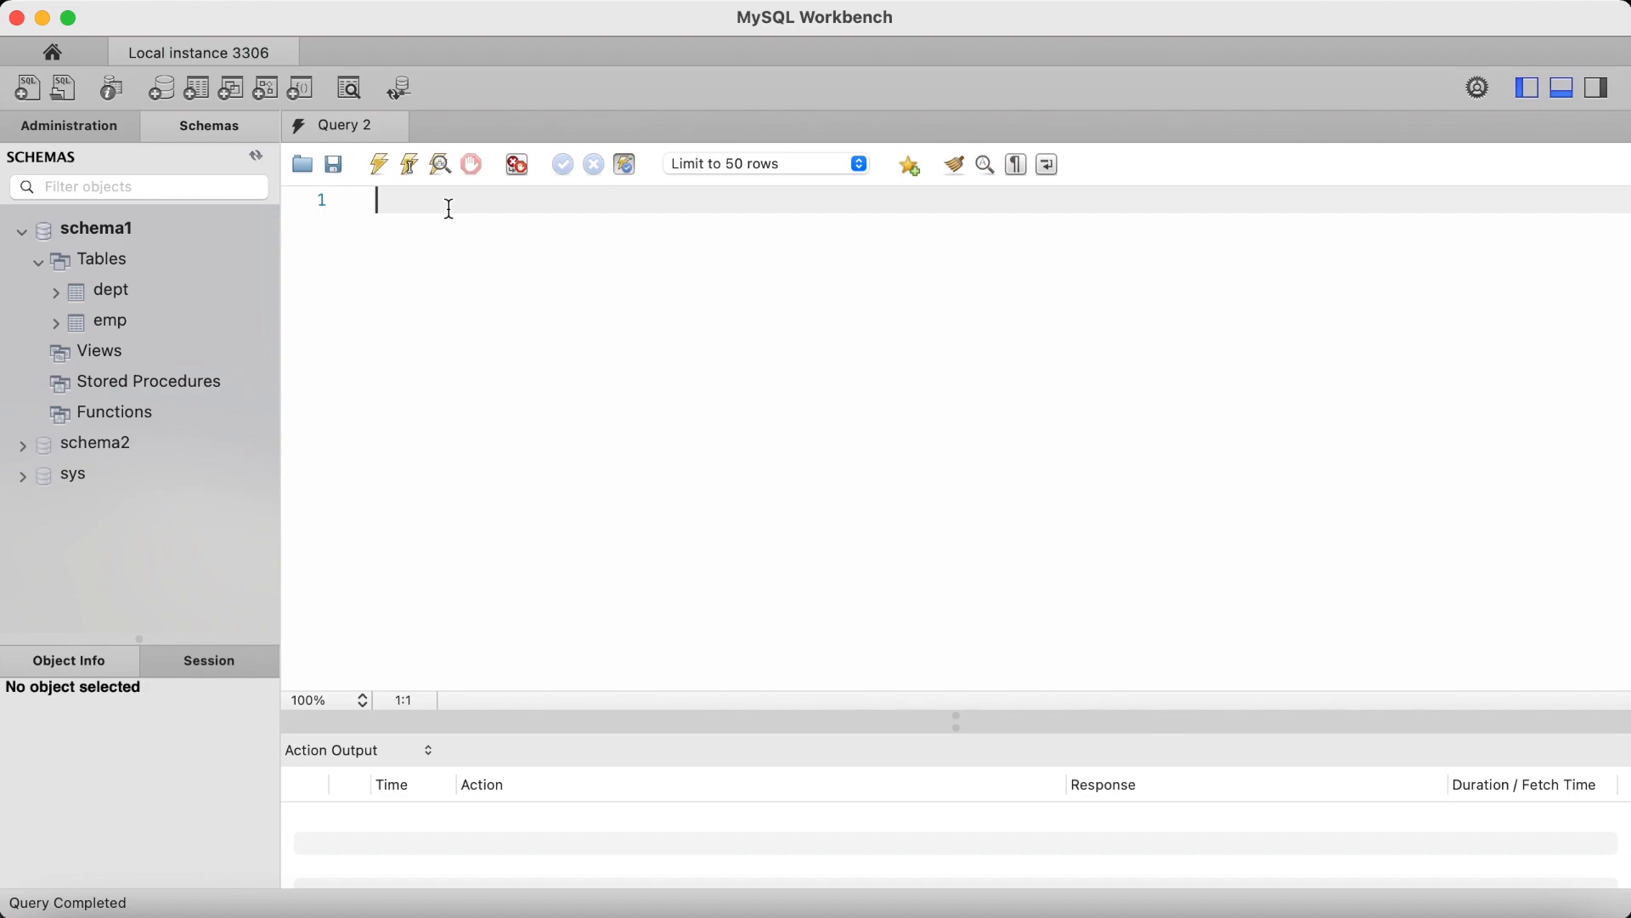
text(select * from dept;)
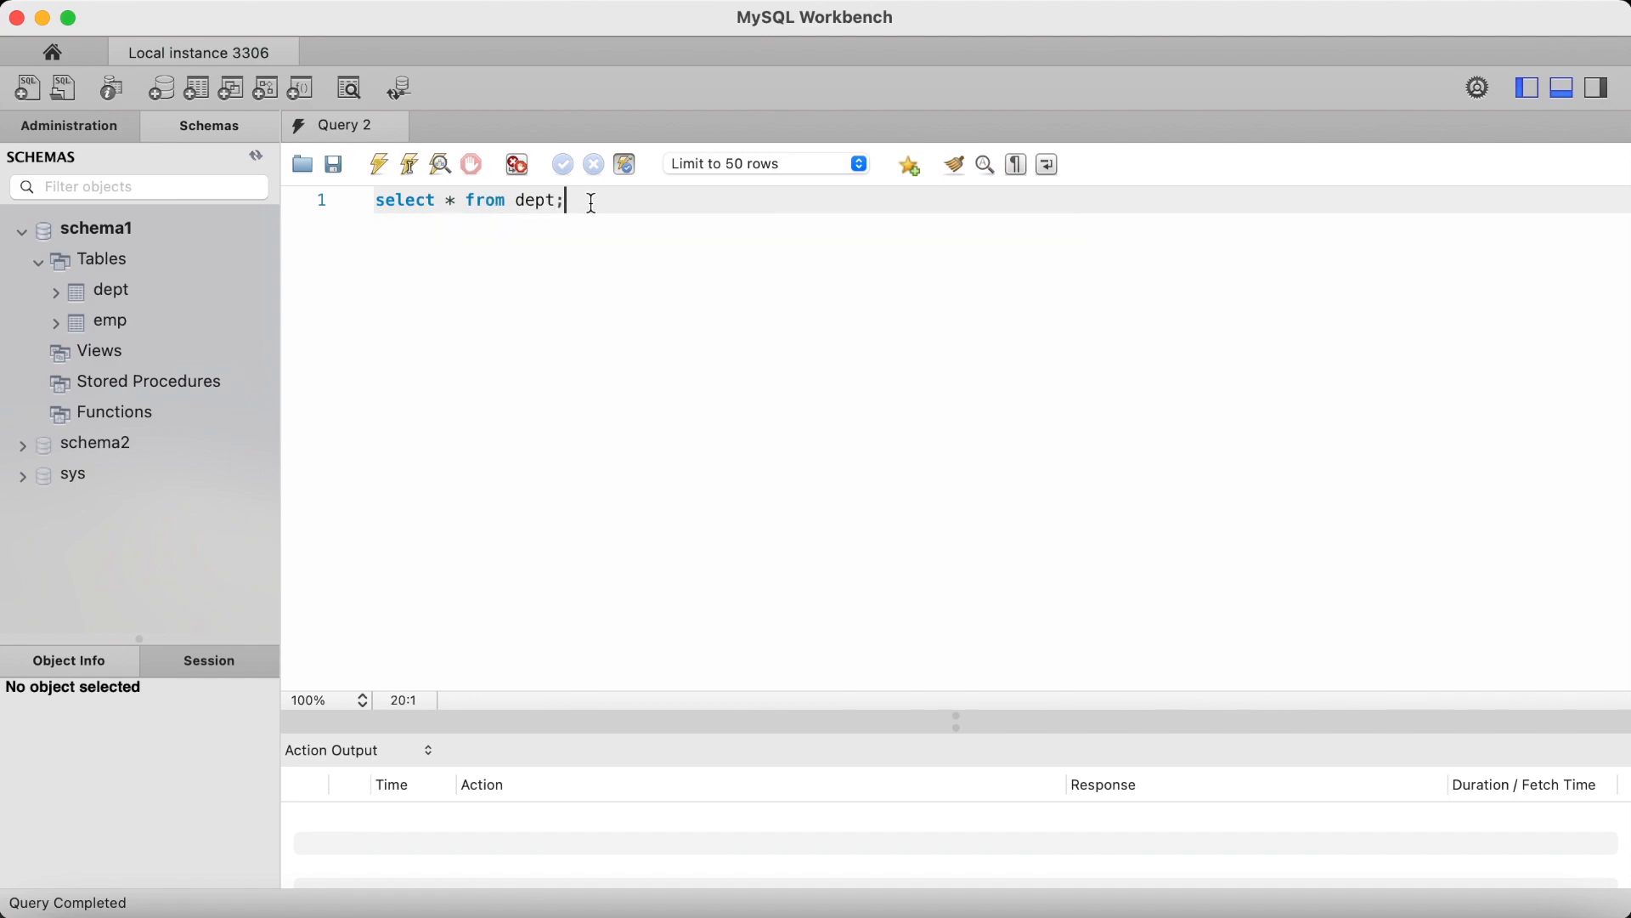
click(379, 165)
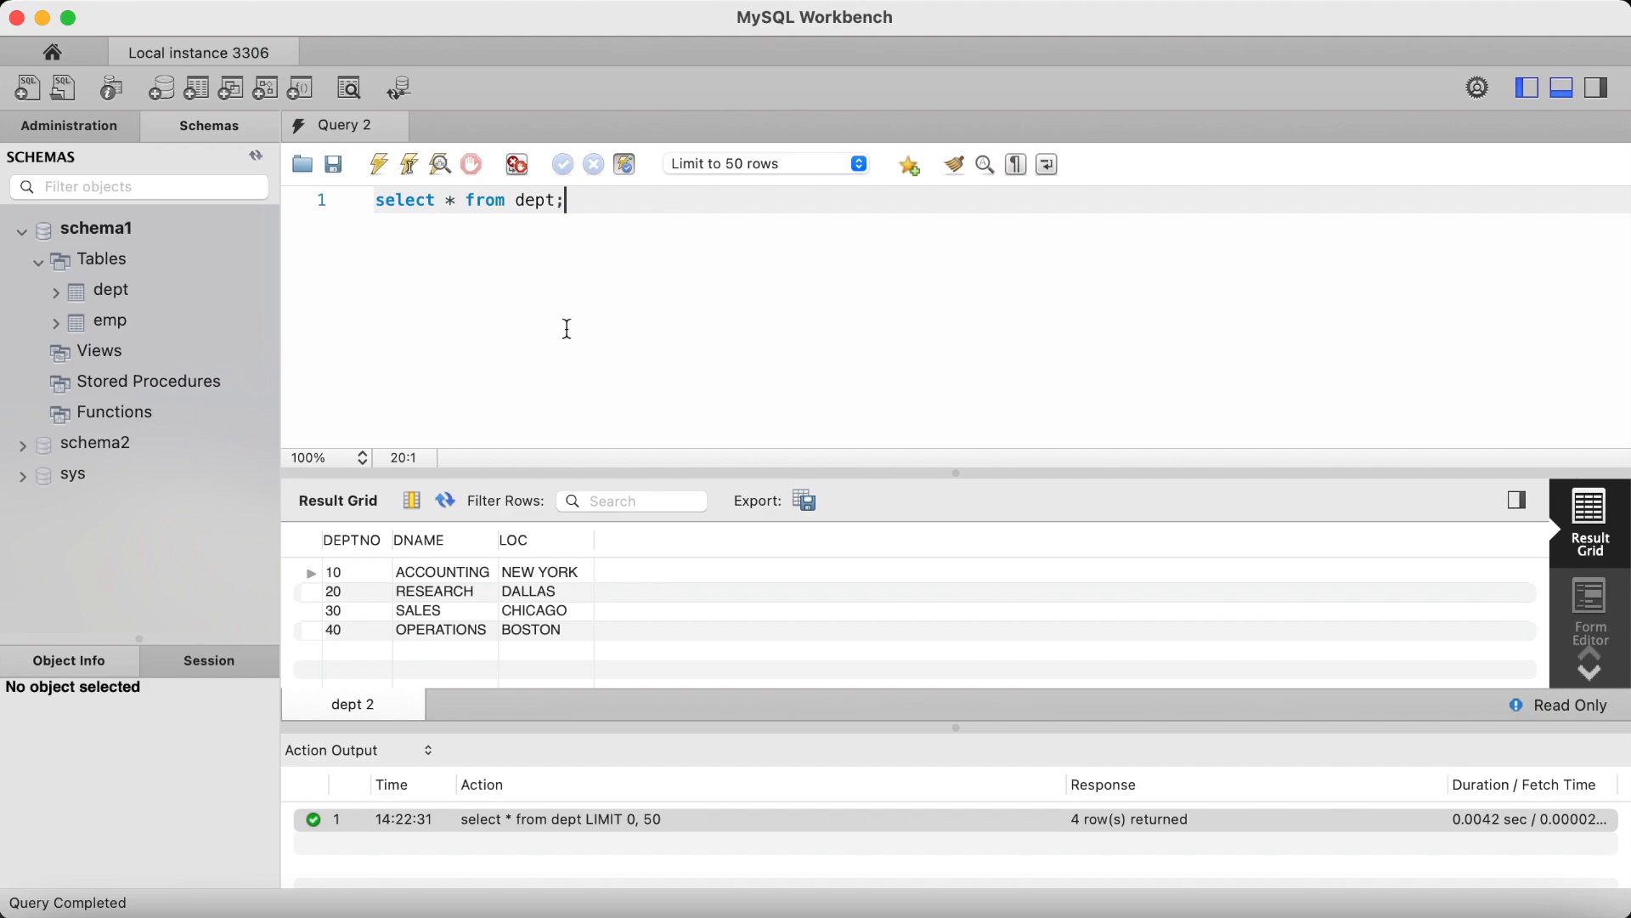
mouse_move(486, 622)
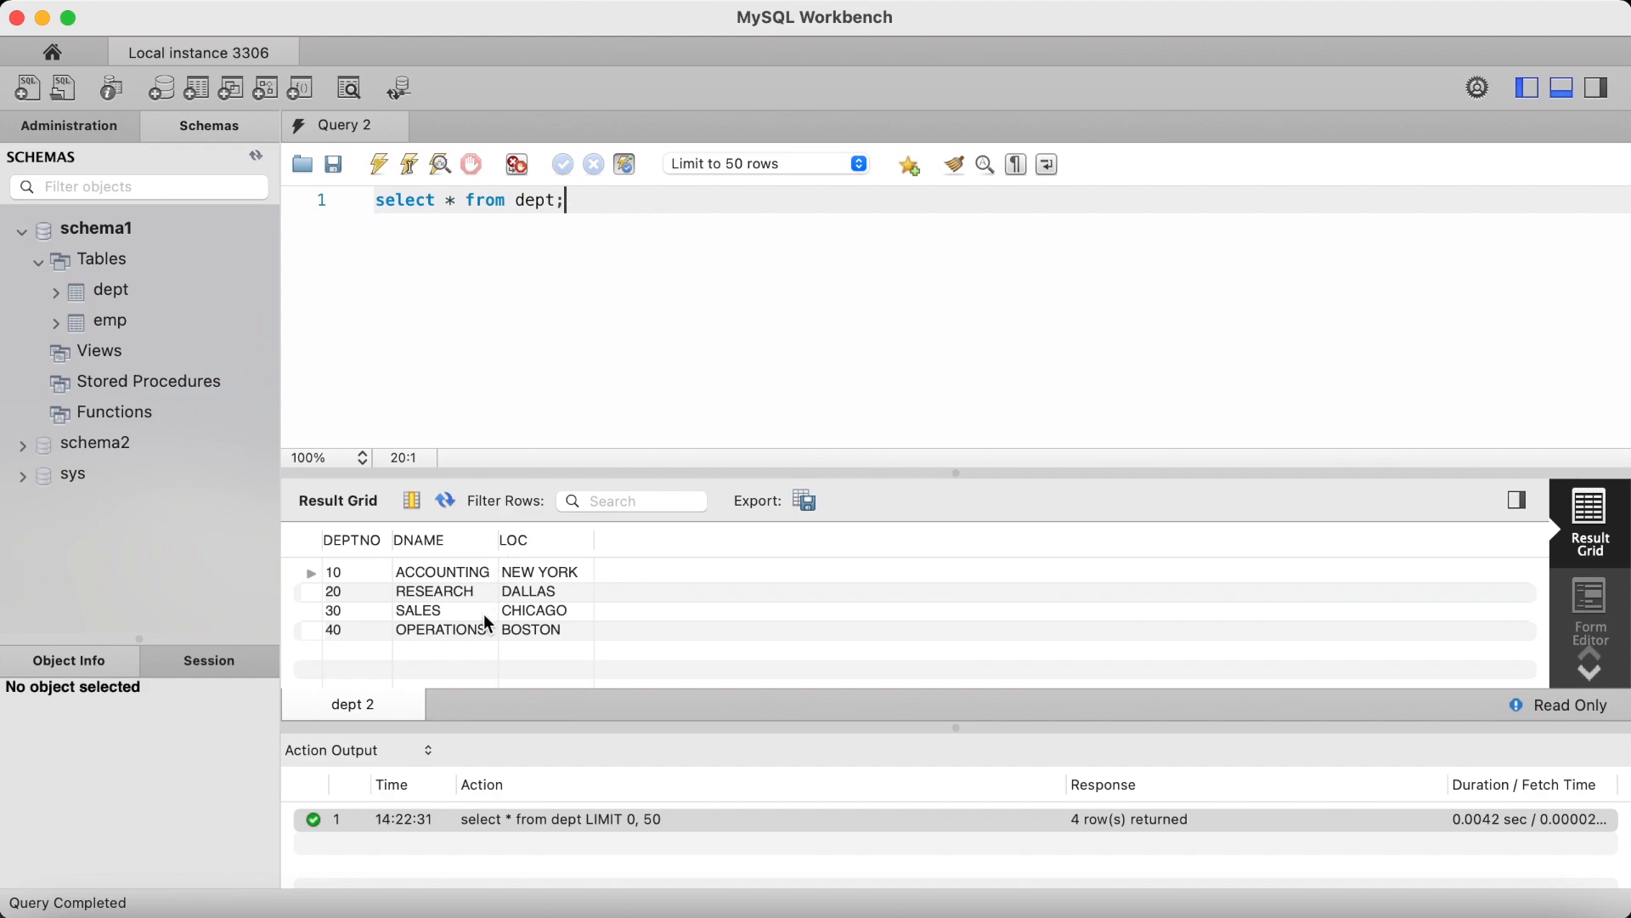
mouse_move(647, 252)
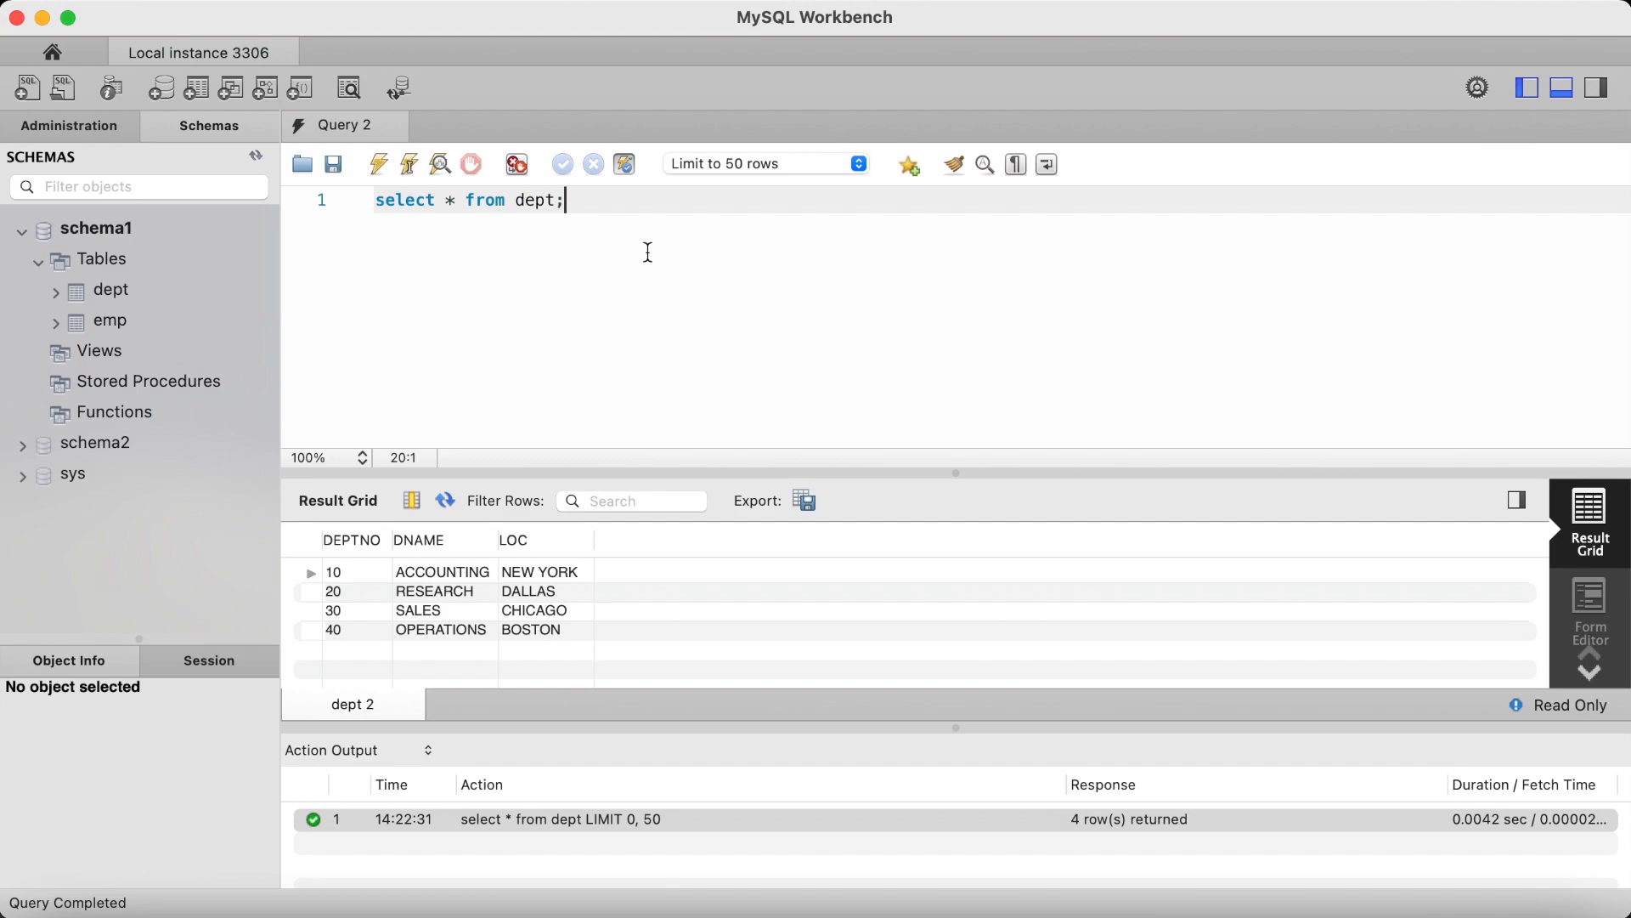
mouse_move(415, 581)
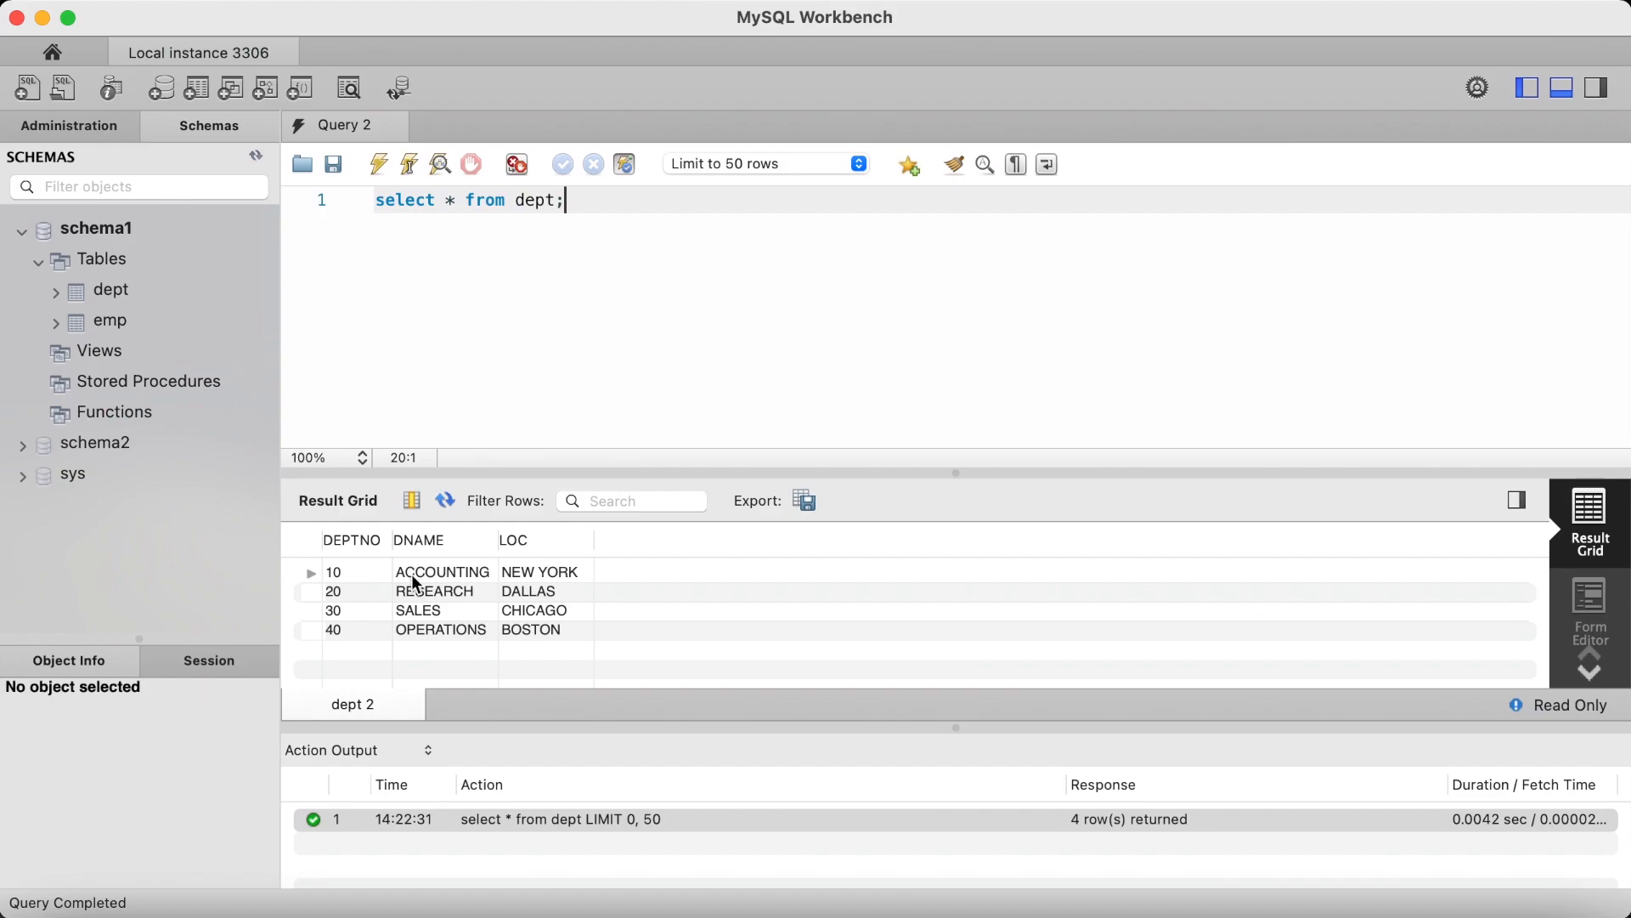
mouse_move(348, 656)
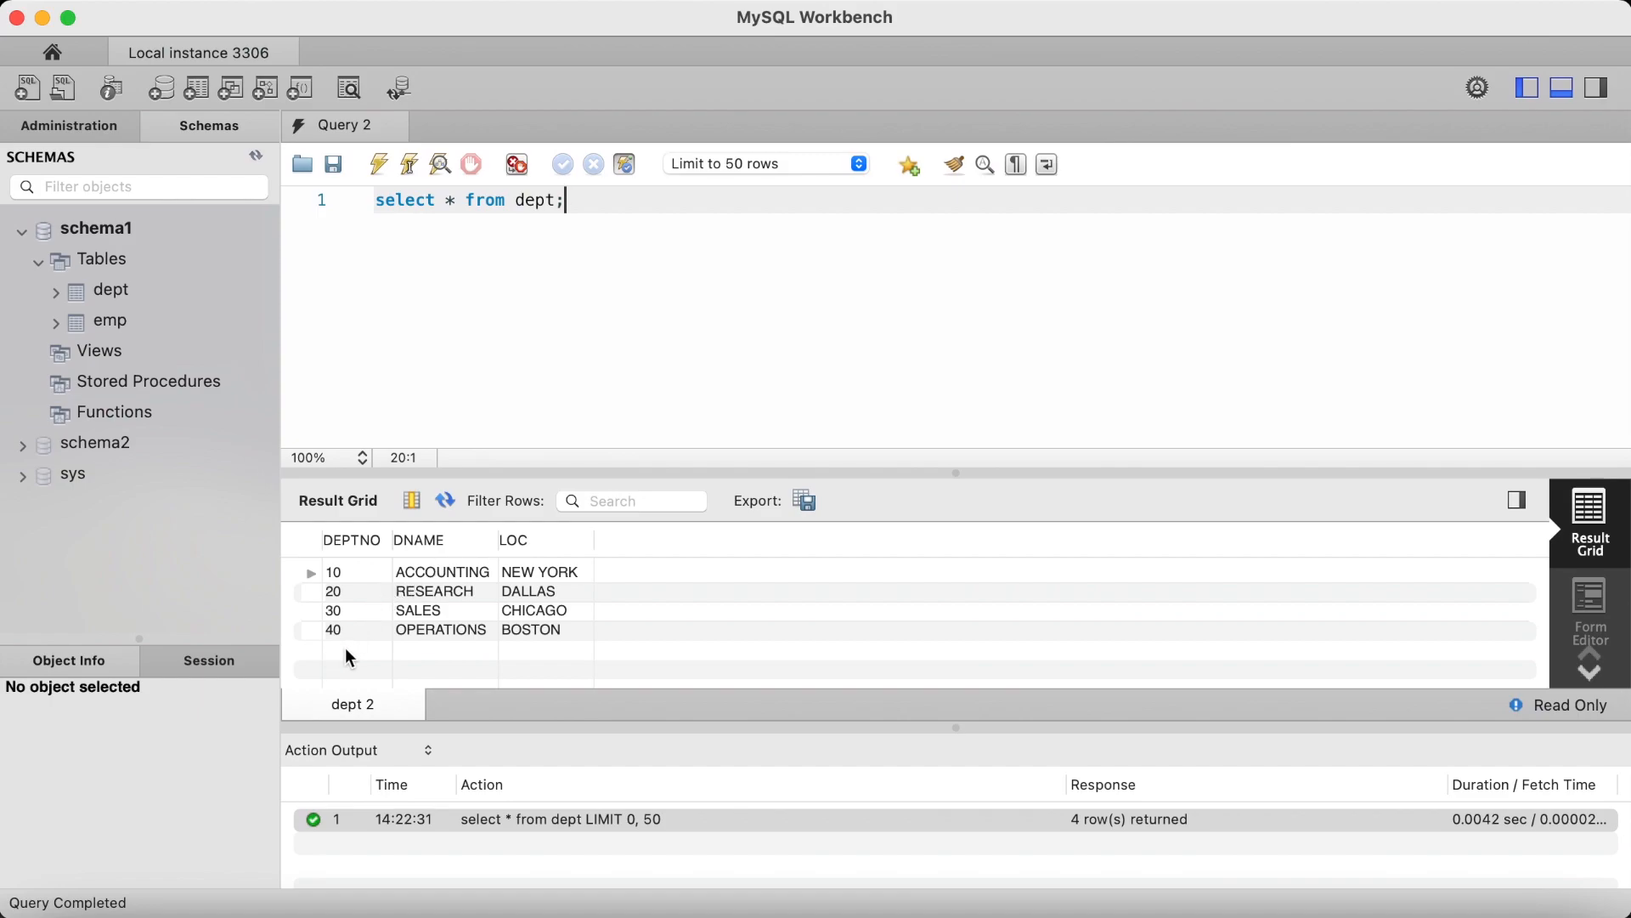
mouse_move(416, 656)
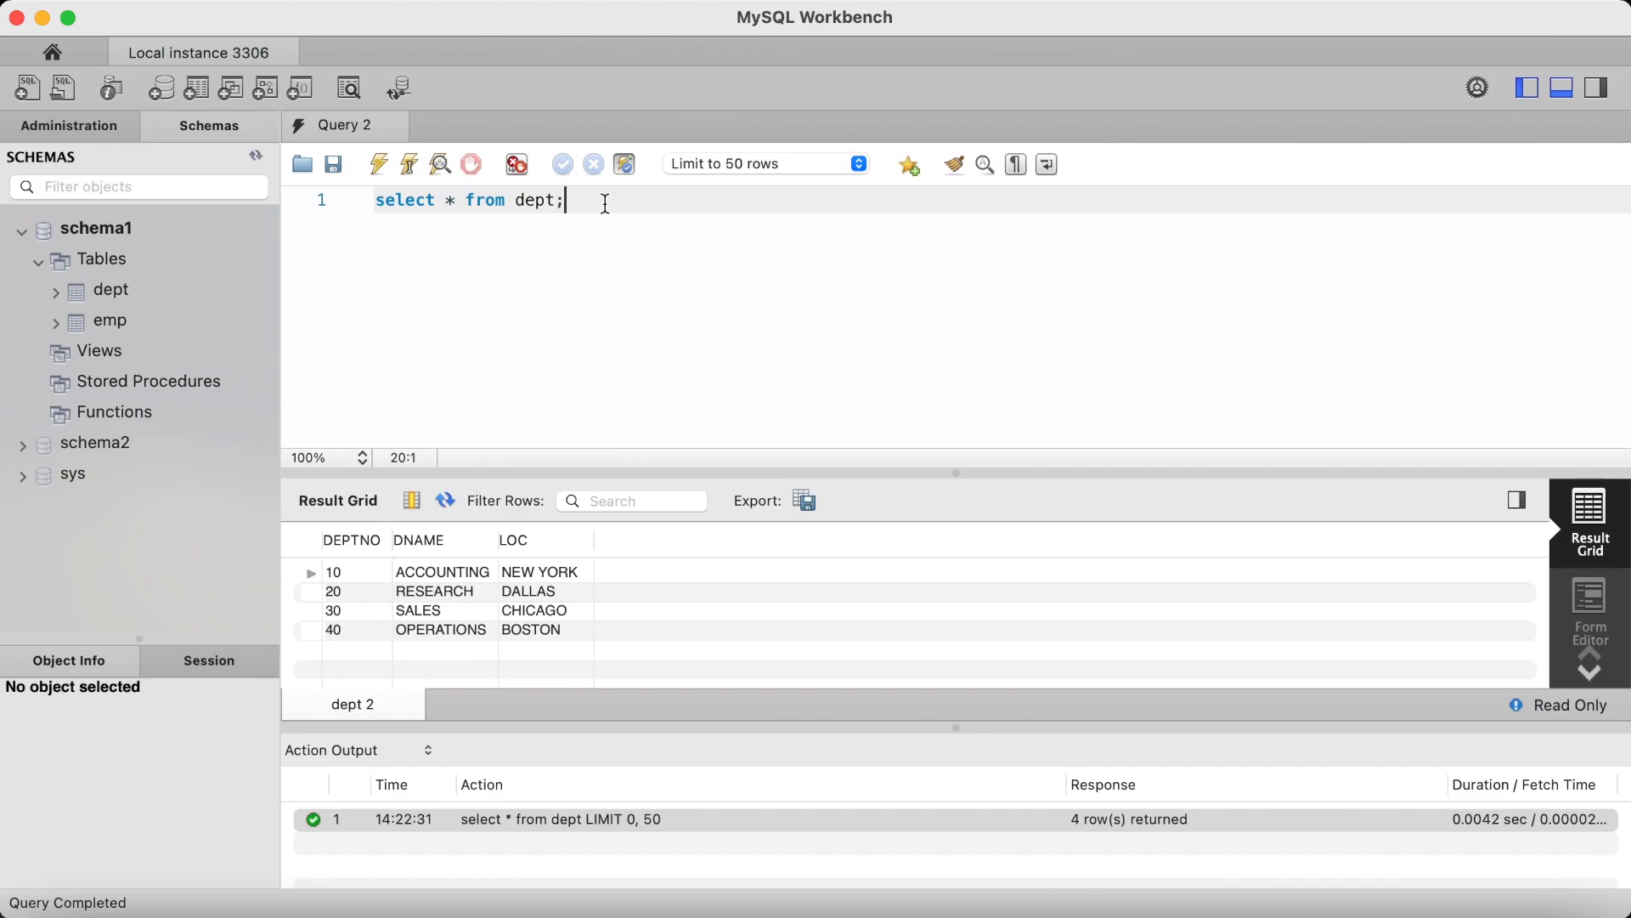
- Insert into dept(deptno,dname,loc) values(50,'TECHNOLOGY','NEW YORK') and execute it
text(insert)
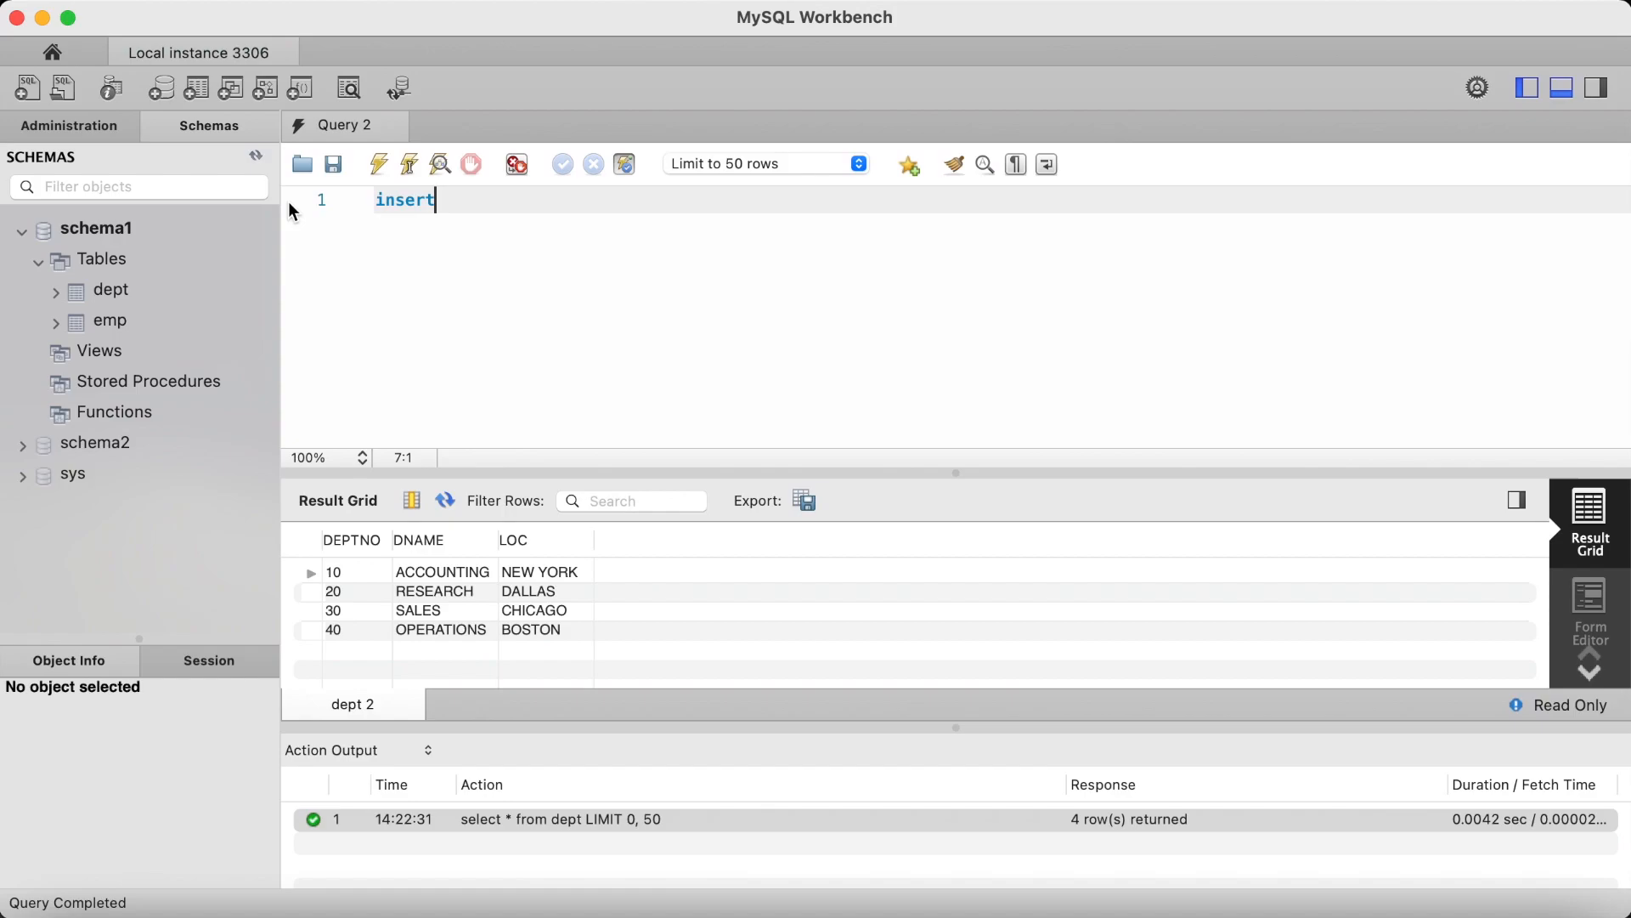
text(into)
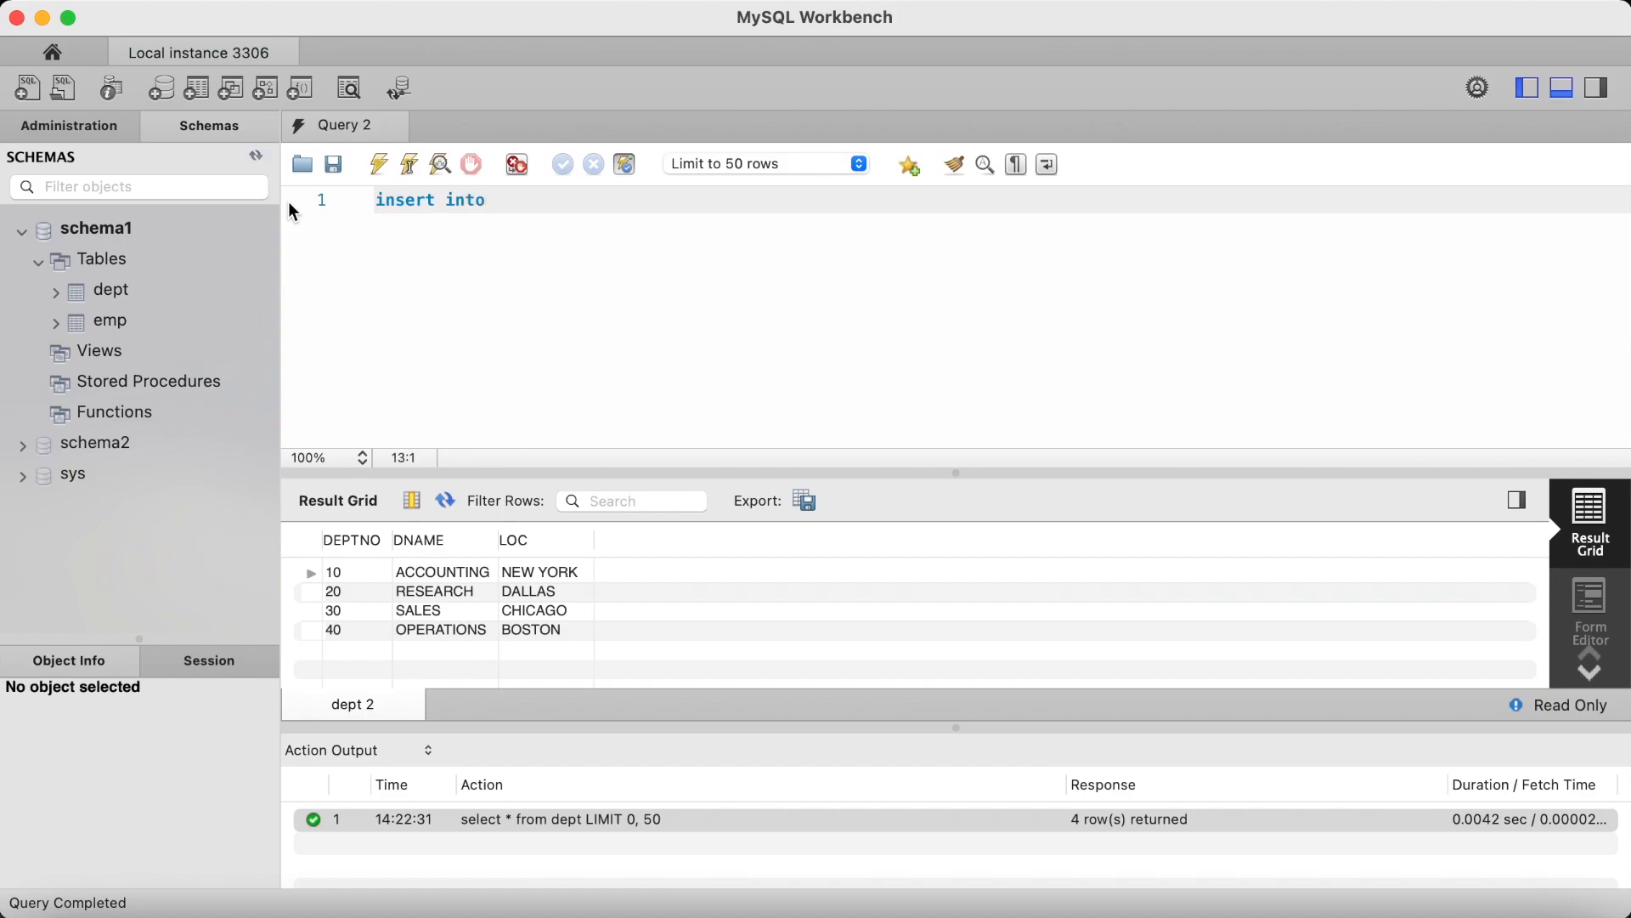
text(dept)
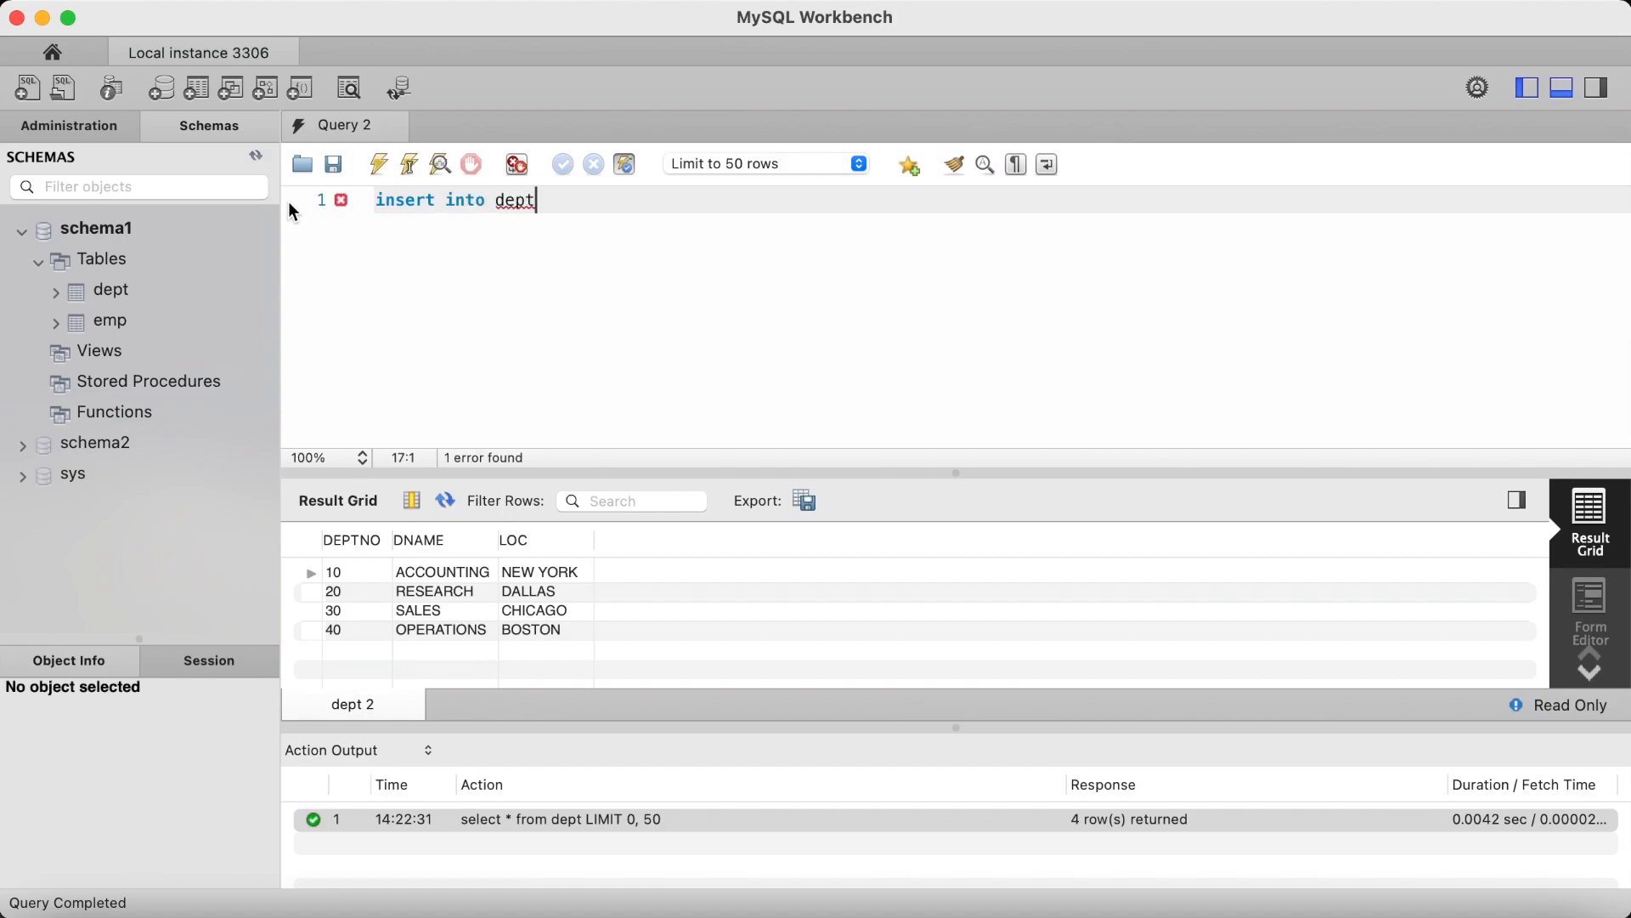
text(()
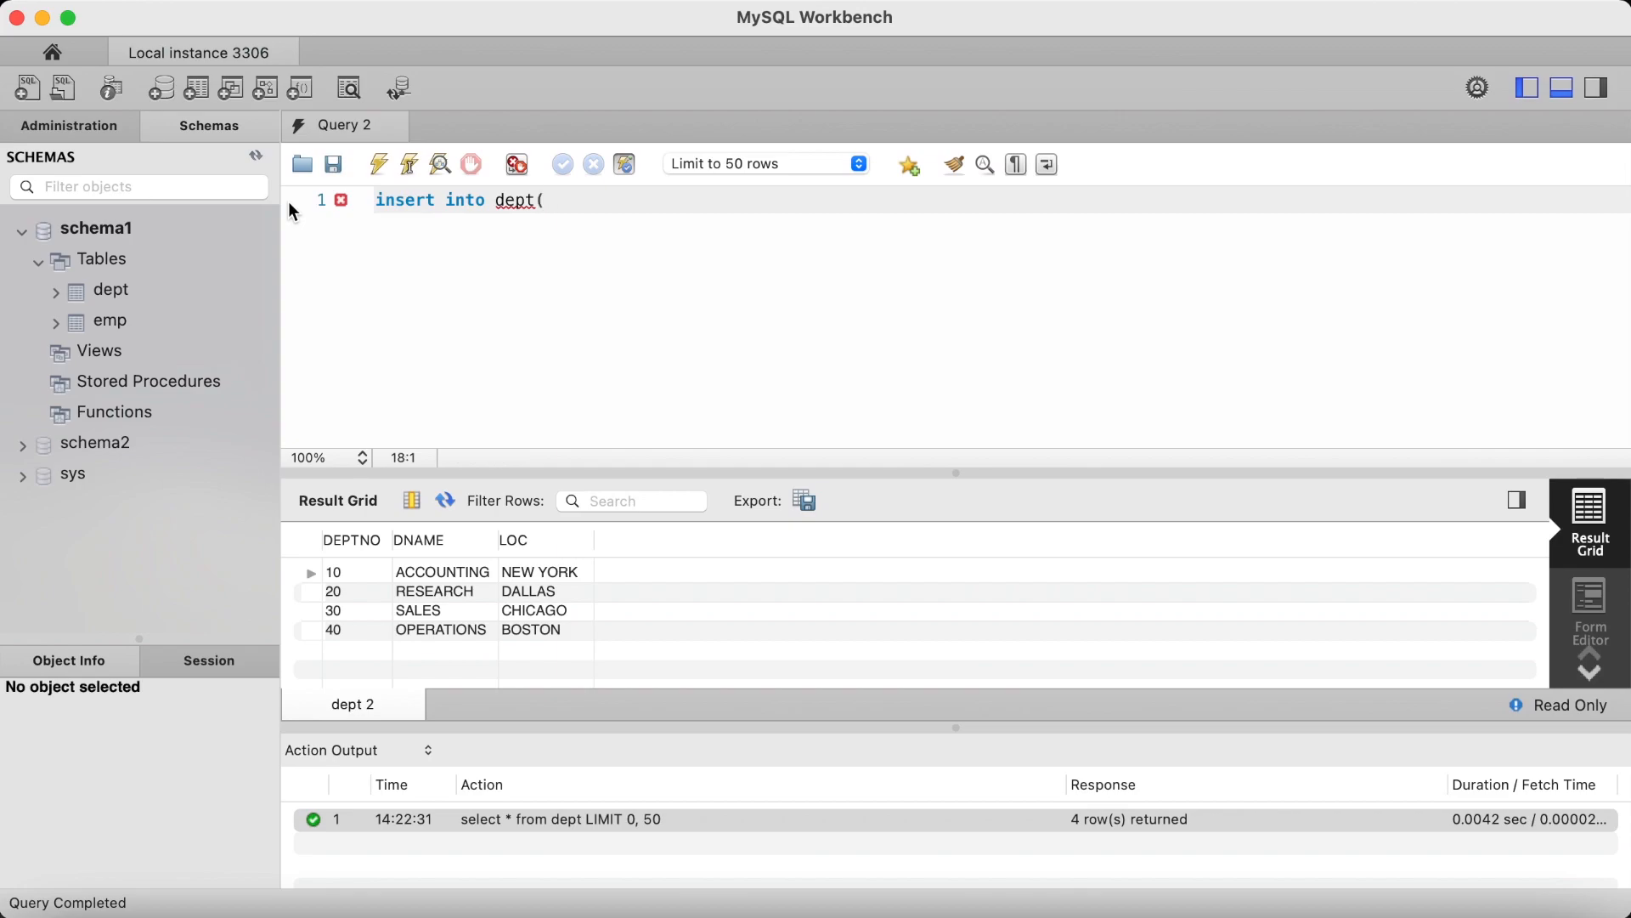
text(deptno)
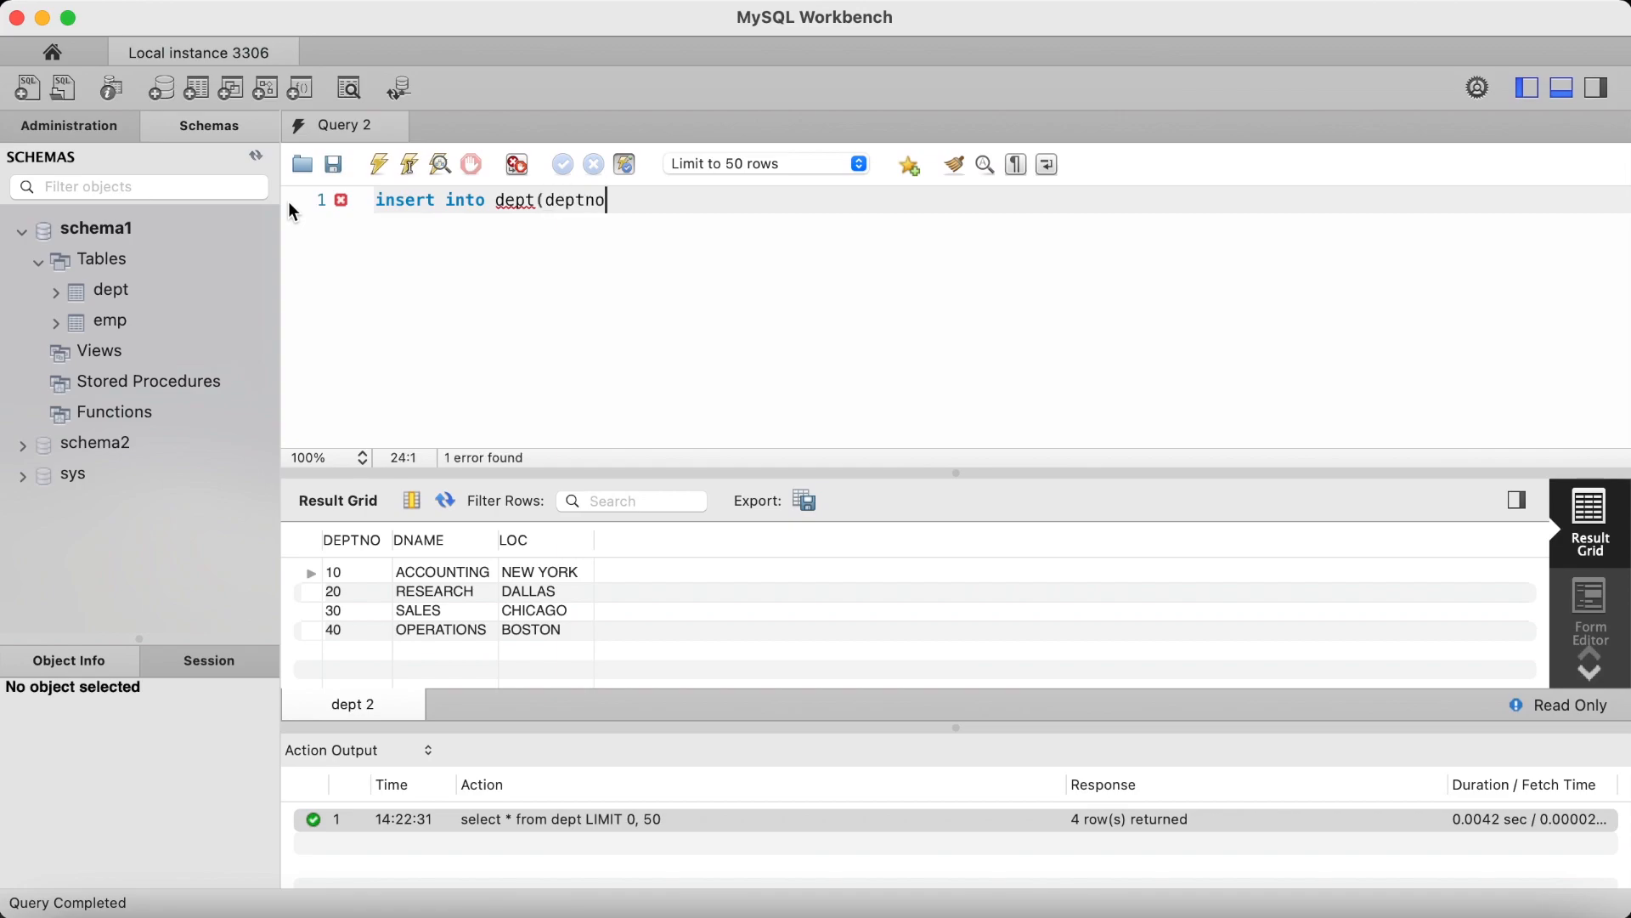
text(,dname)
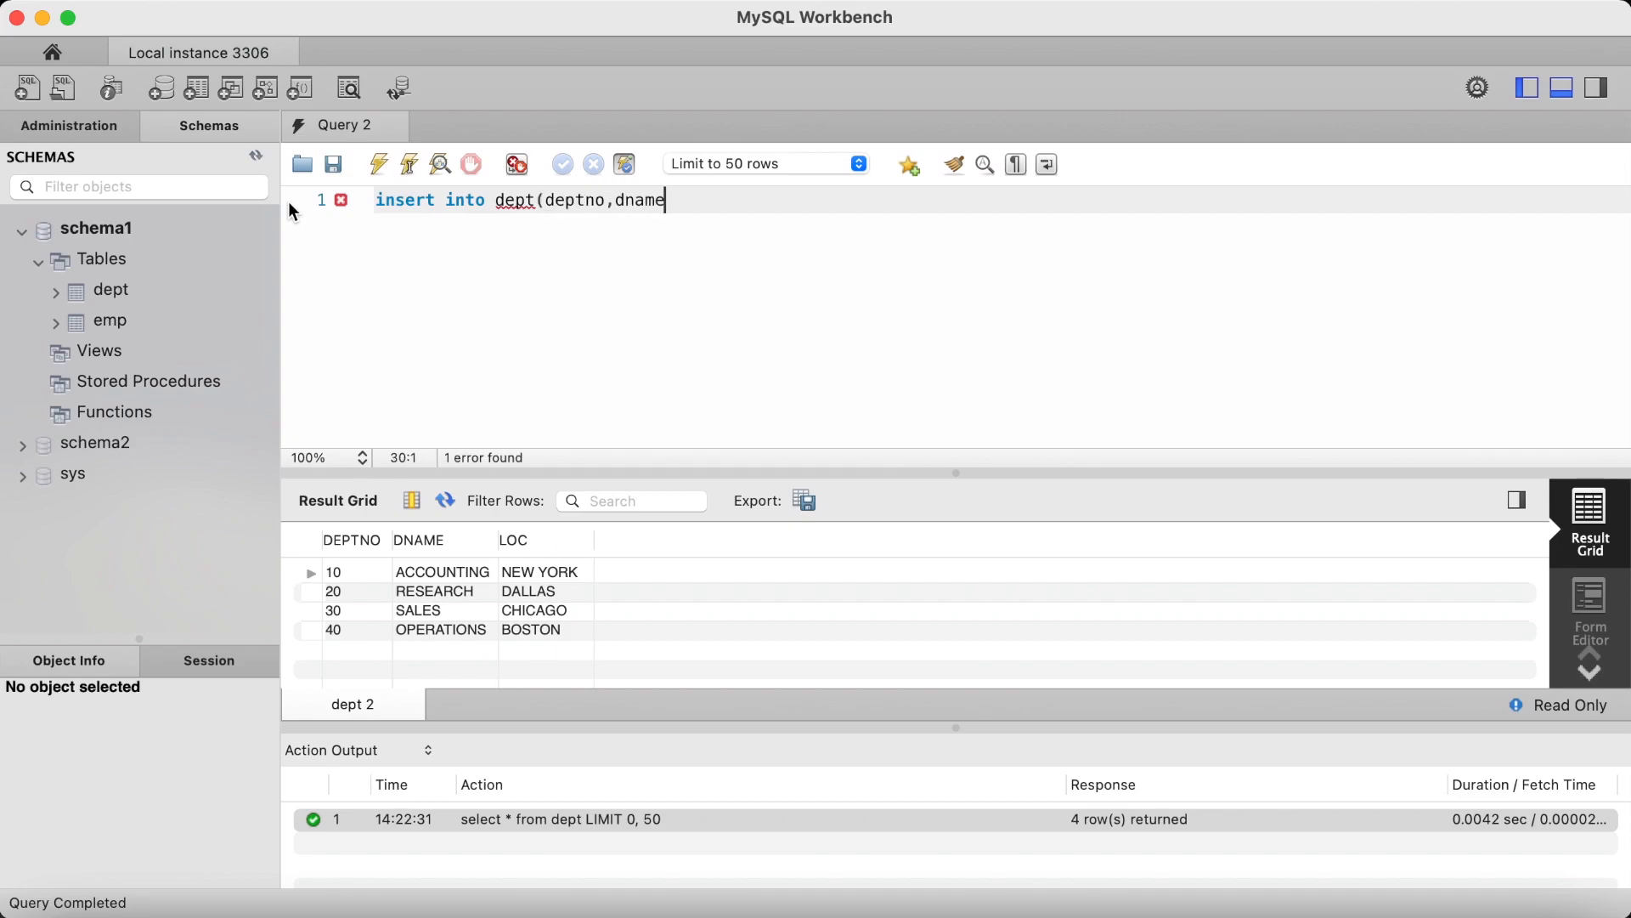
text(,loc))
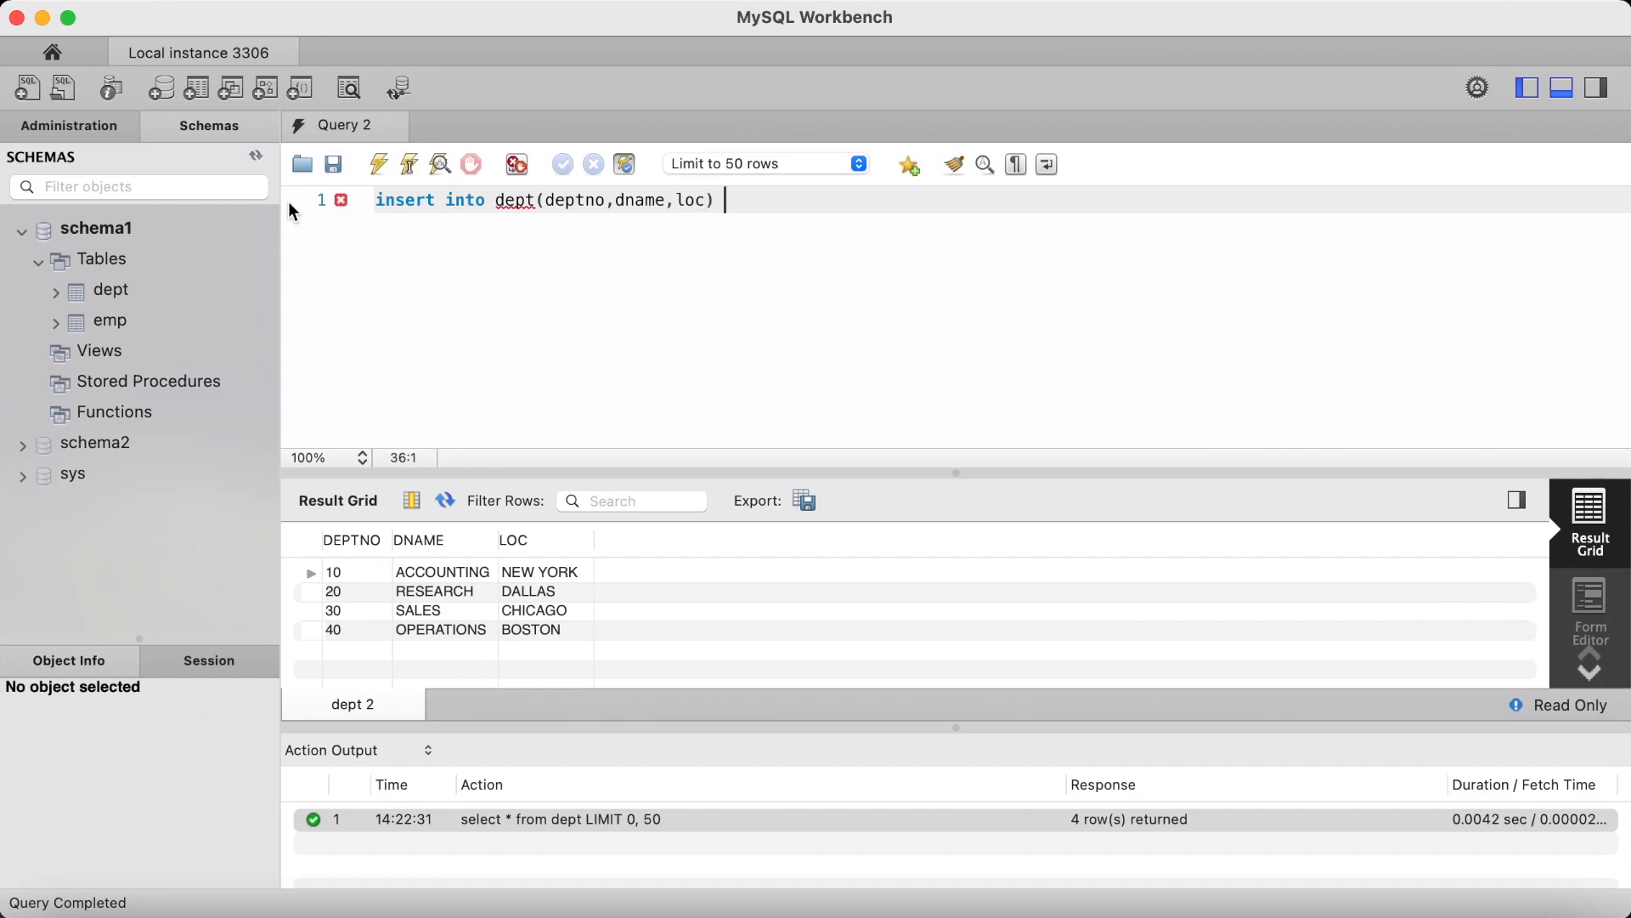
text(values()
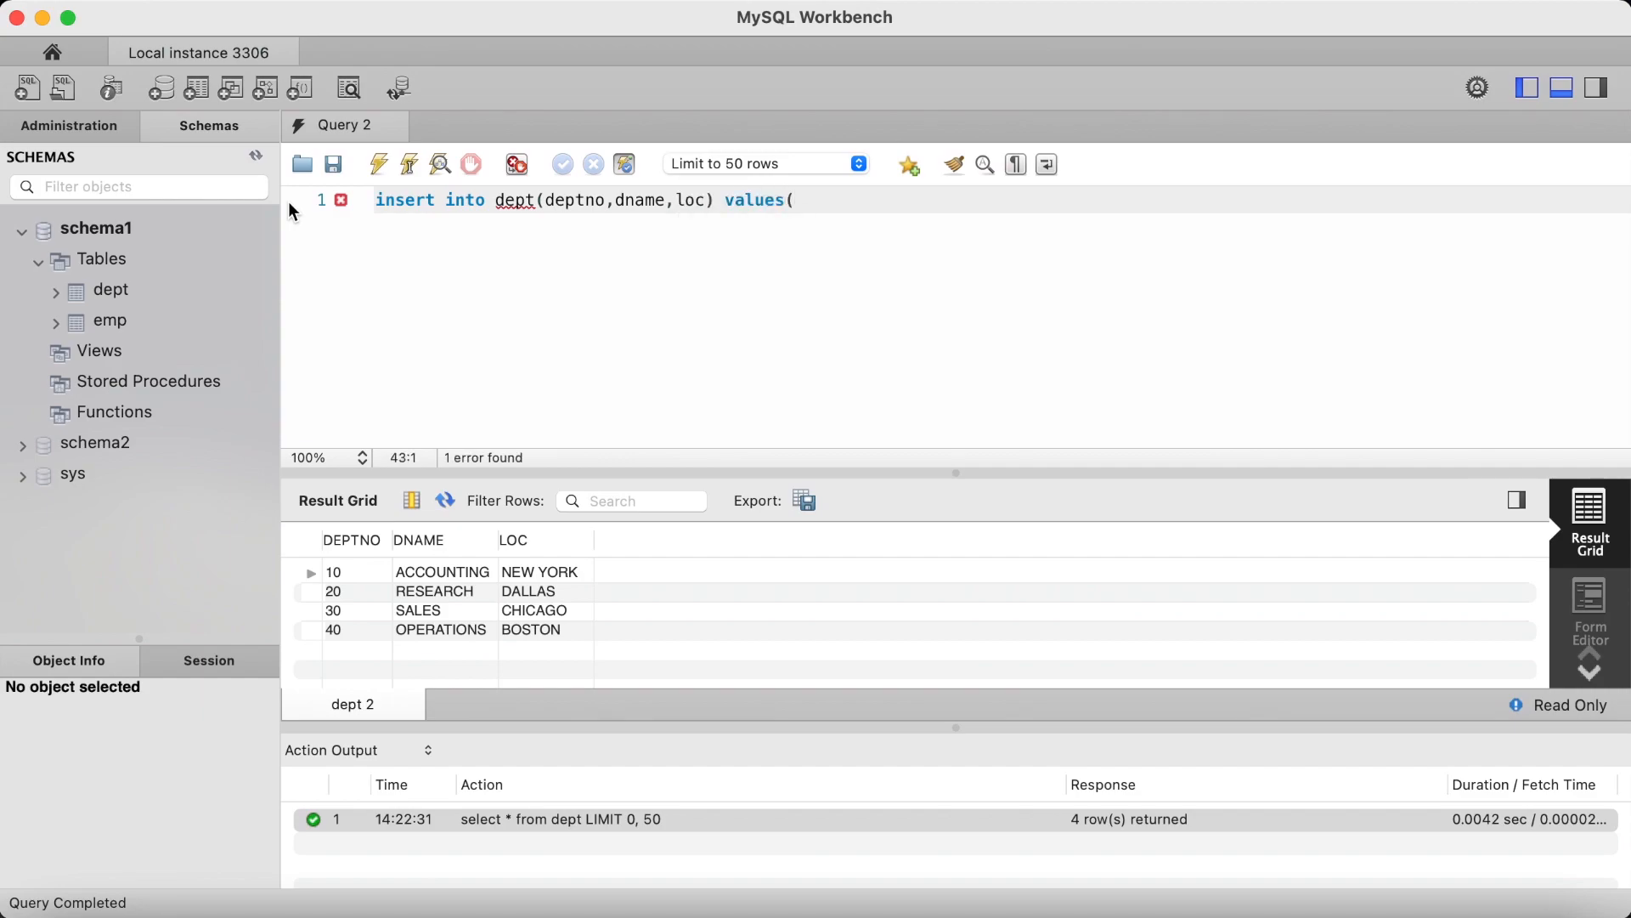
text(50)
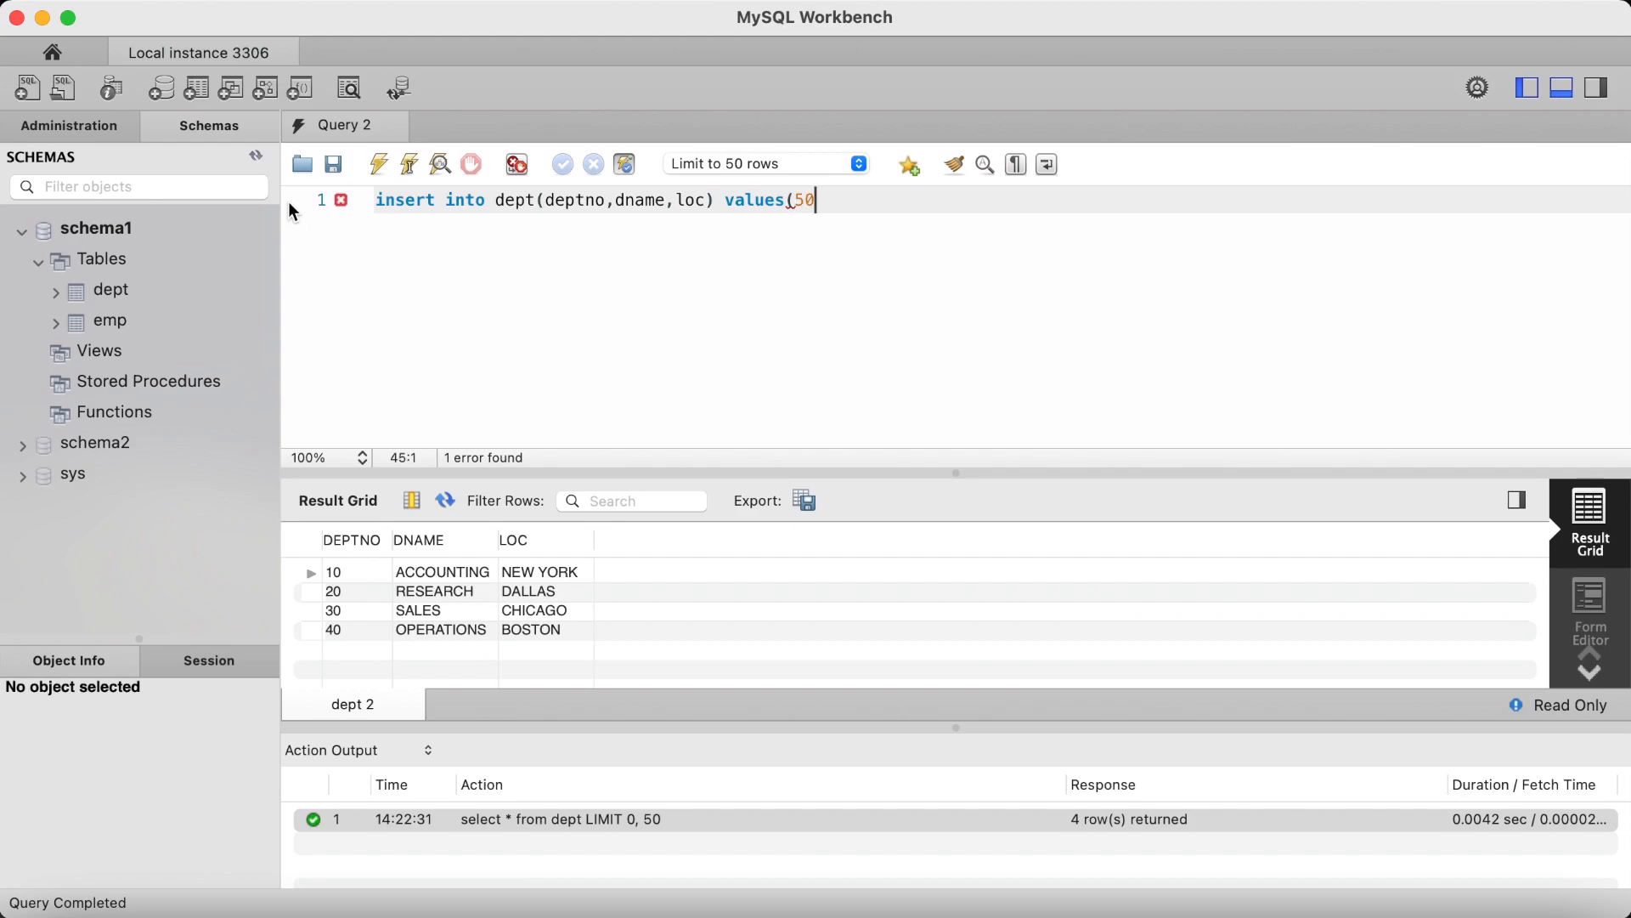
text(,'TECH)
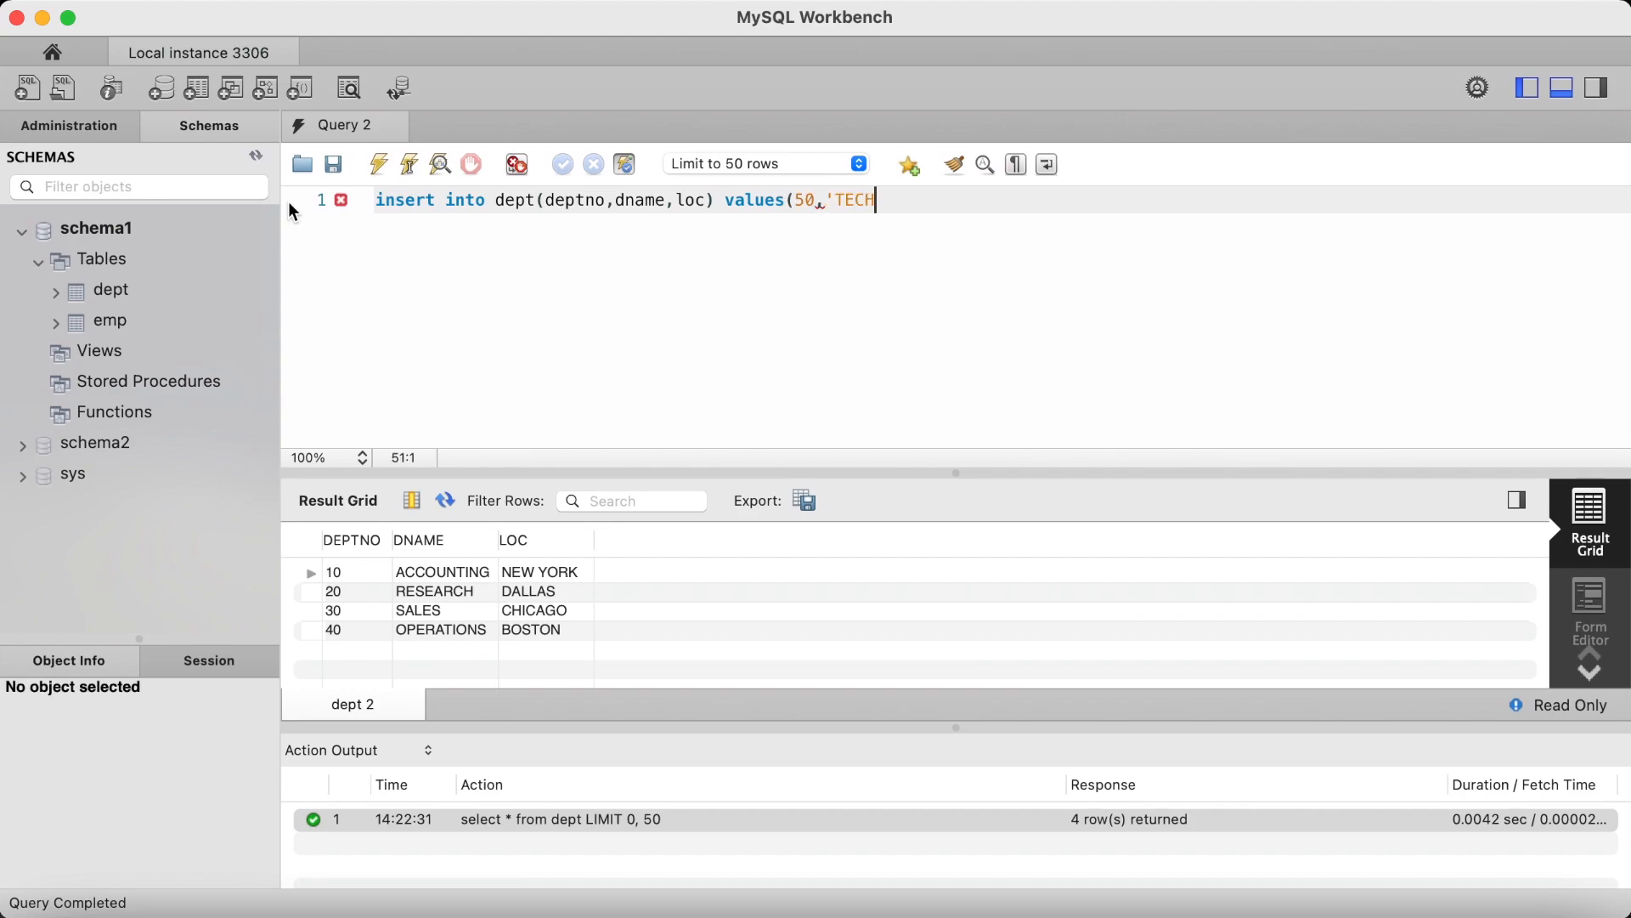
text(NOLOGY')
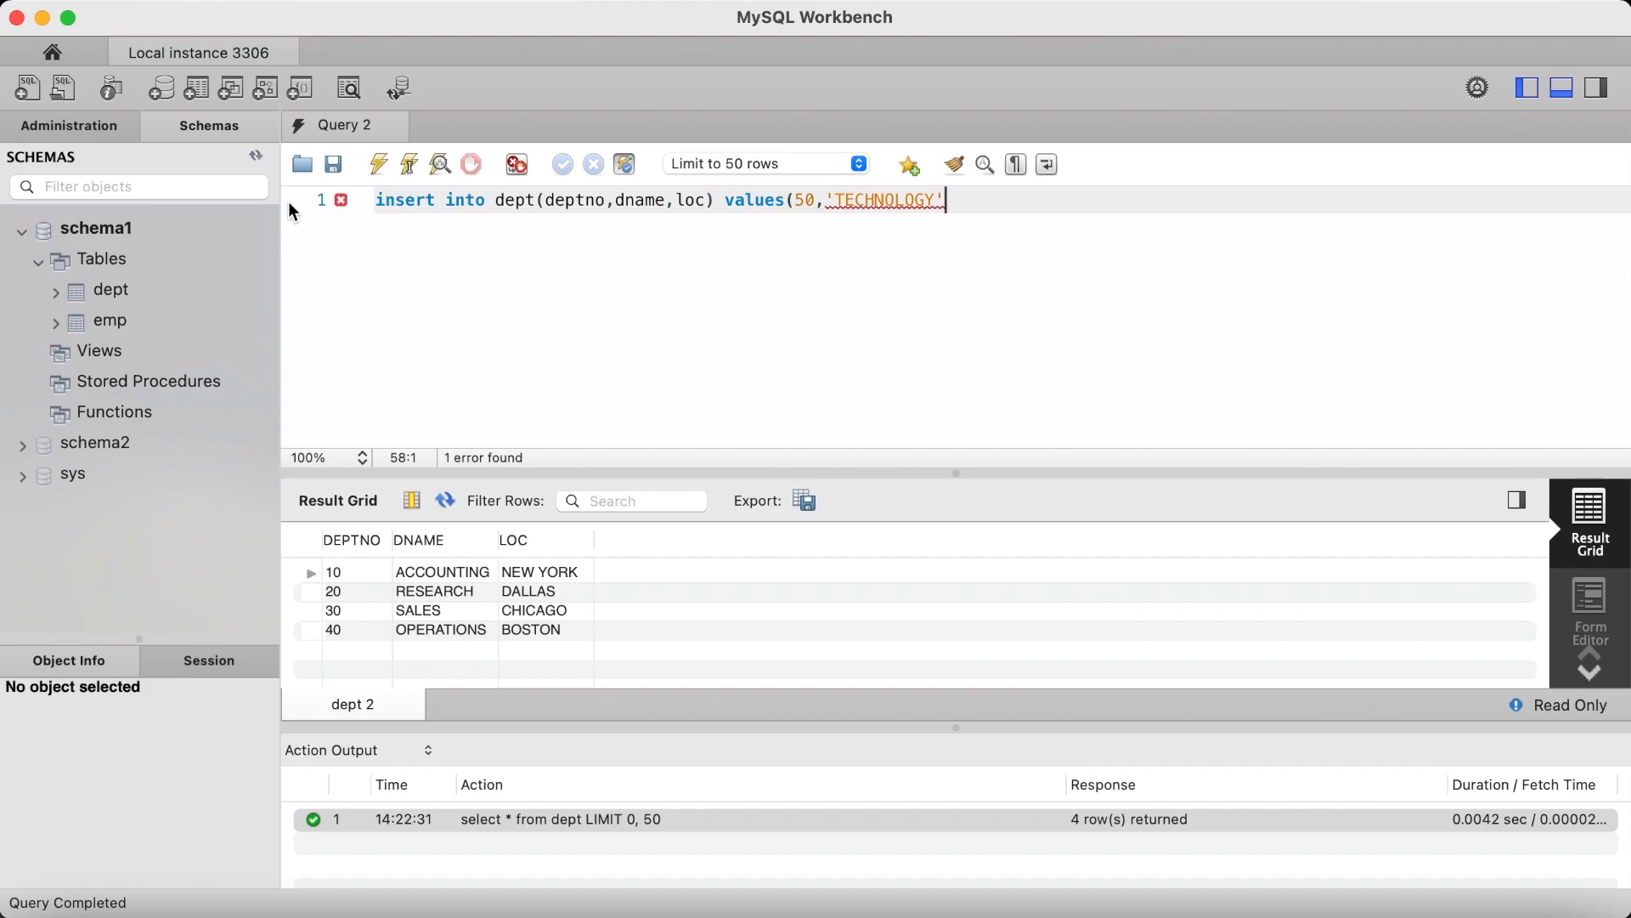
text(,'EW)
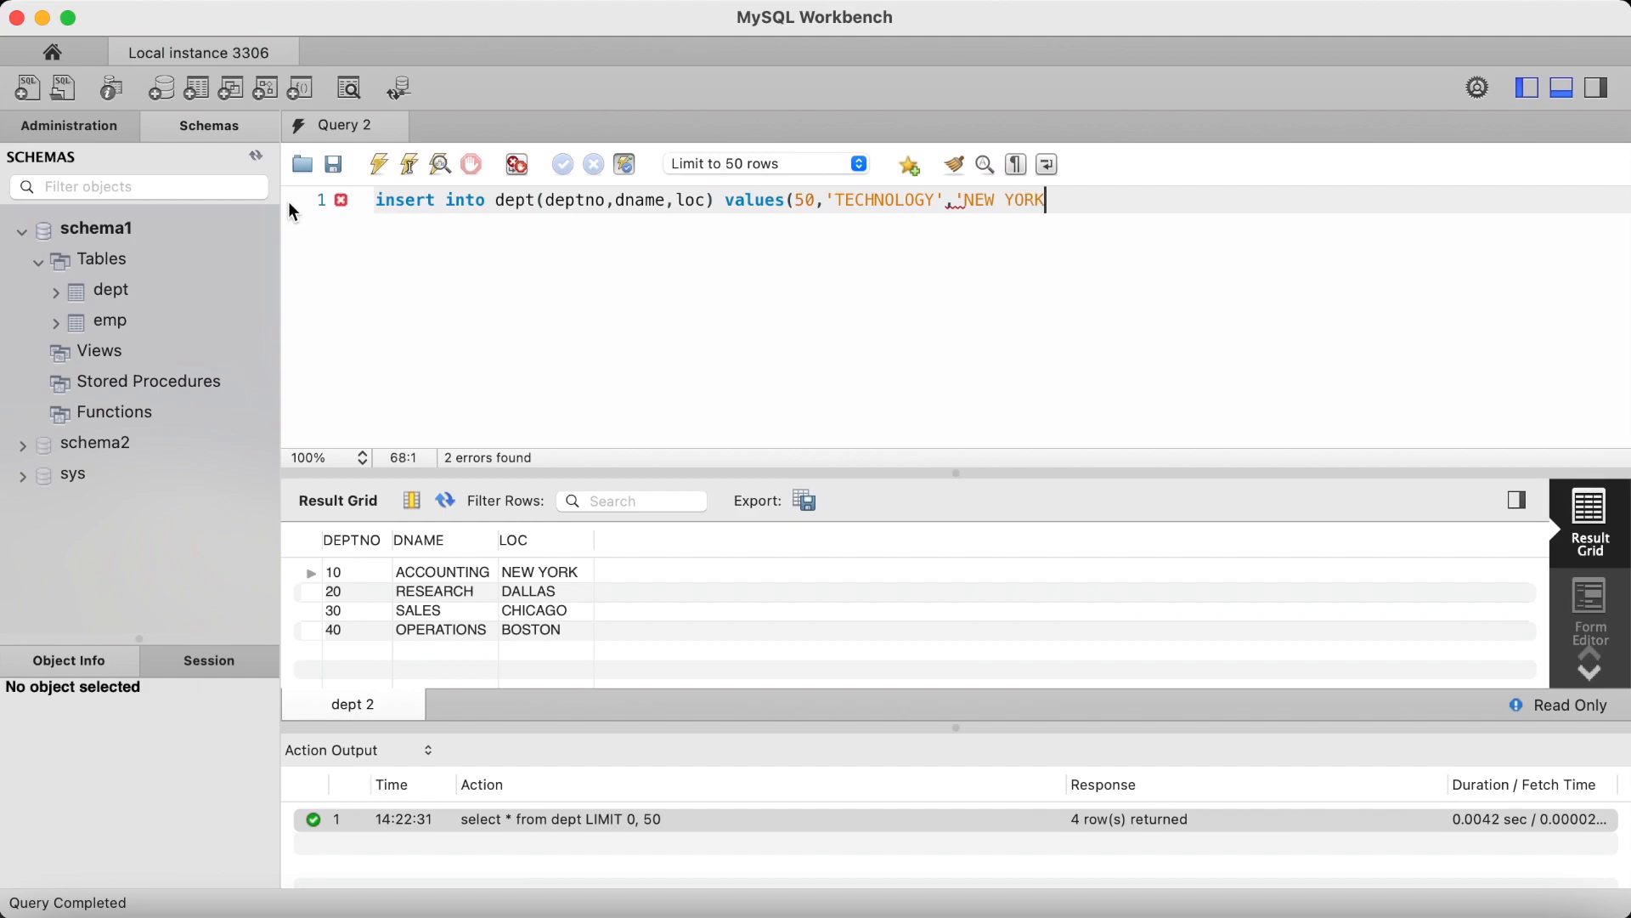
text(');)
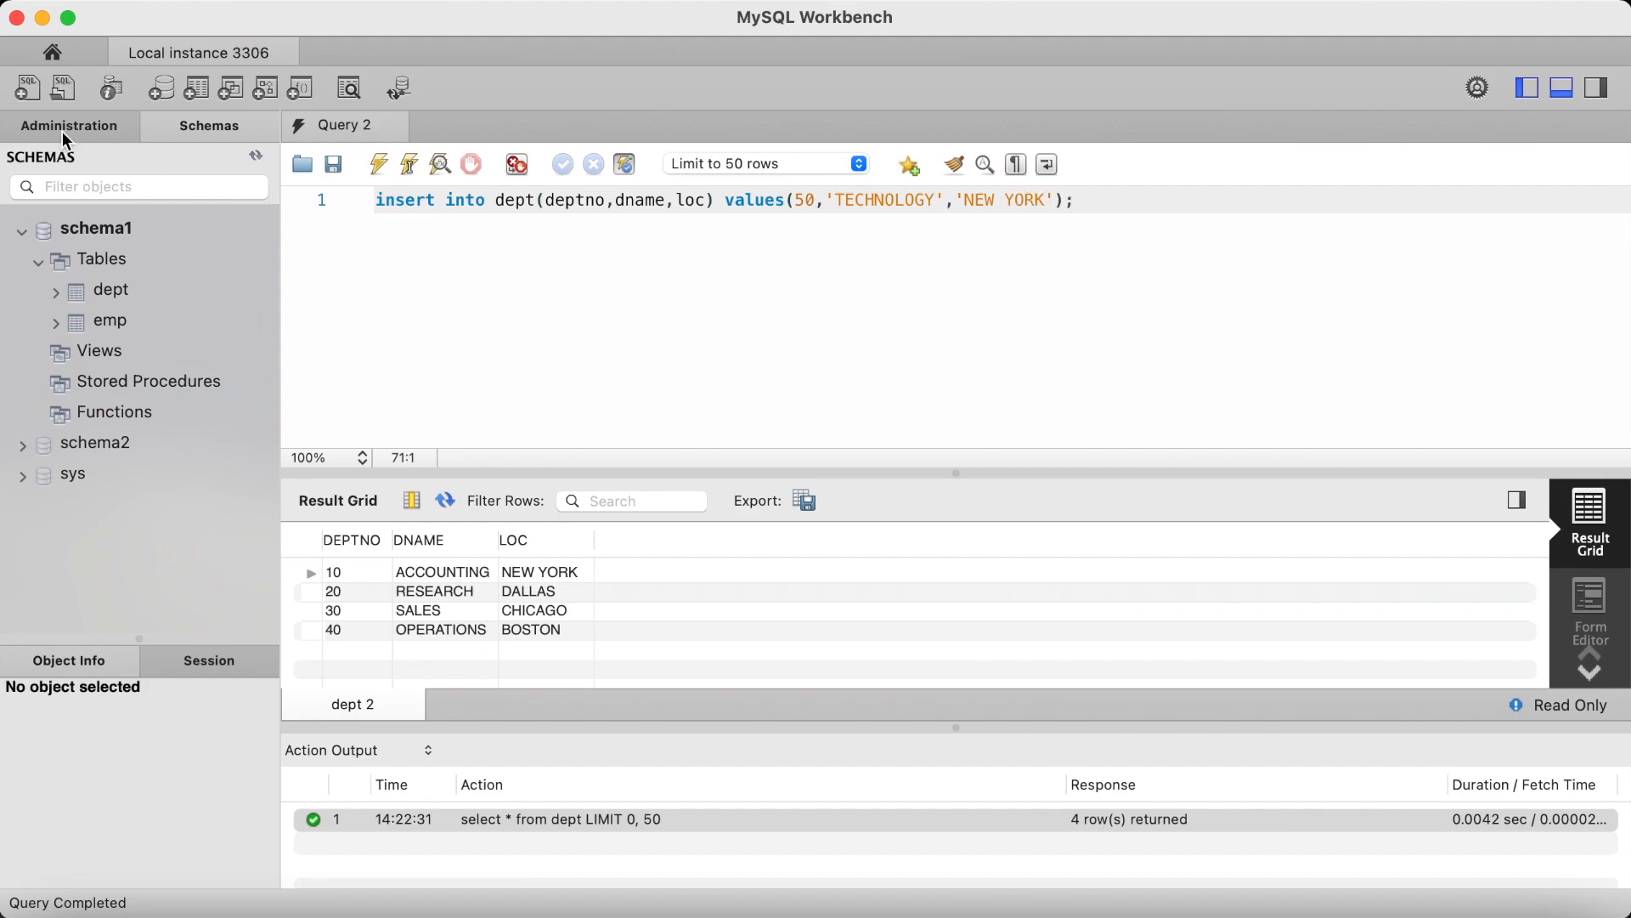
click(379, 163)
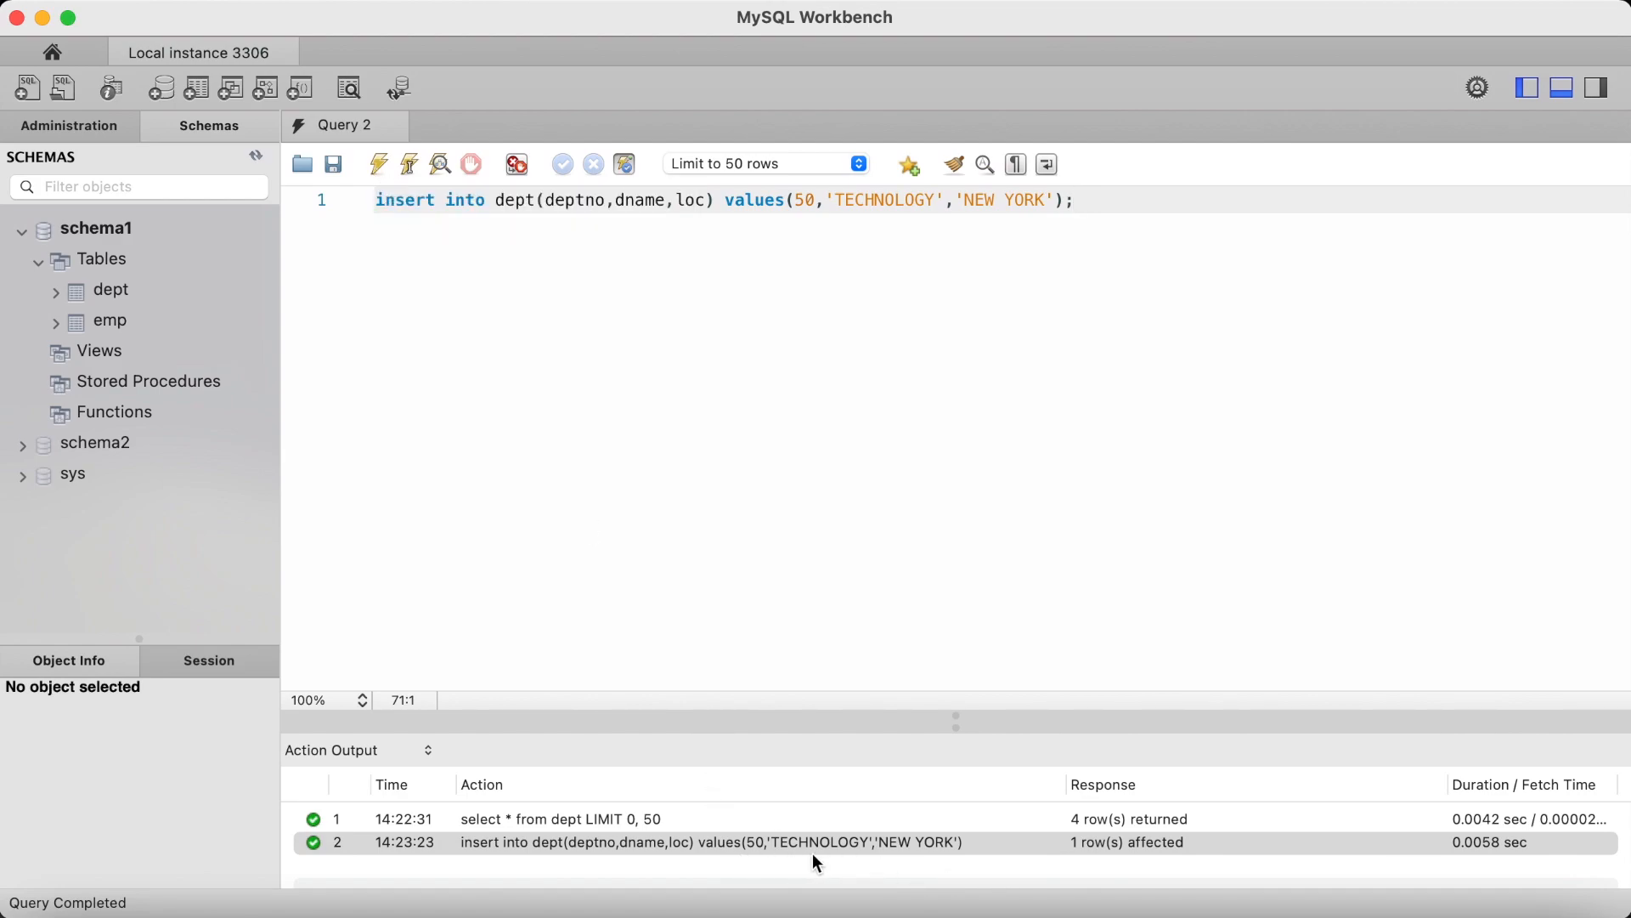
mouse_move(1147, 272)
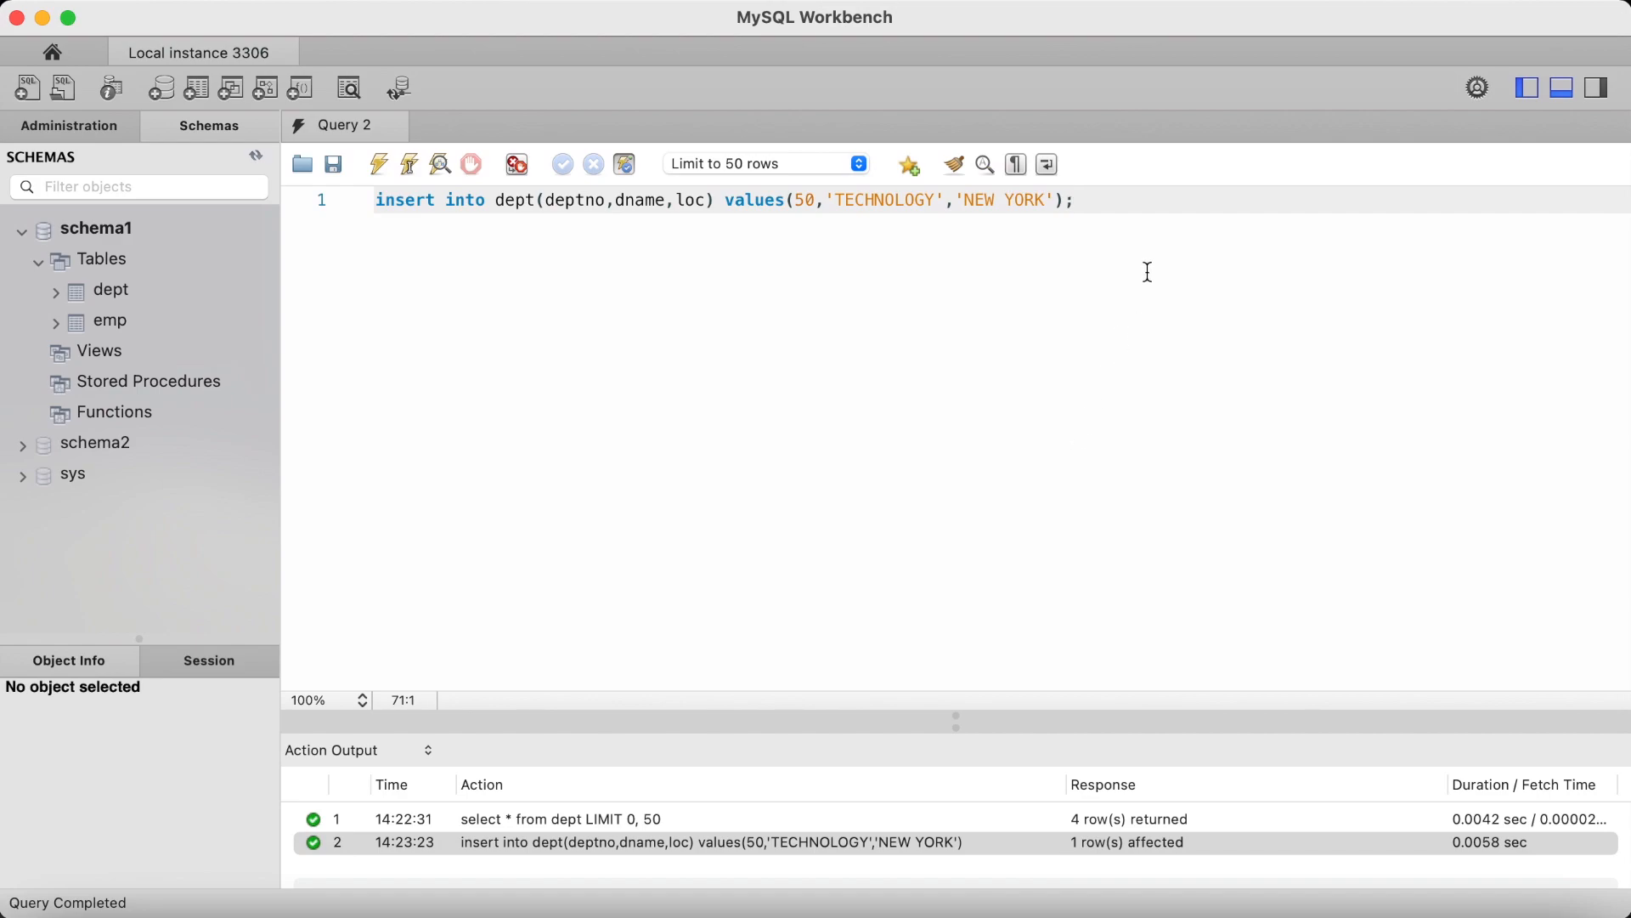
- Run select * from dept; to confirm the five rows including department 50
text(s)
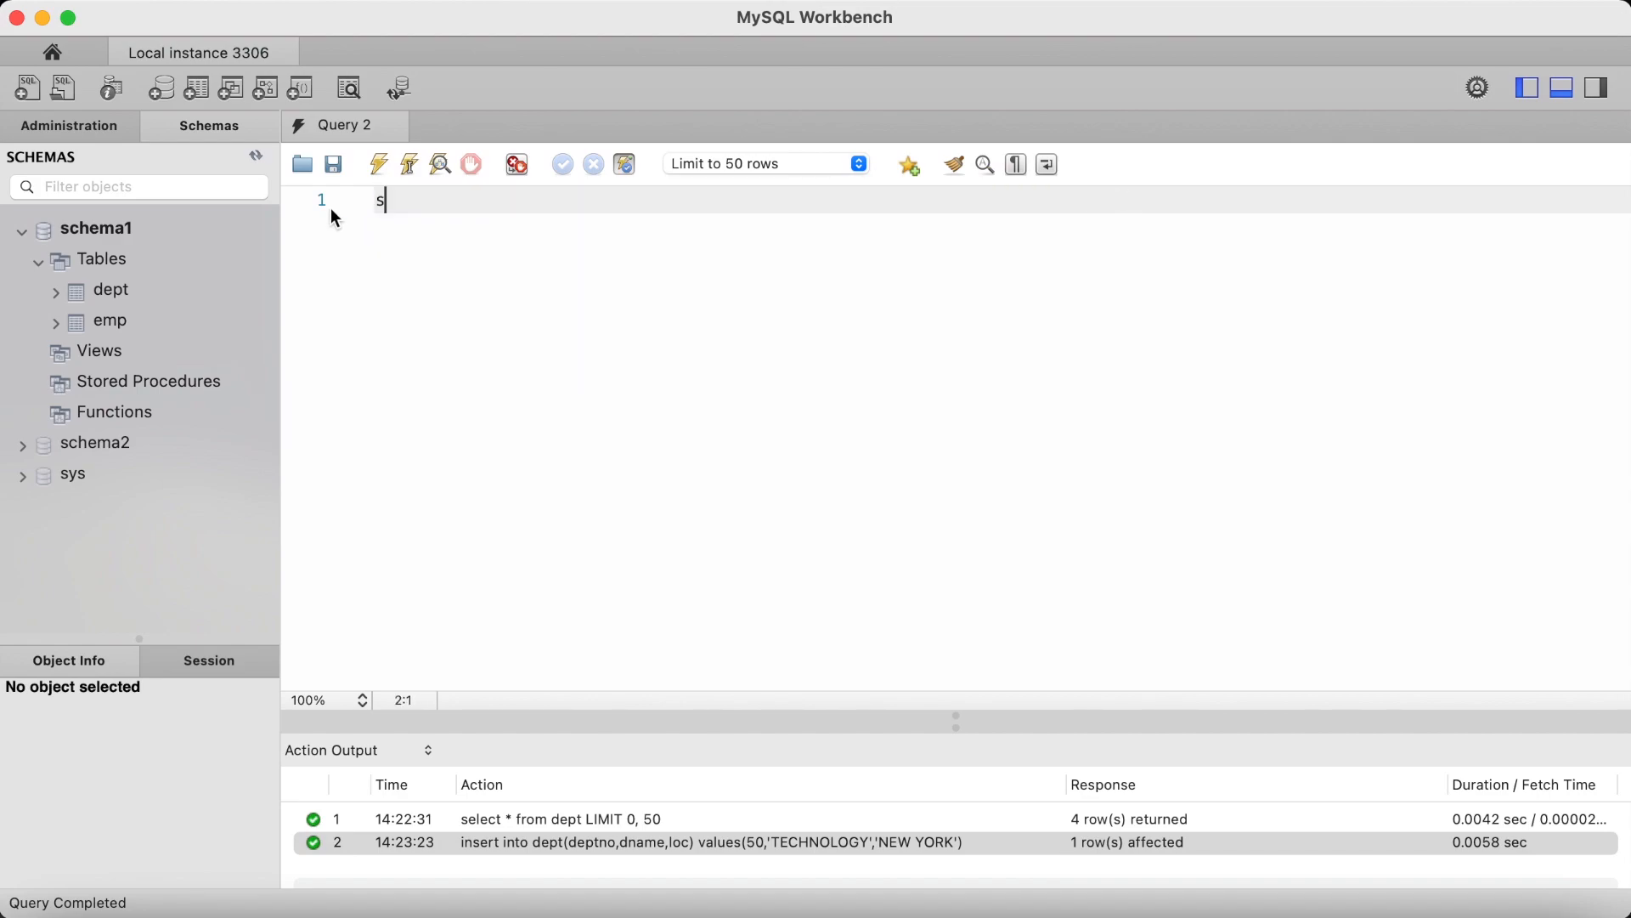
text(elect * from)
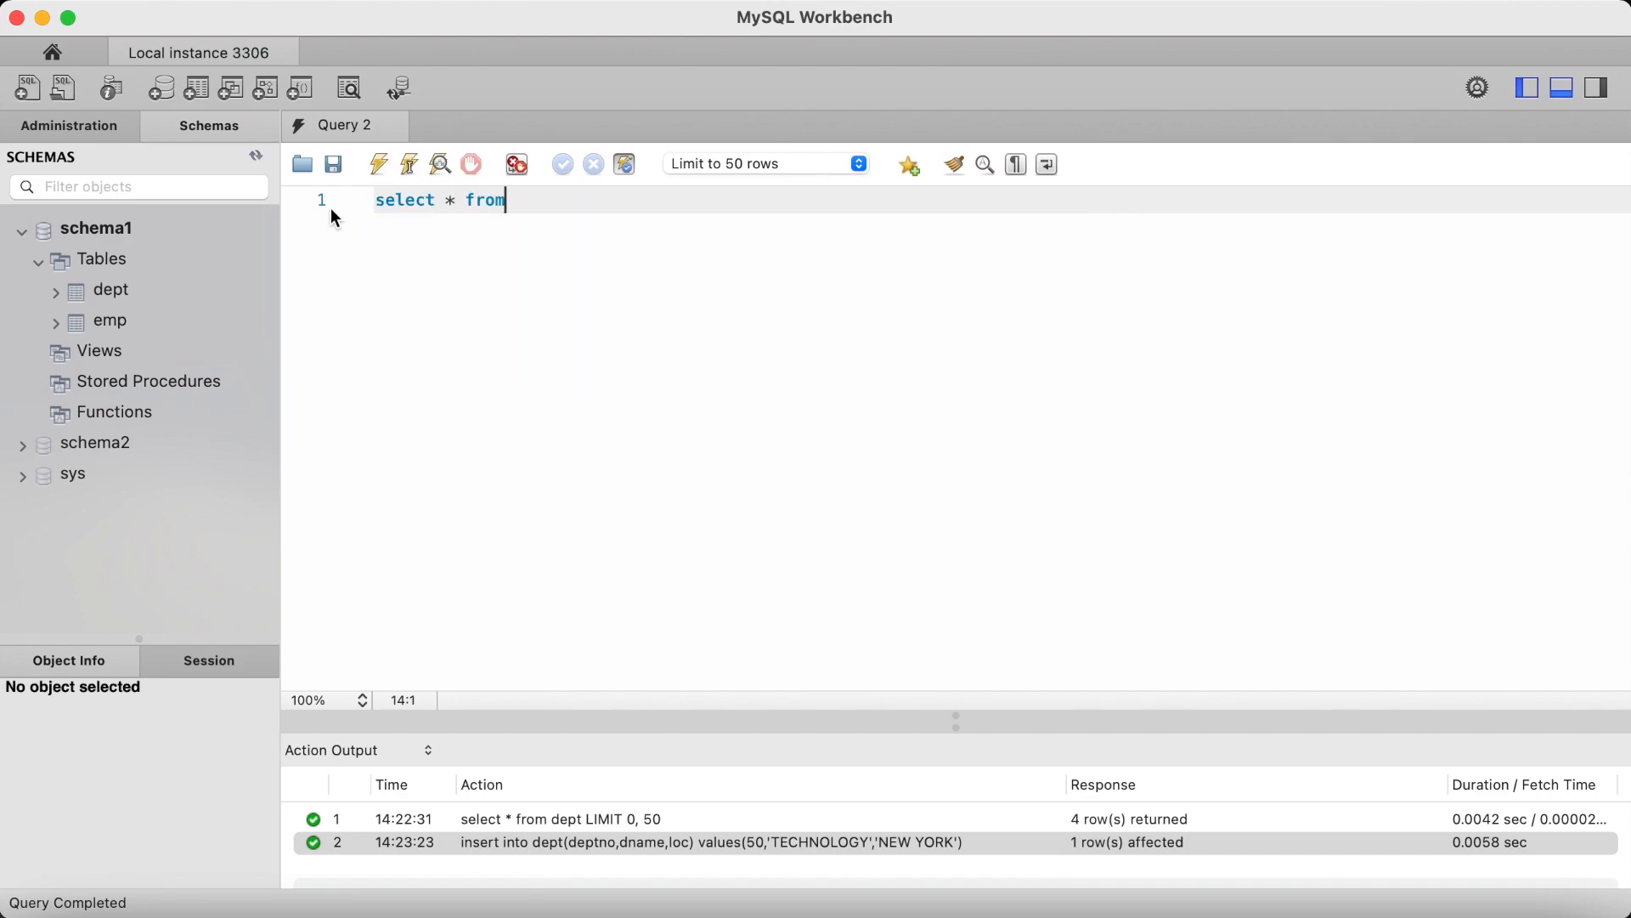
text(dept;)
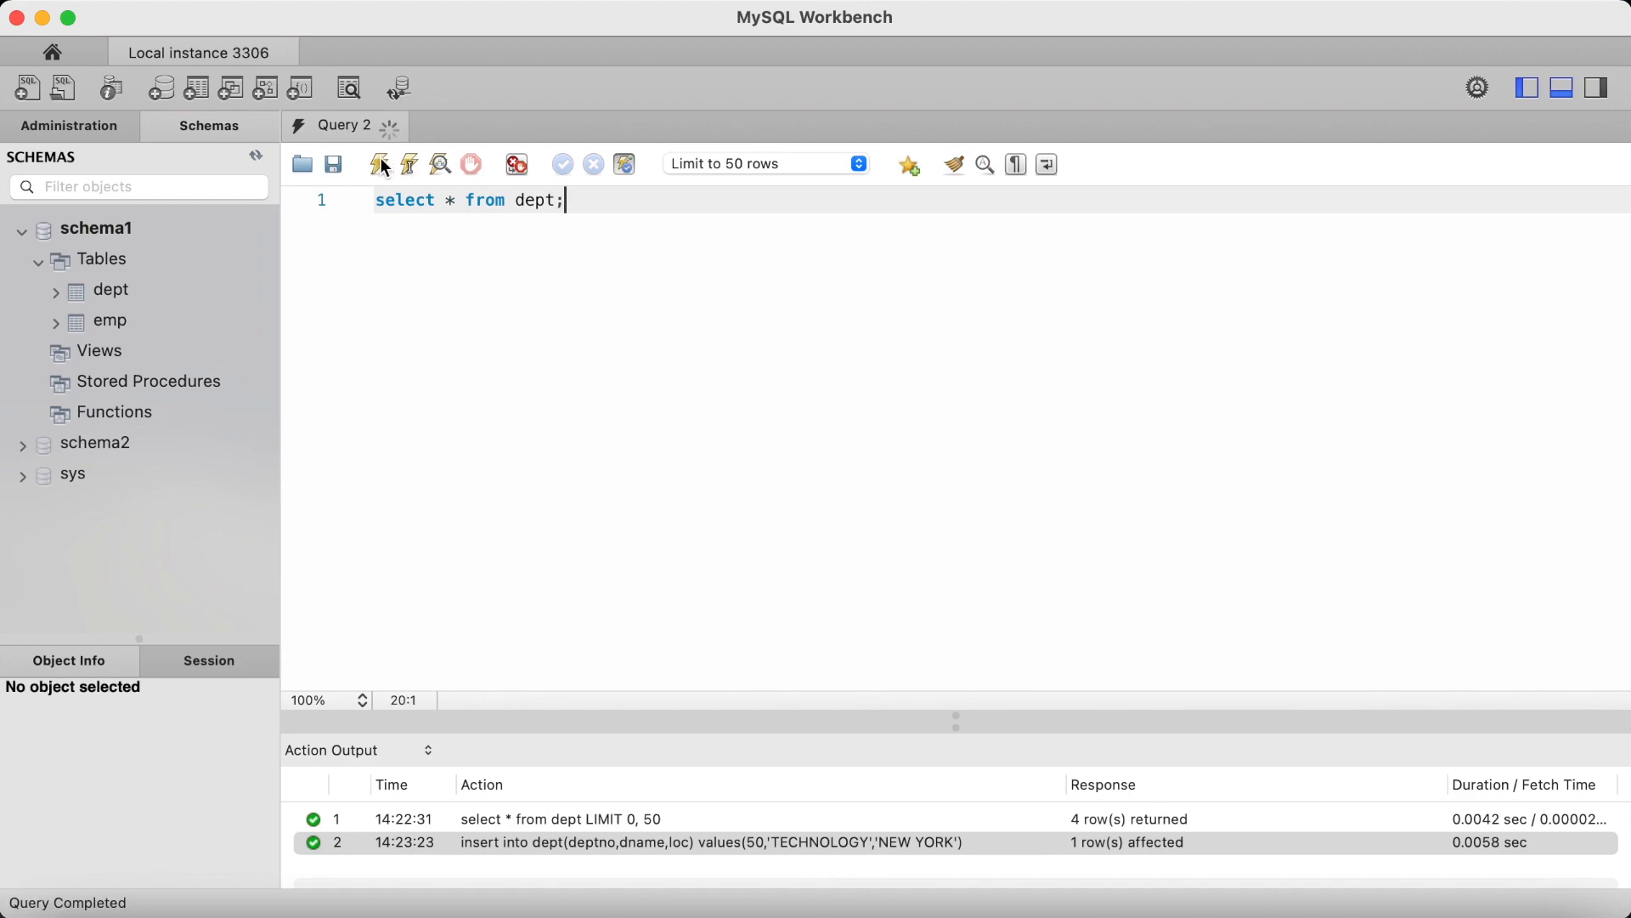
click(381, 163)
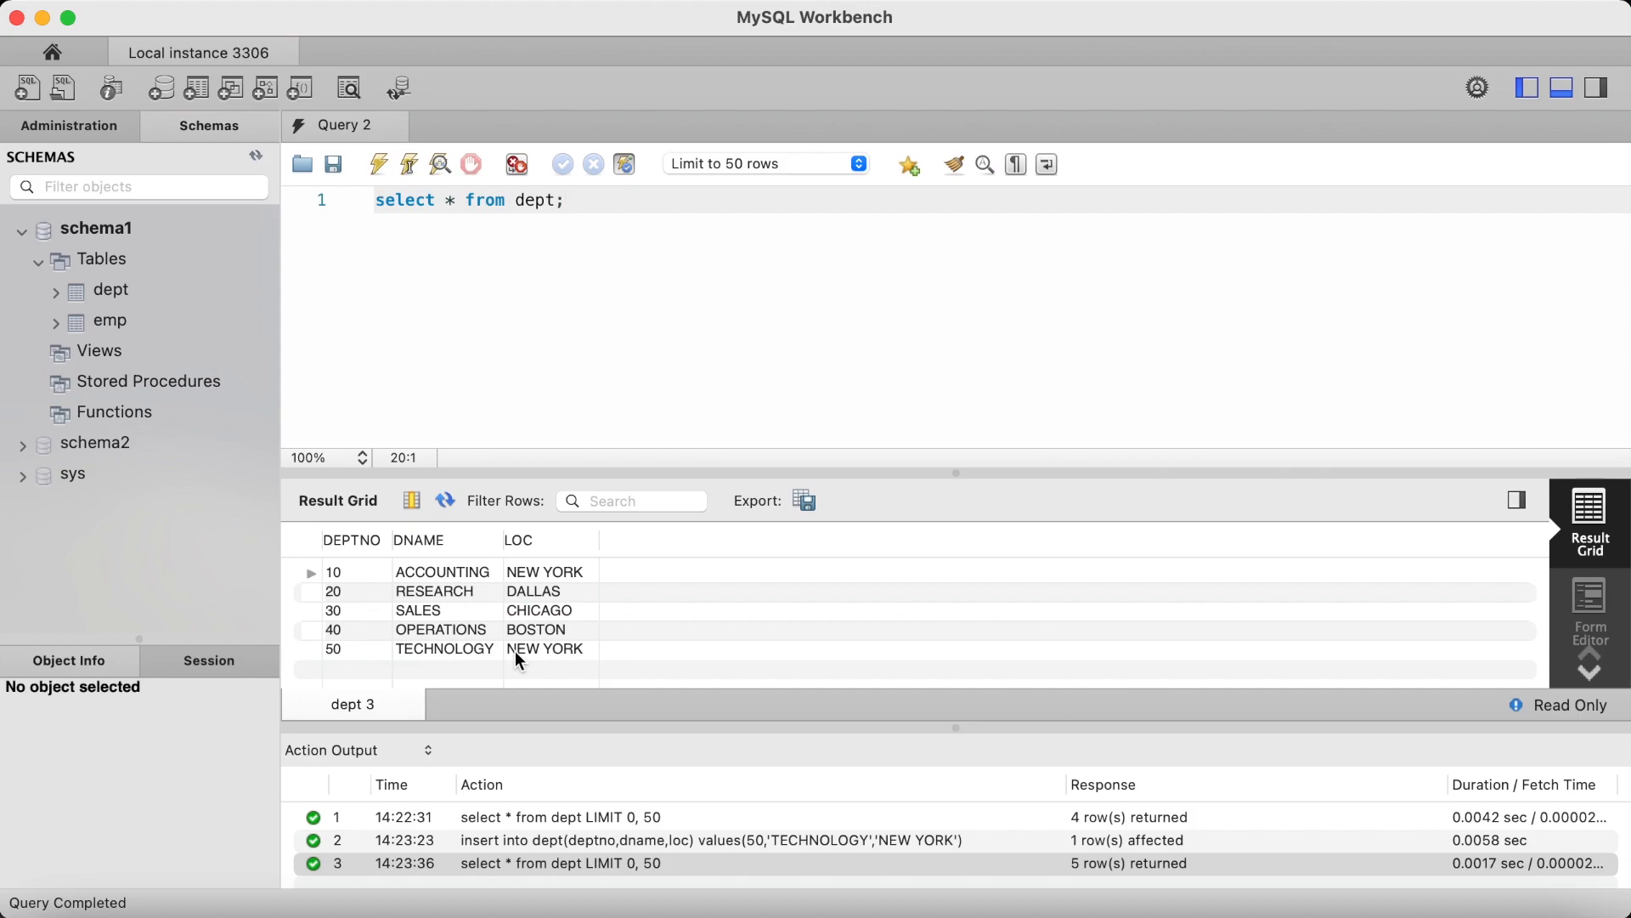
mouse_move(489, 358)
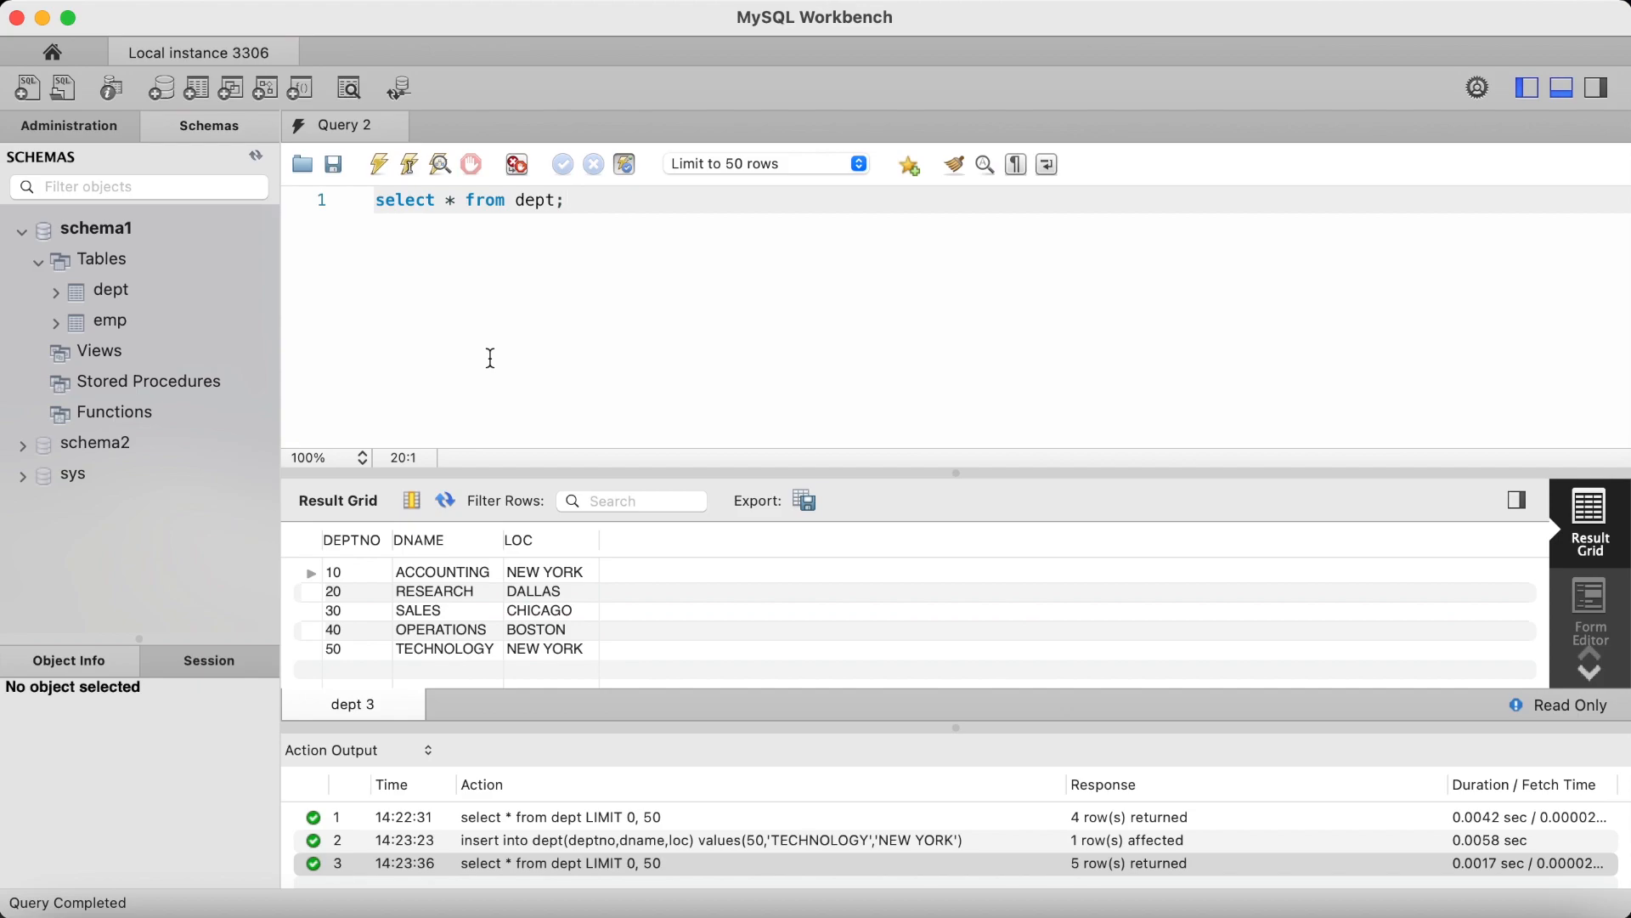
mouse_move(506, 328)
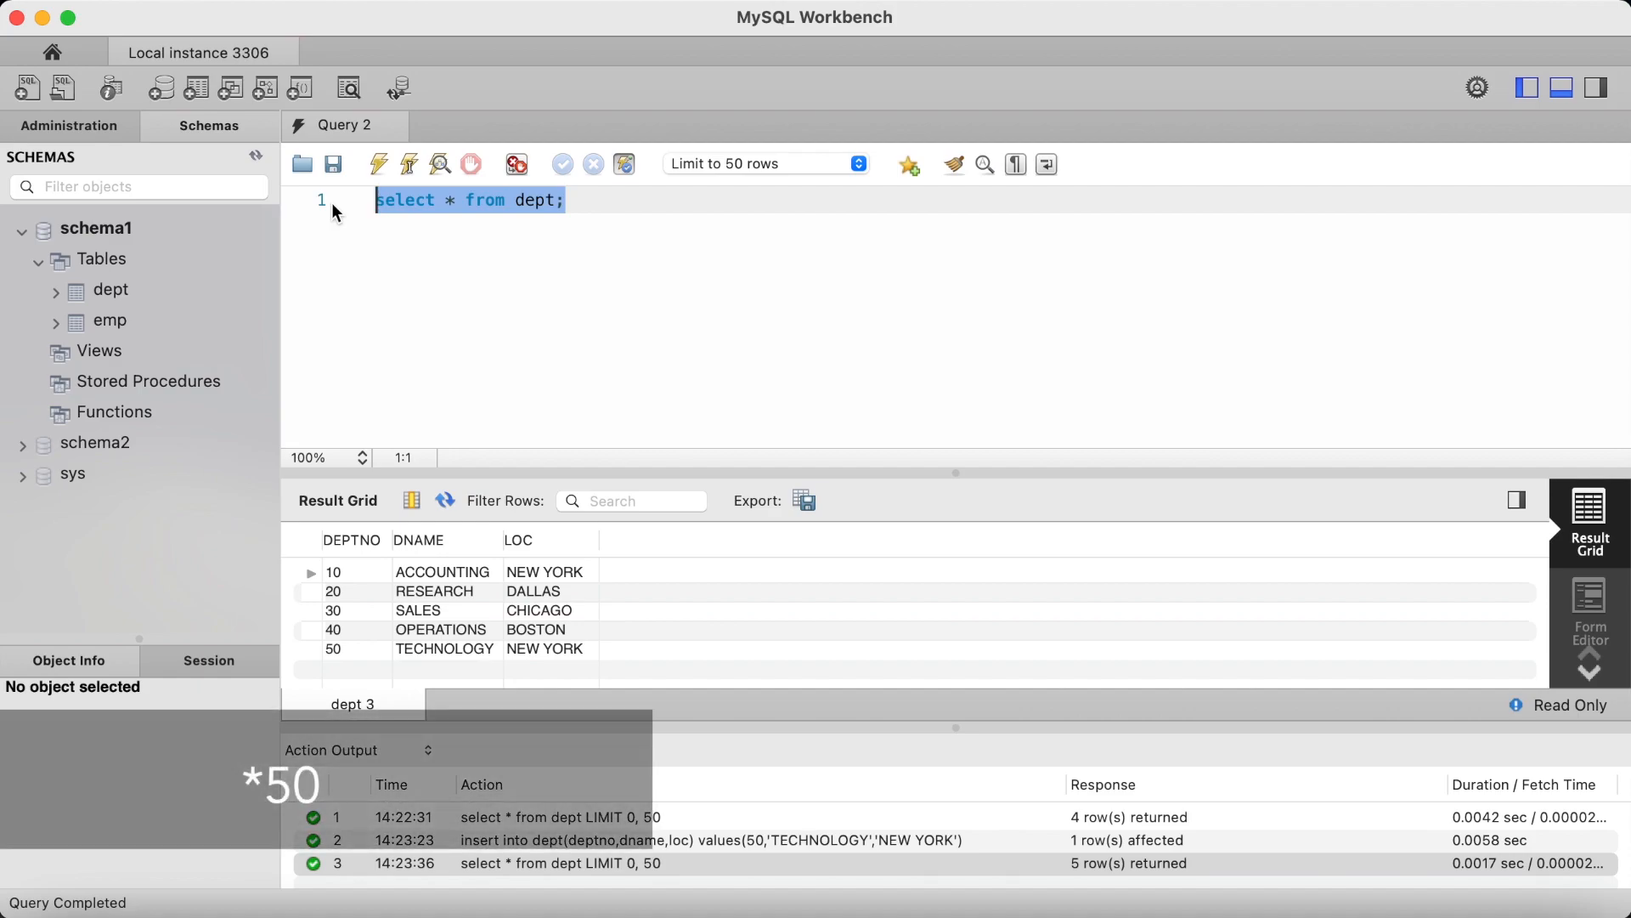
- Execute insert into dept(deptno) values(50); supplying only the department number
text(inset)
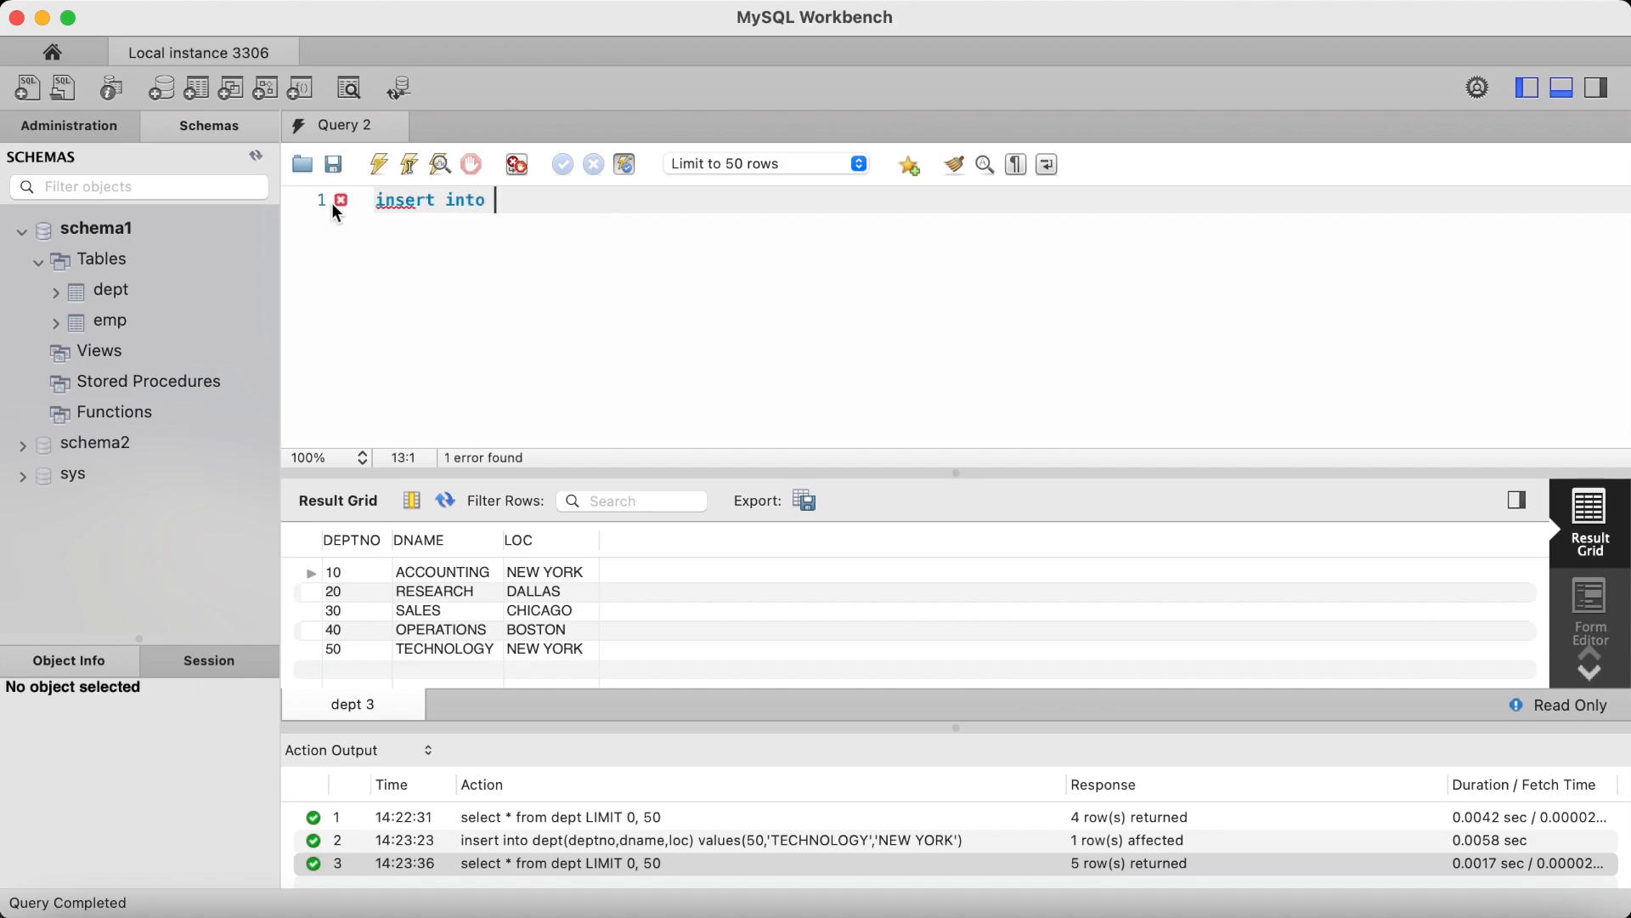
text(dept)
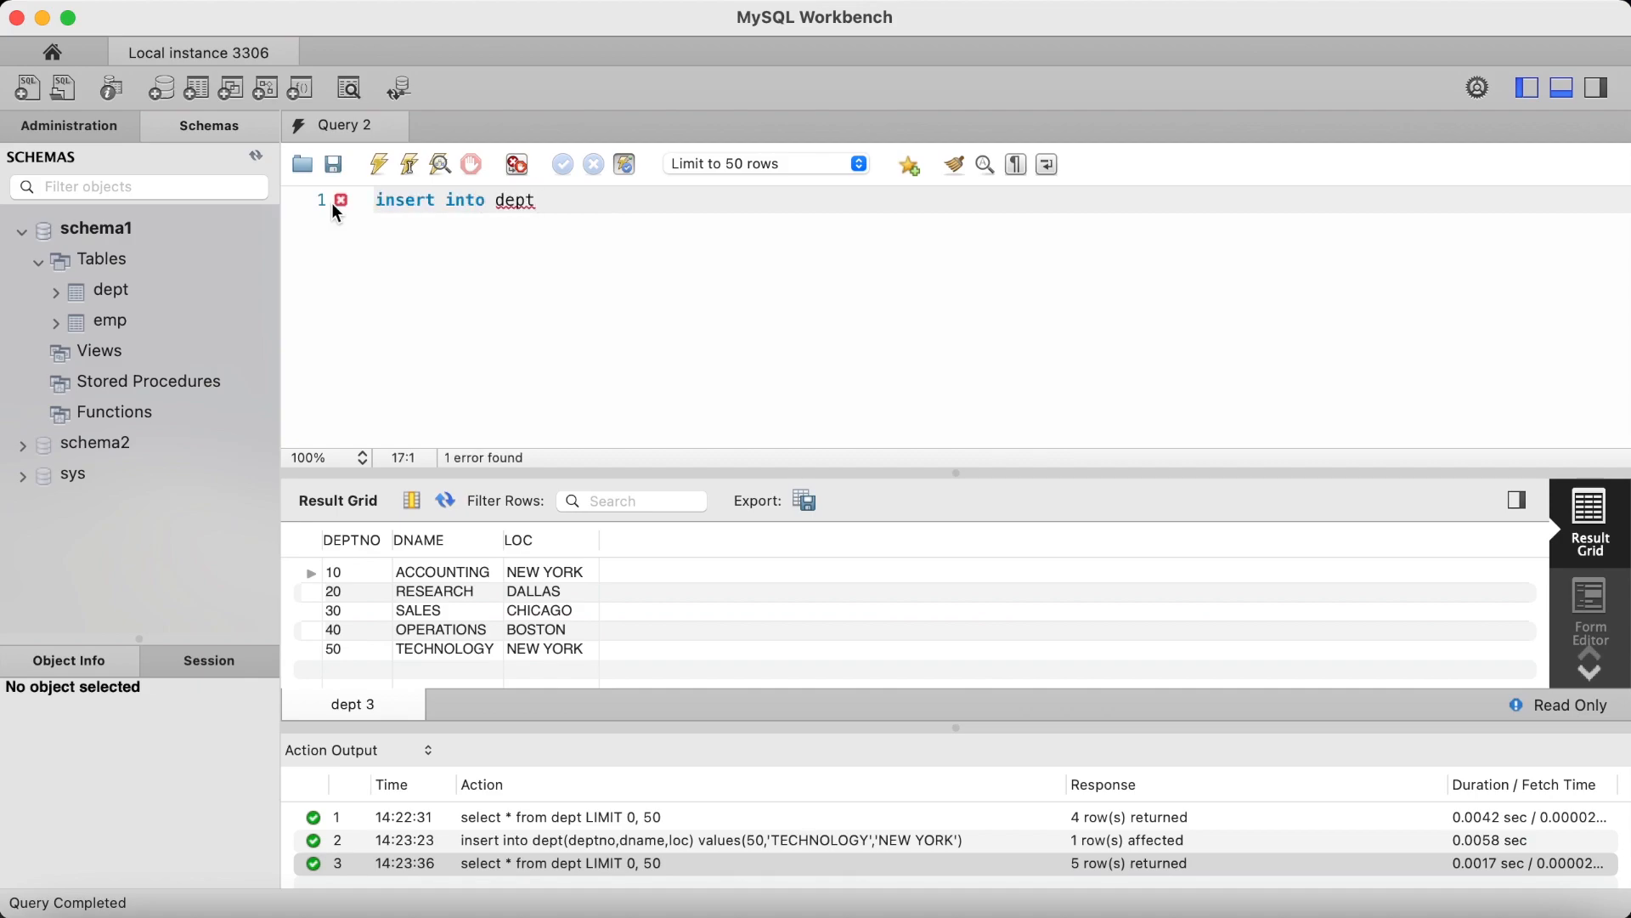
text(()
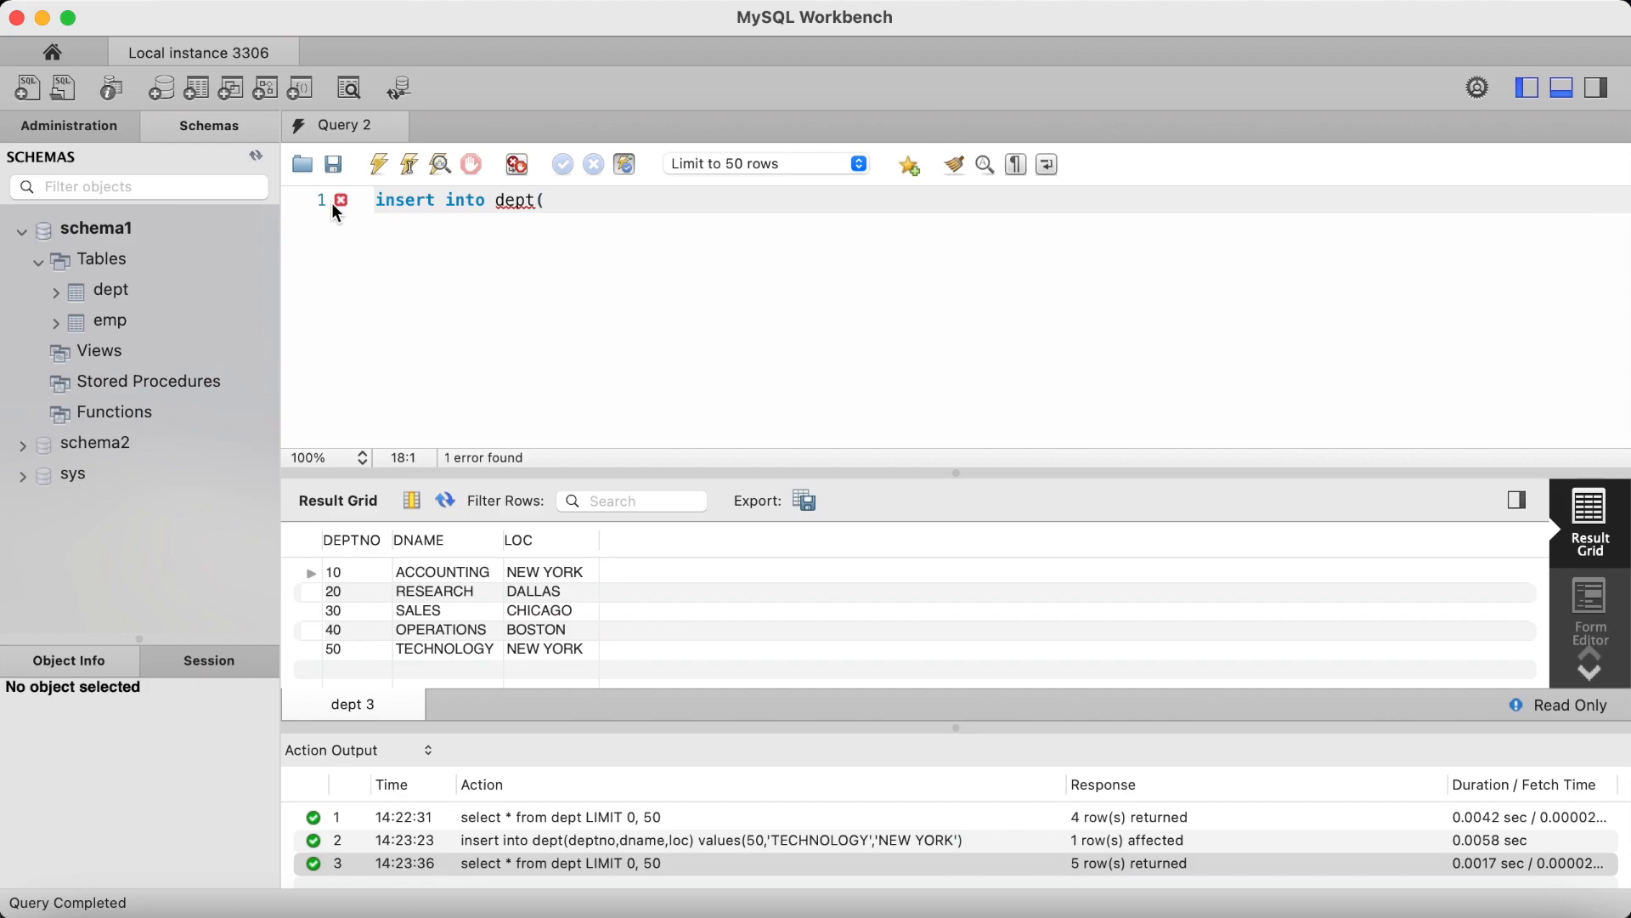
text(deptno)
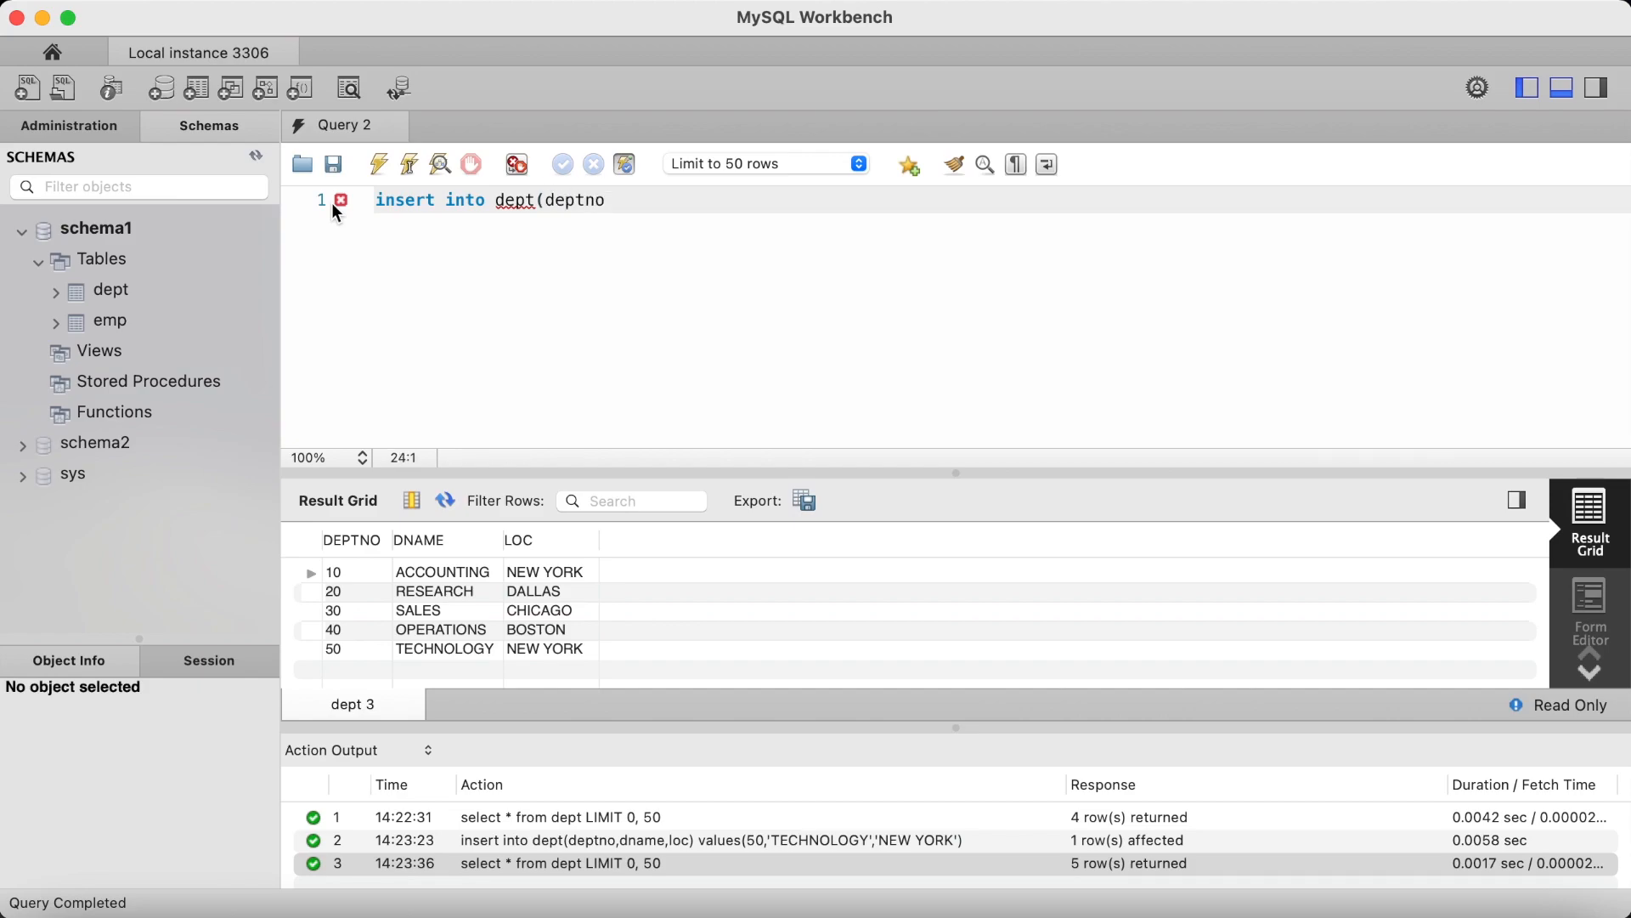
text() val)
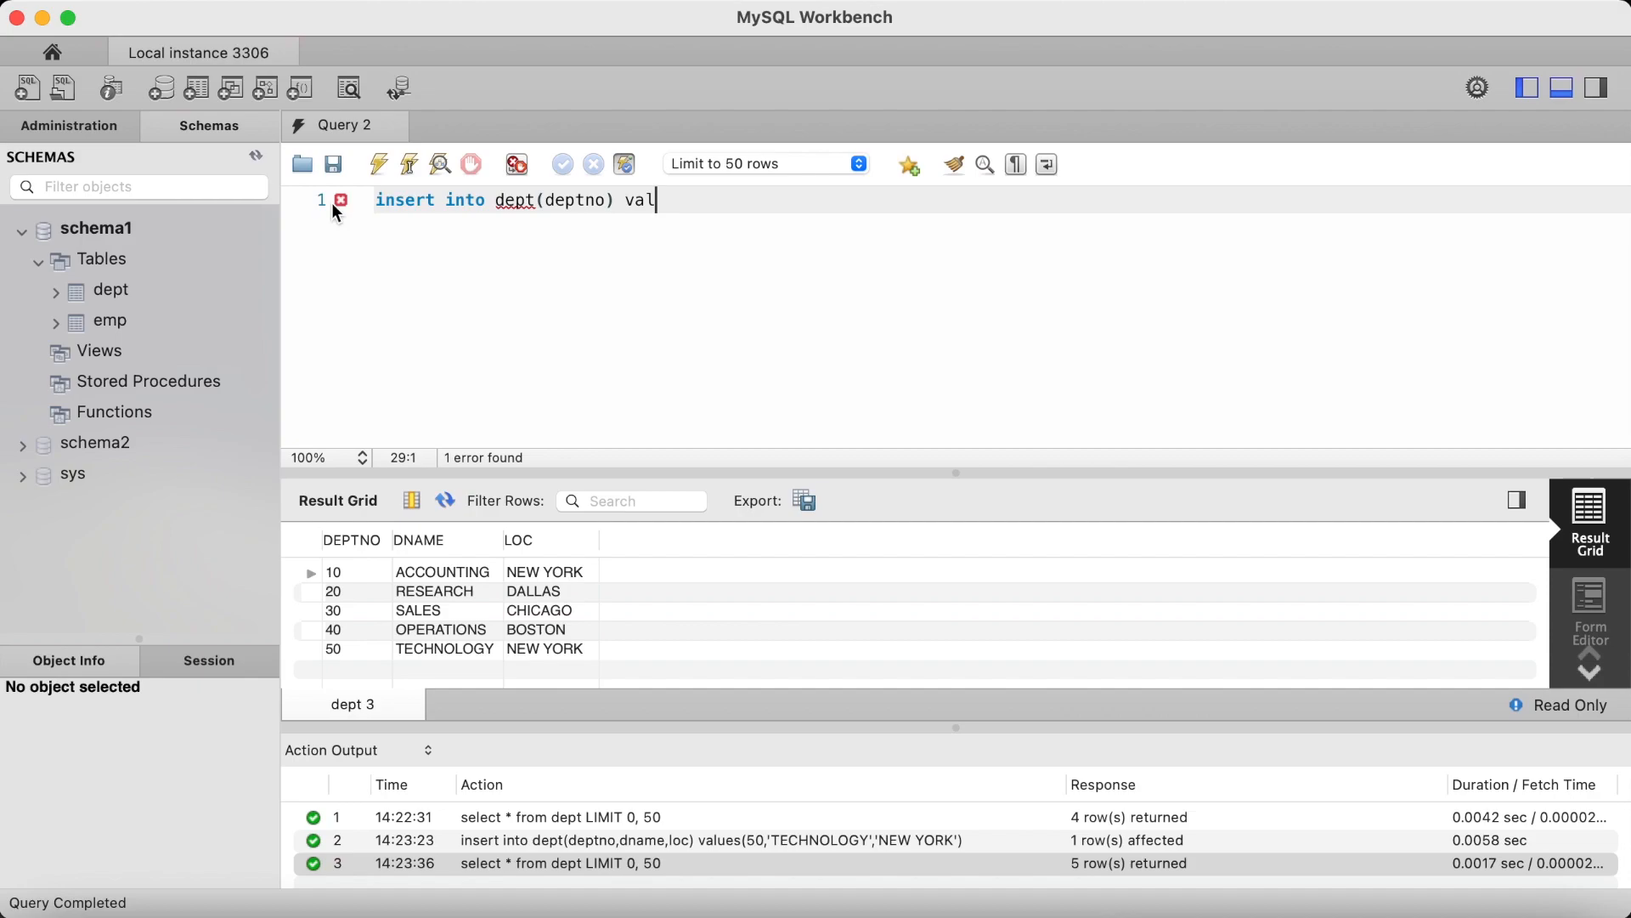
text(ues(50);)
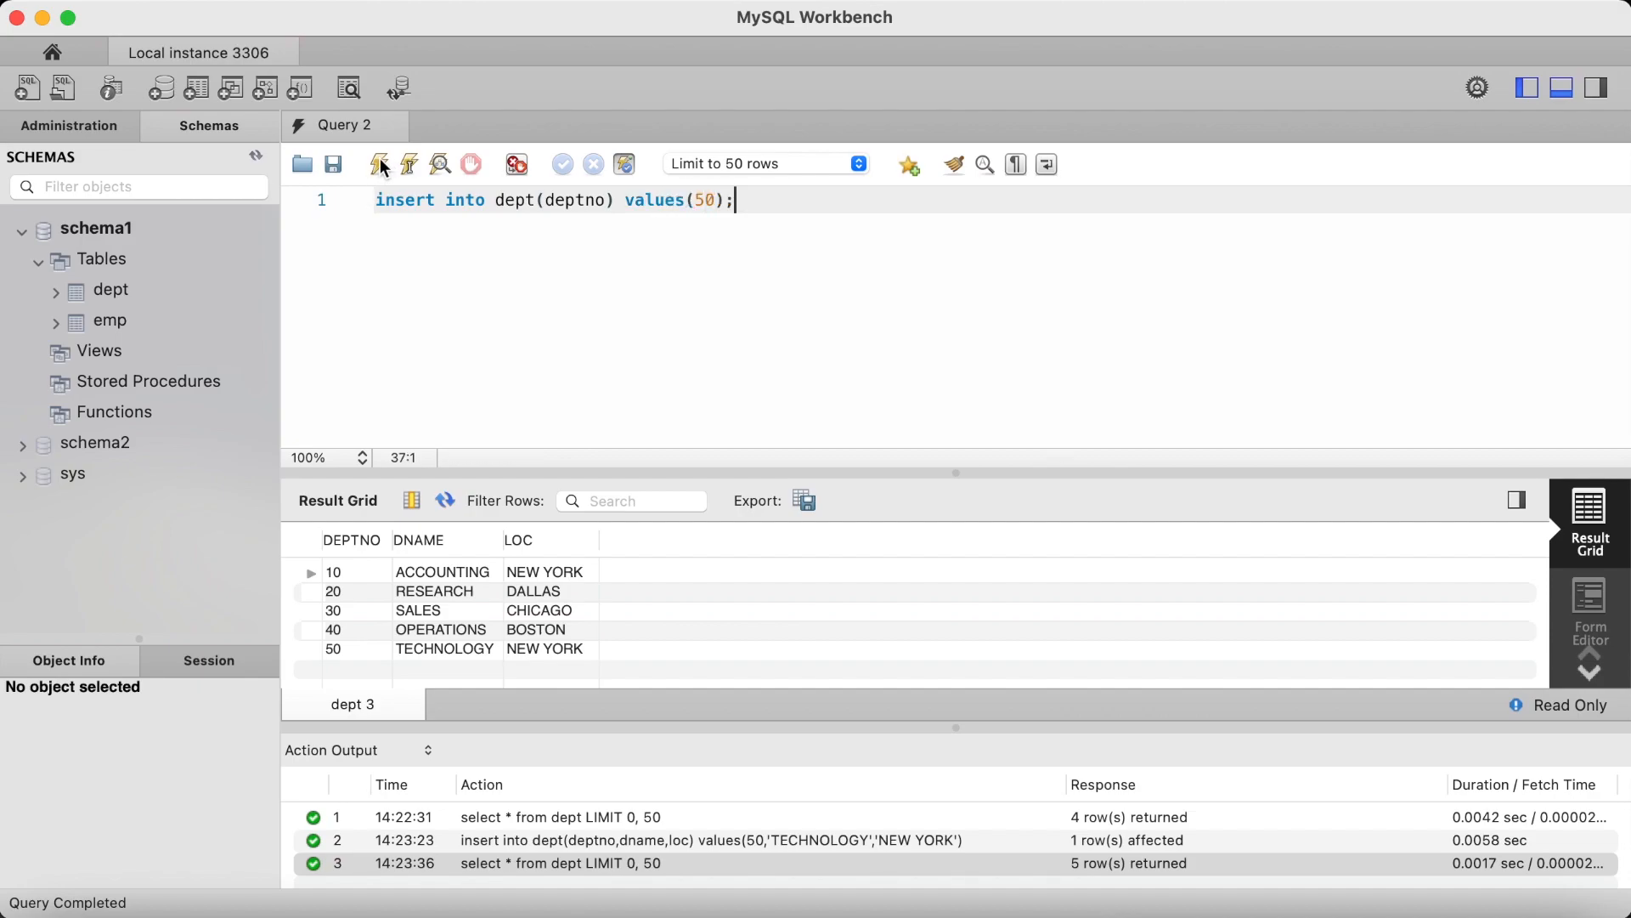
click(379, 165)
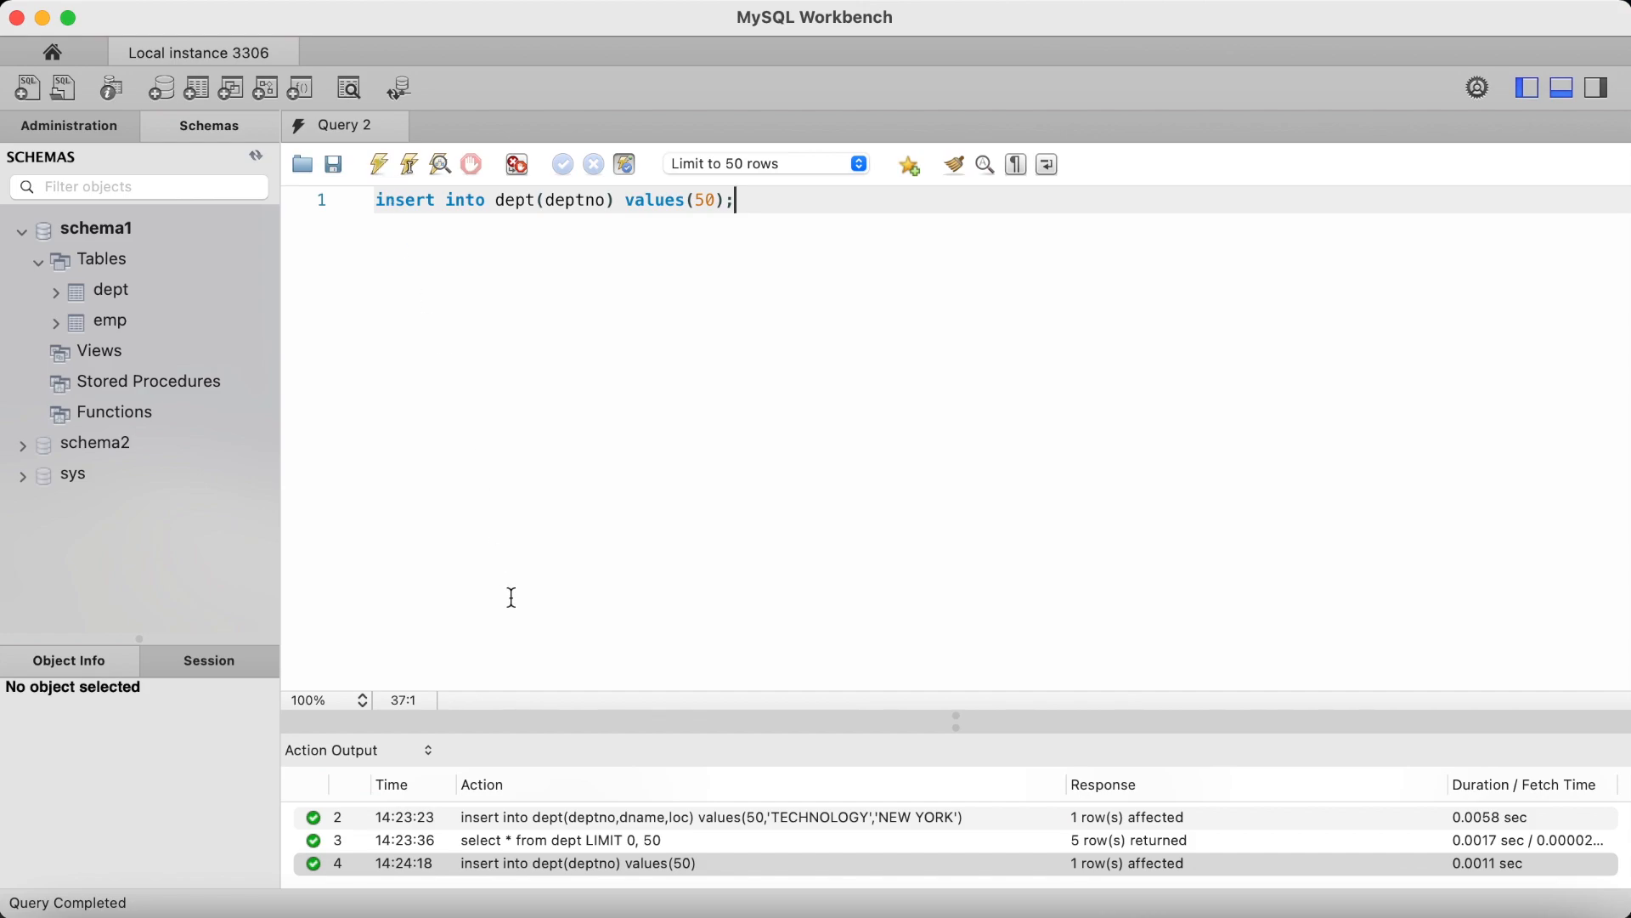
mouse_move(753, 216)
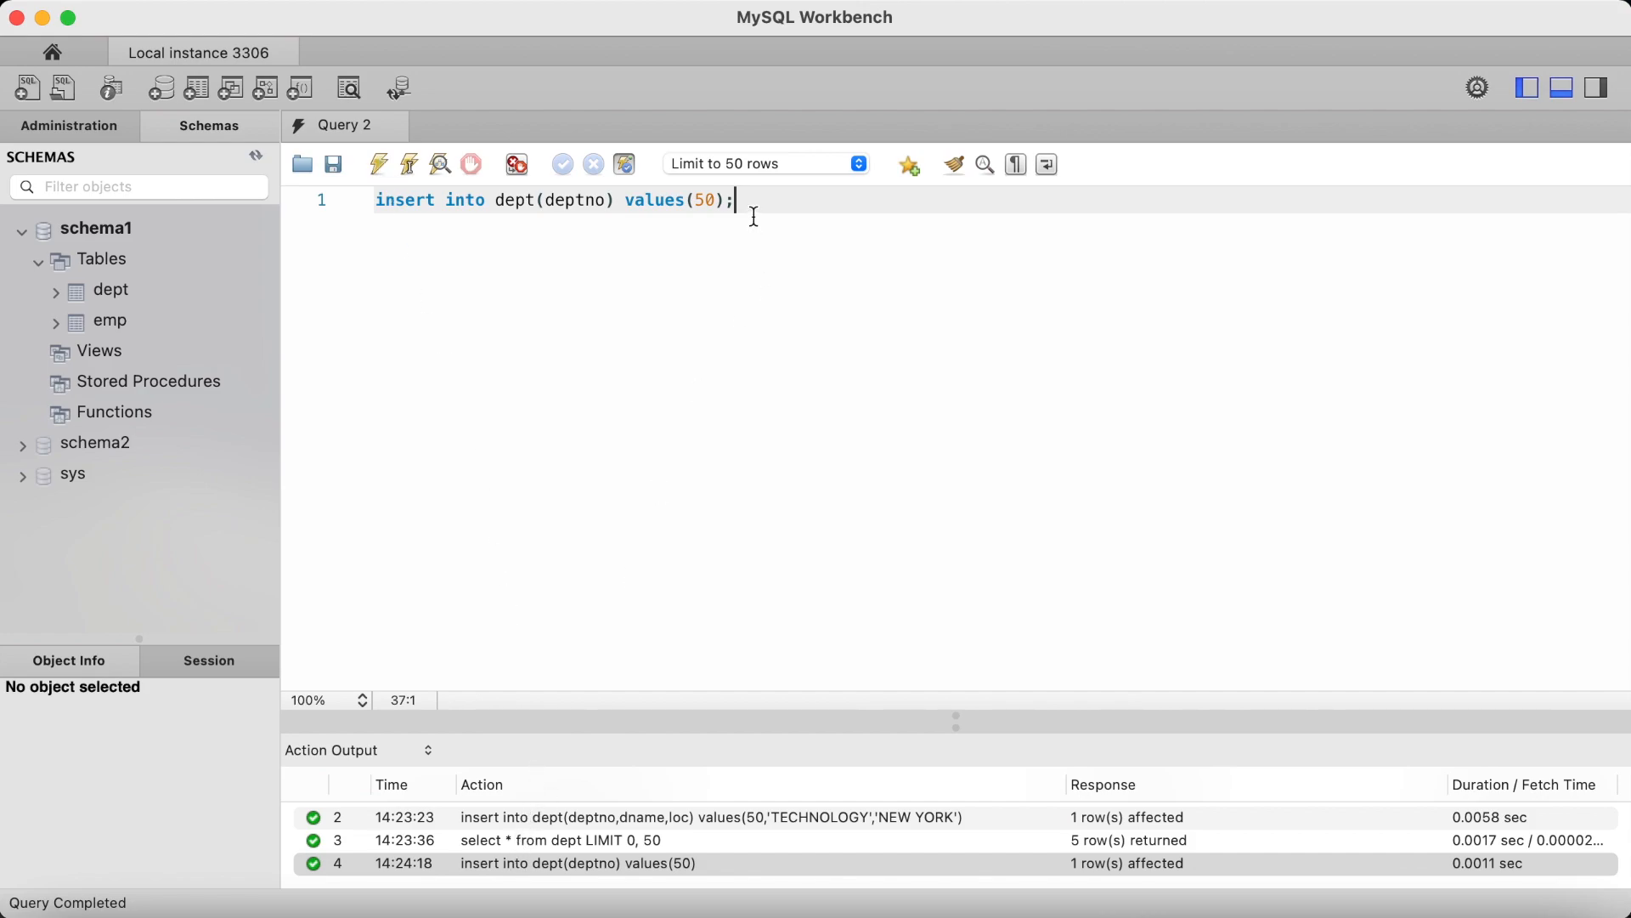
- Run select * from dept; showing six rows with a NULL-name deptno 50
text(select)
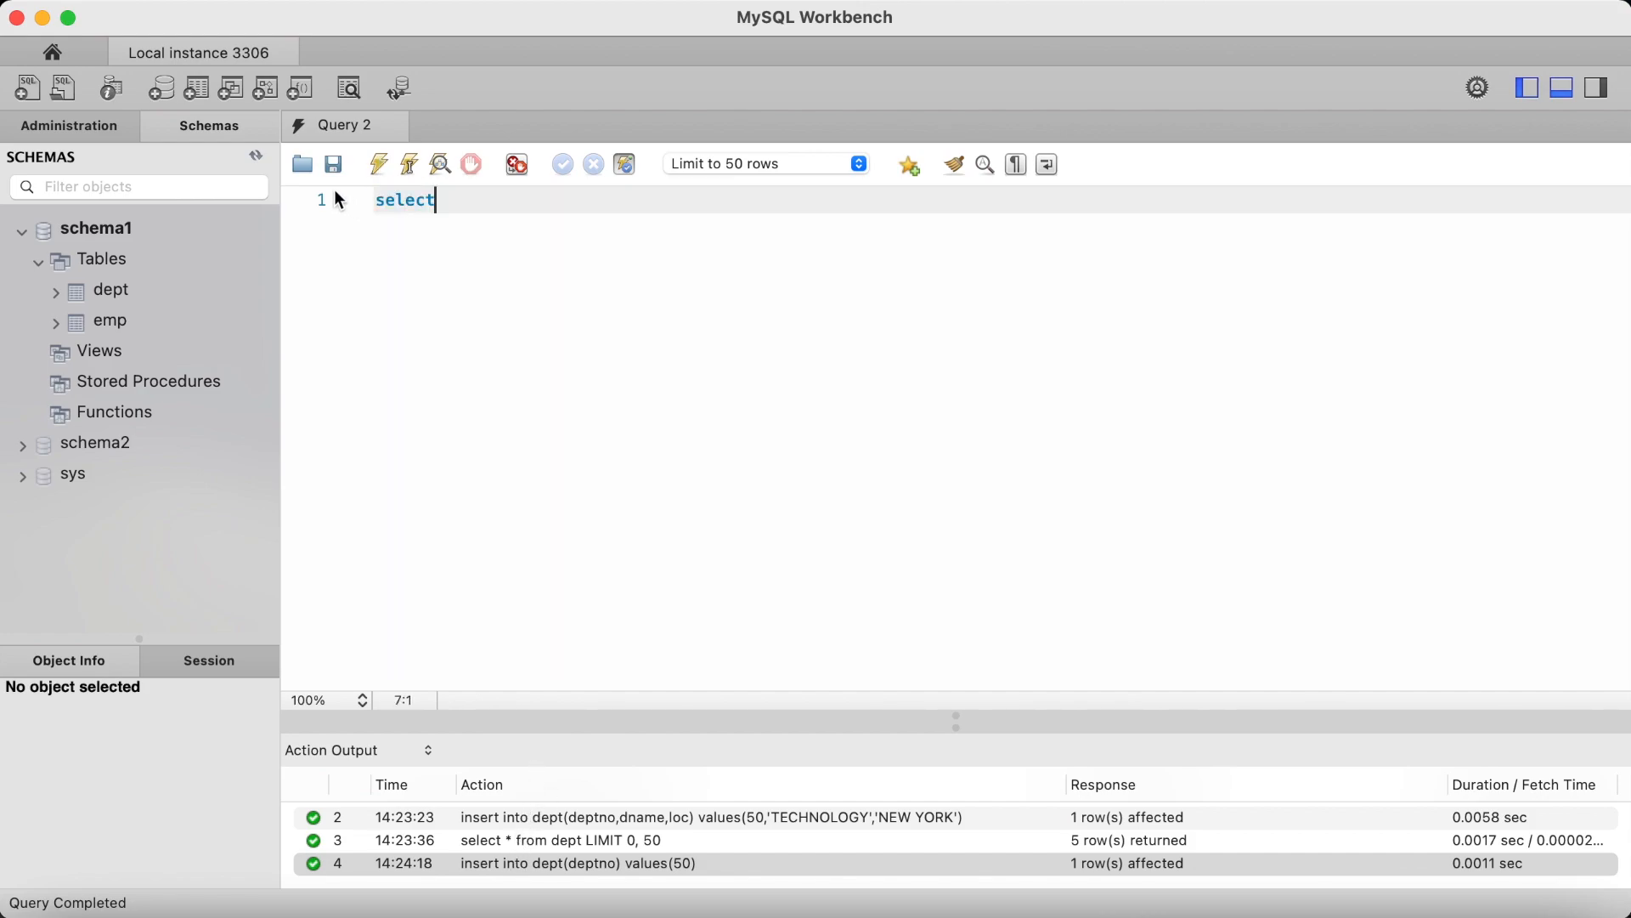
text(* from dept)
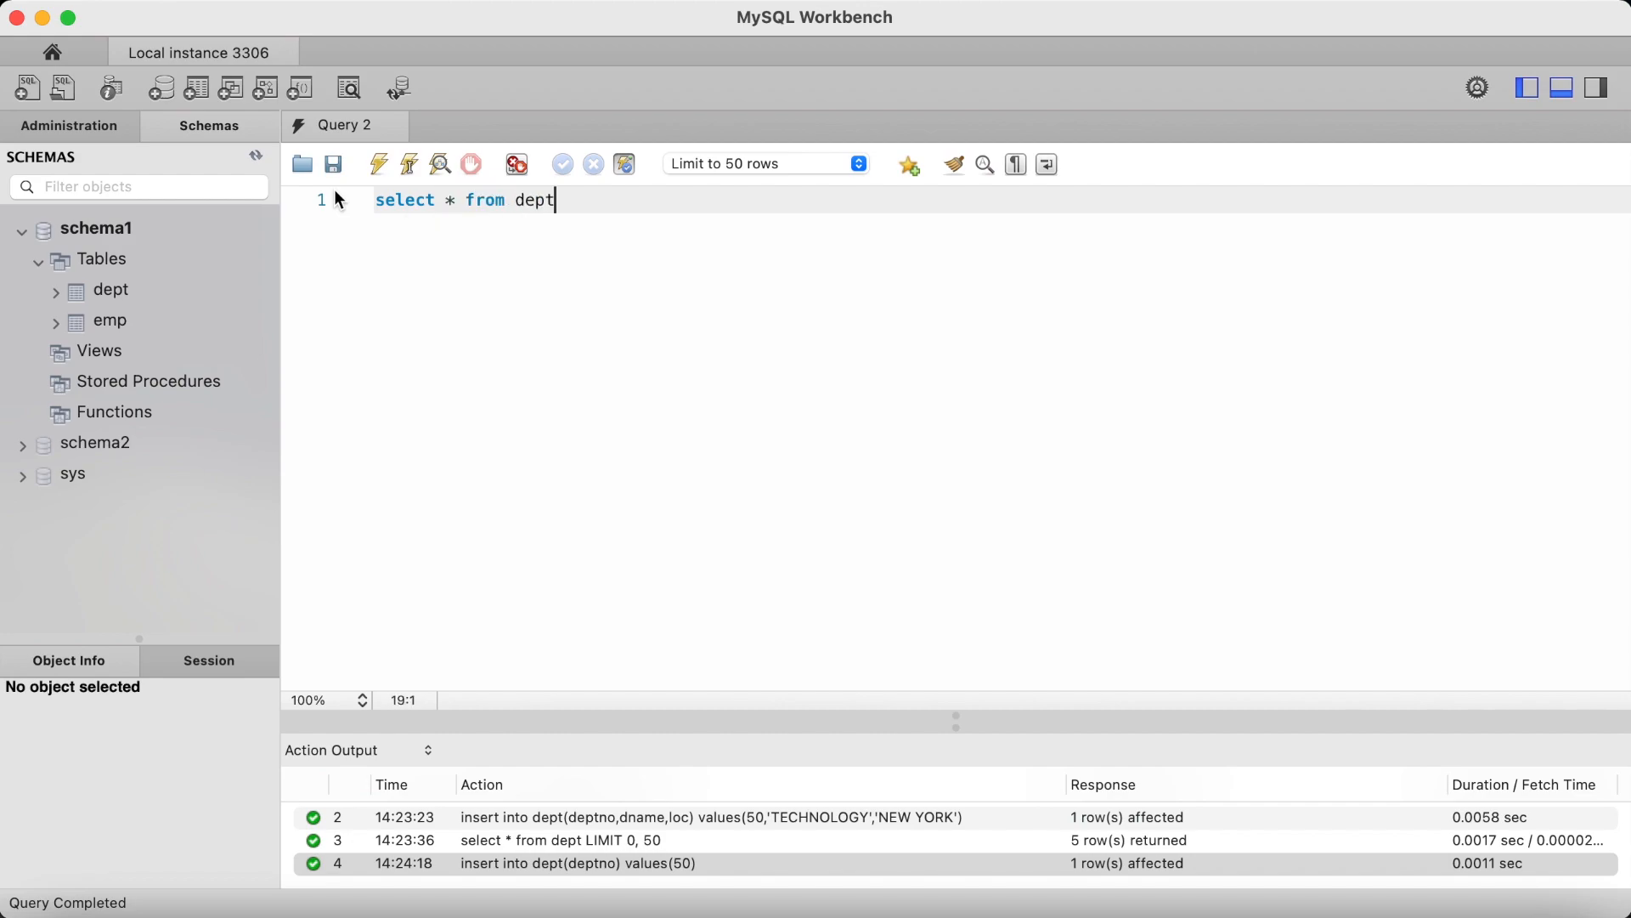
text(;)
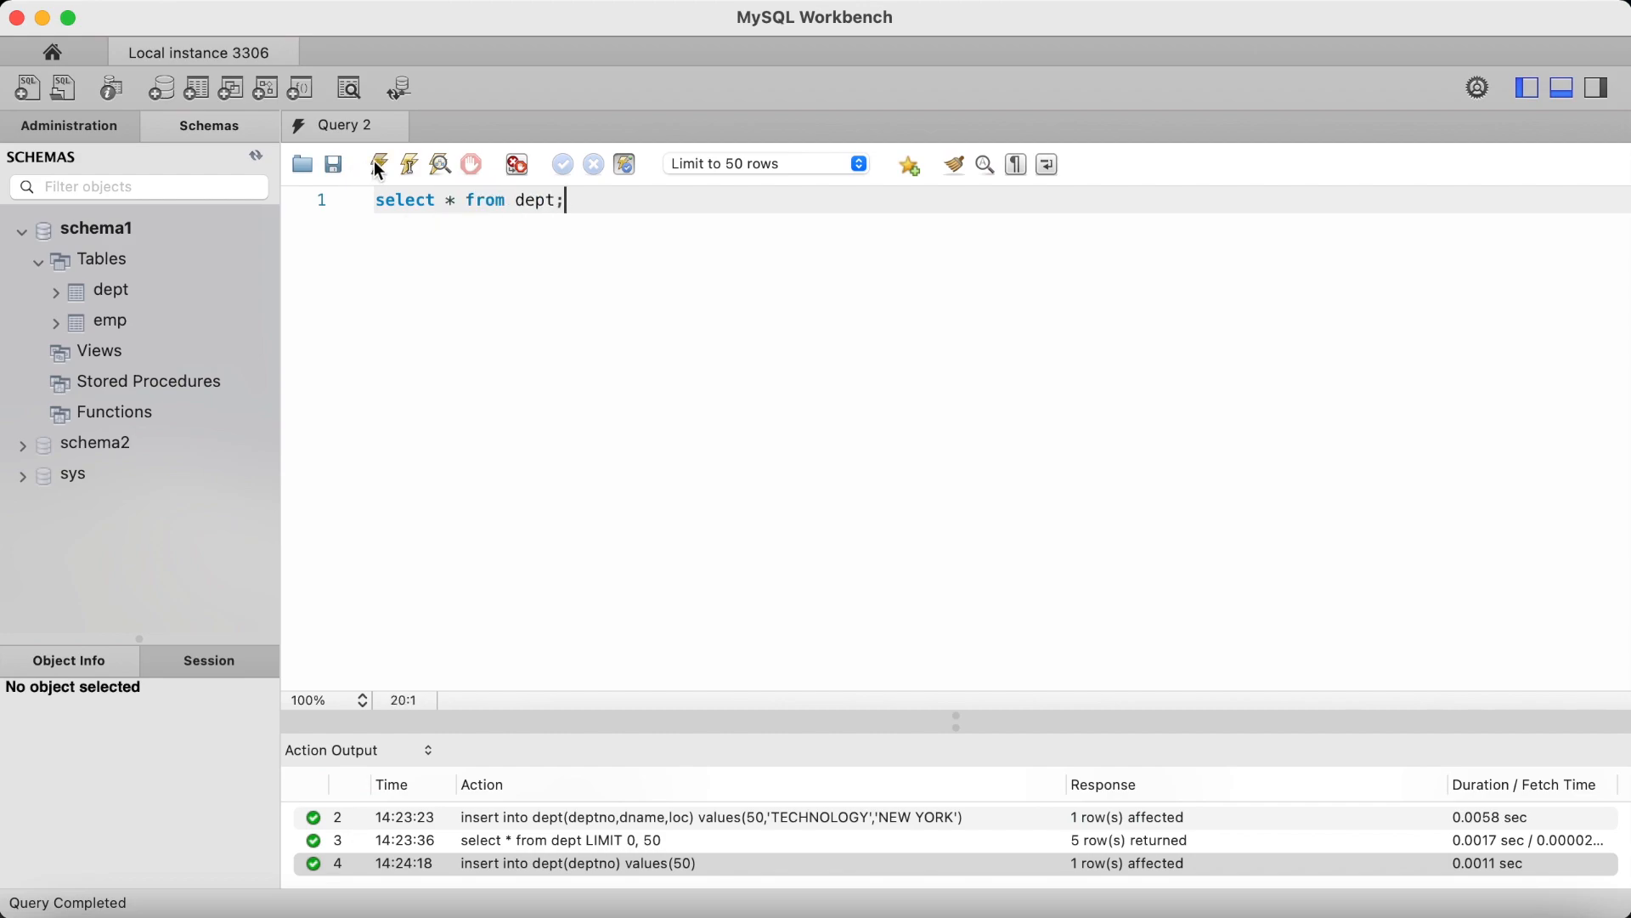
click(379, 165)
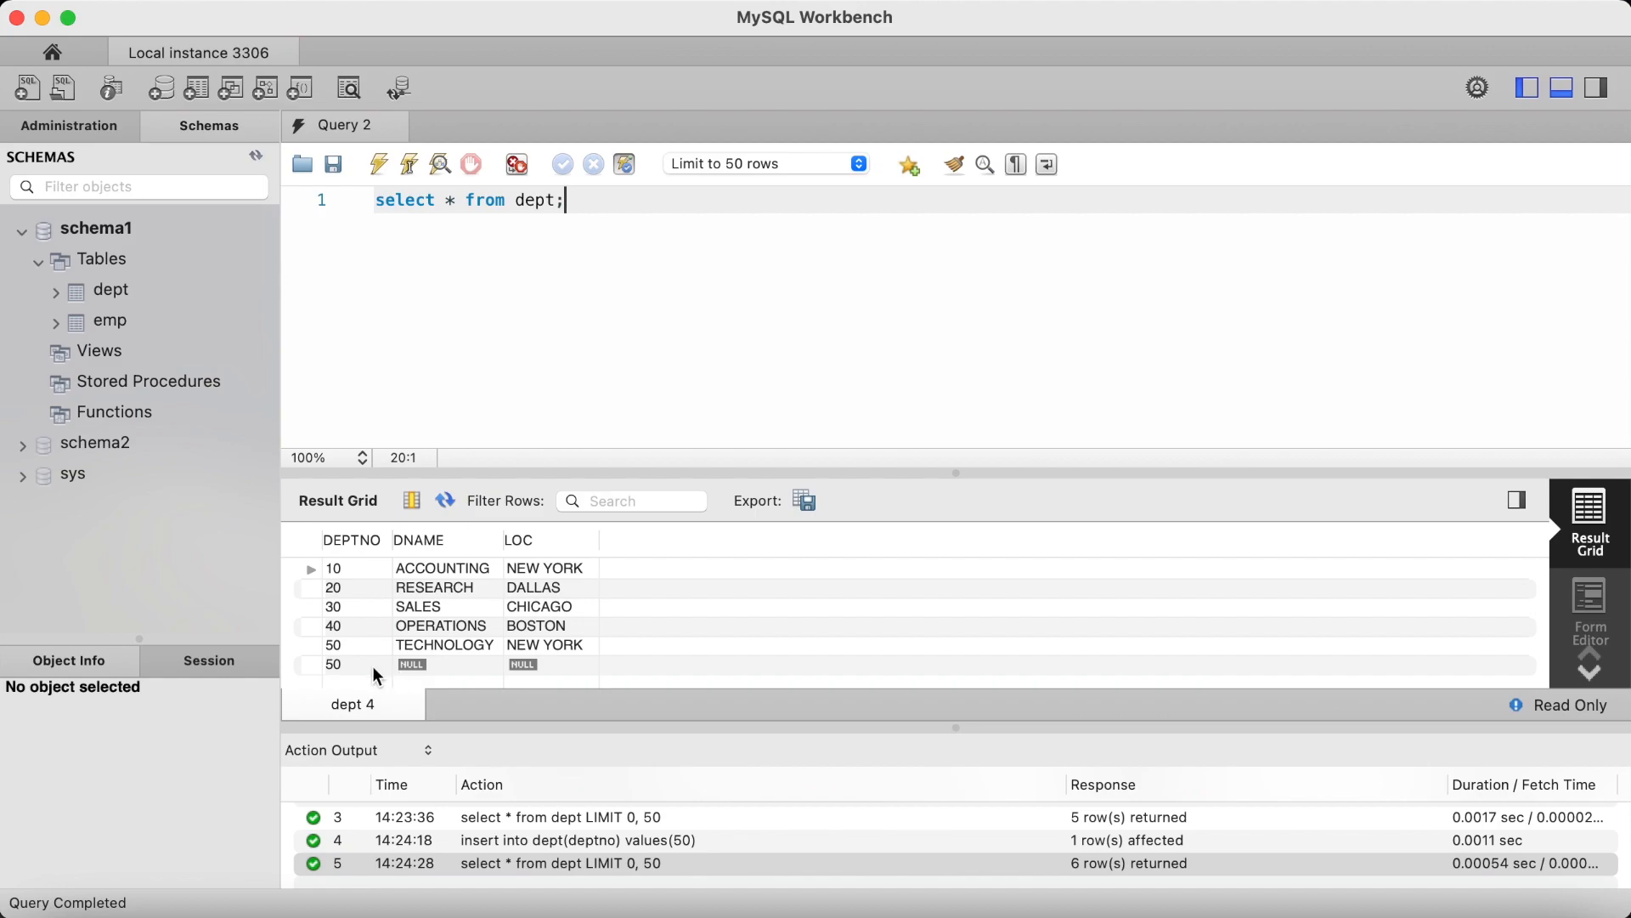
mouse_move(333, 671)
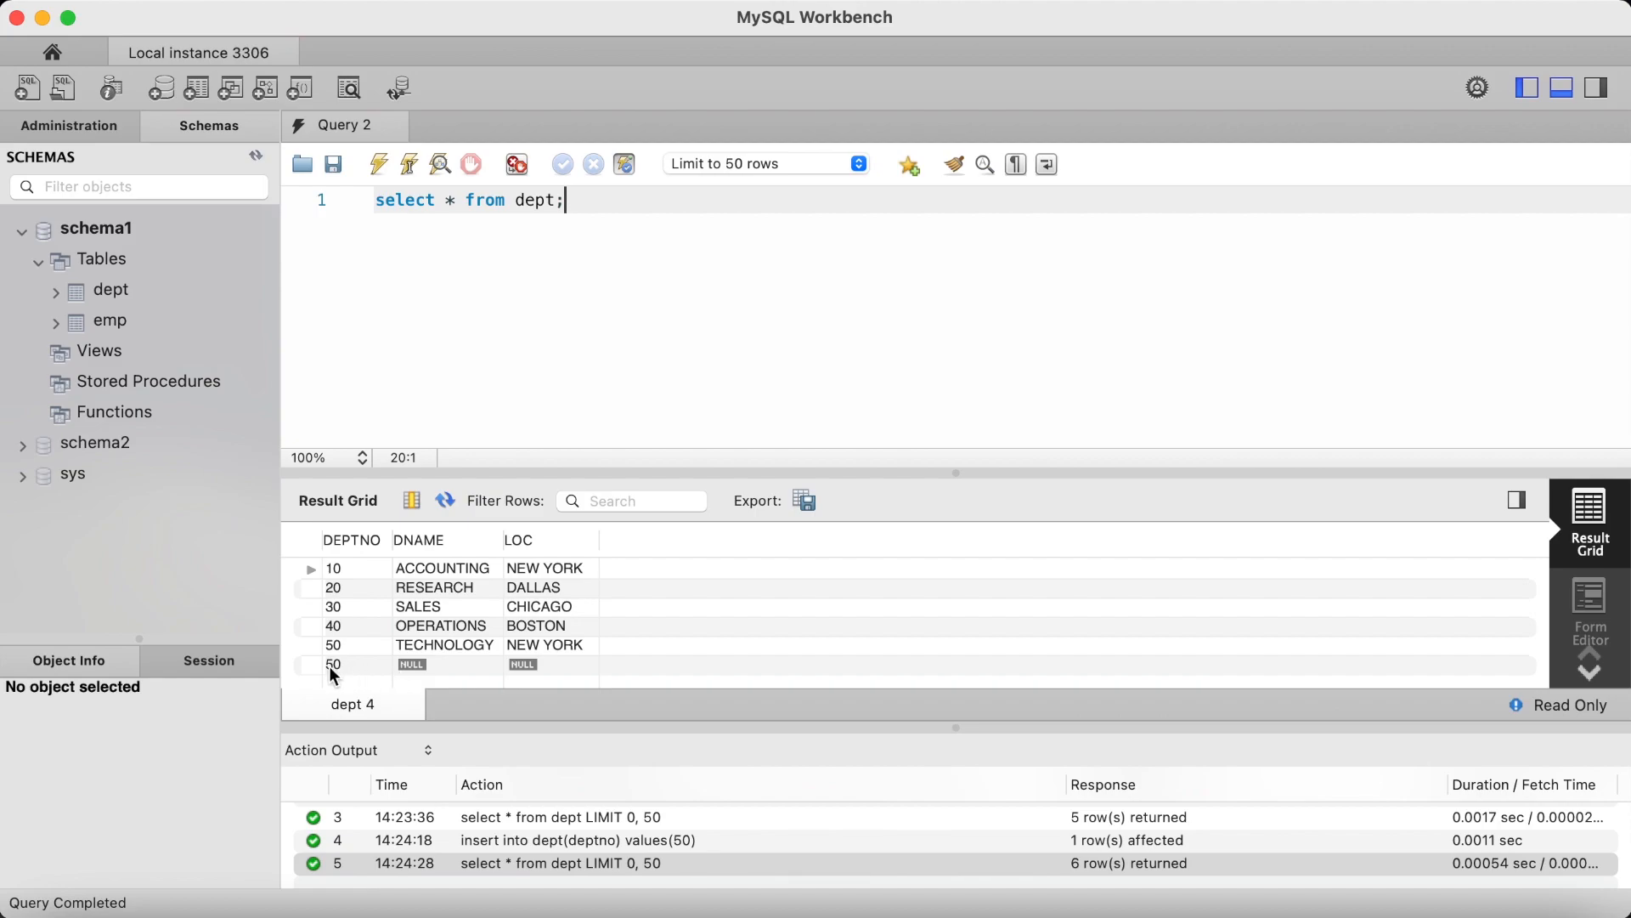
mouse_move(384, 671)
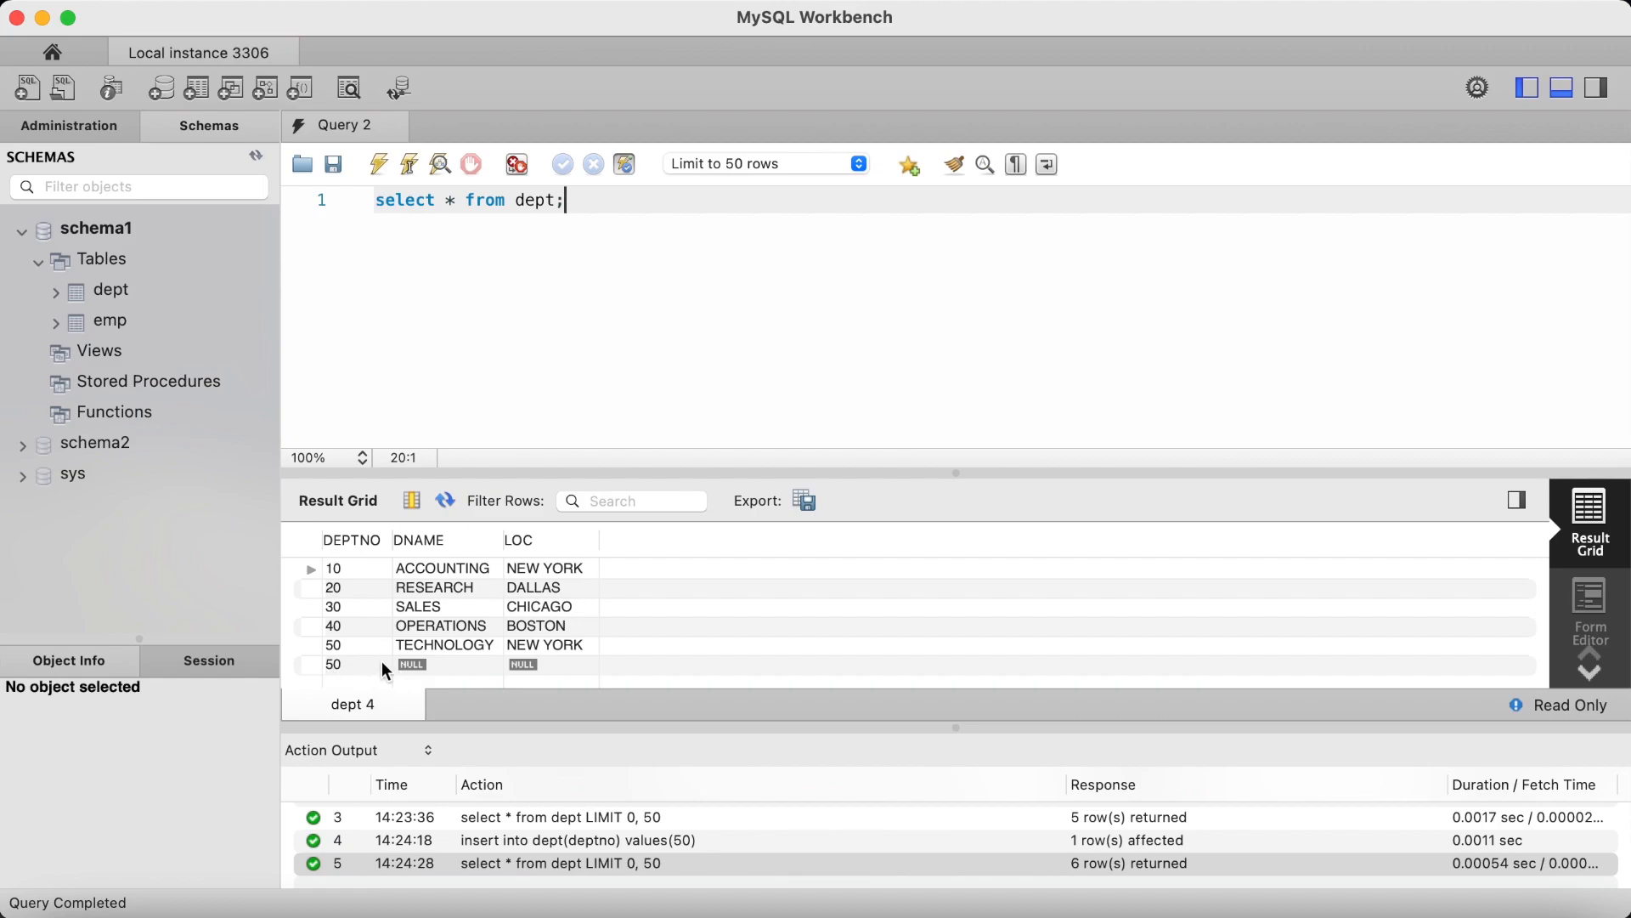
mouse_move(424, 669)
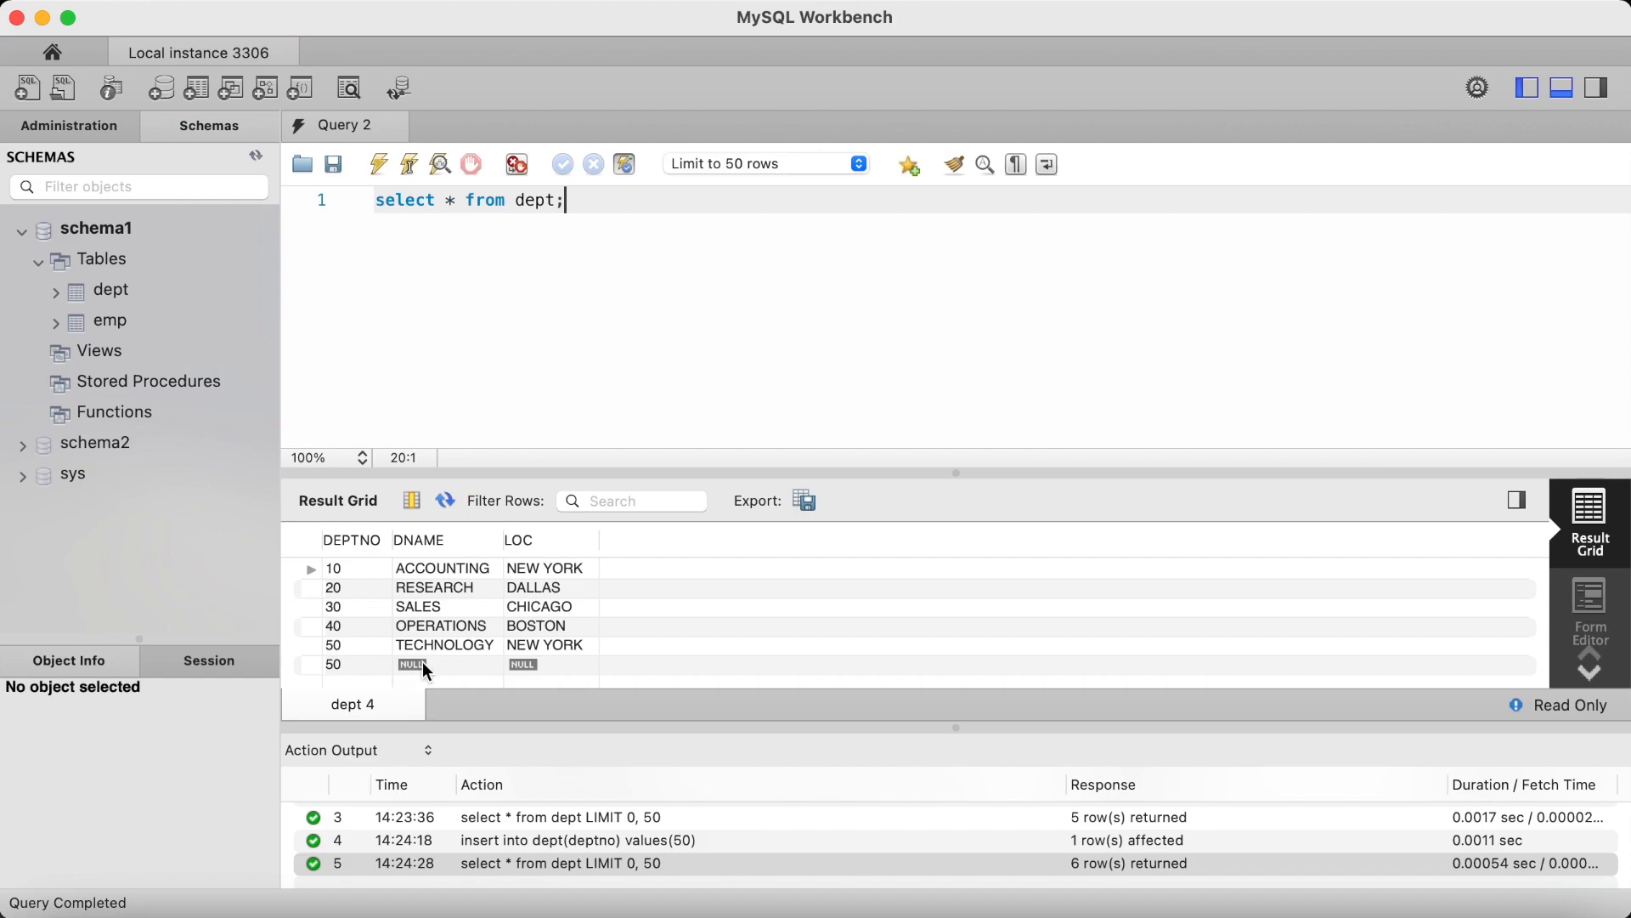
mouse_move(539, 669)
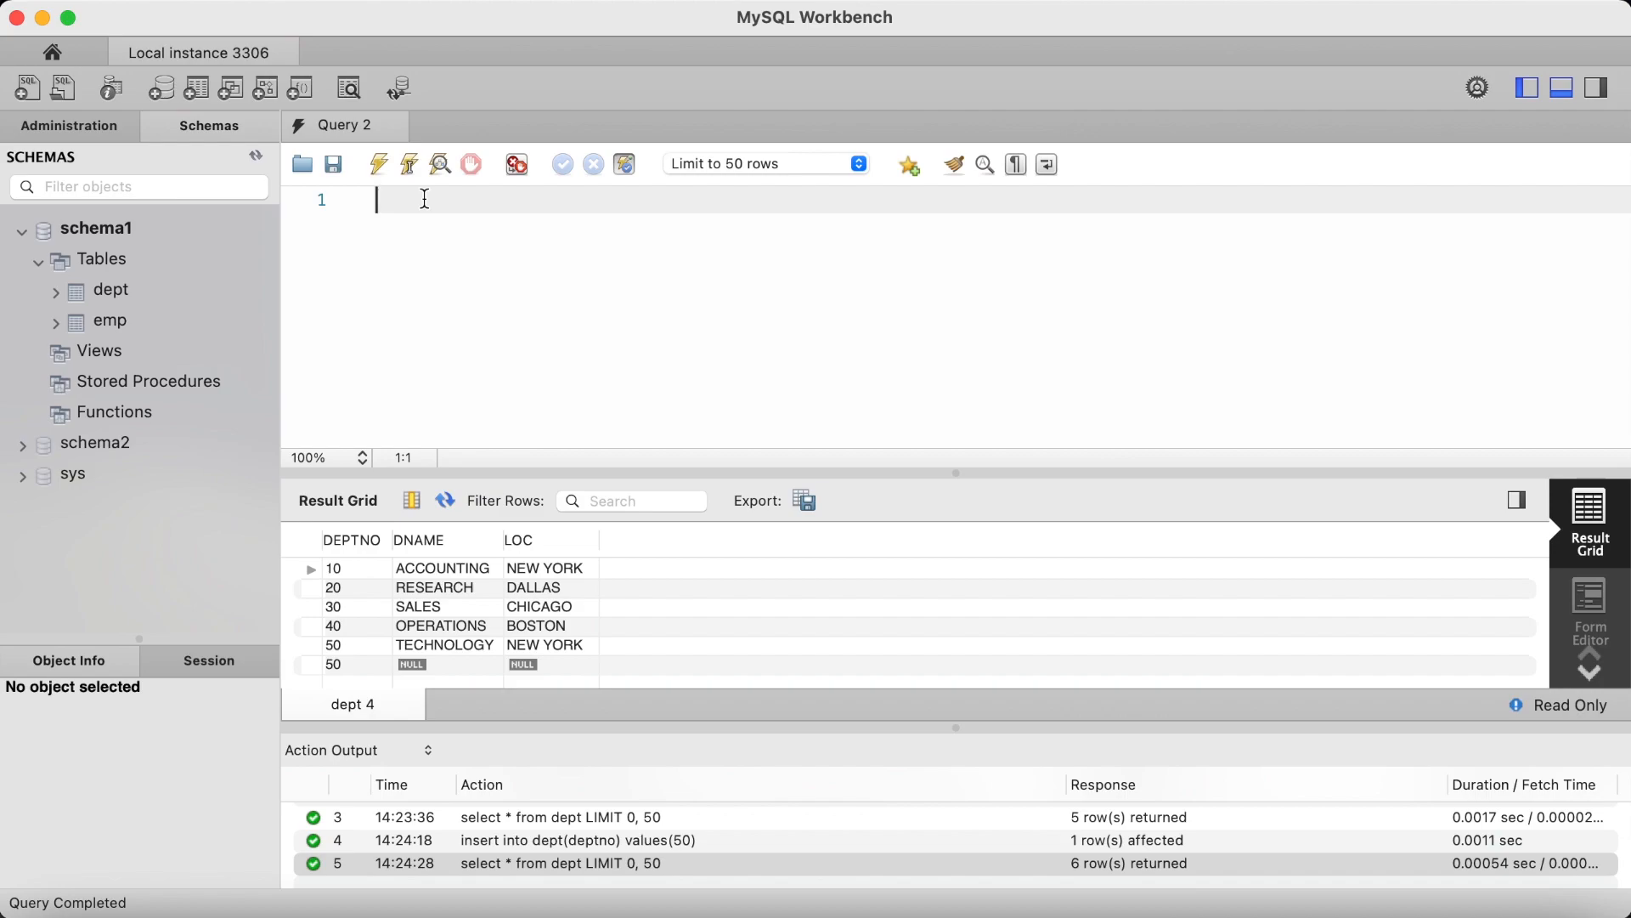
- Execute insert into dept(dname,deptno,loc) values('TECHNOLOGY',50,'NEW YORK') and clear the editor
text(insert into dept)
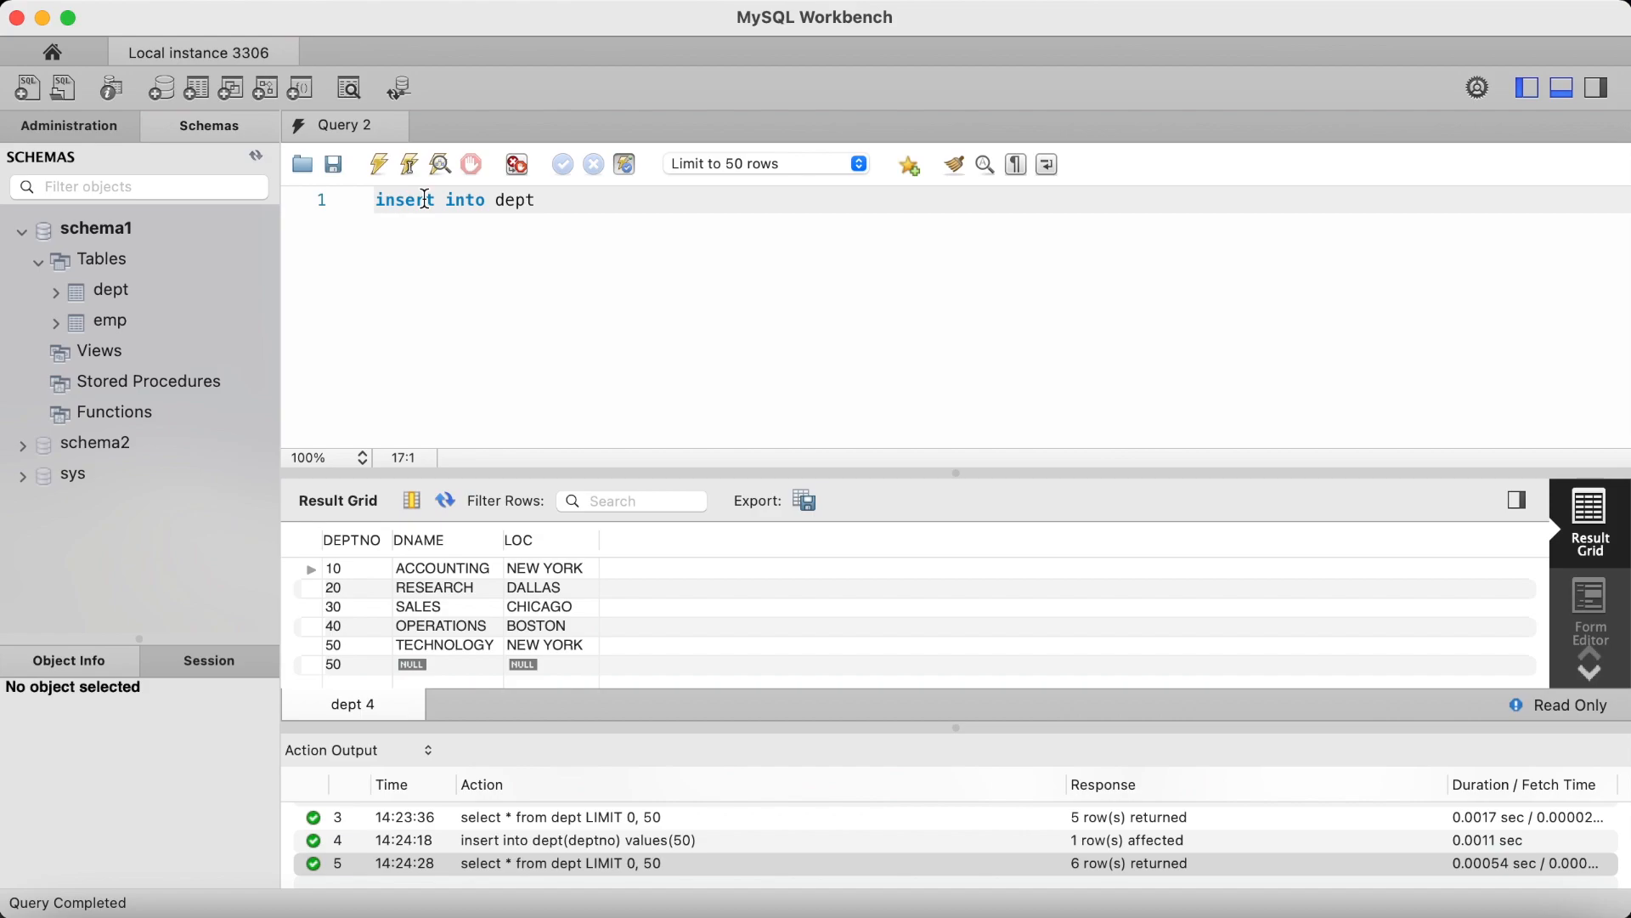
text(()
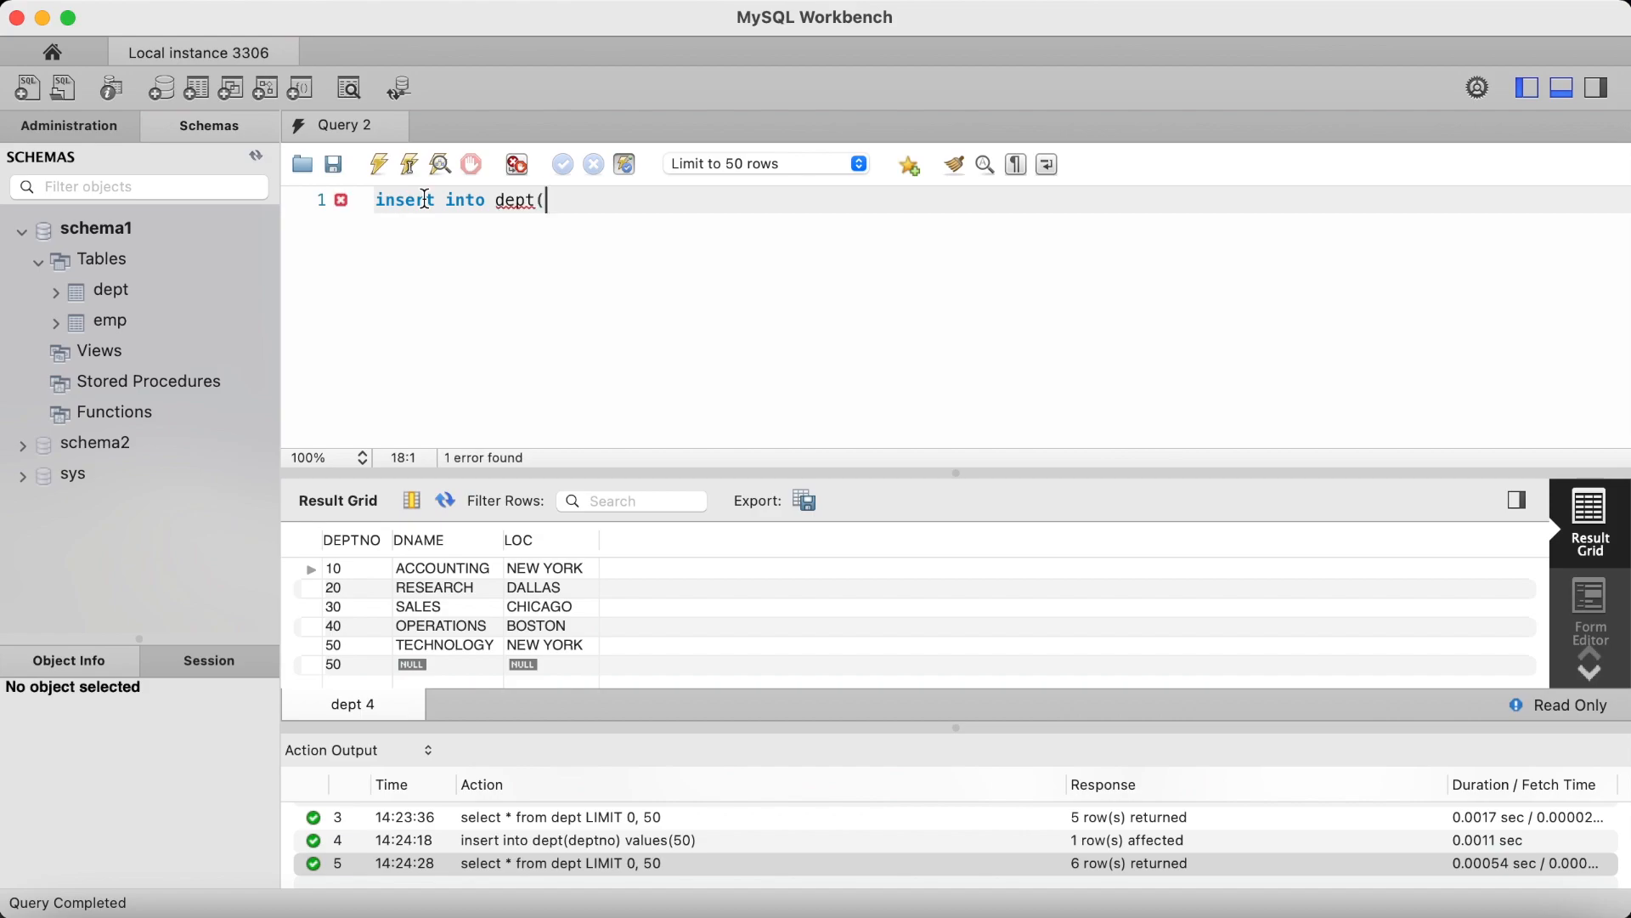
text(dname)
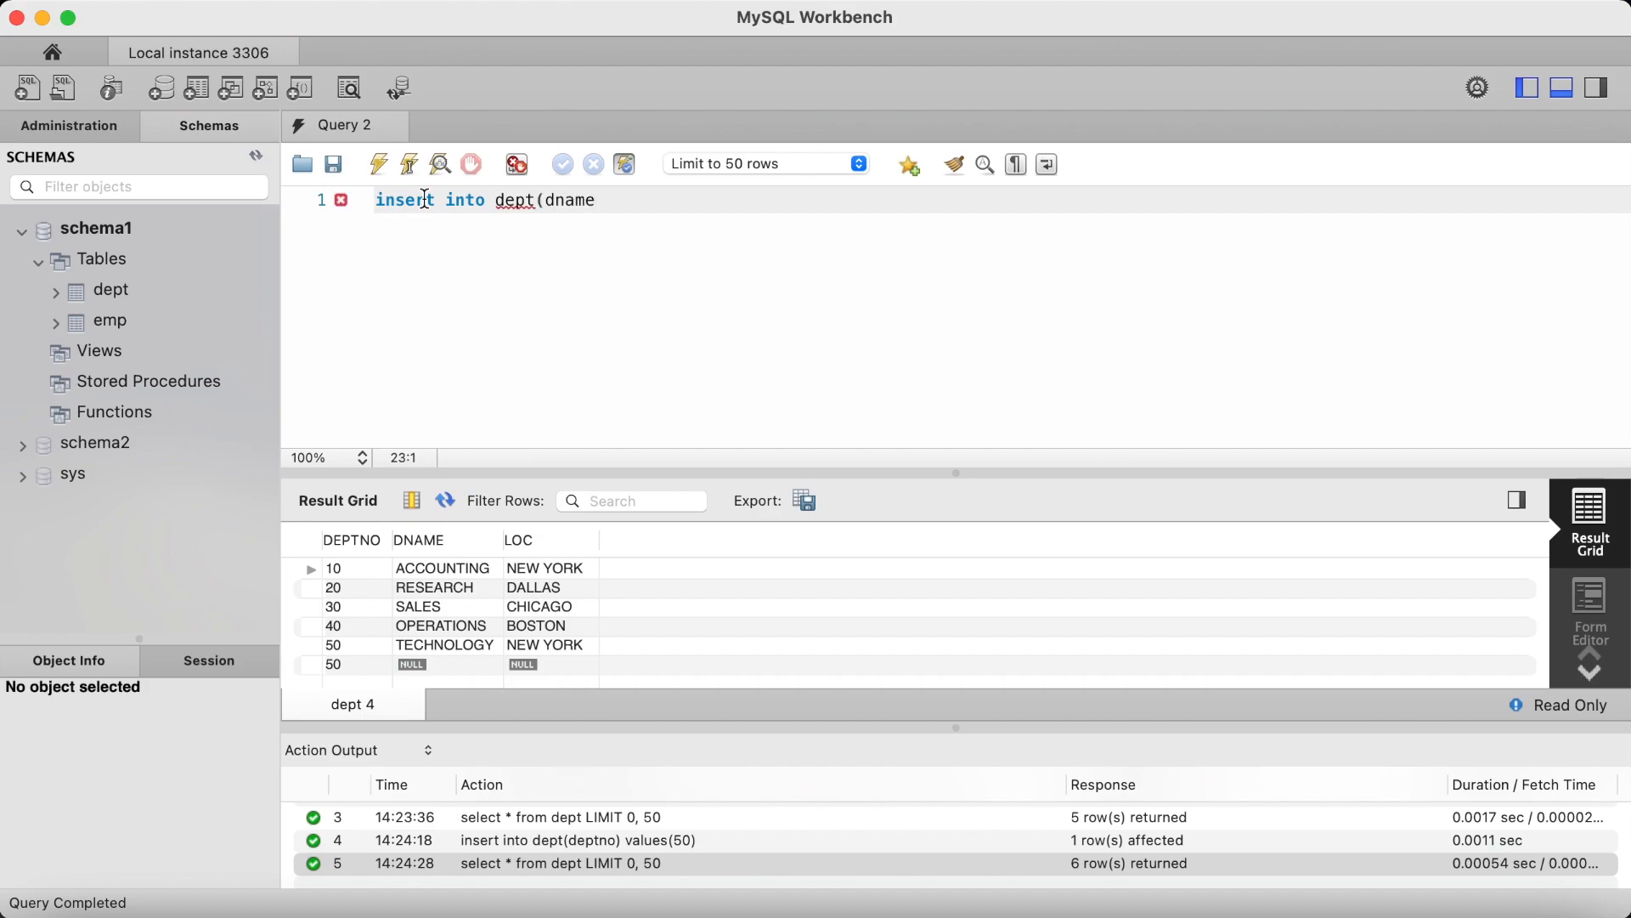
text(,dep)
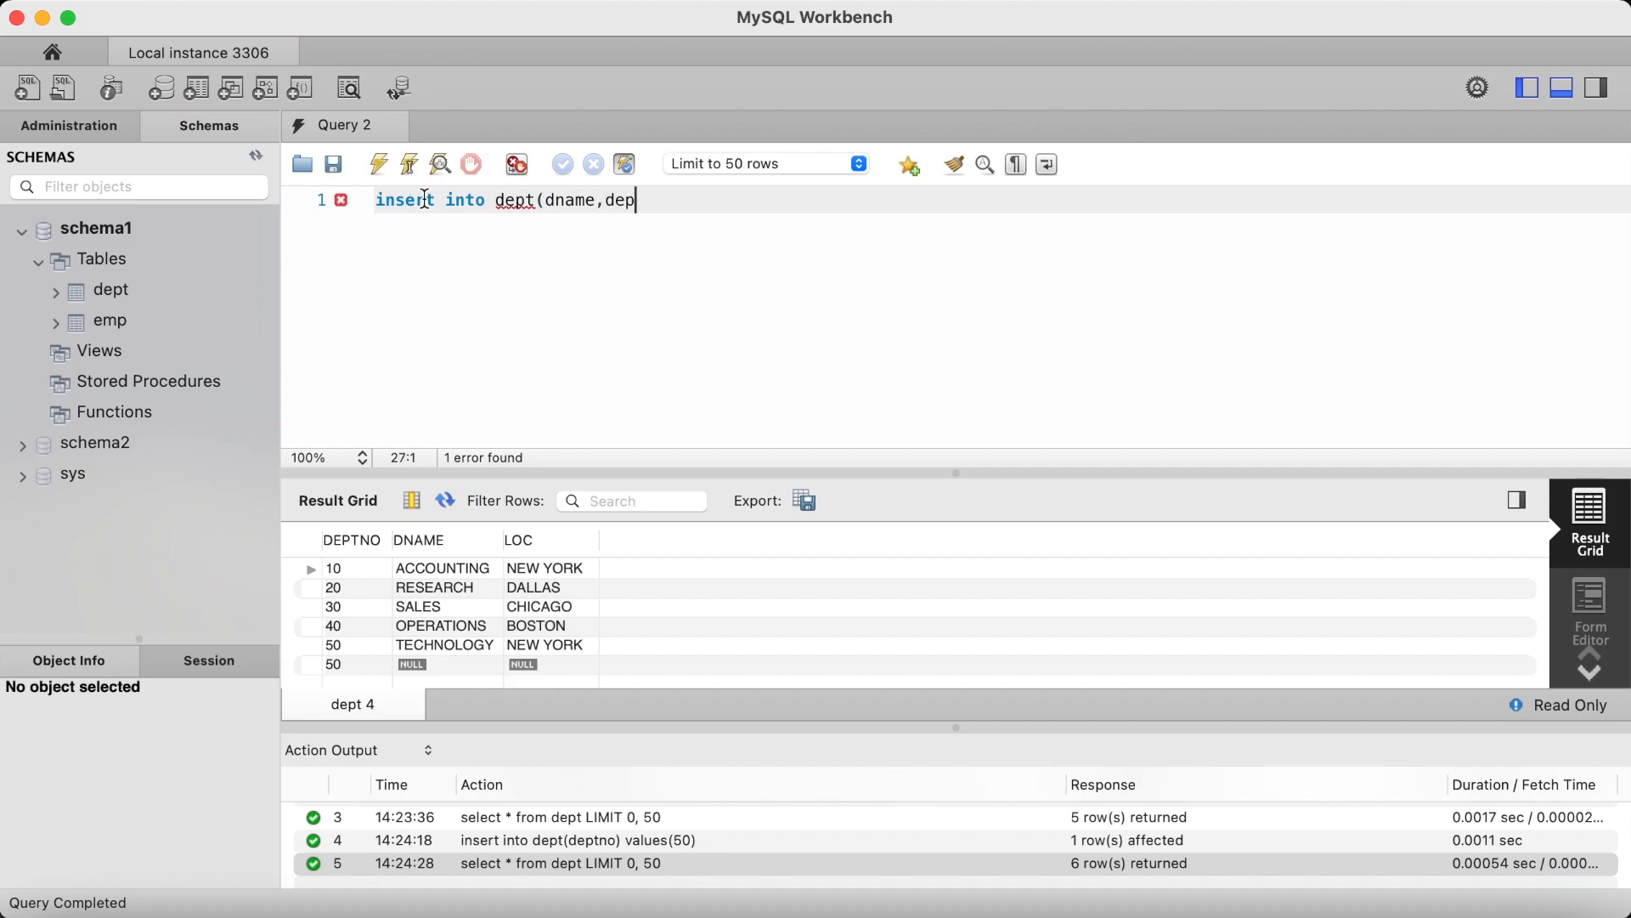
text(tno,lo)
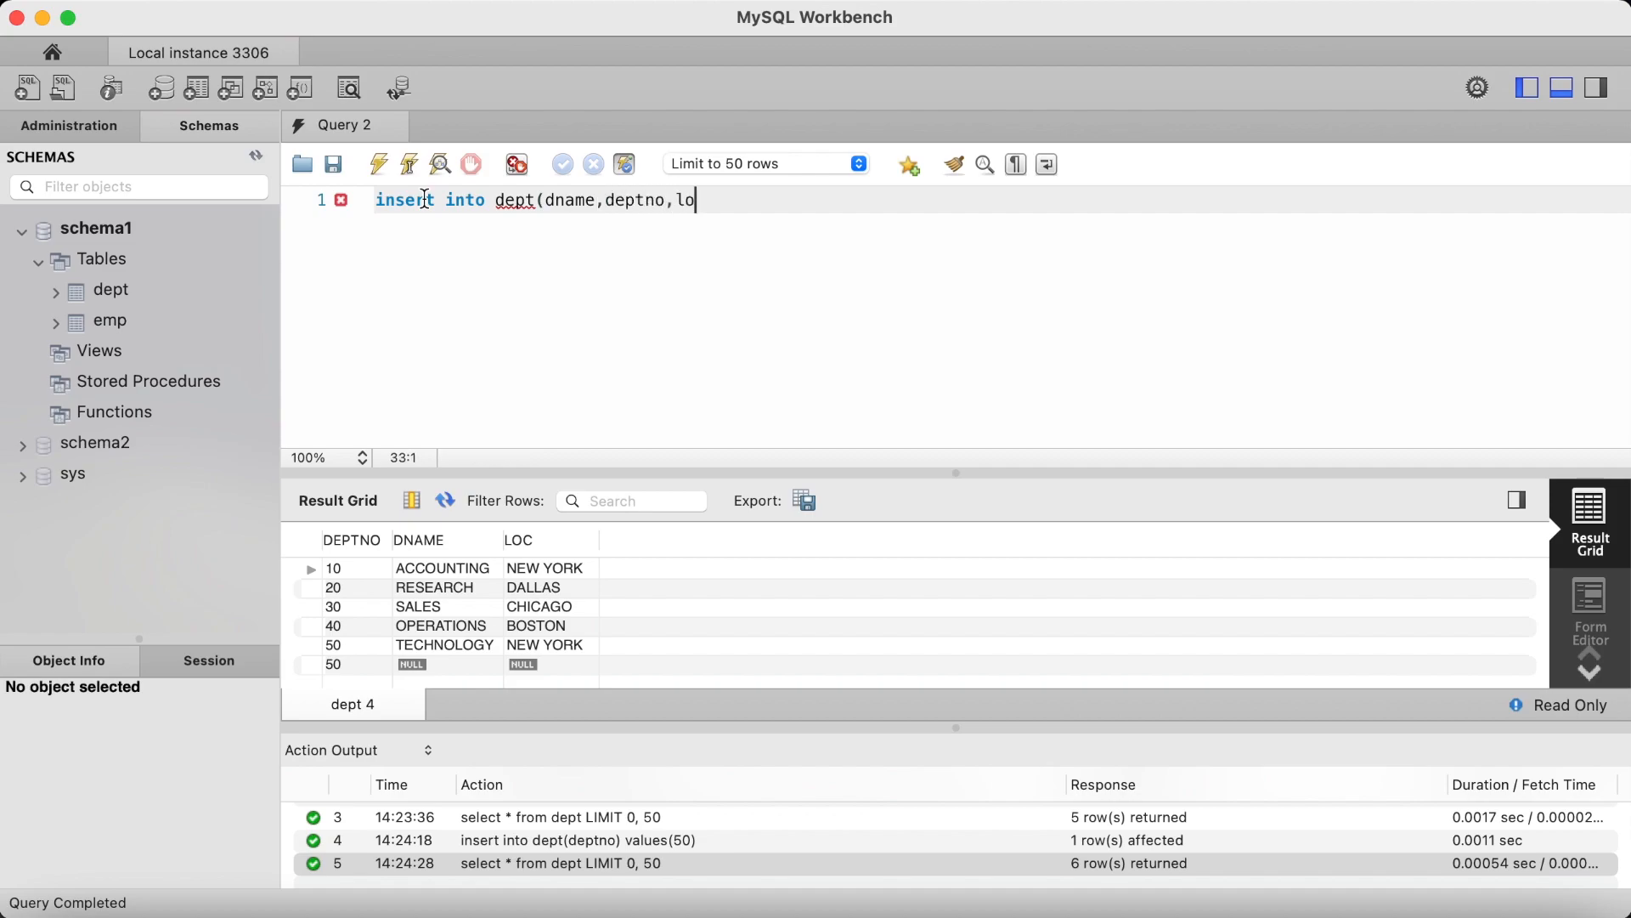
text(c) values)
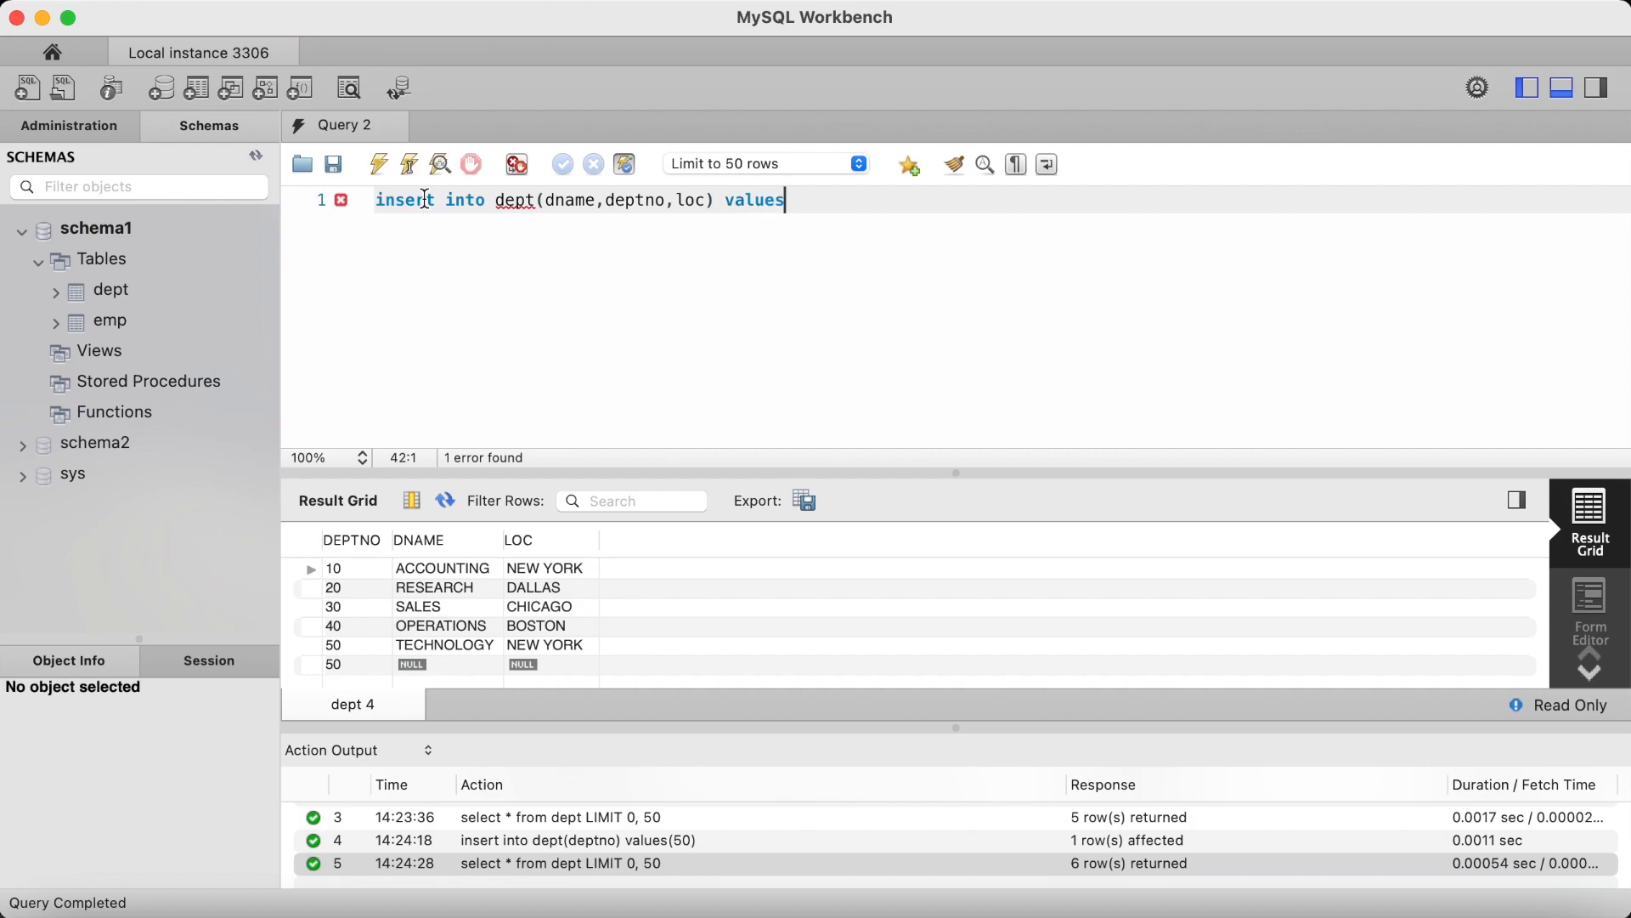
text(()
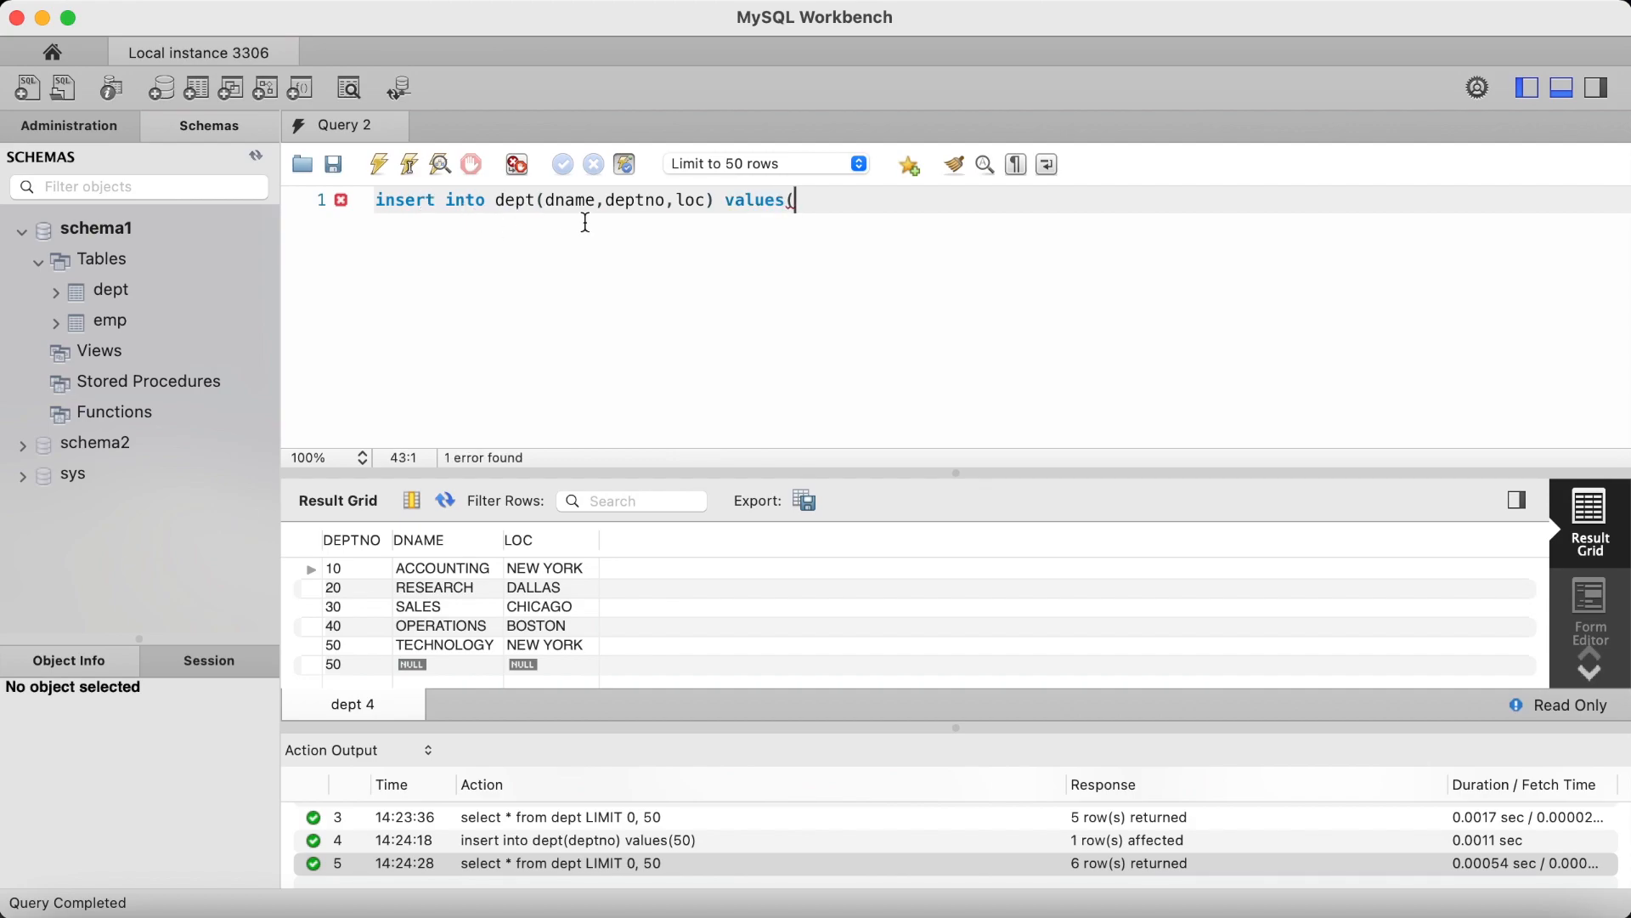
text('TECH)
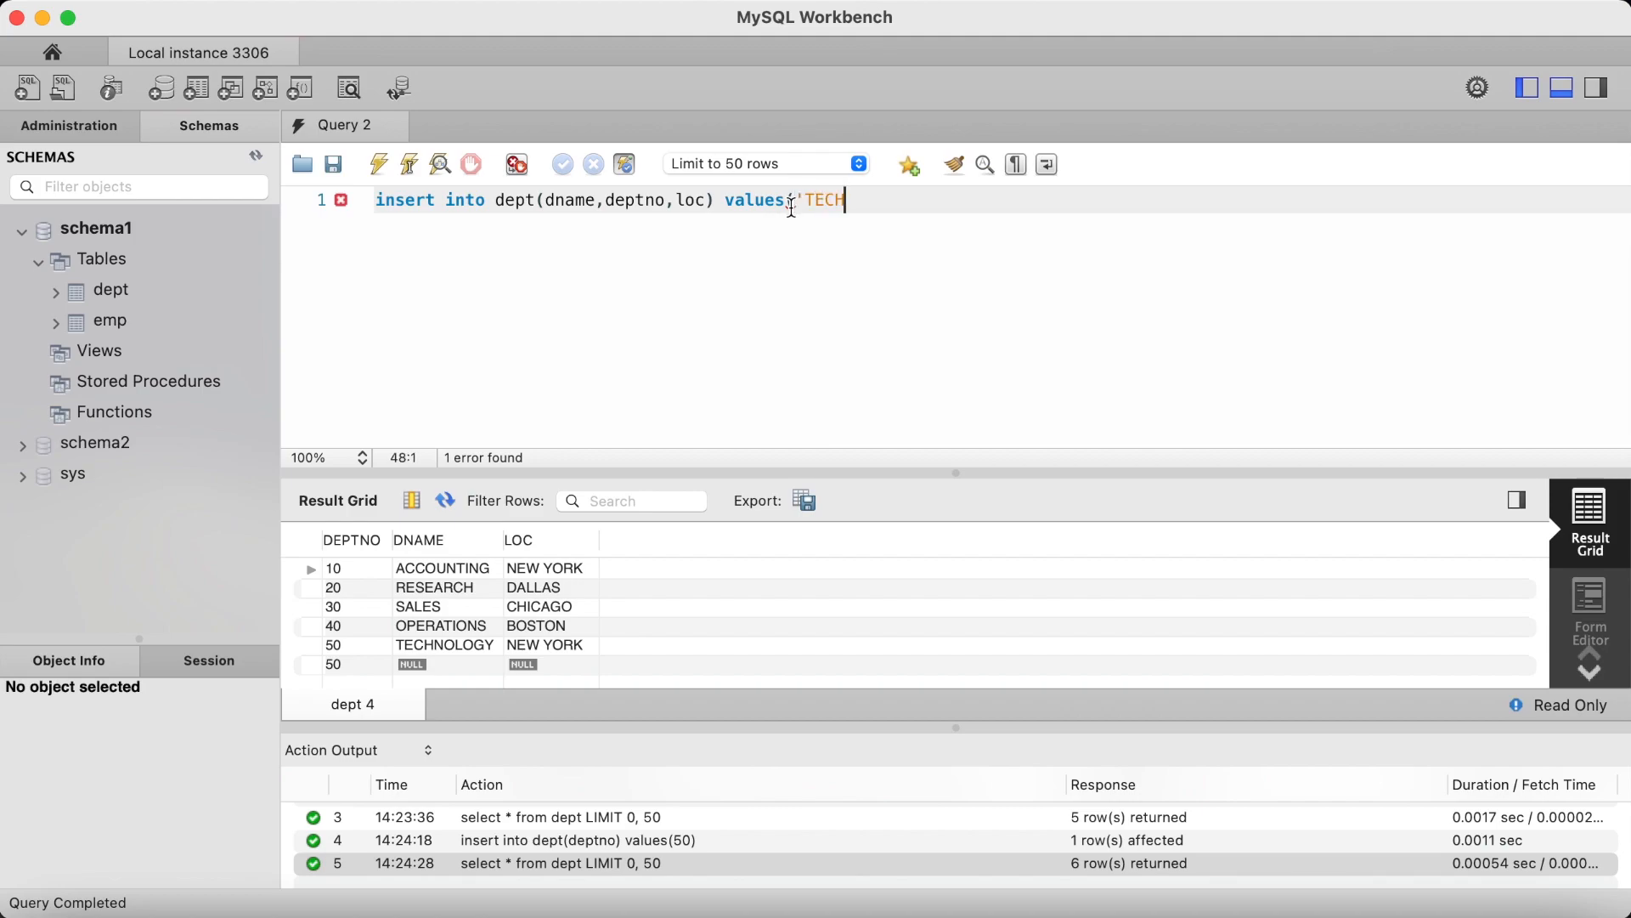
text(NOLOGY')
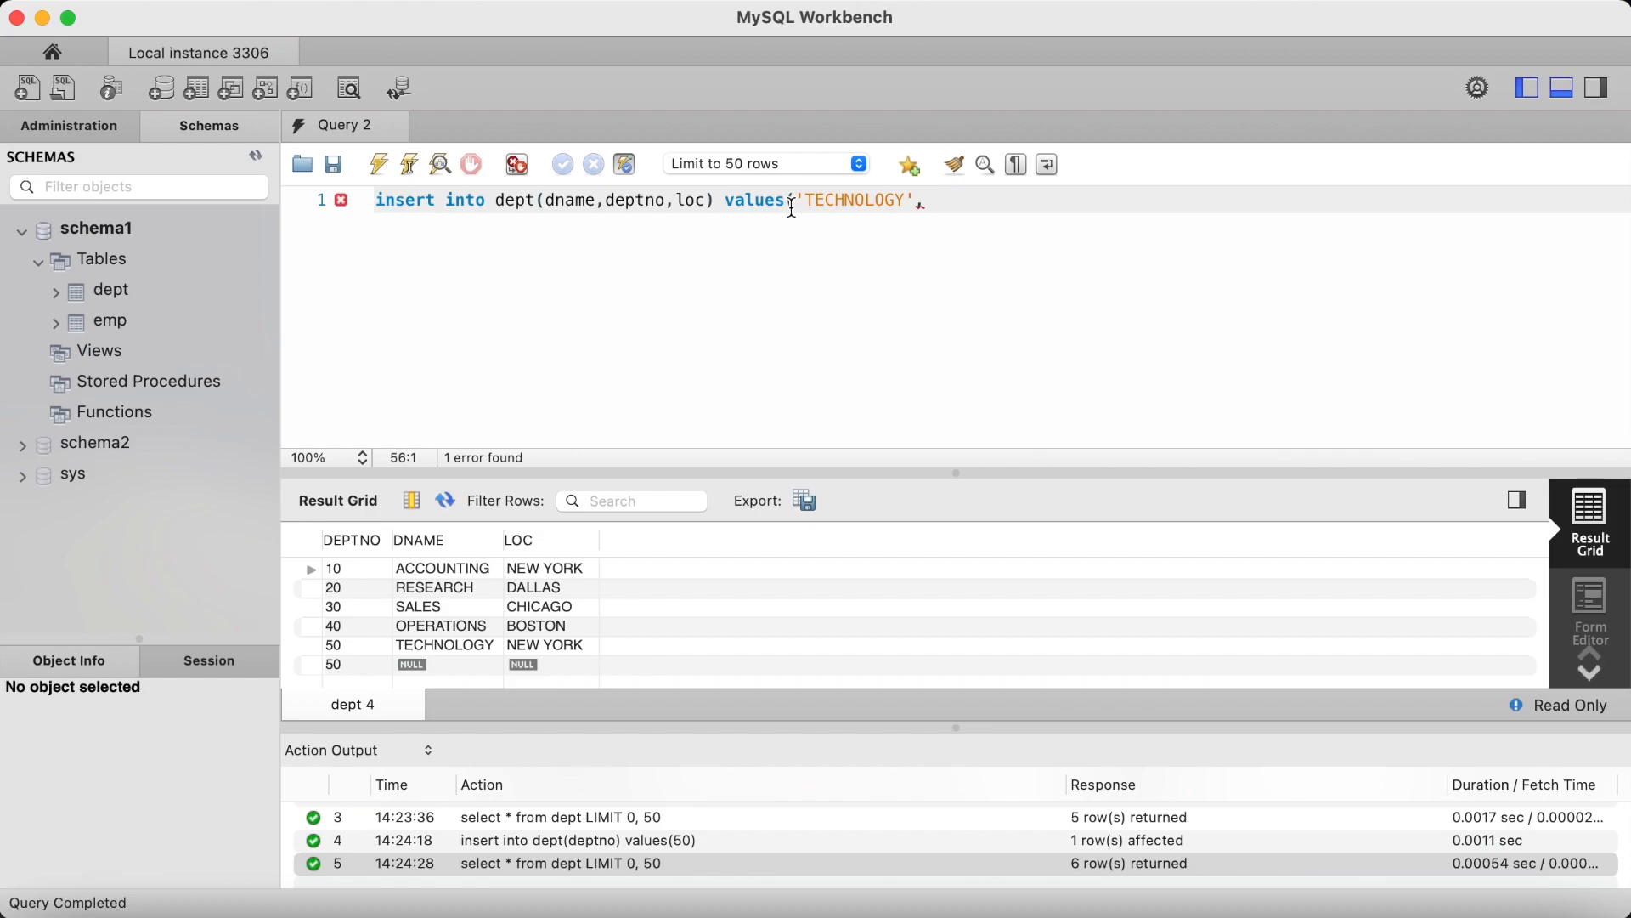
text(,50)
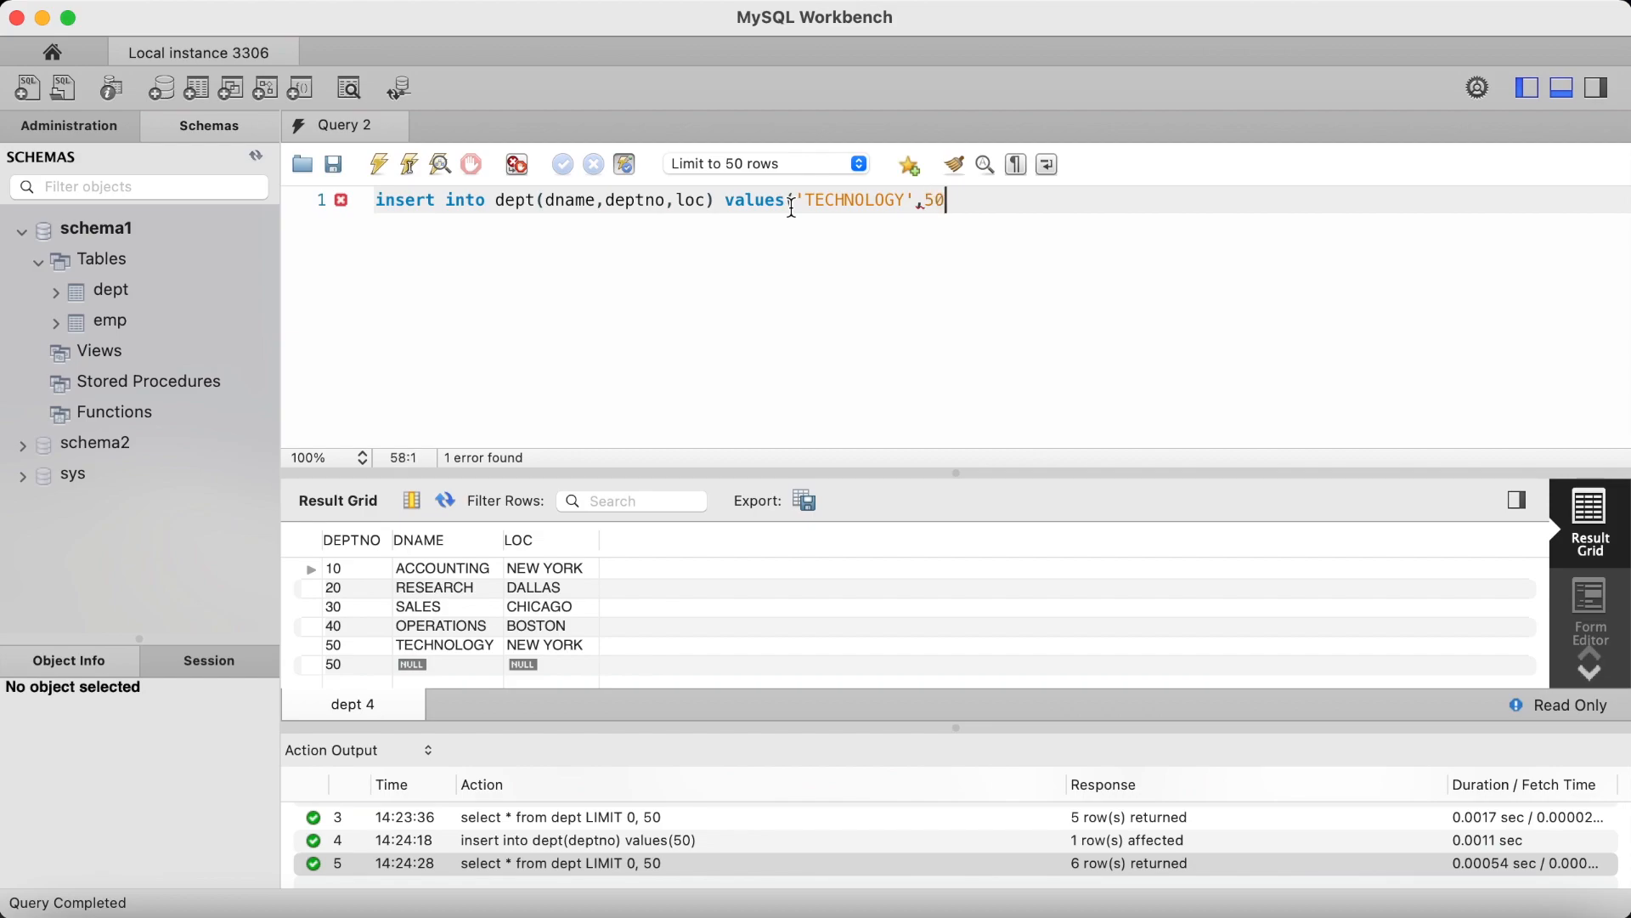
text(,'NEW Y)
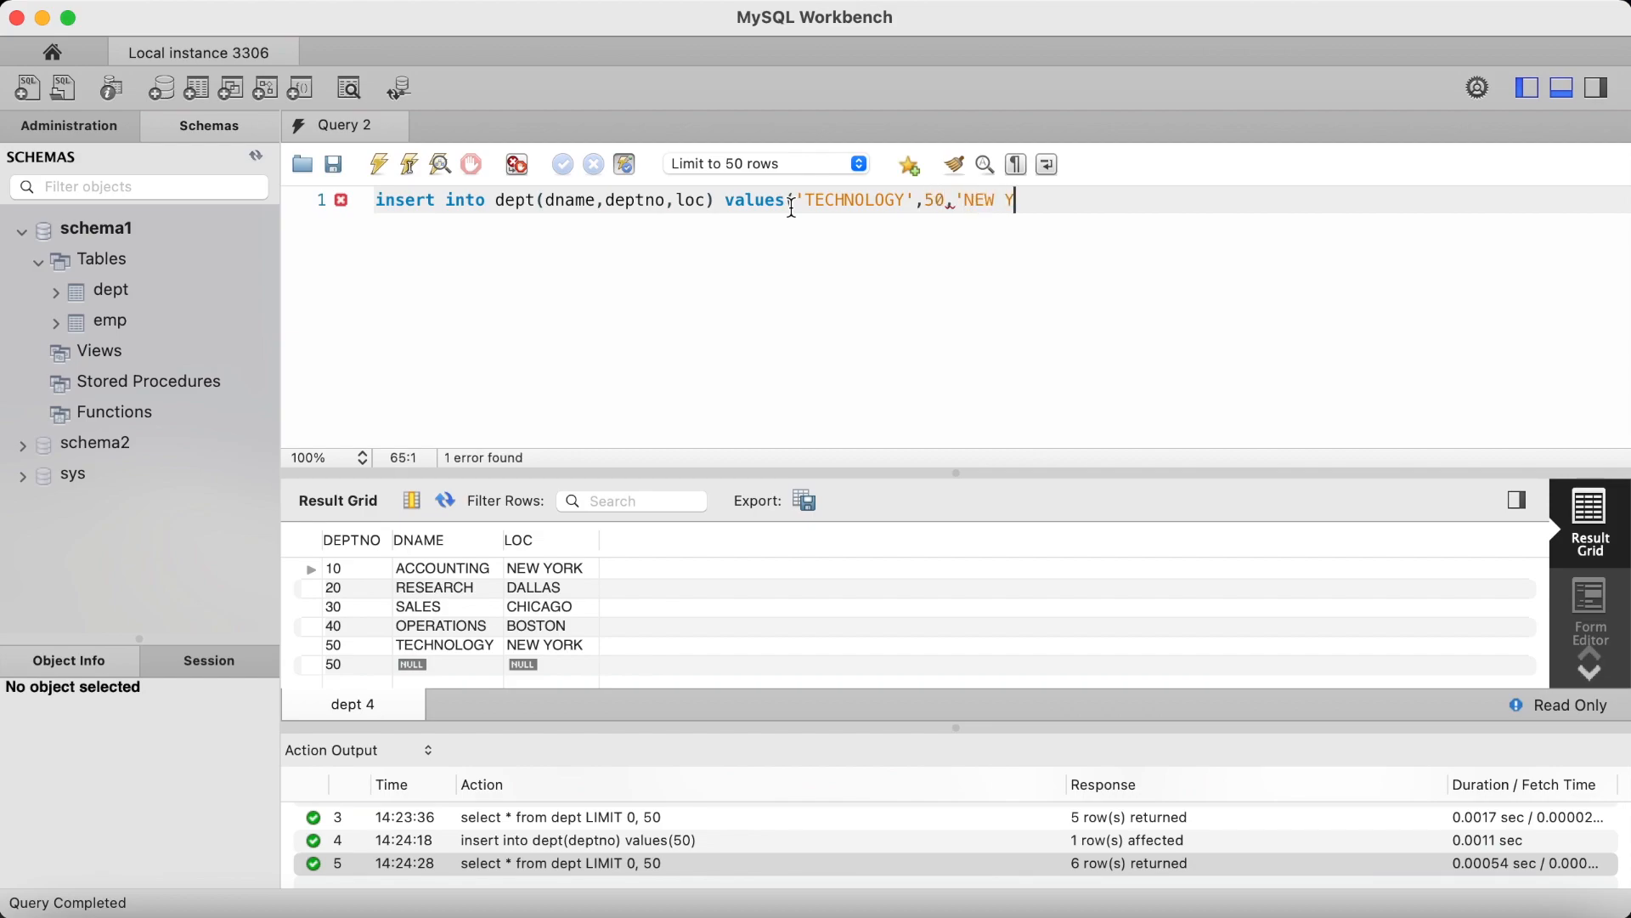
text(ORK'))
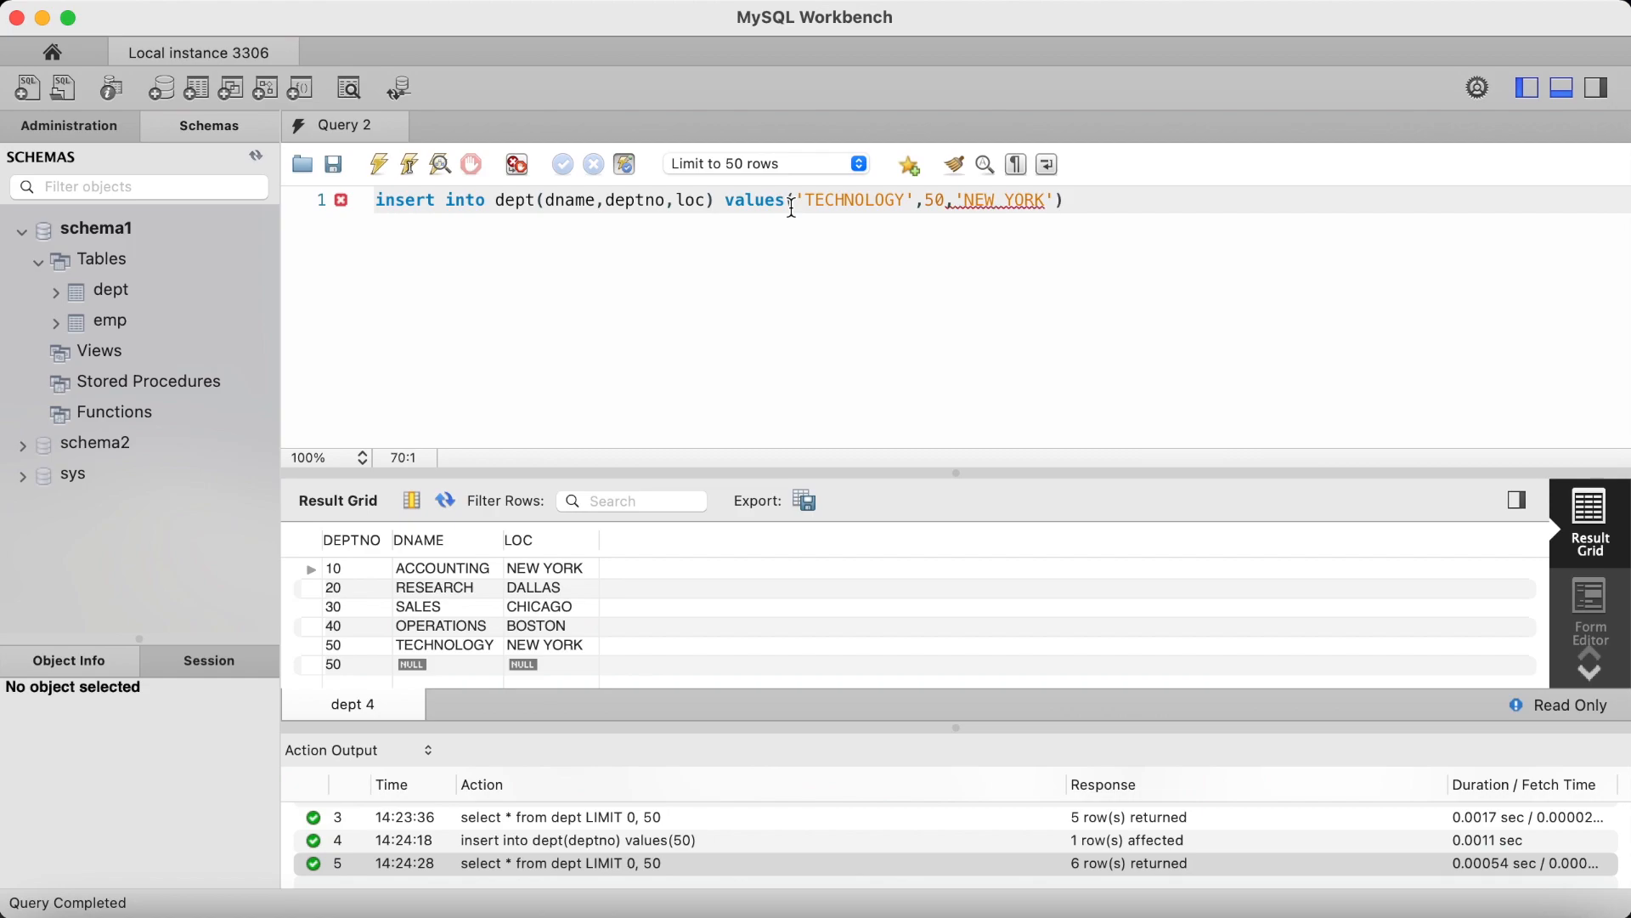
click(379, 164)
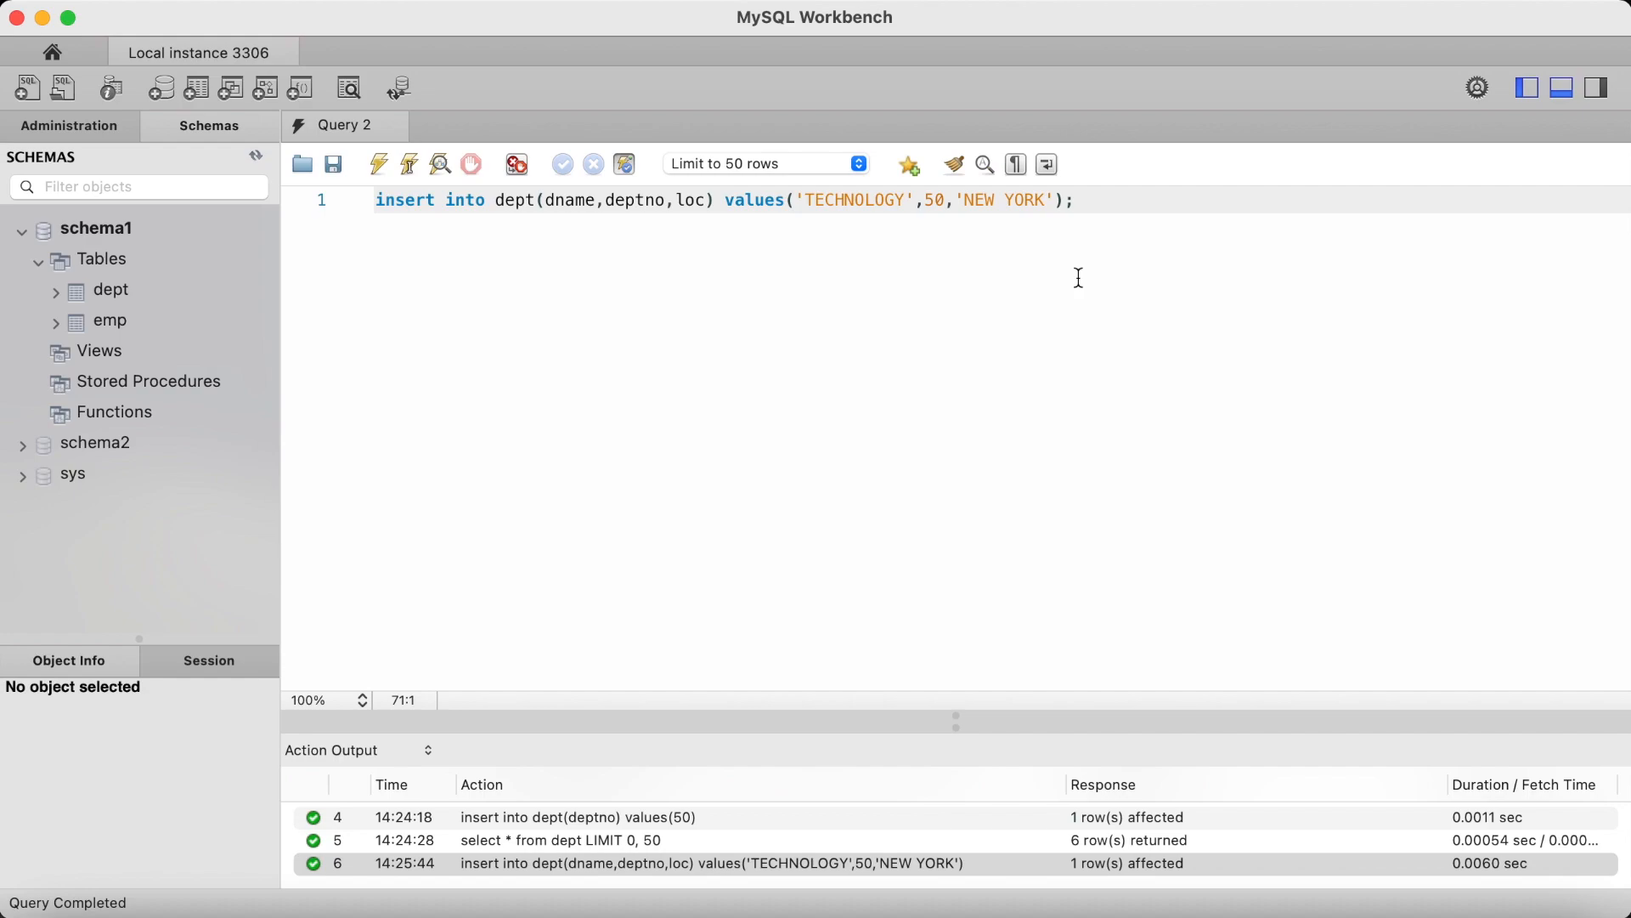
click(1078, 200)
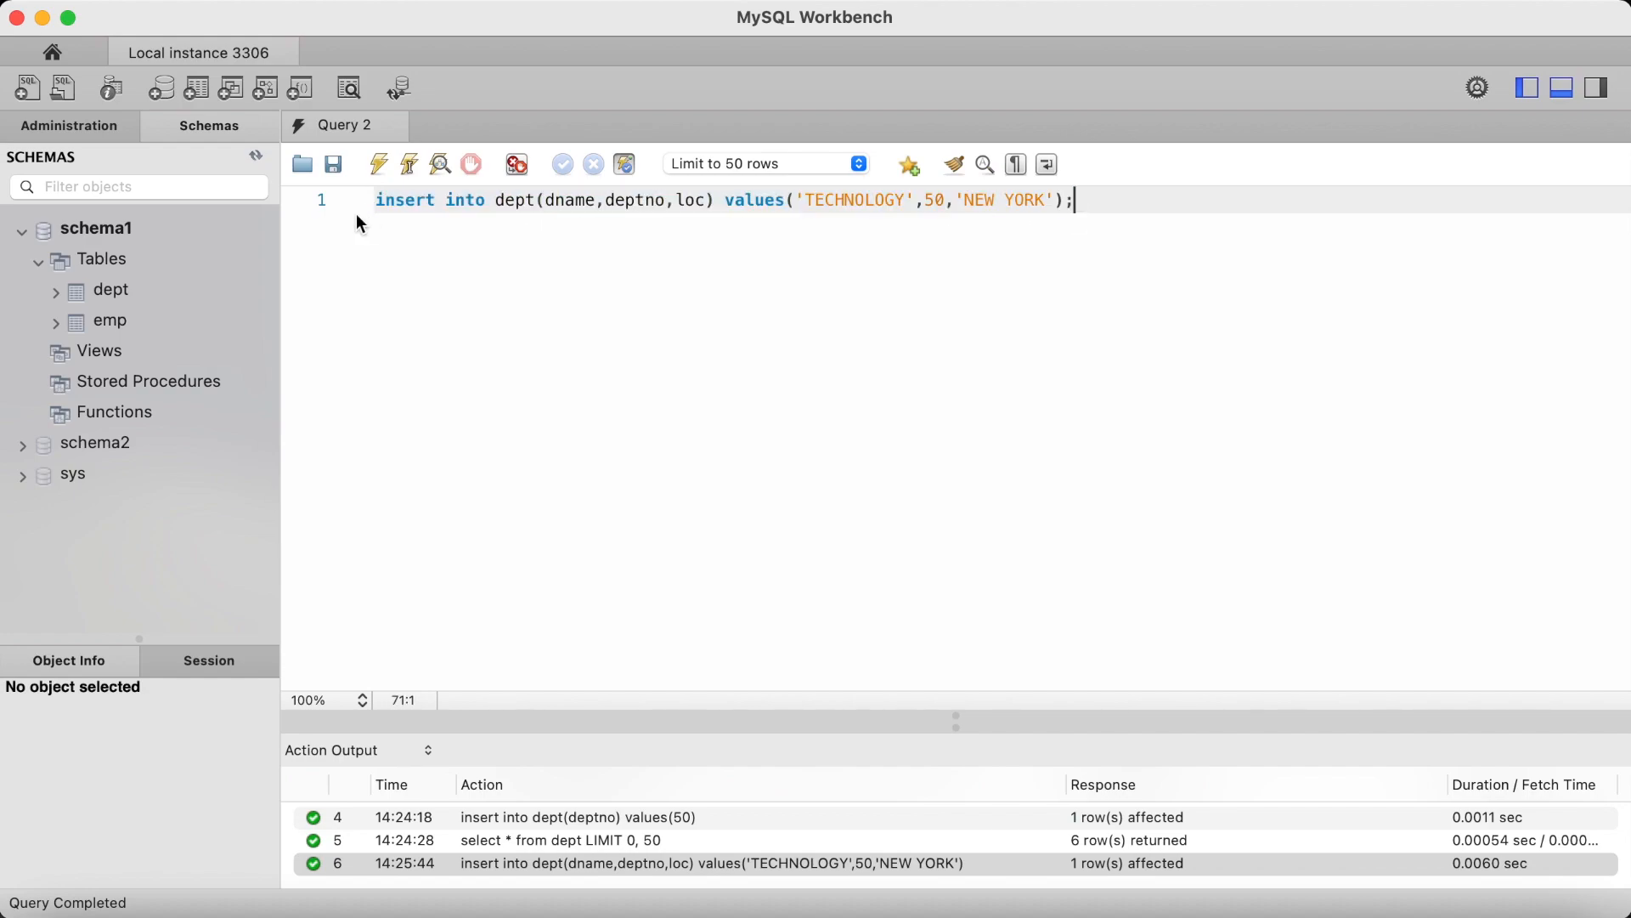
- Run select * from dept; returning seven rows, then begin a new insert statement
text(select)
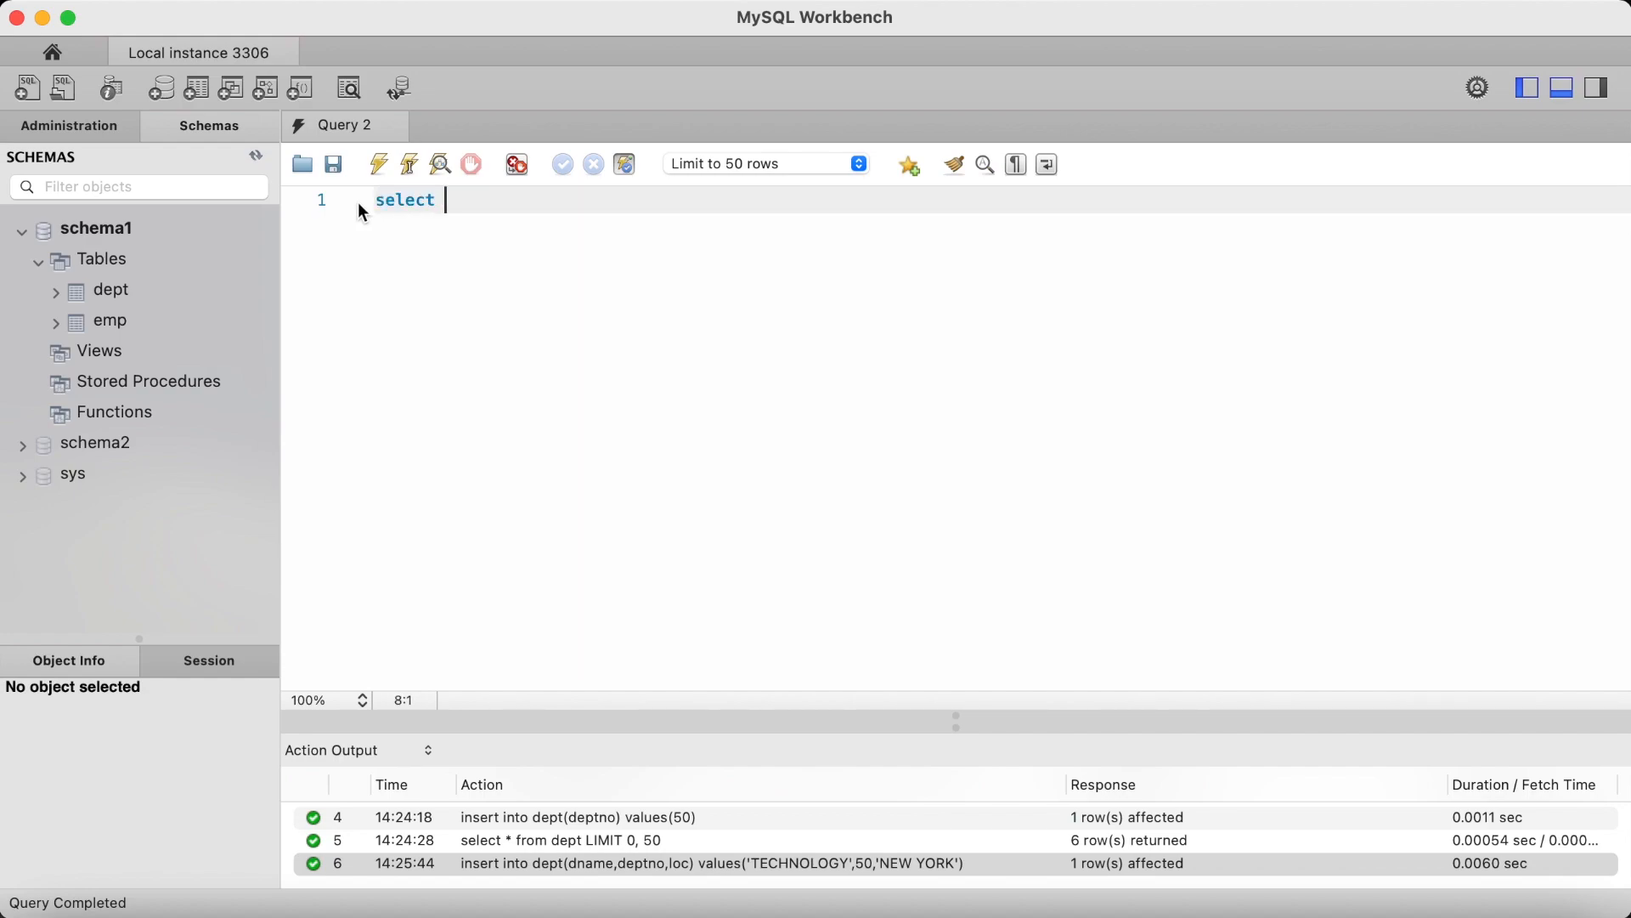
text(* from dept)
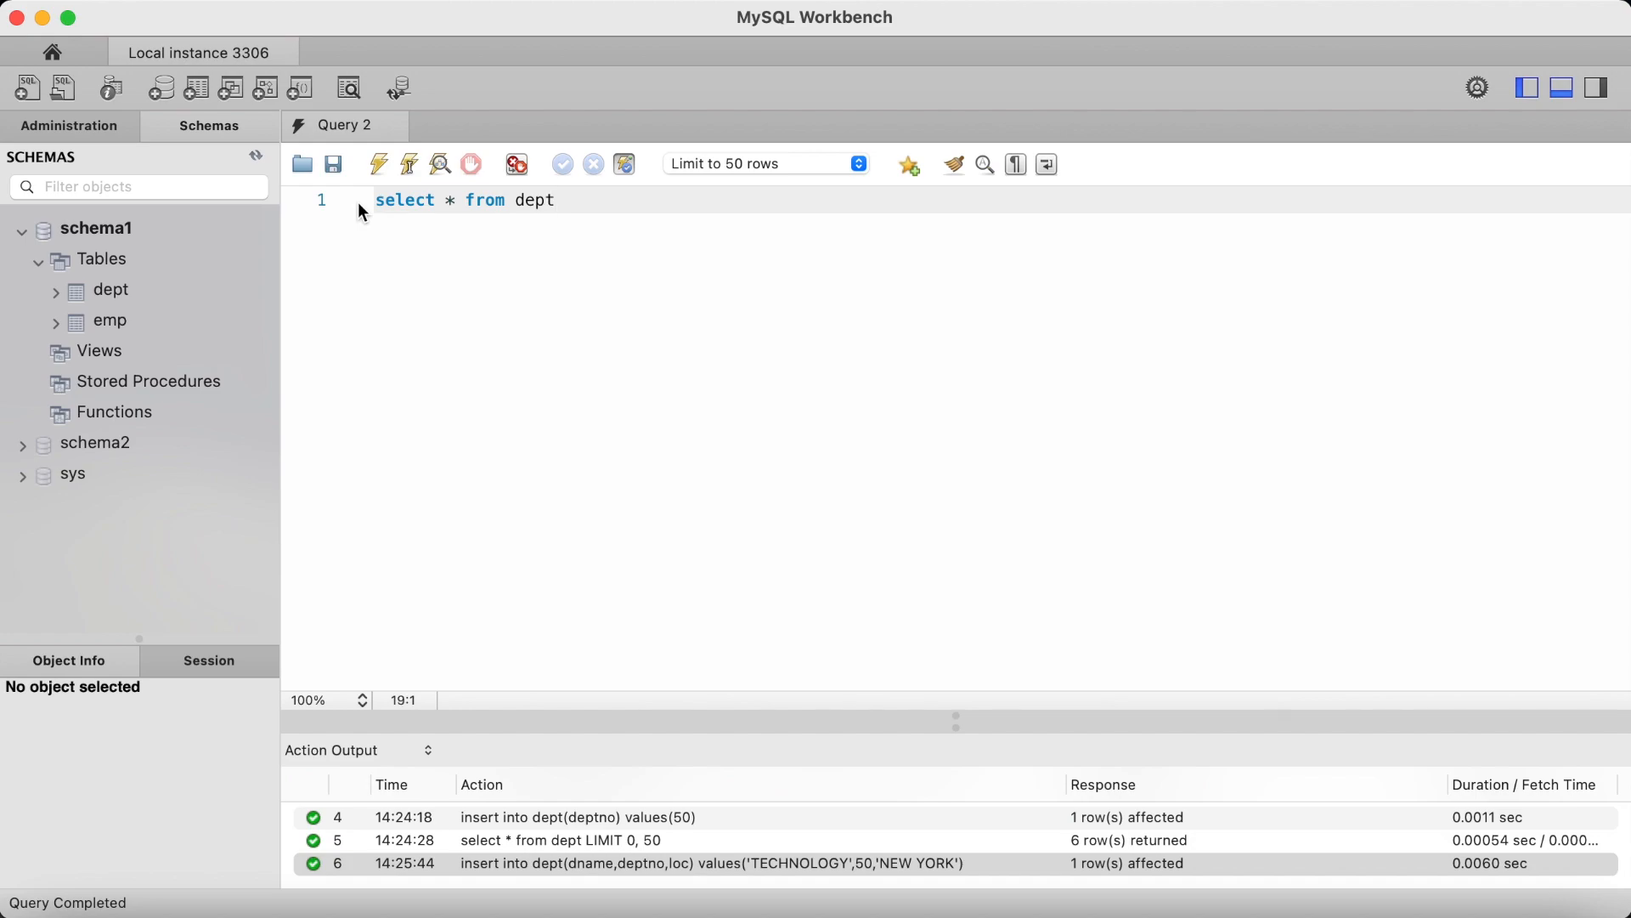
text(;)
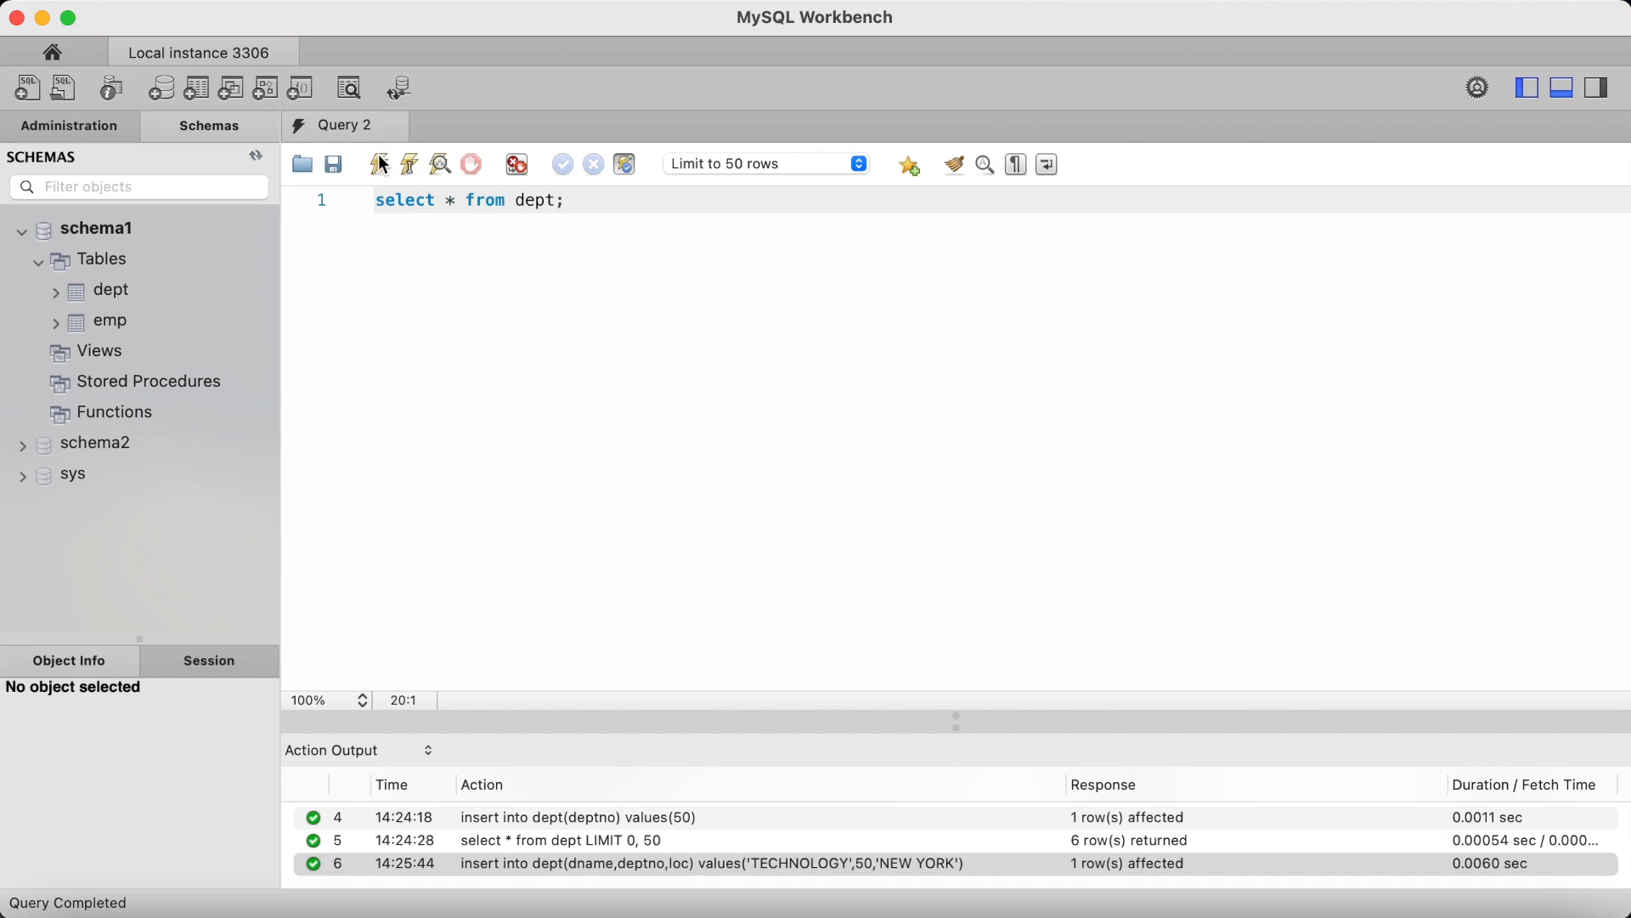
mouse_move(379, 165)
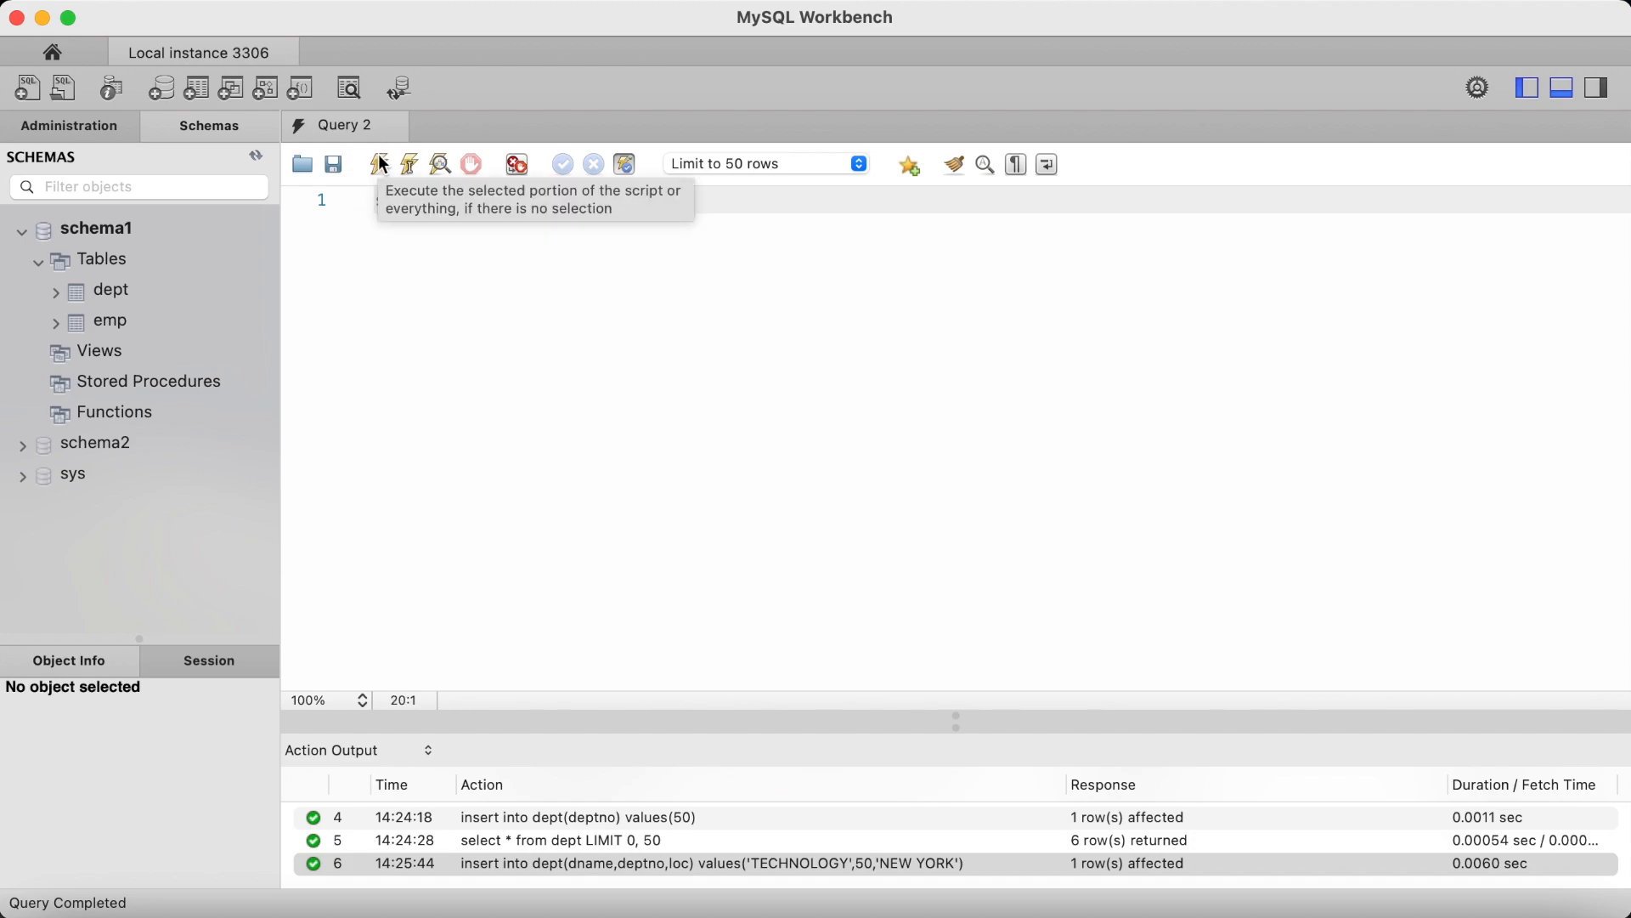
click(379, 163)
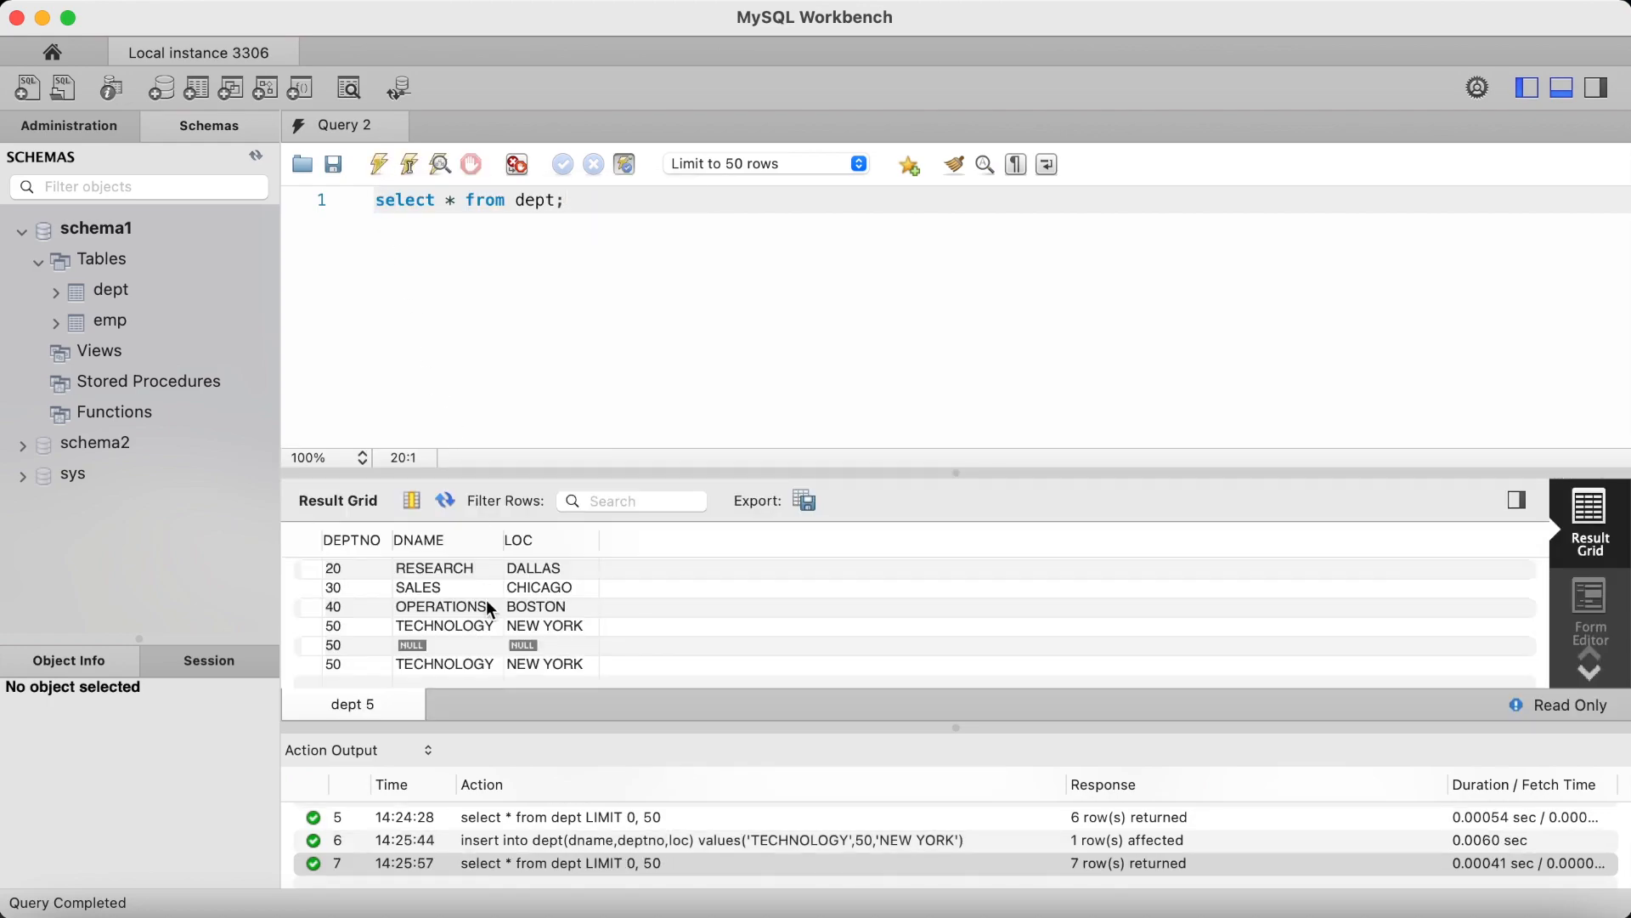
mouse_move(533, 673)
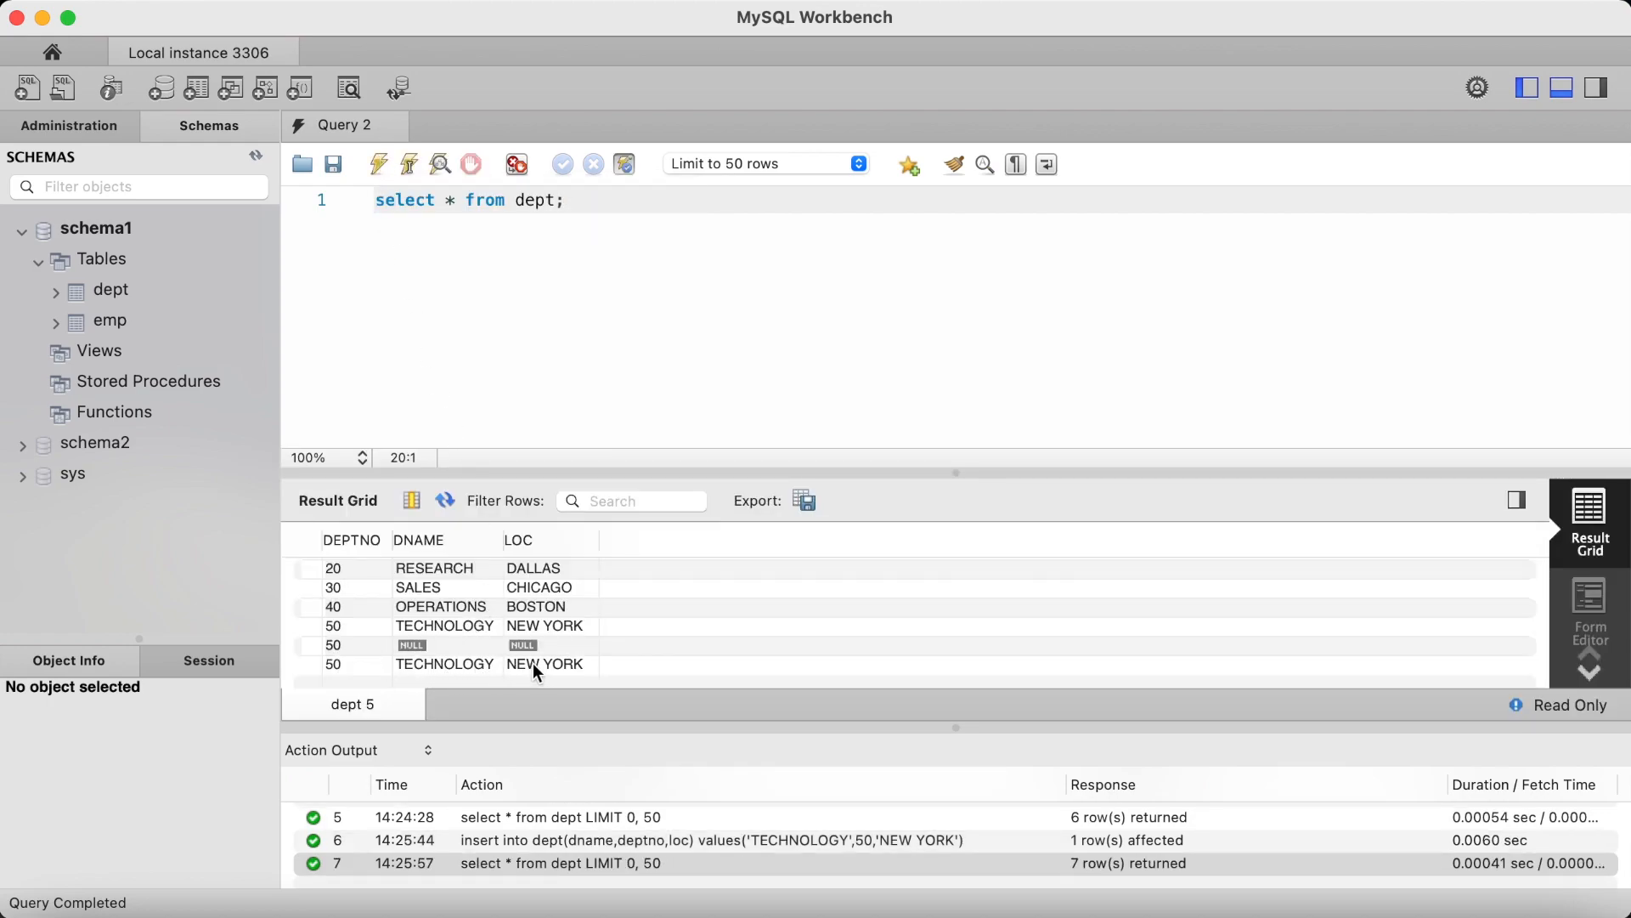
text(insert)
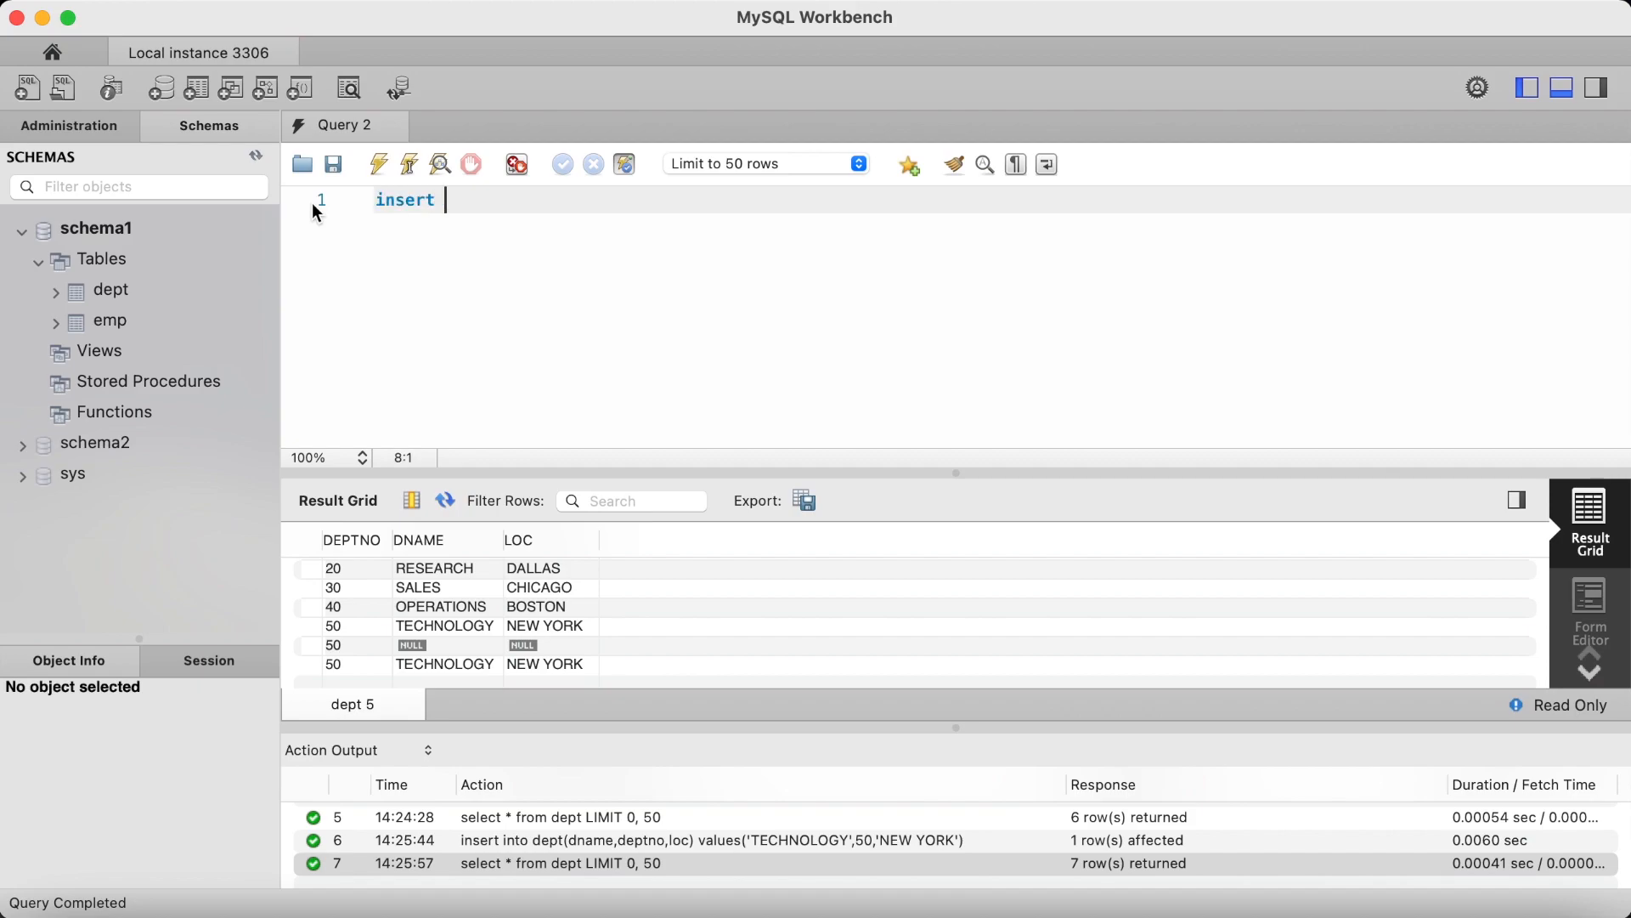
- Execute insert into dept values(50, 'TECHNOLOGY','NEW YORK'); without column names
text(into dept values()
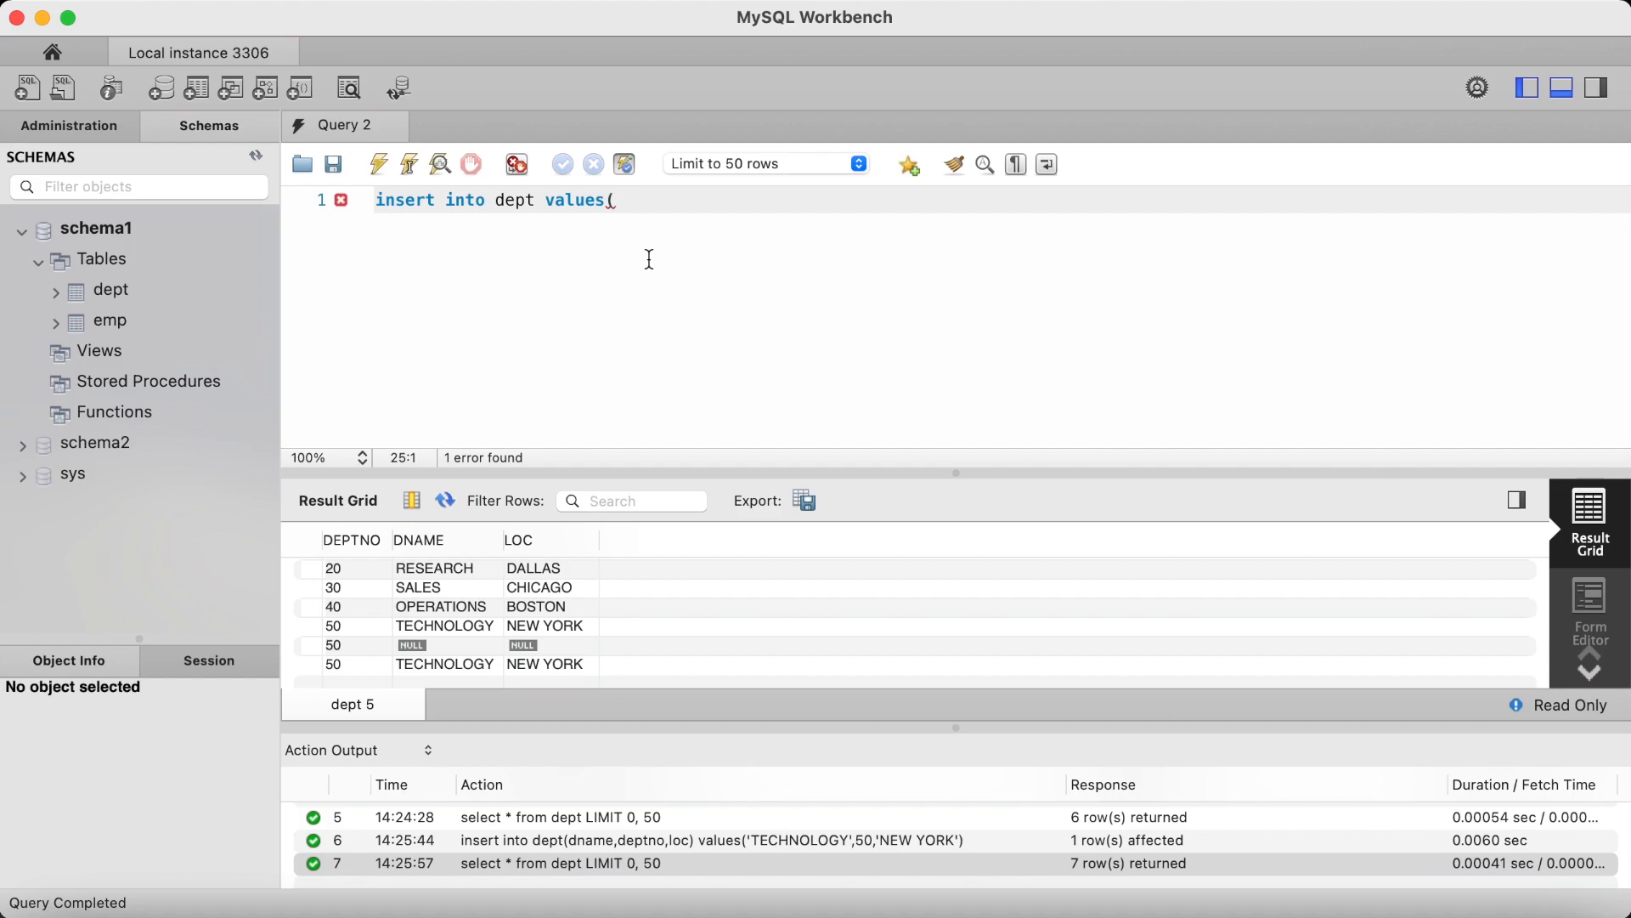
text(50, 'TEC)
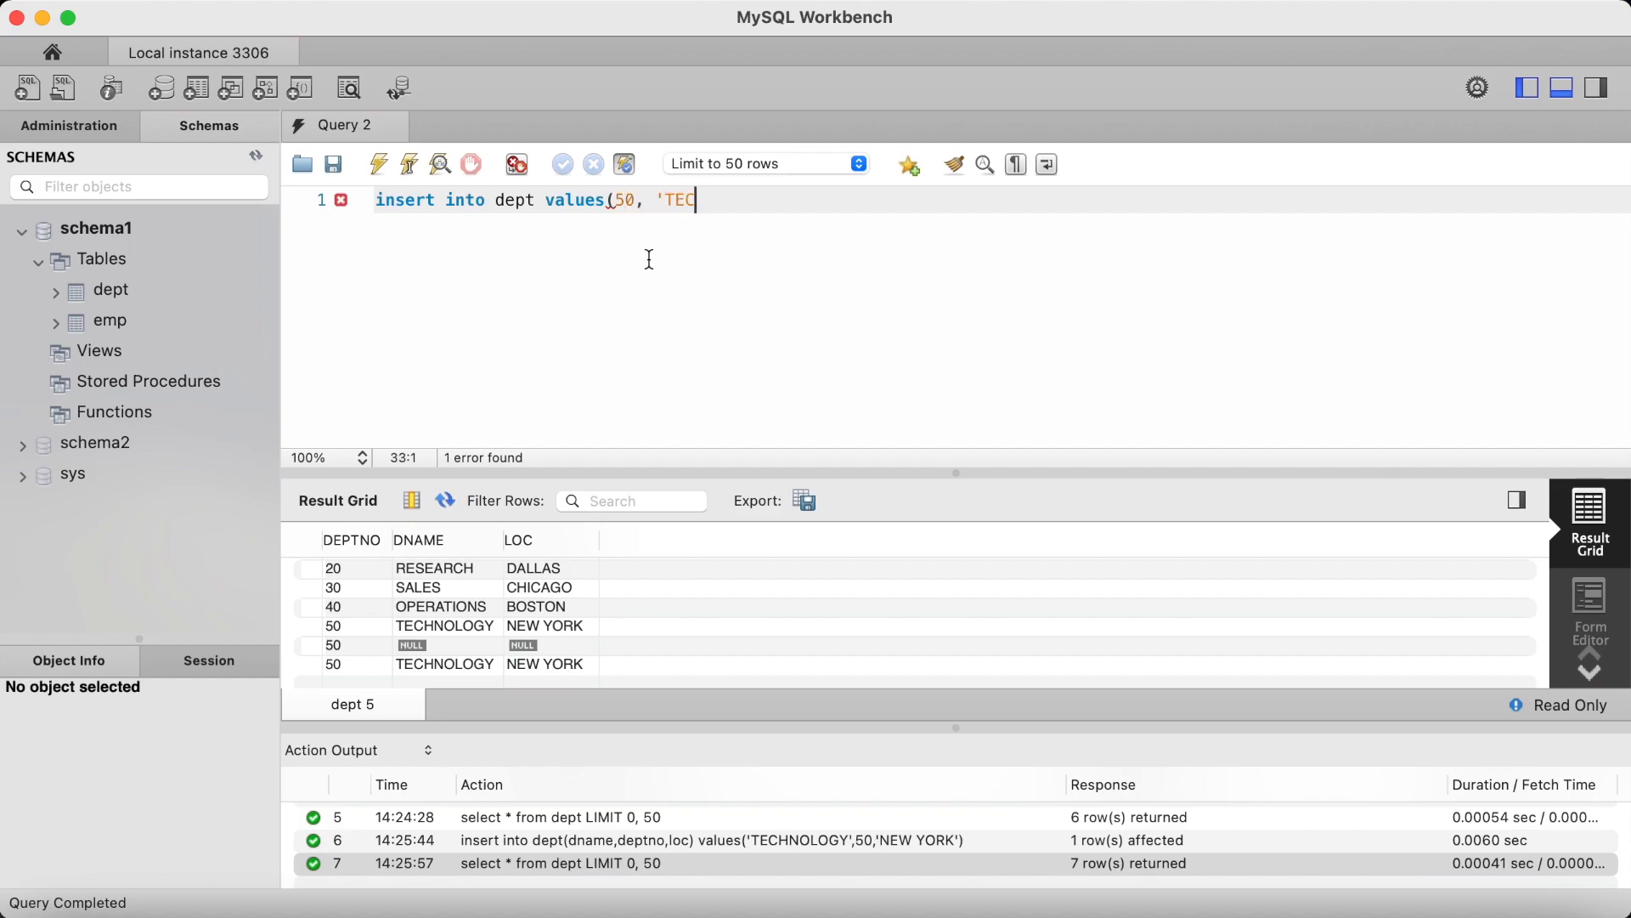
text(HNOLOGY','NEW)
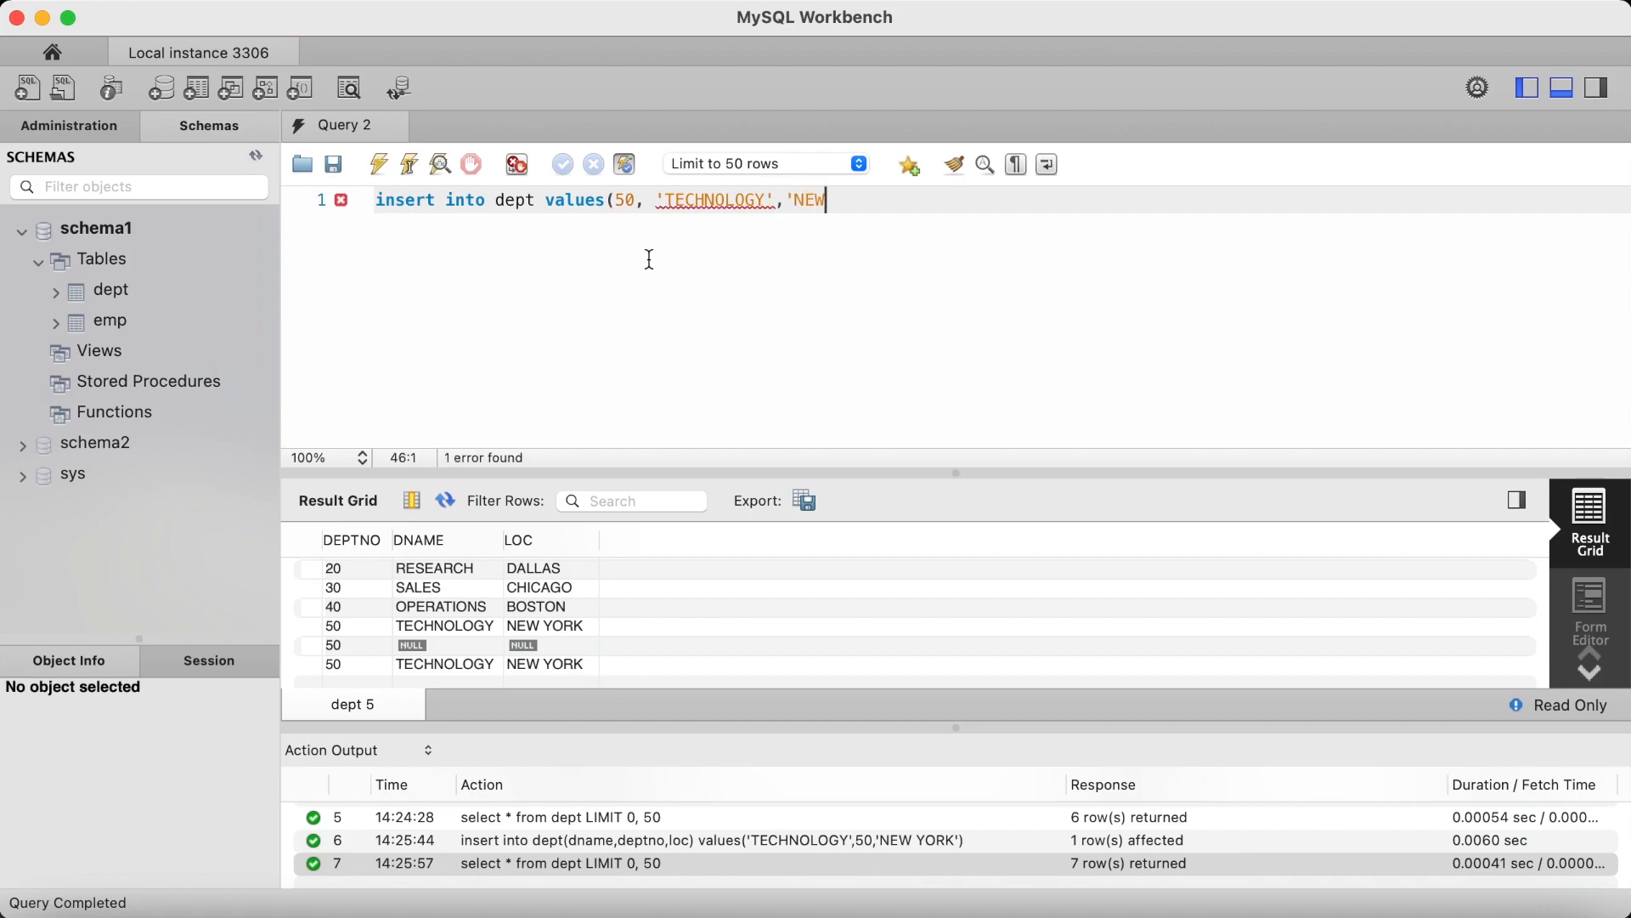
text(YO)
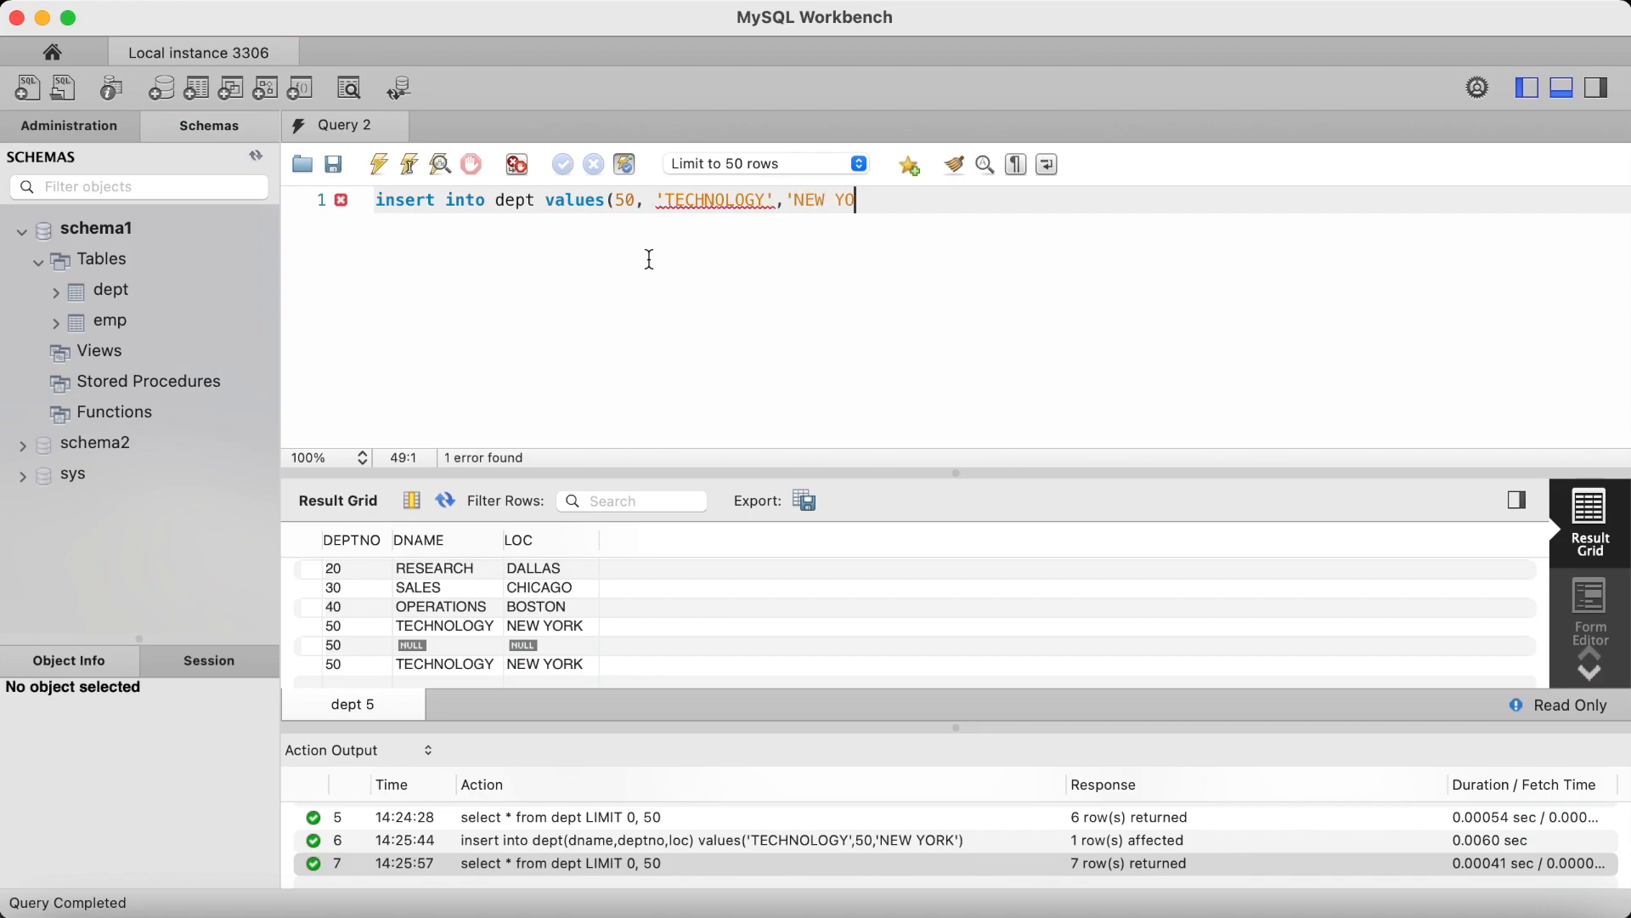
text(RK')')
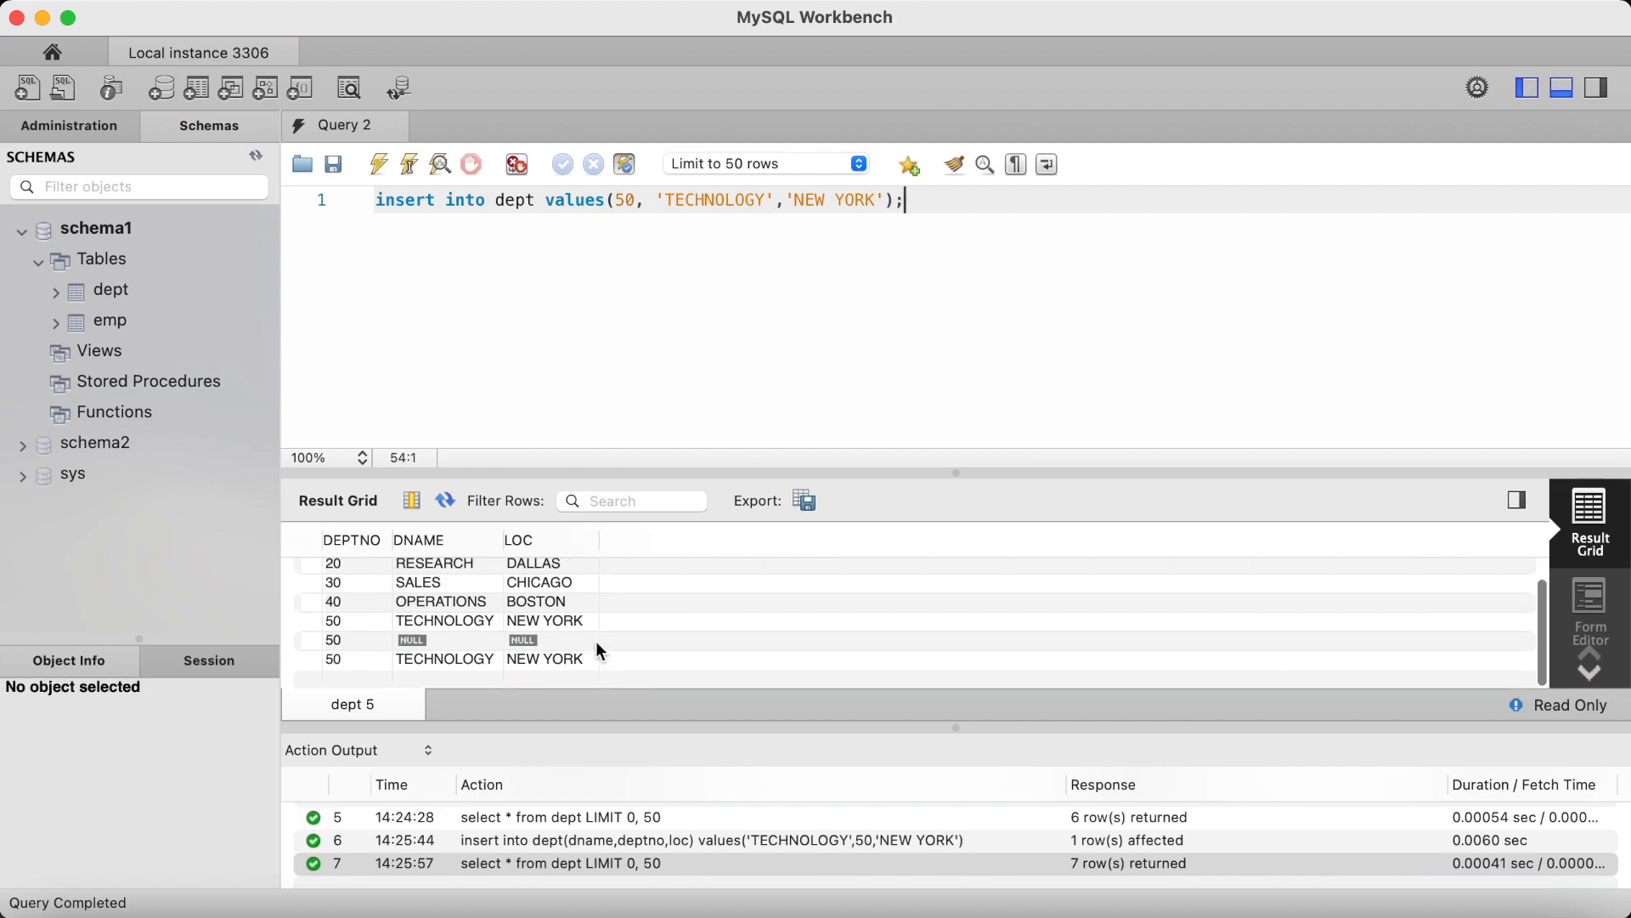
click(379, 164)
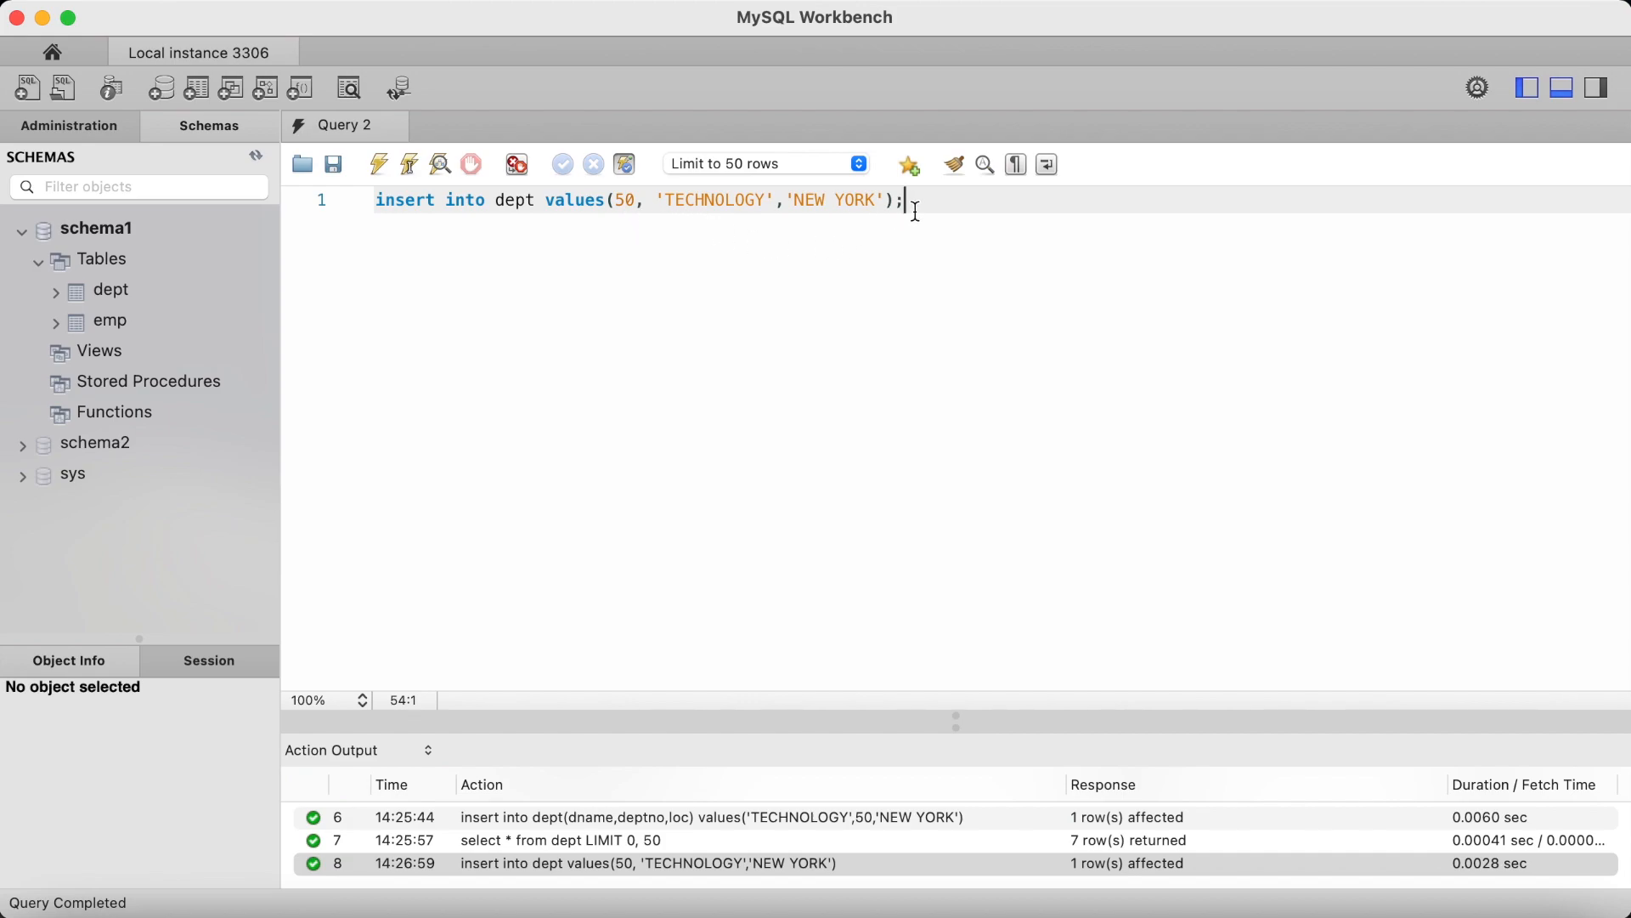
mouse_move(932, 209)
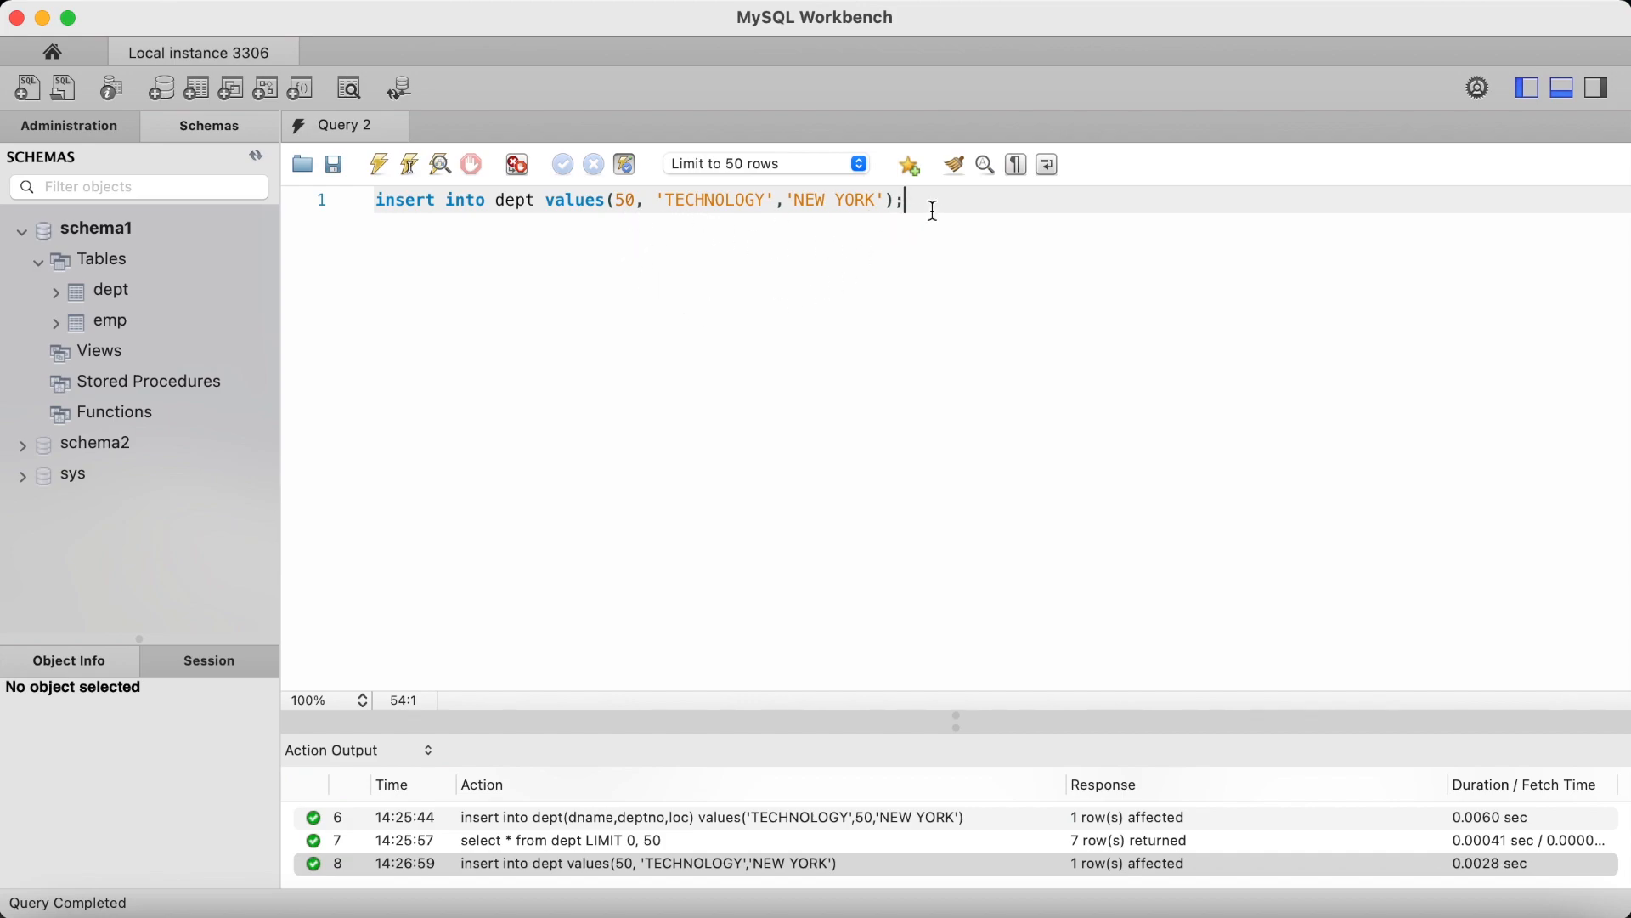
text(select)
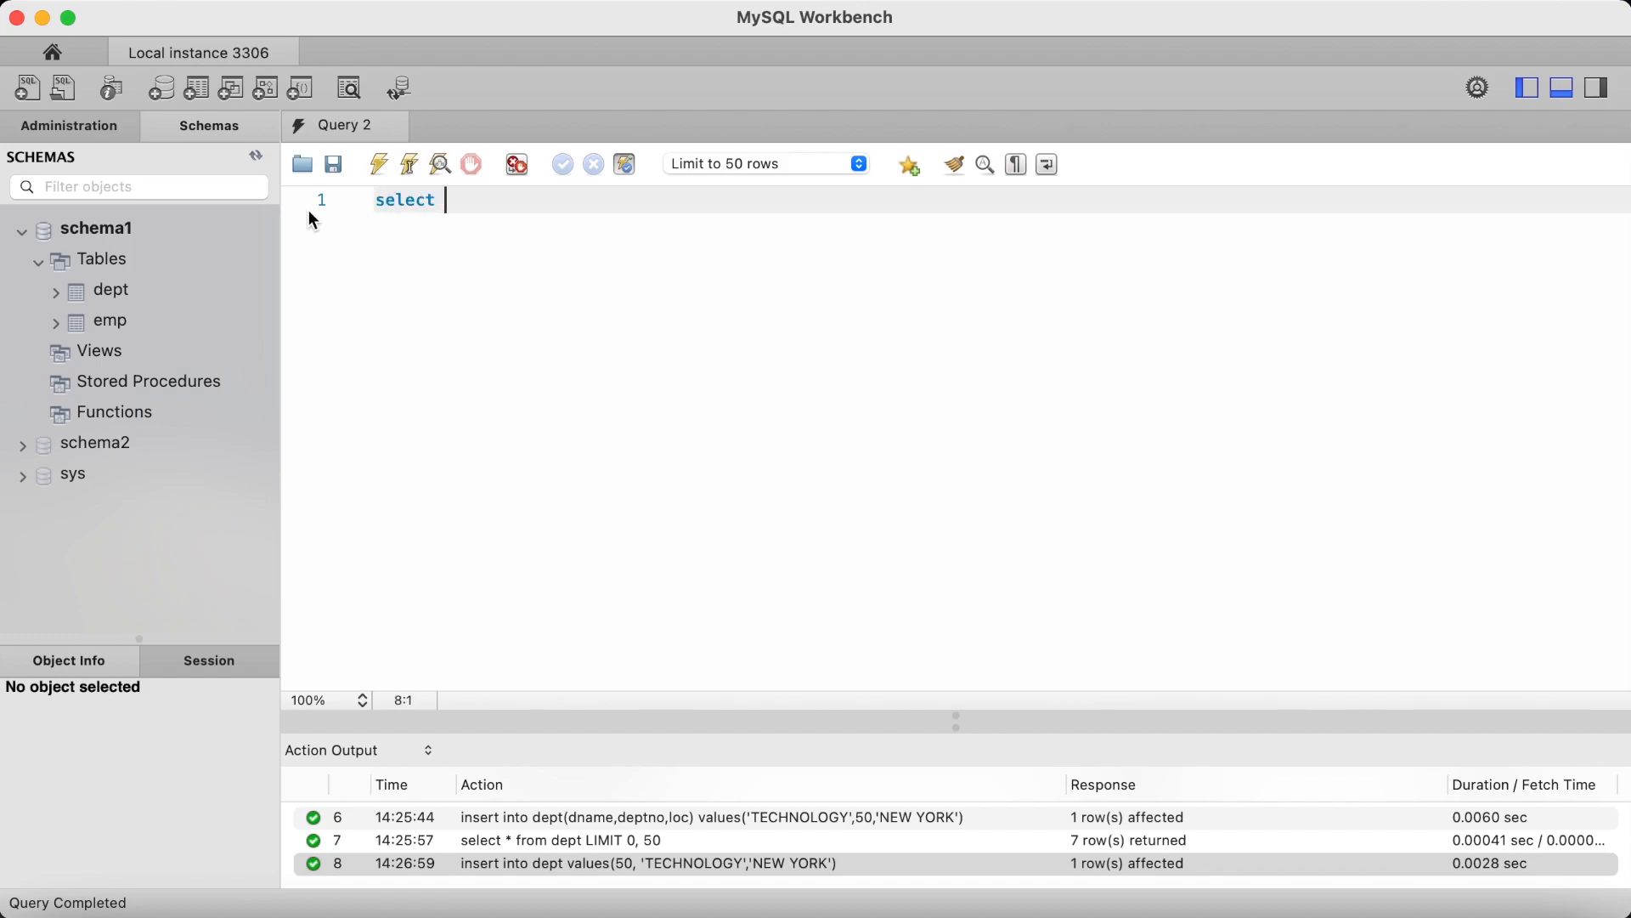
- Run select * from dept; returning eight rows with the new TECHNOLOGY entries
text(* from dept)
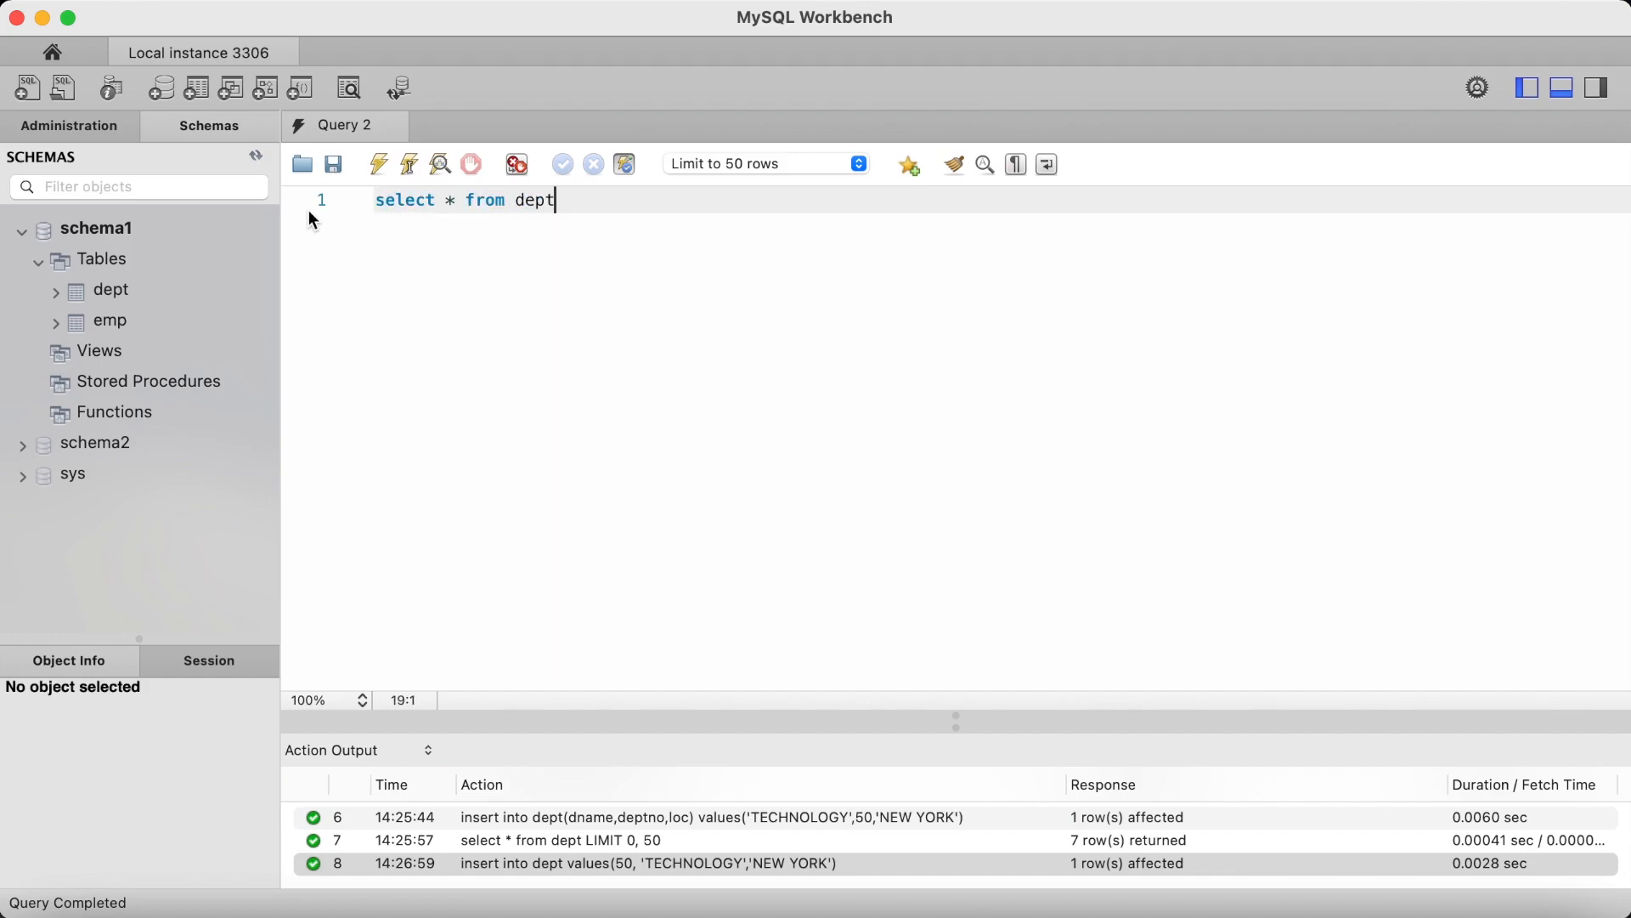
click(379, 165)
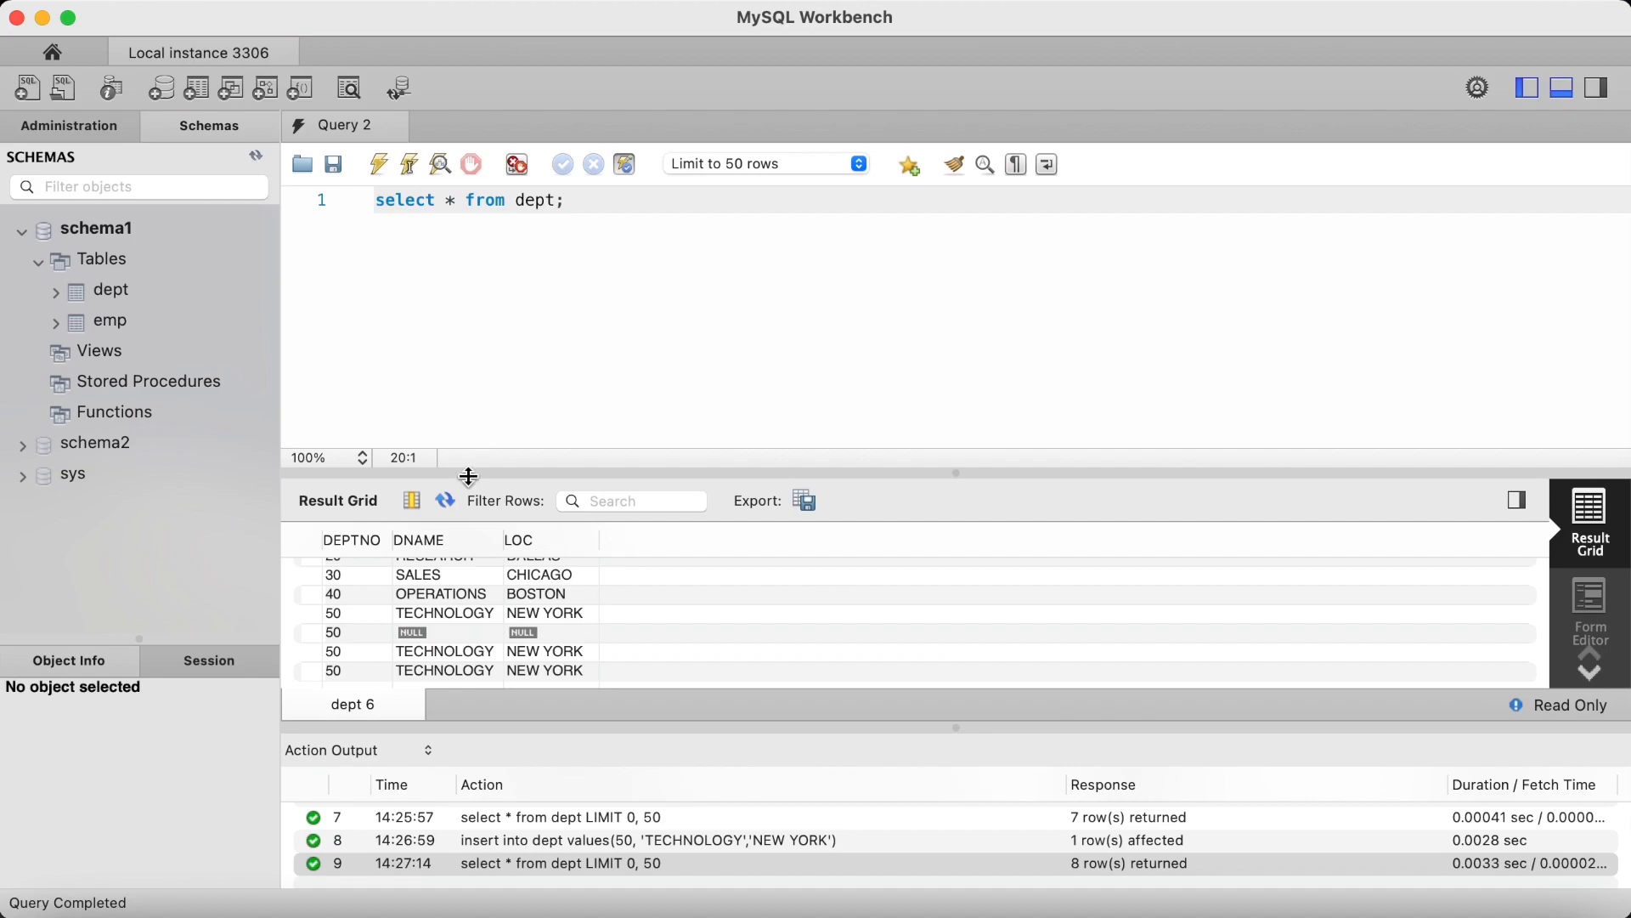
mouse_move(411, 554)
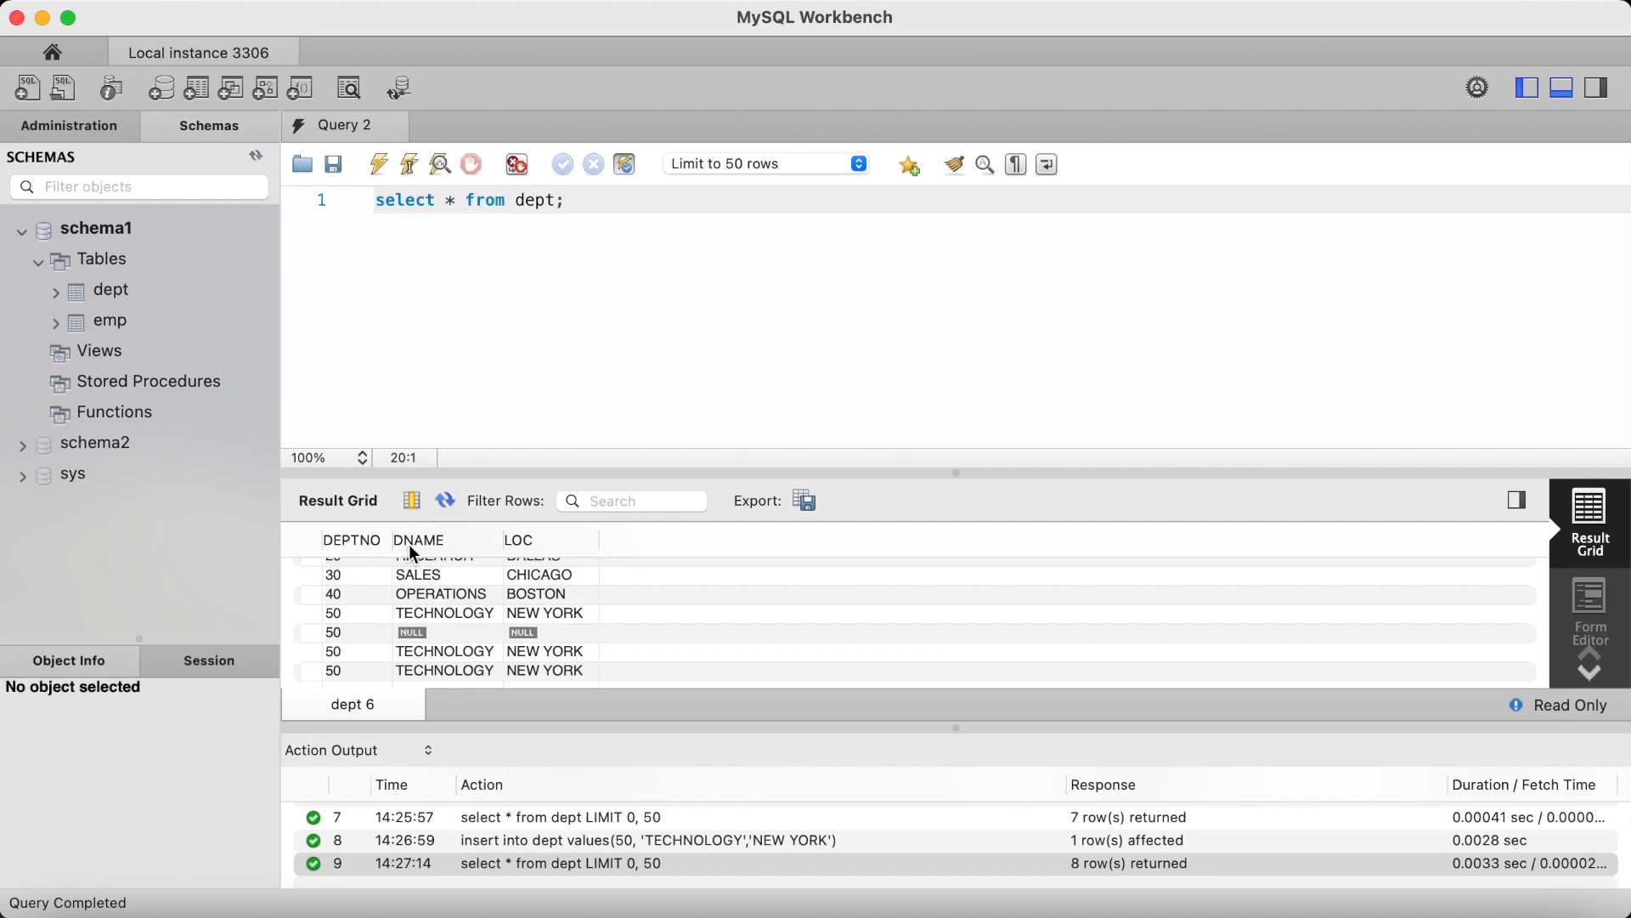
mouse_move(622, 281)
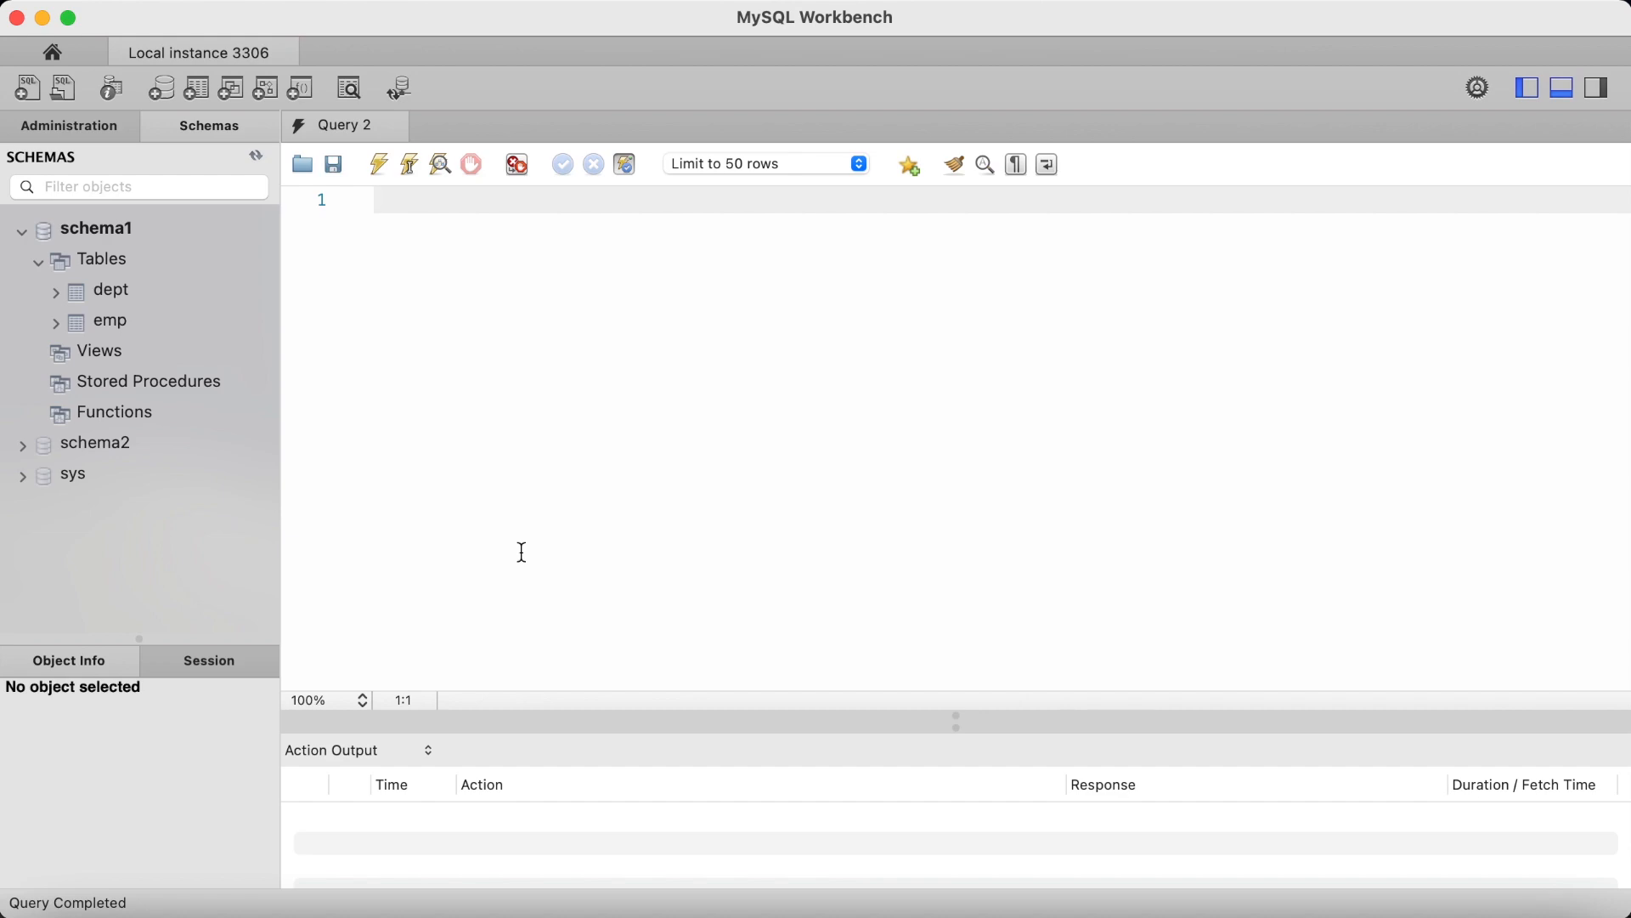
- Run select * from dept; in the fresh query tab, listing all eight rows
text(select *)
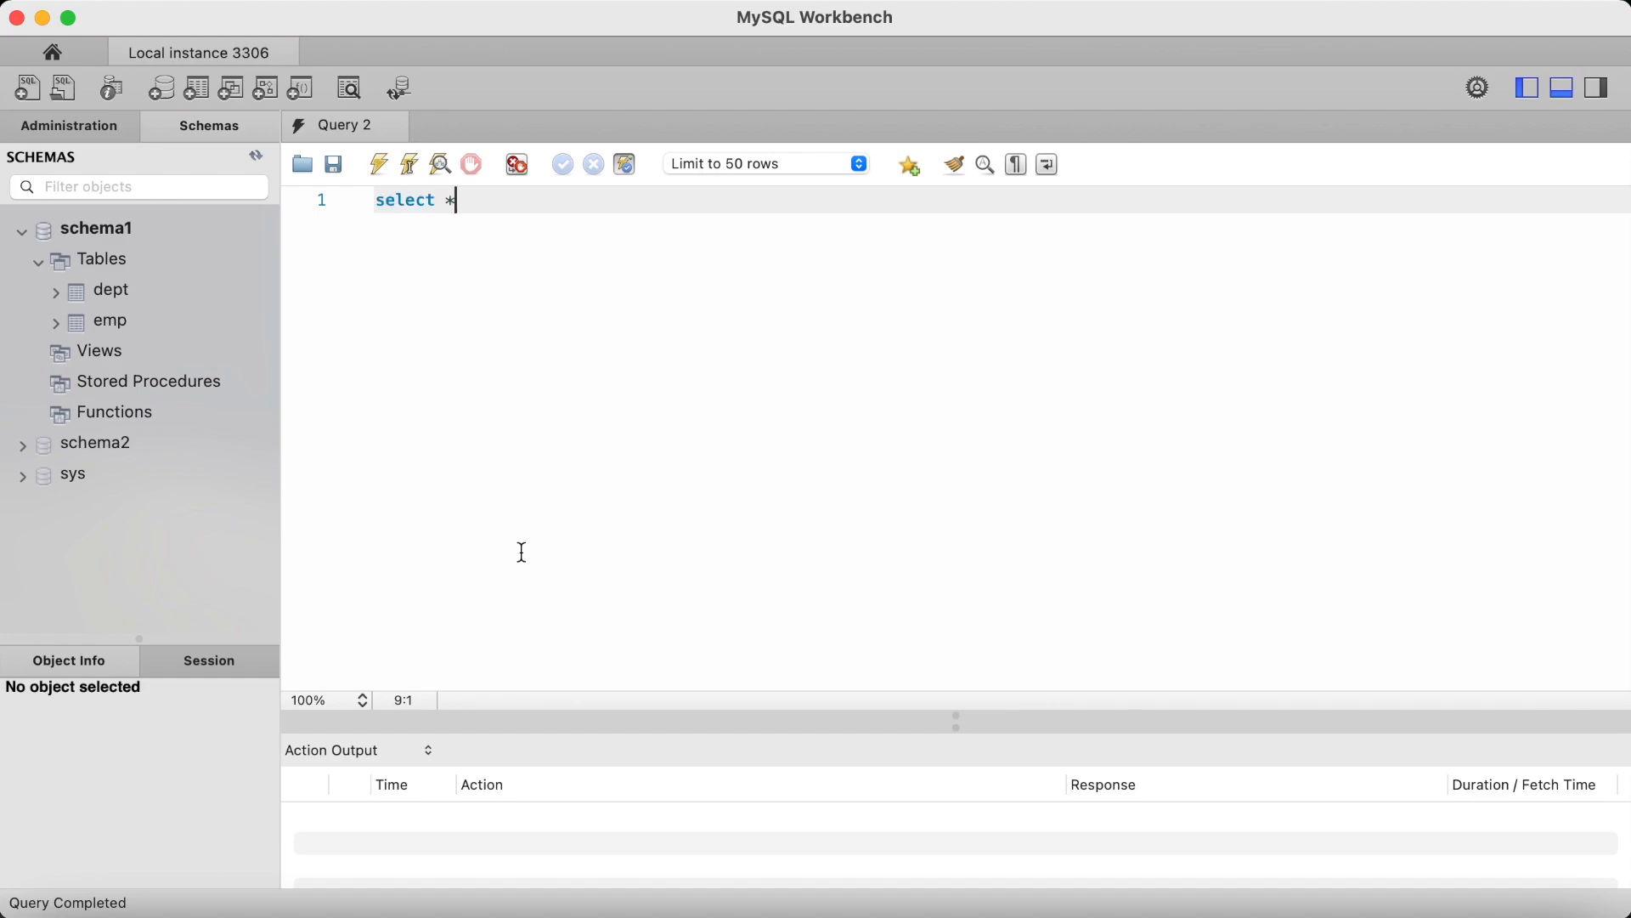
text(from dept;)
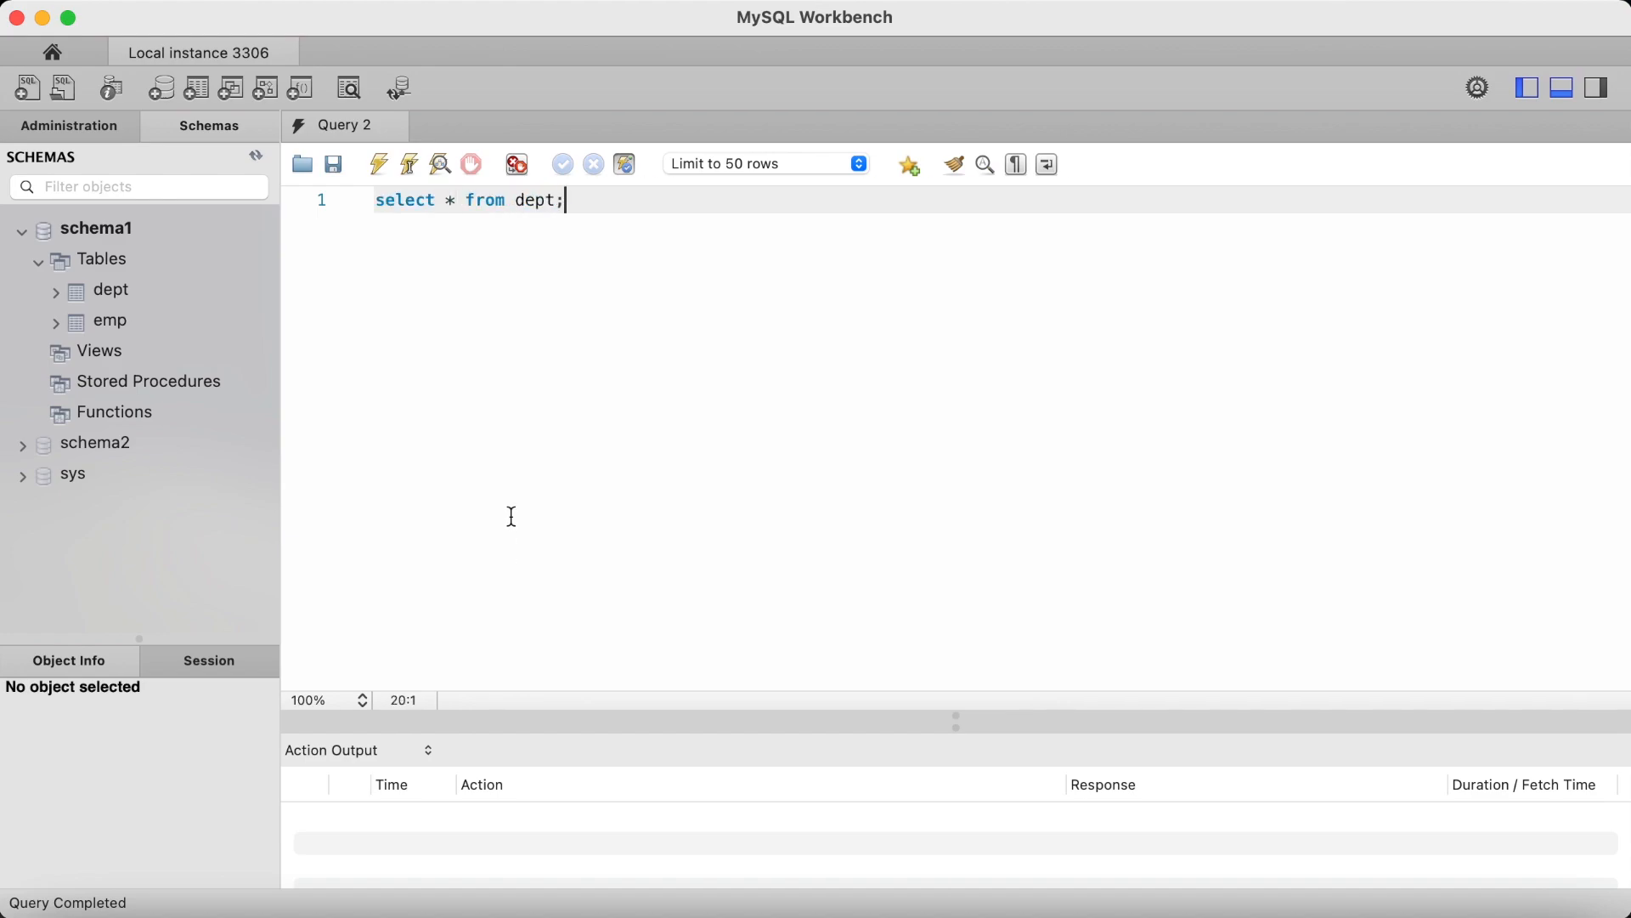
click(379, 164)
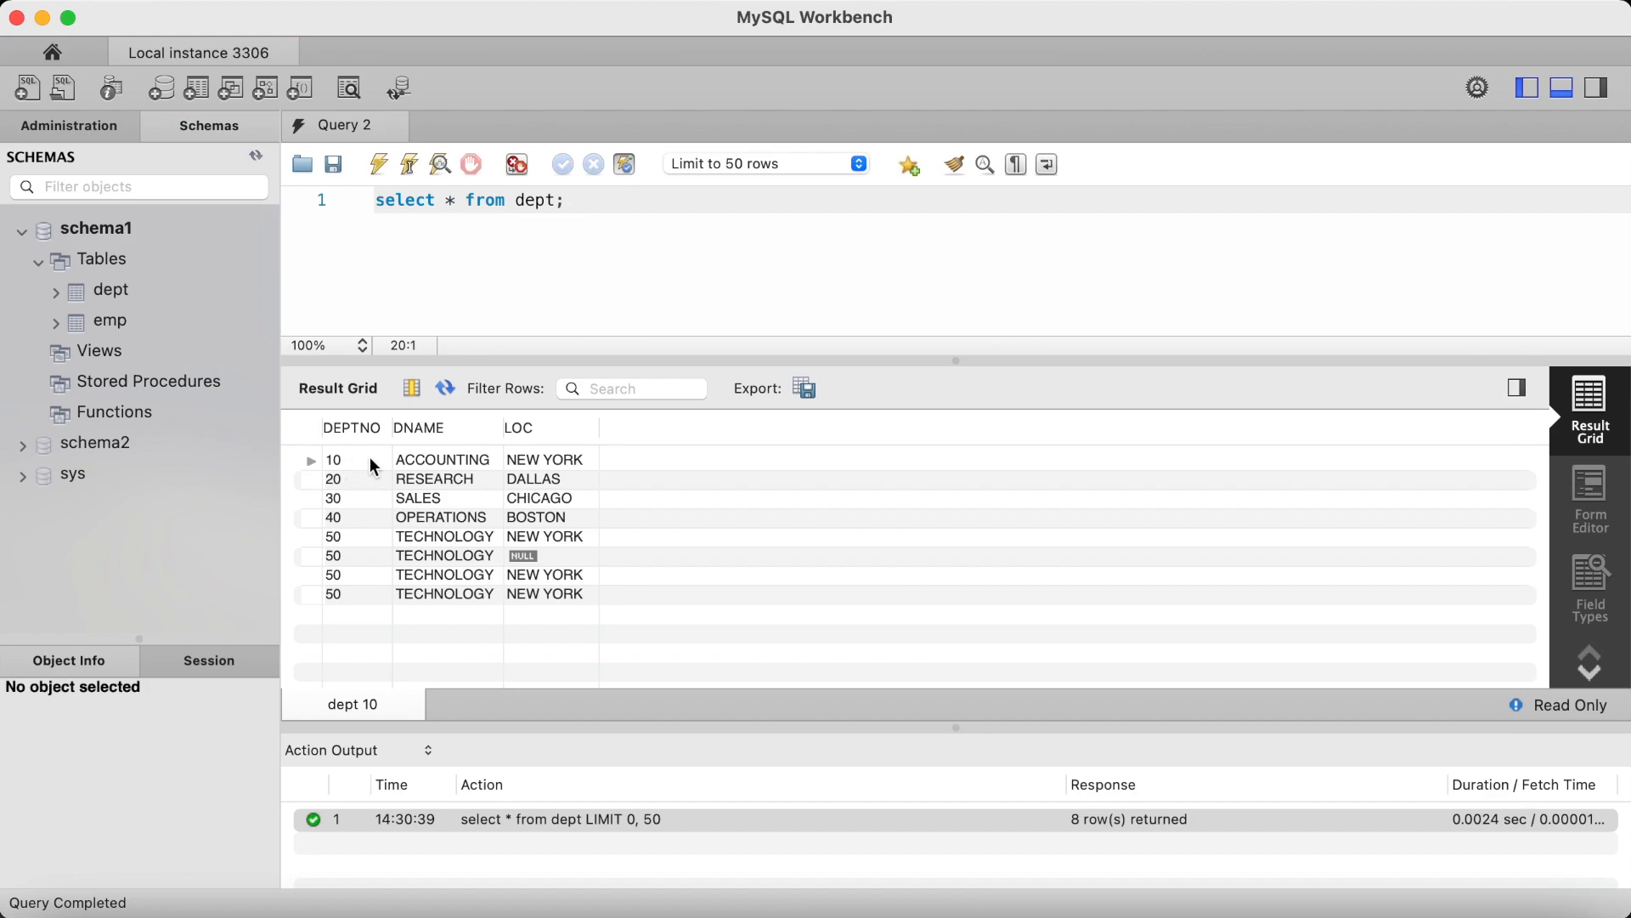
mouse_move(364, 540)
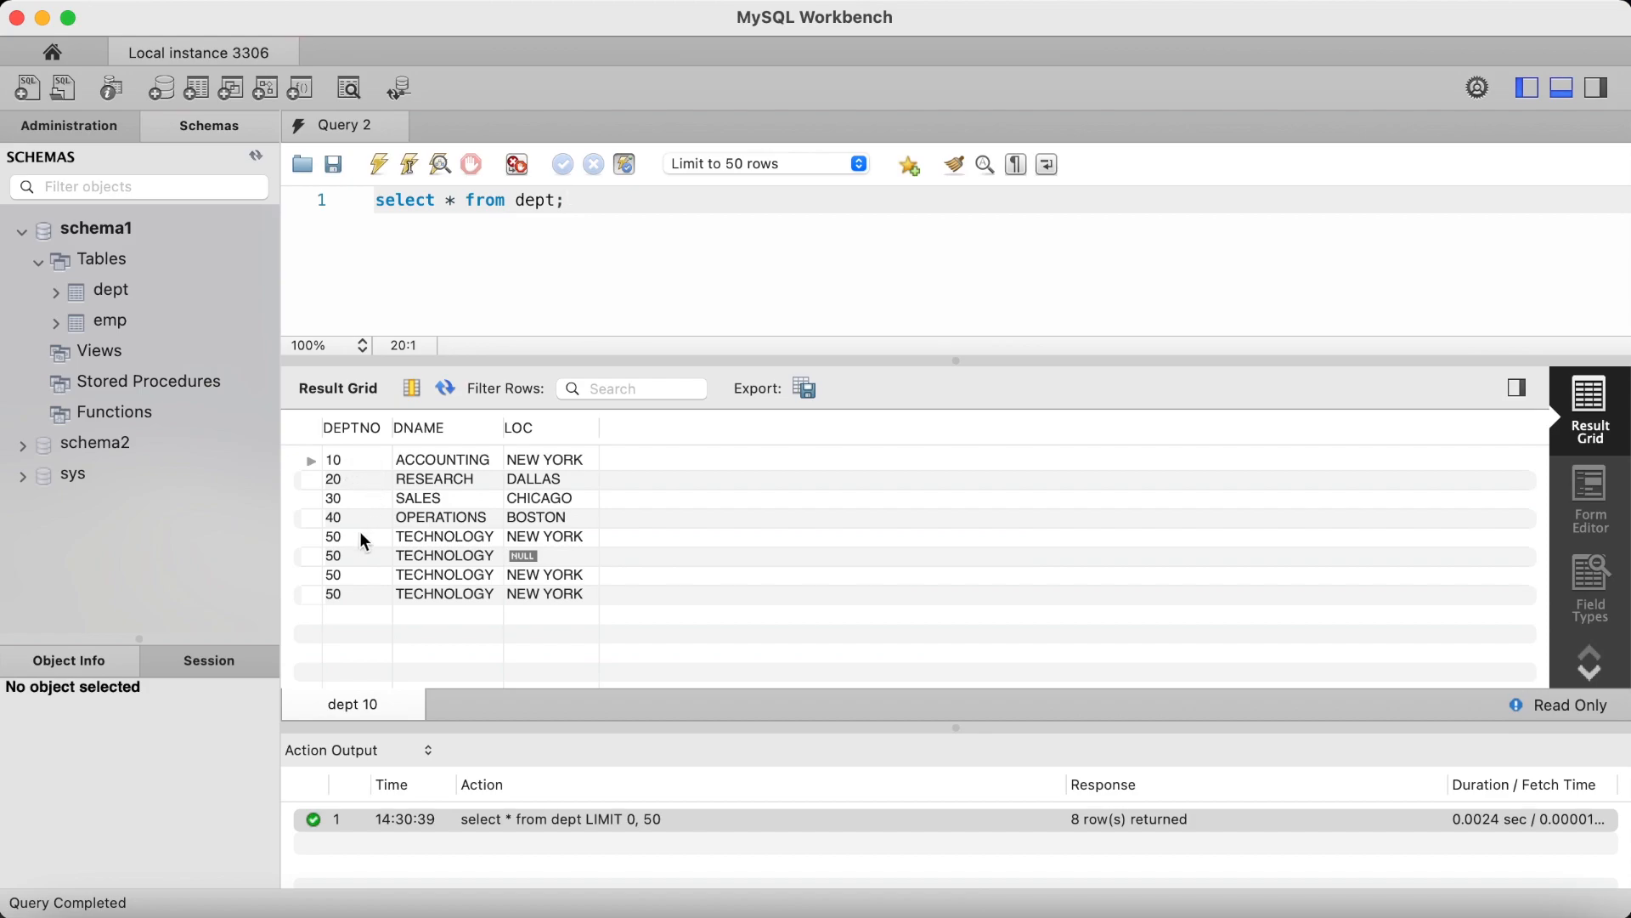
mouse_move(352, 615)
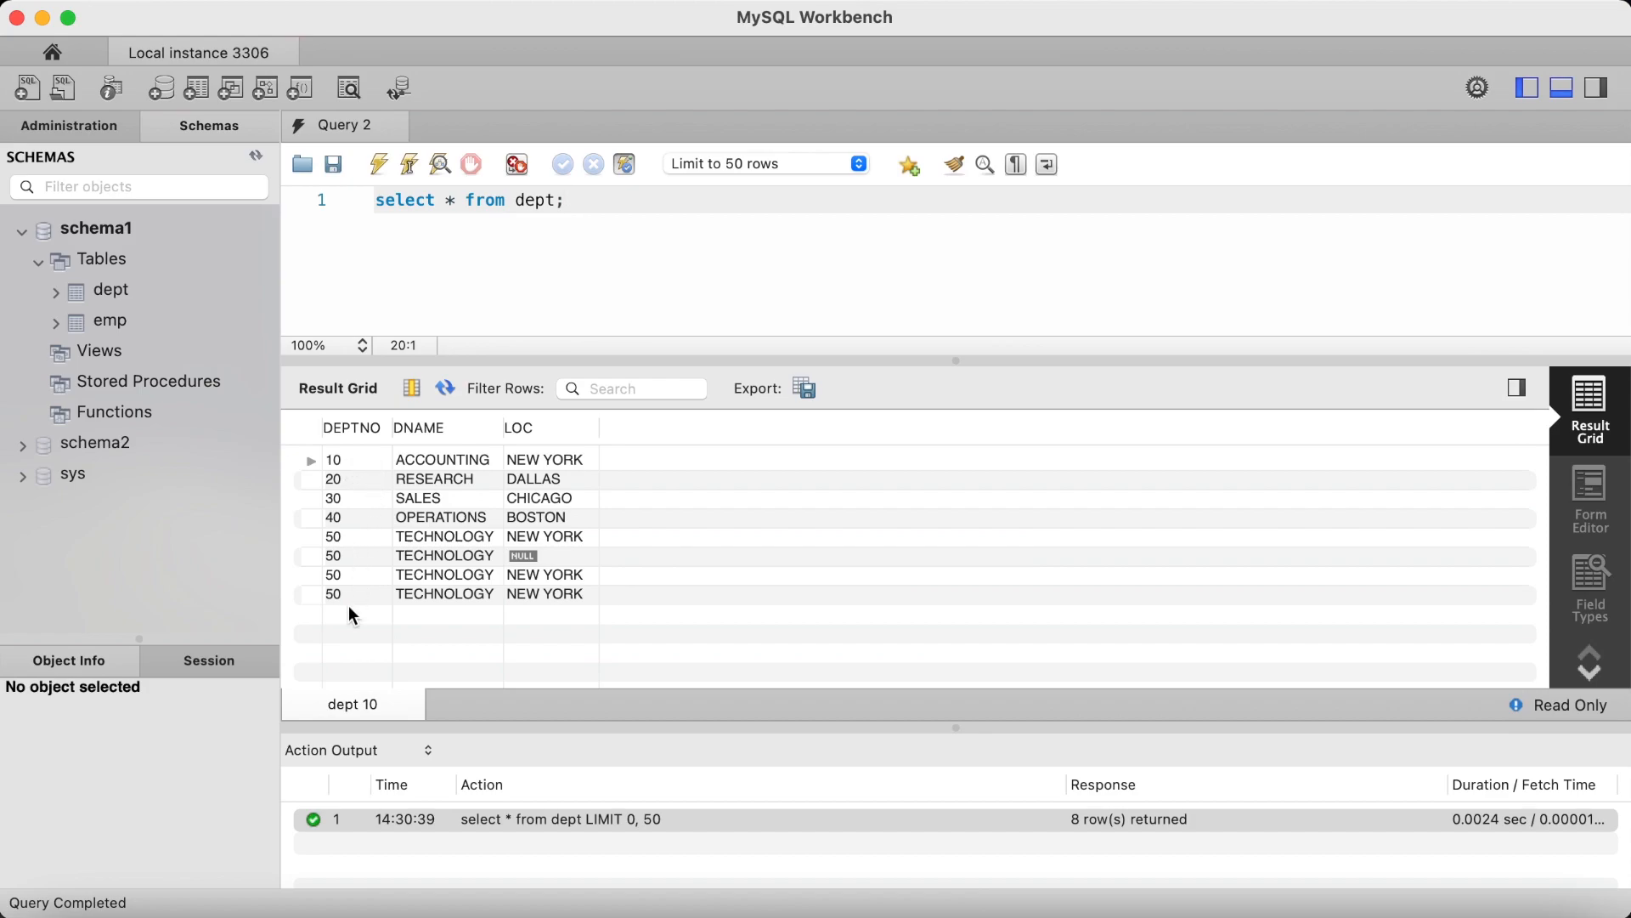
mouse_move(523, 537)
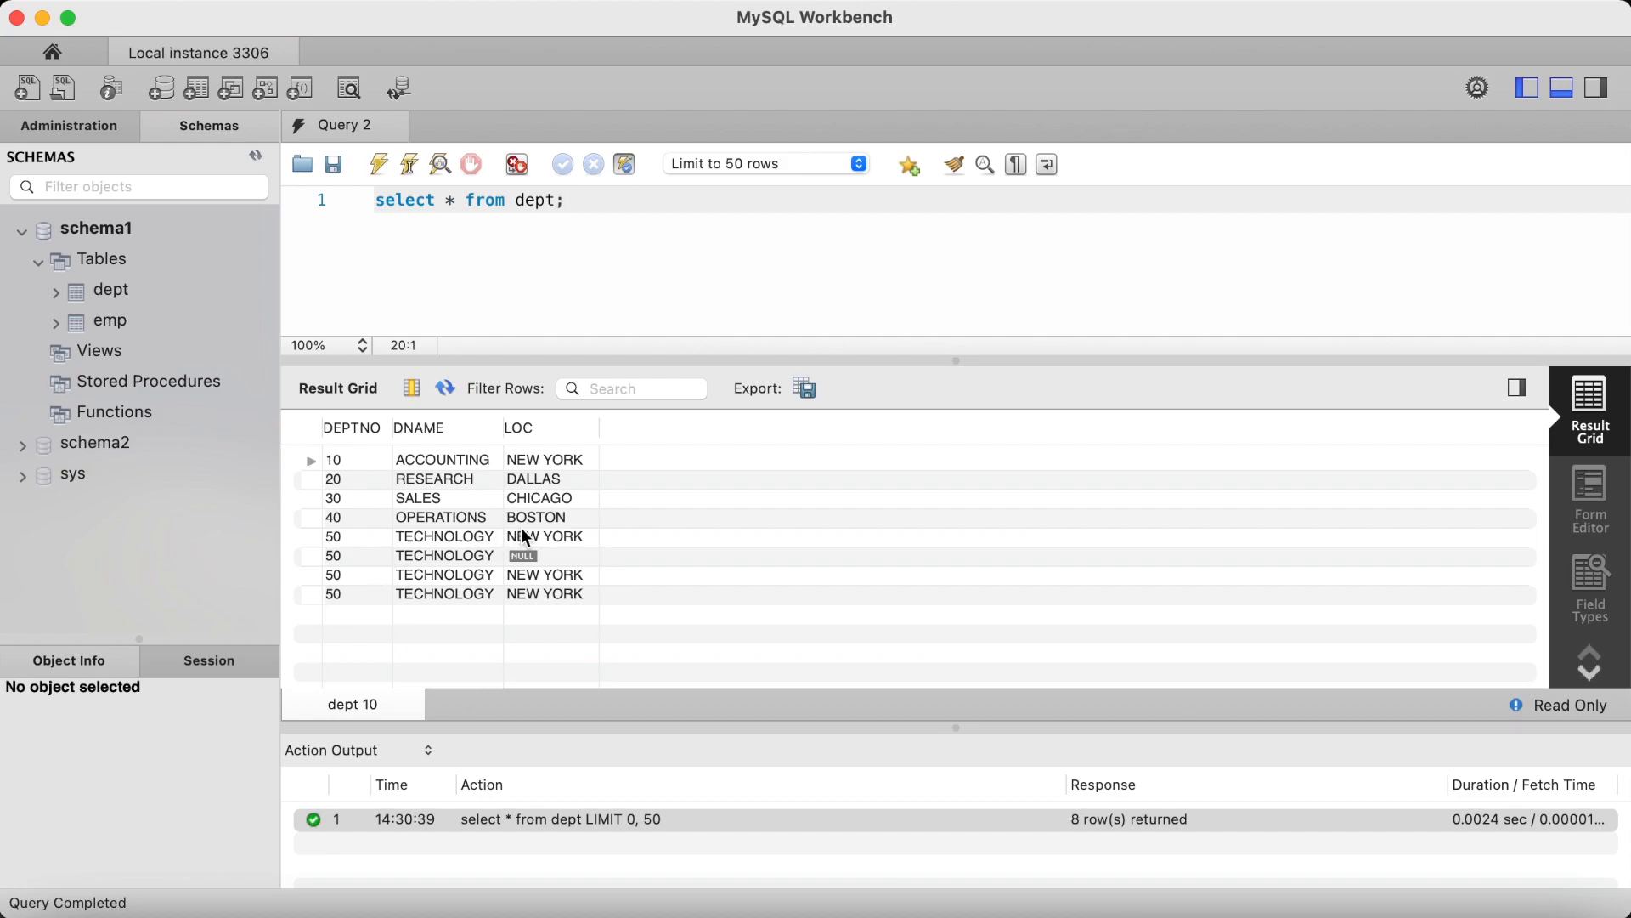
mouse_move(525, 598)
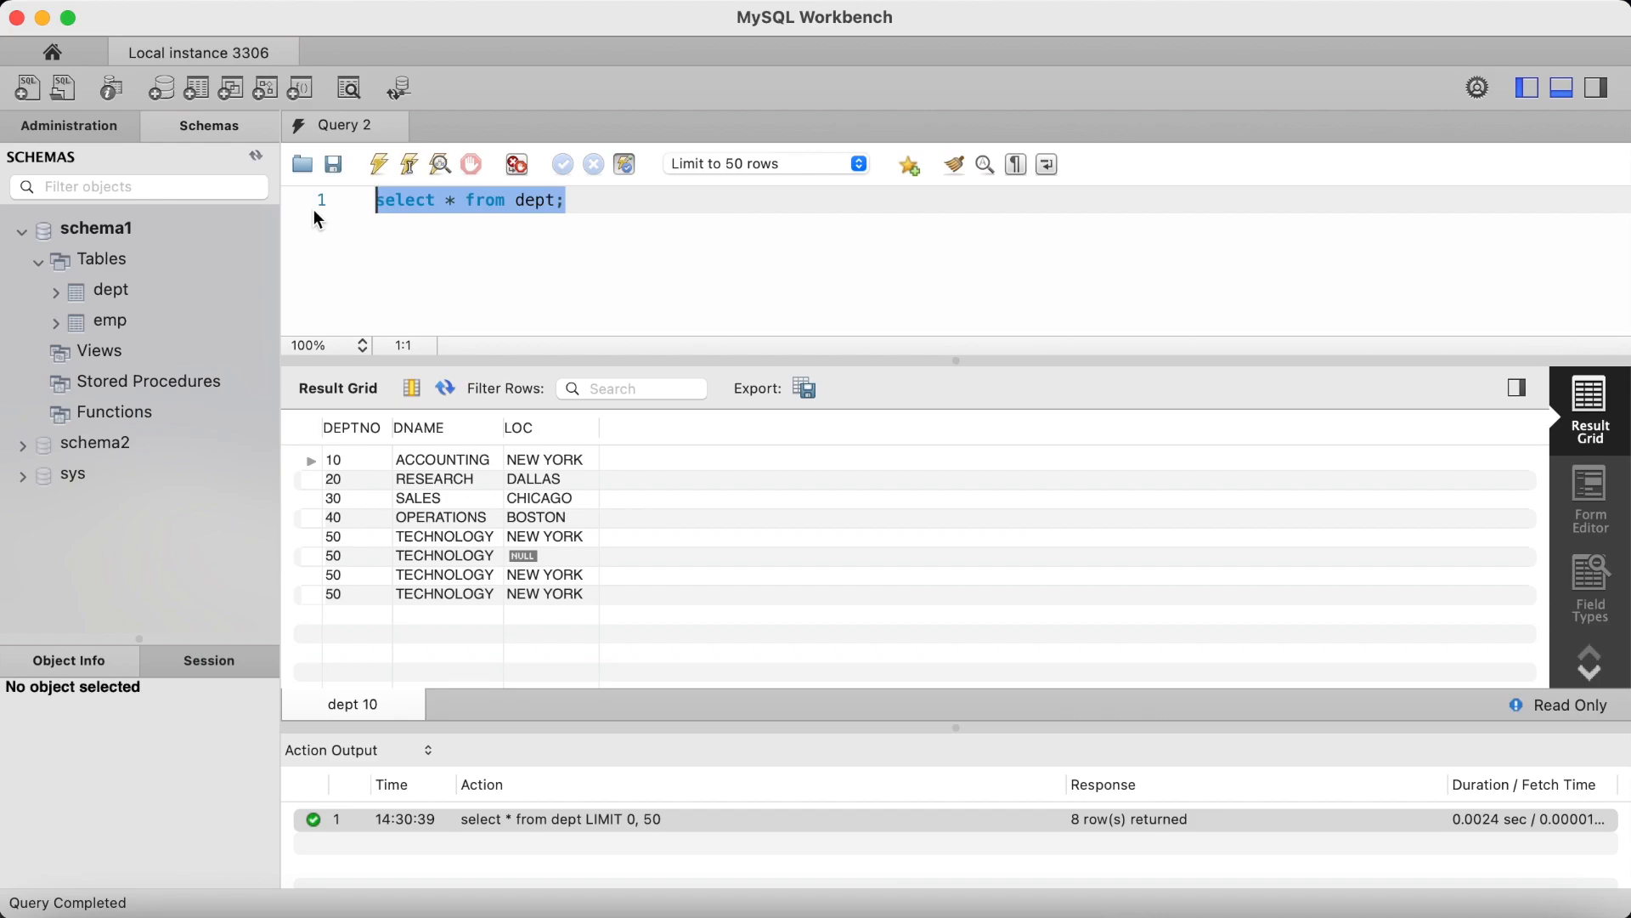
- Run update dept set loc='NY' where deptno='50', changing four rows
text(update)
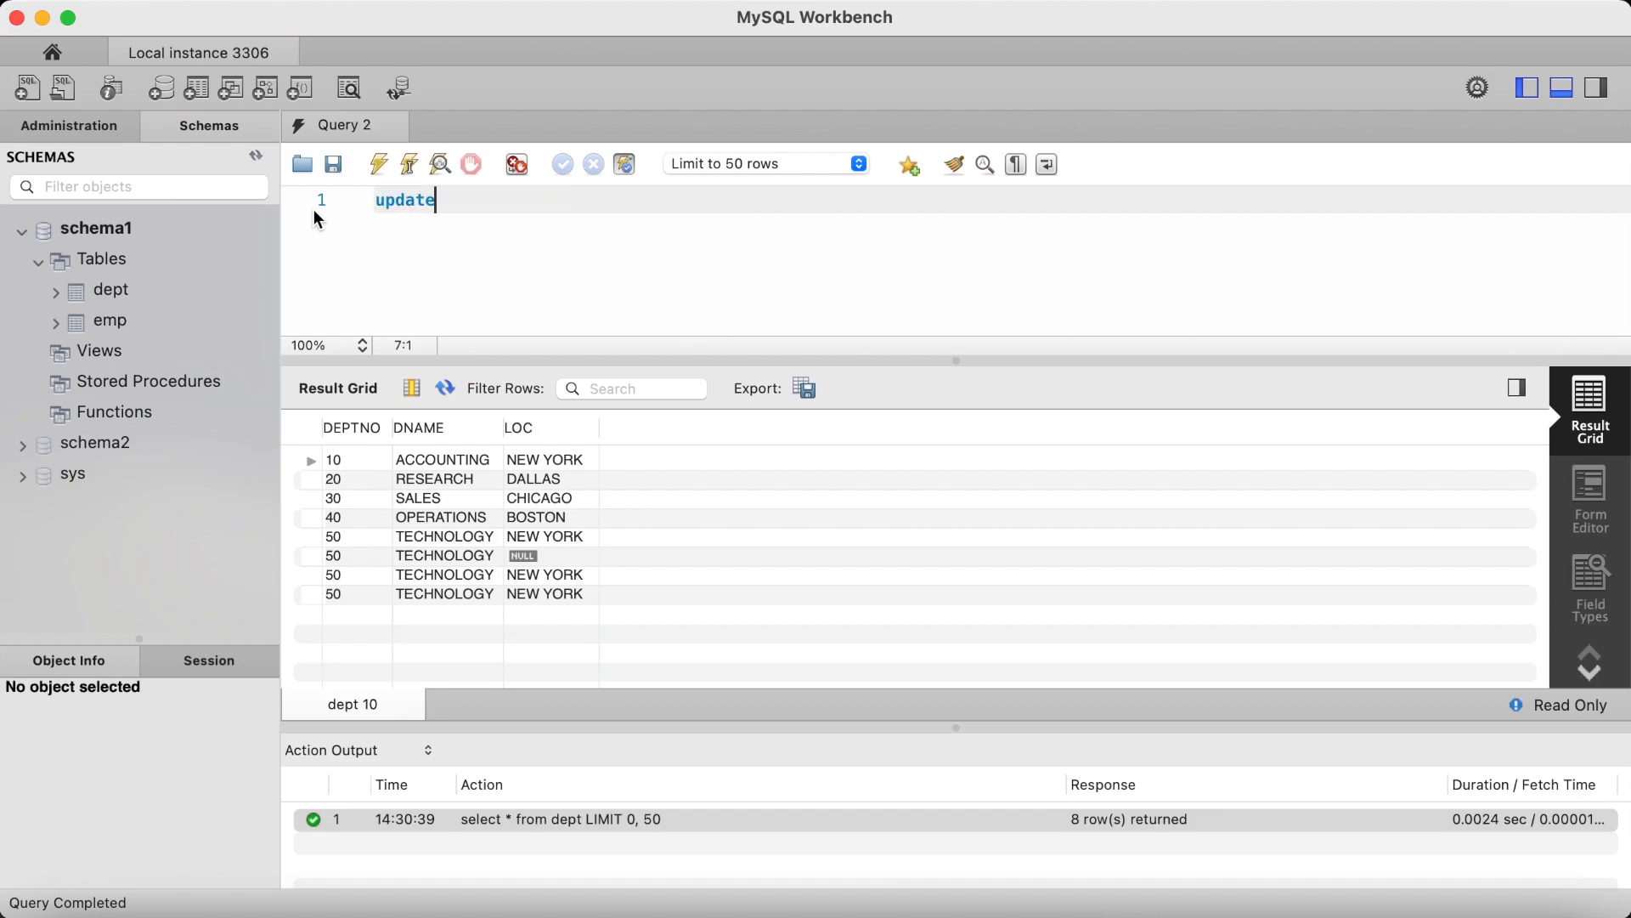
text(dept)
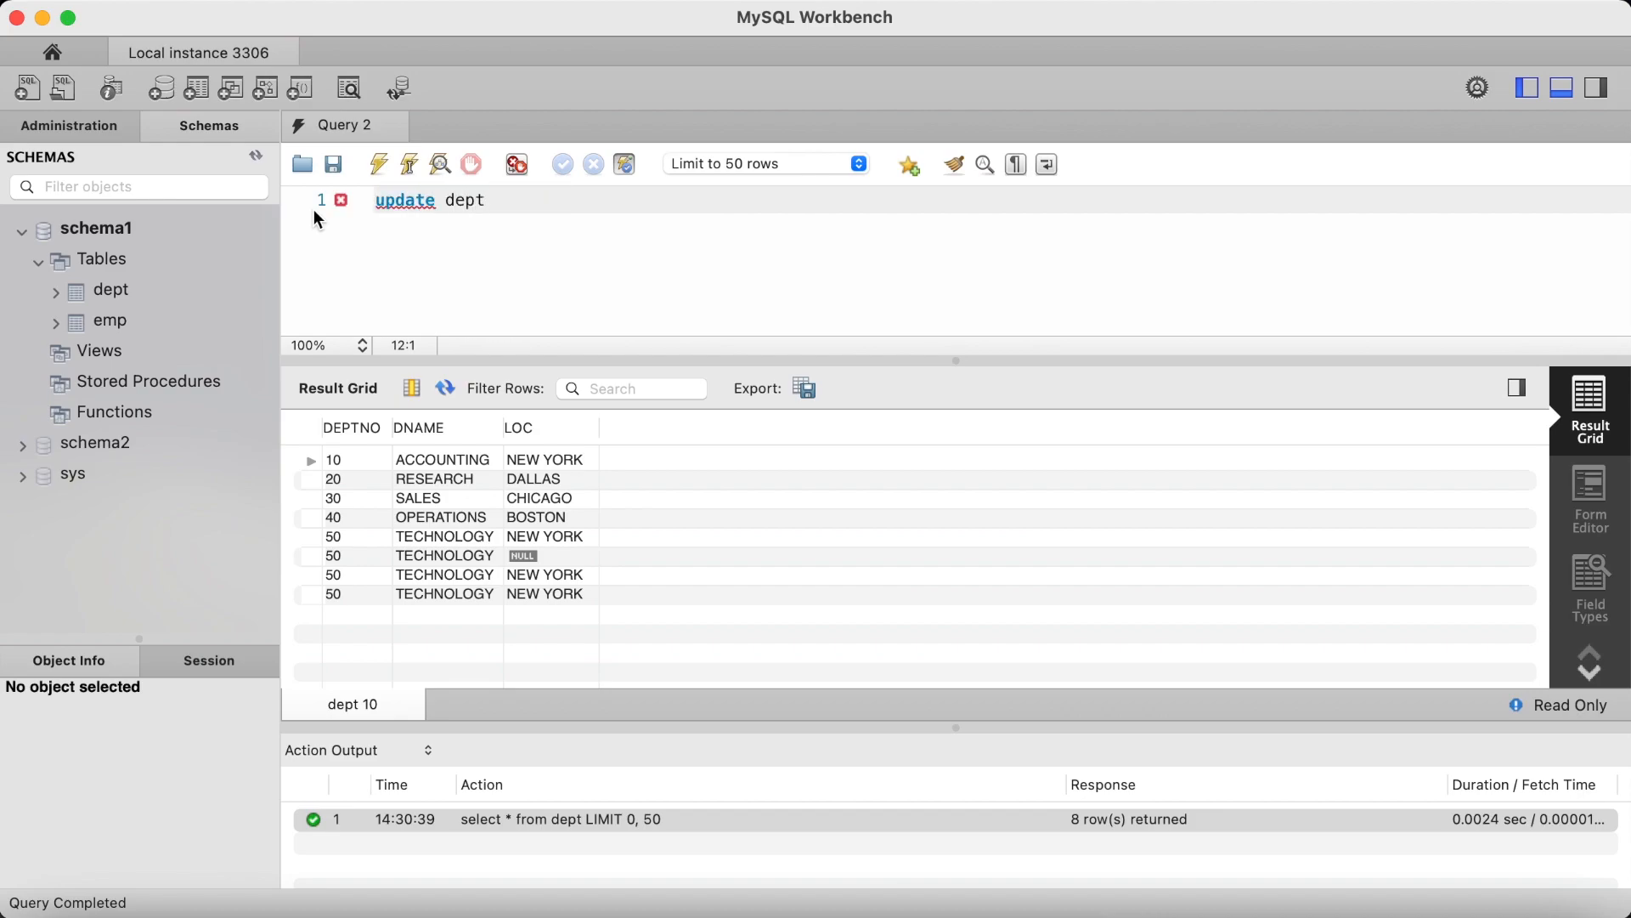
text(set)
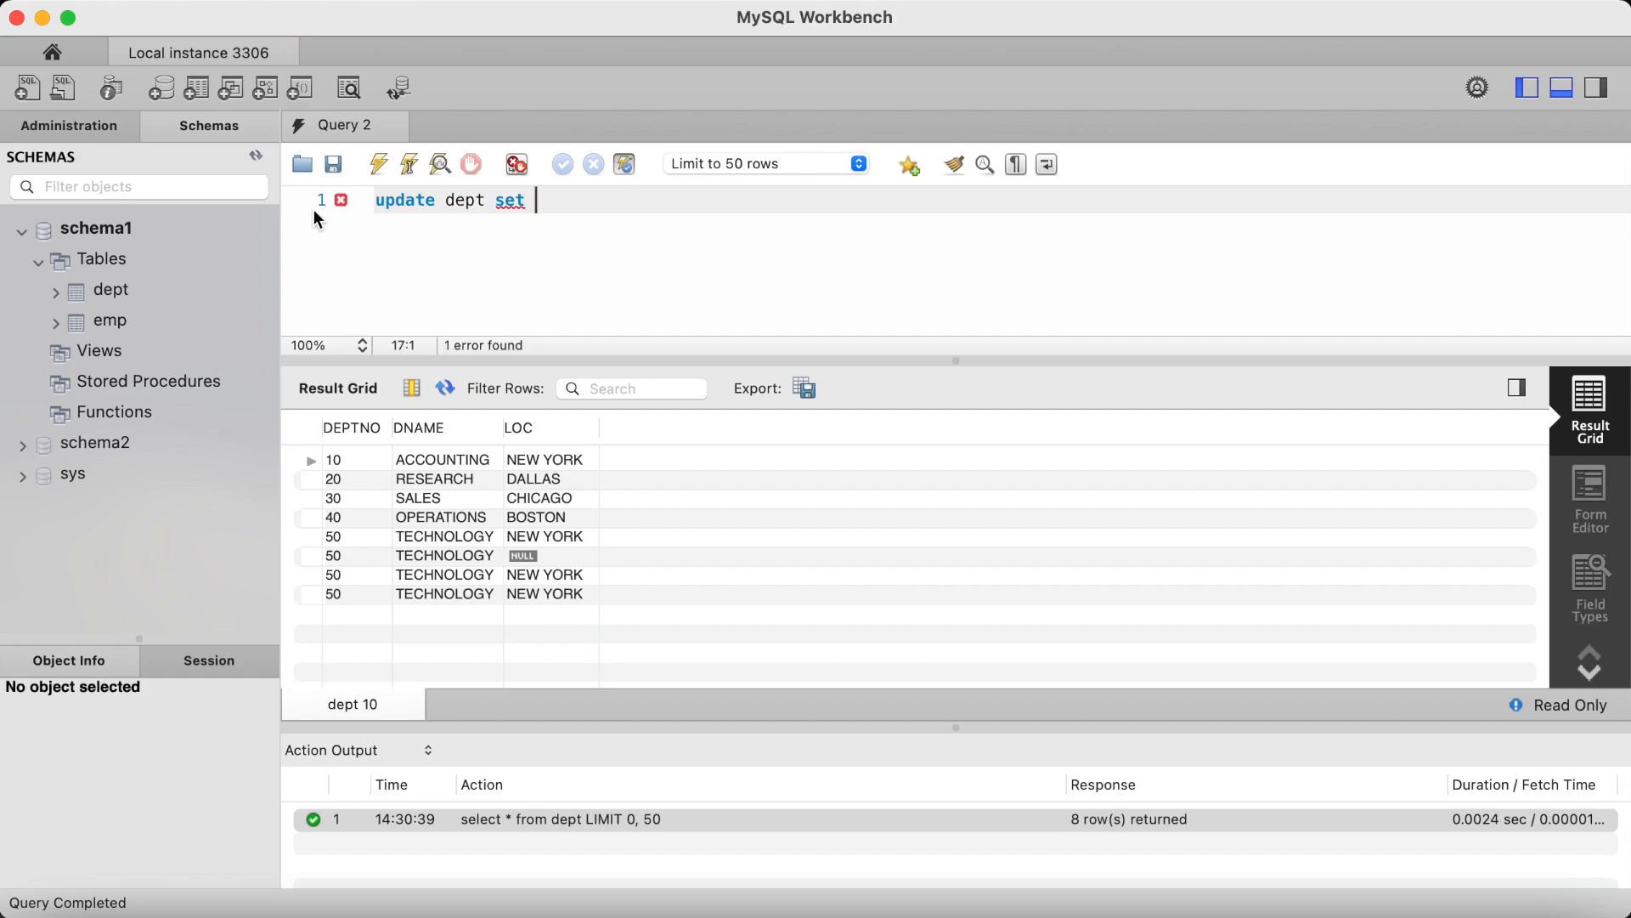
text(loc='N)
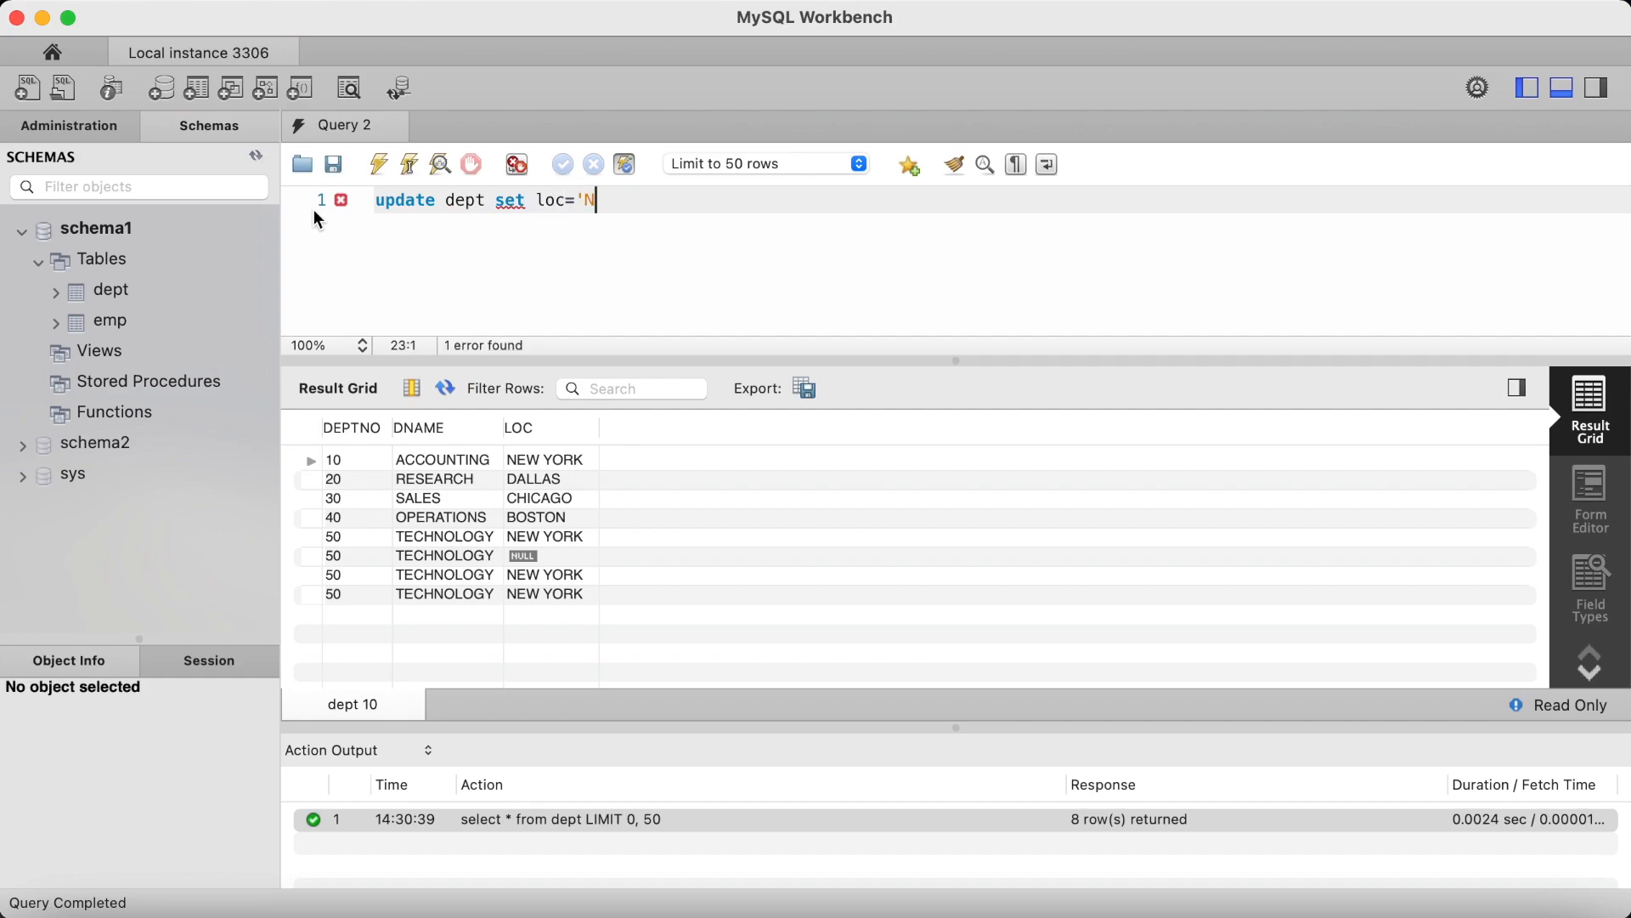
text(Y' where dp)
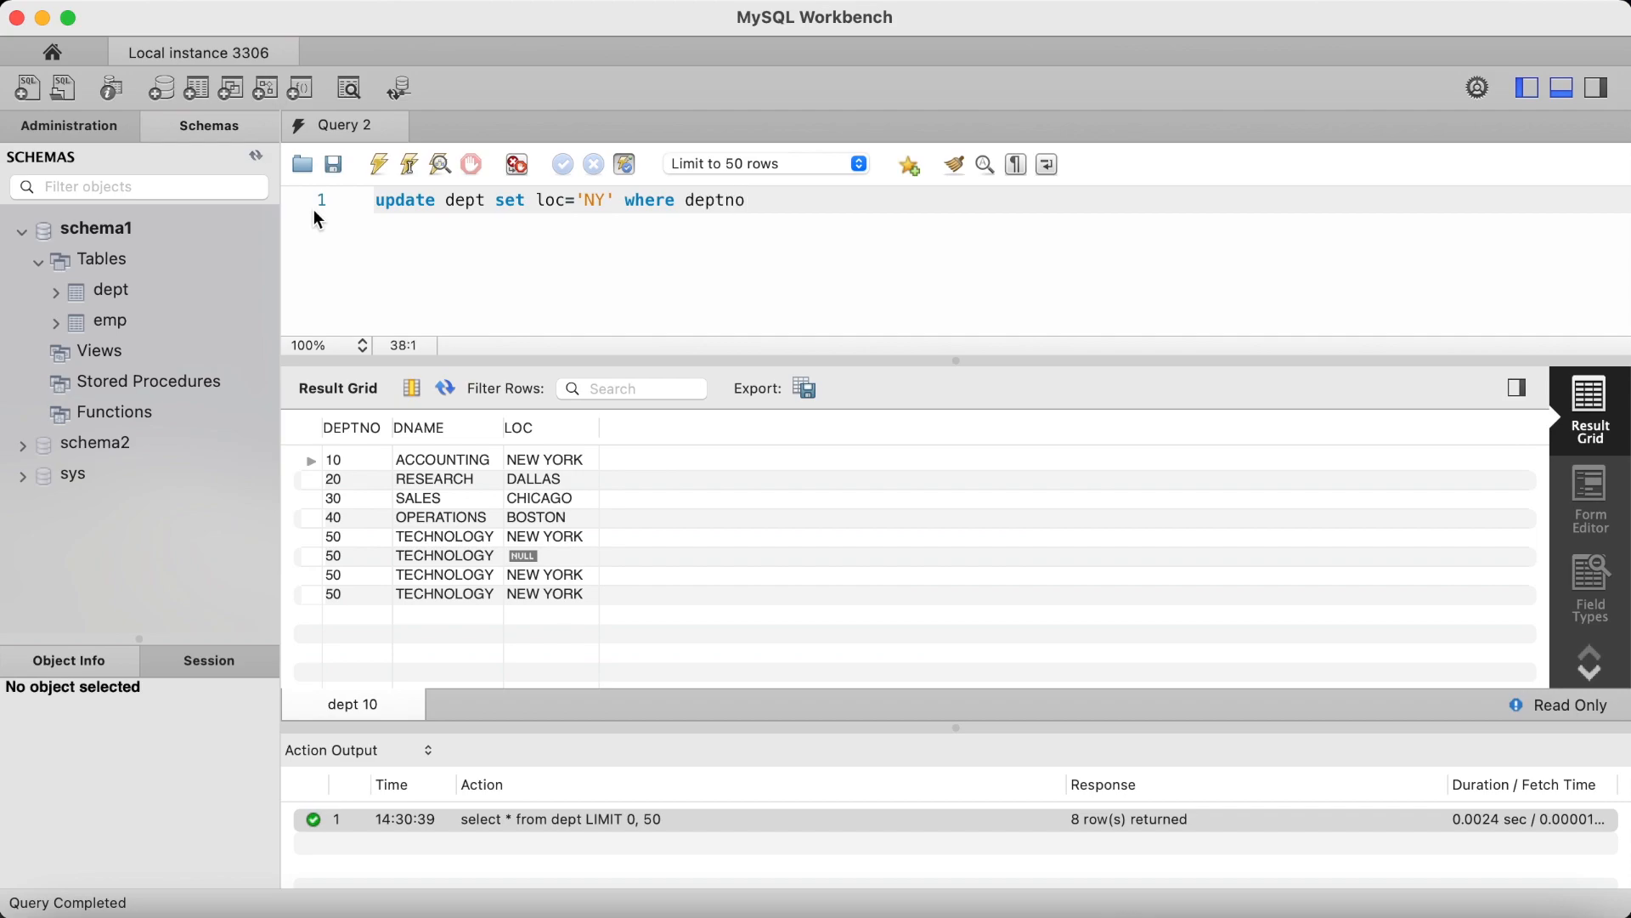
text(='50';)
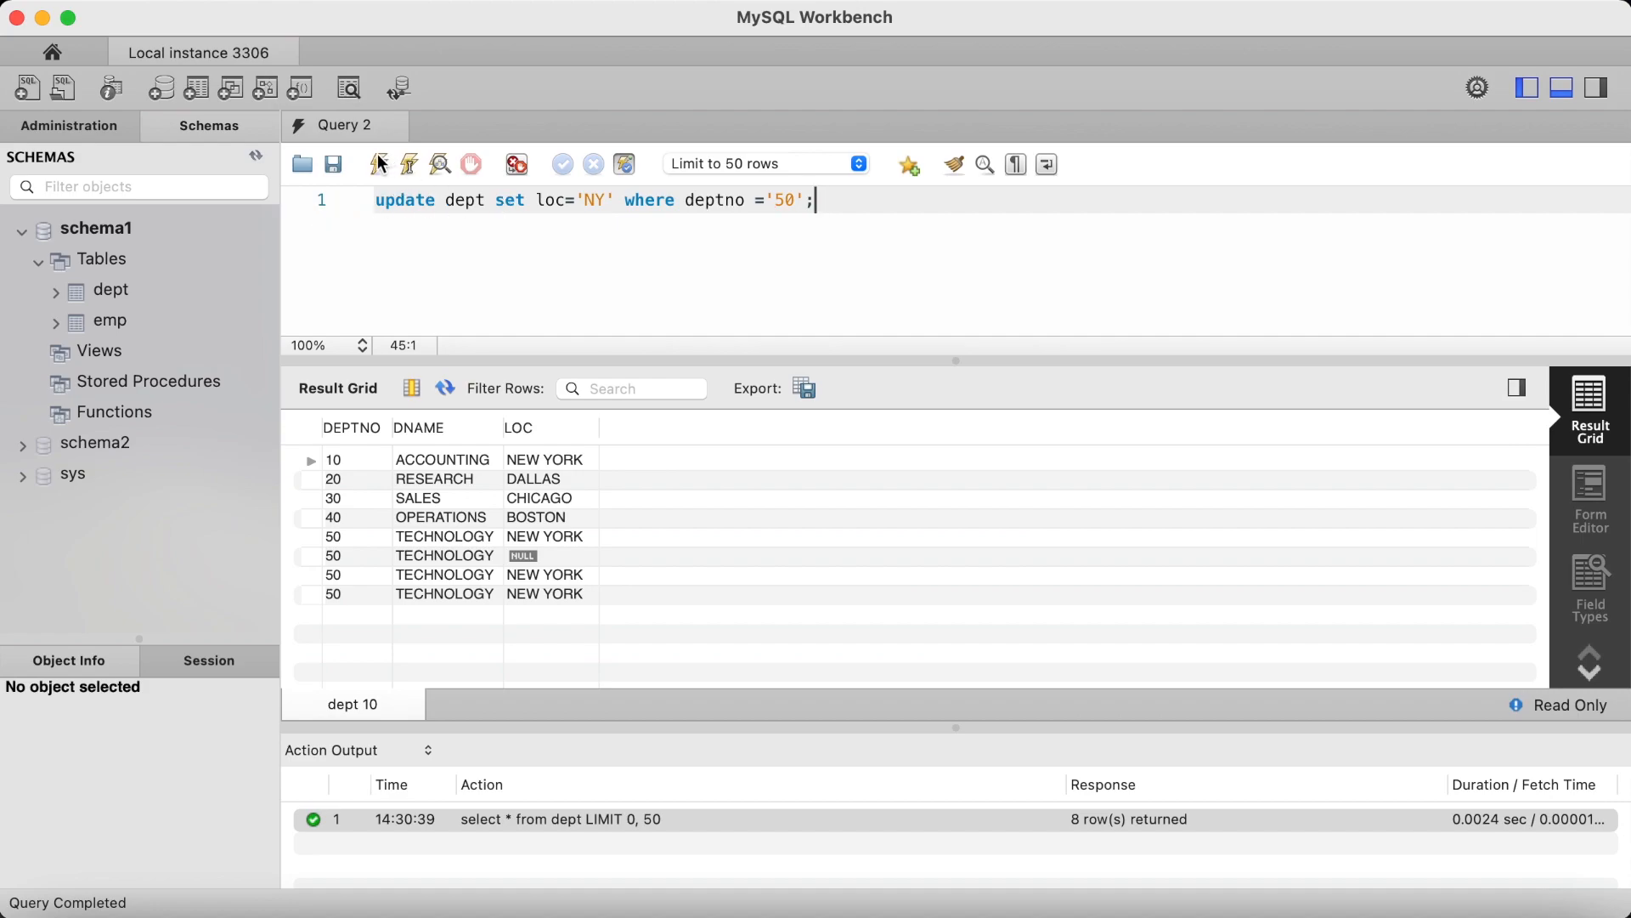
click(379, 164)
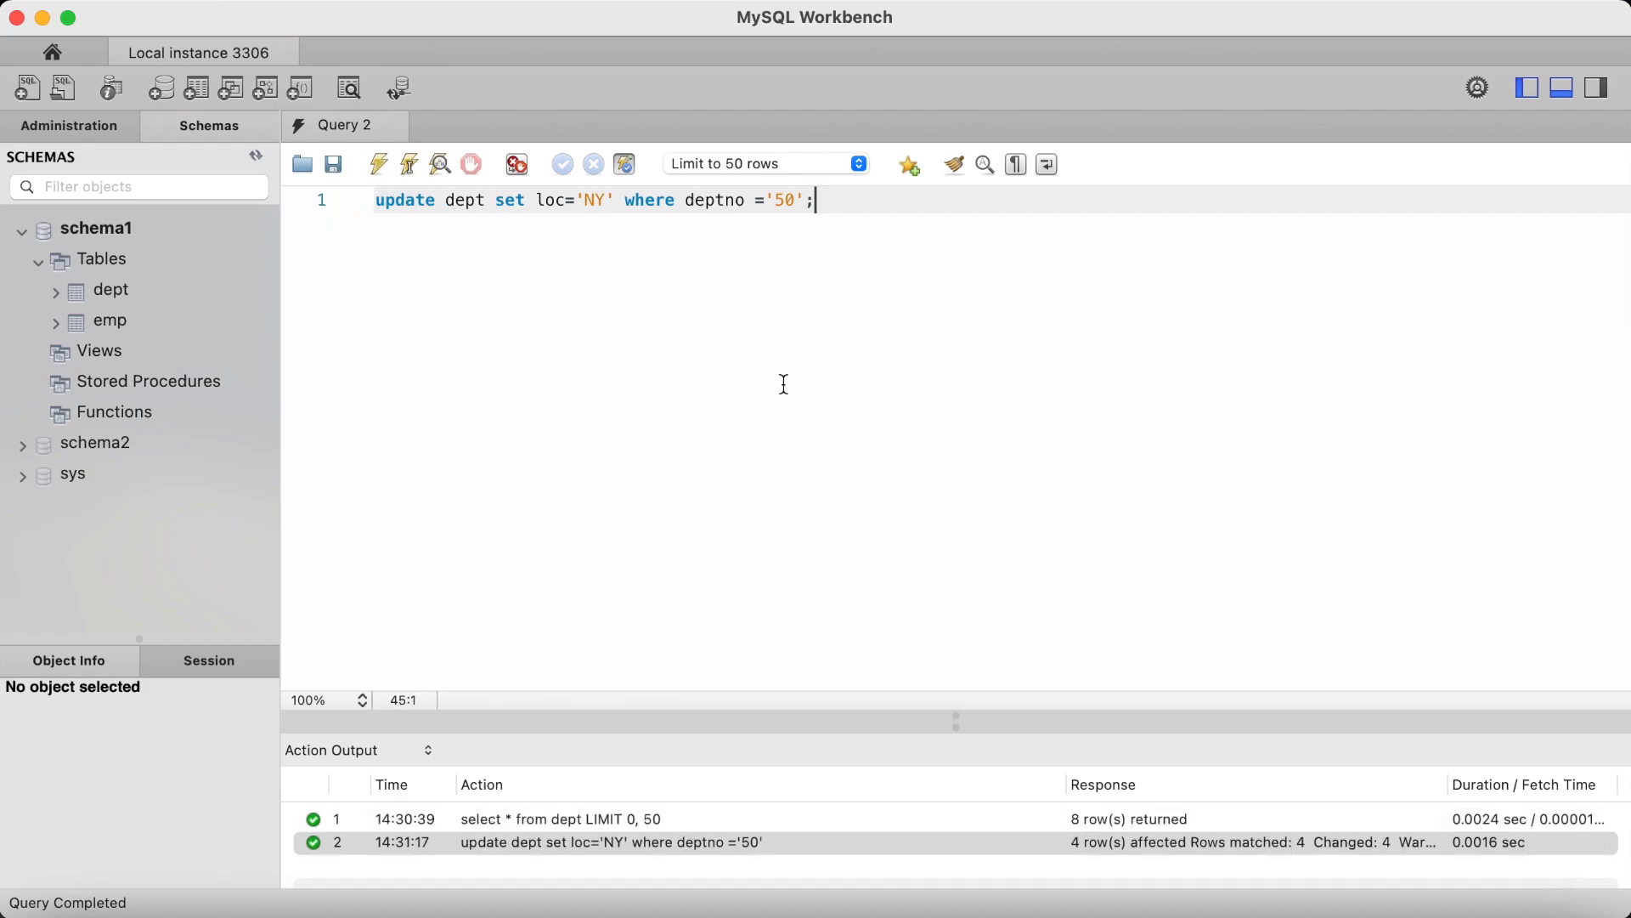
- Run select * from dept; eight rows return with all four deptno 50 rows showing NY
text(select)
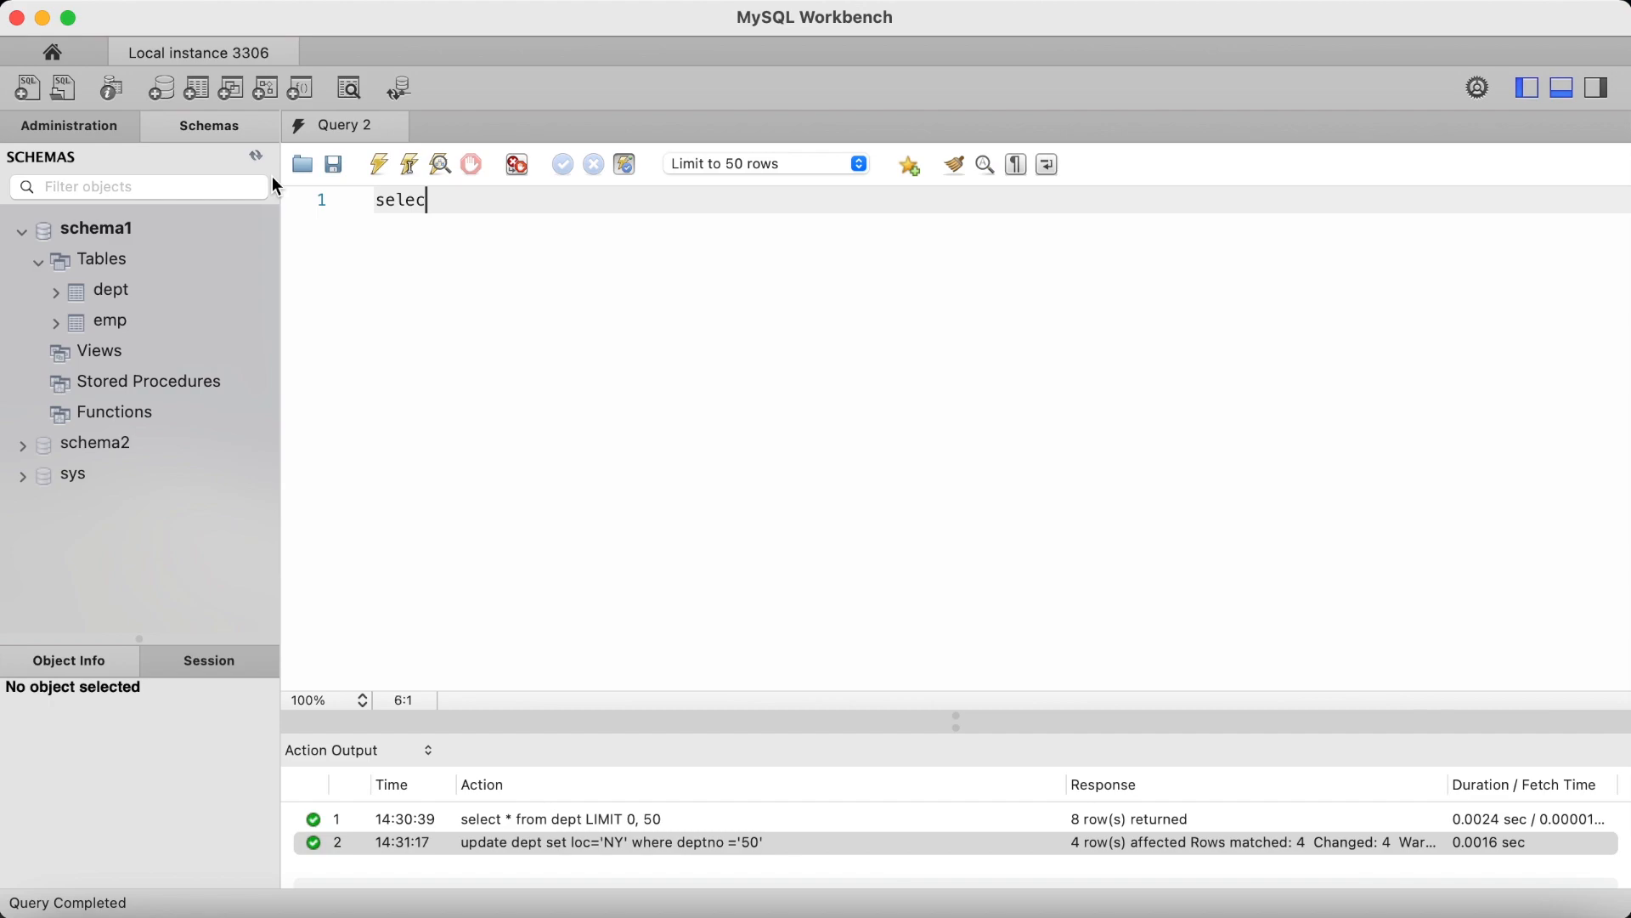
text(t * from deptl)
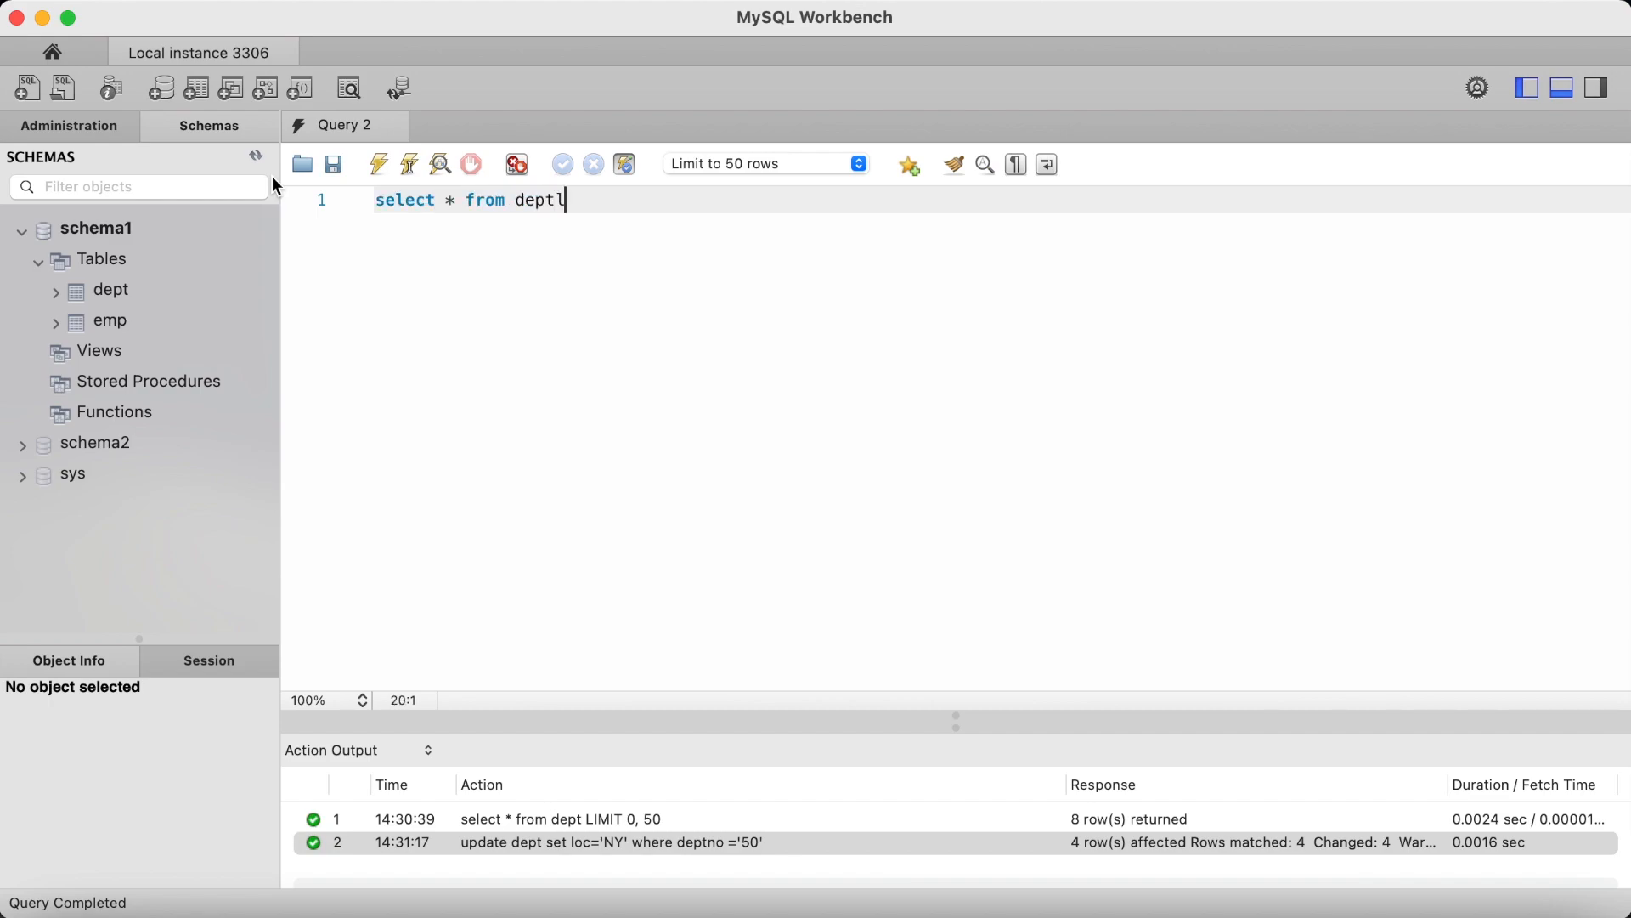
click(379, 165)
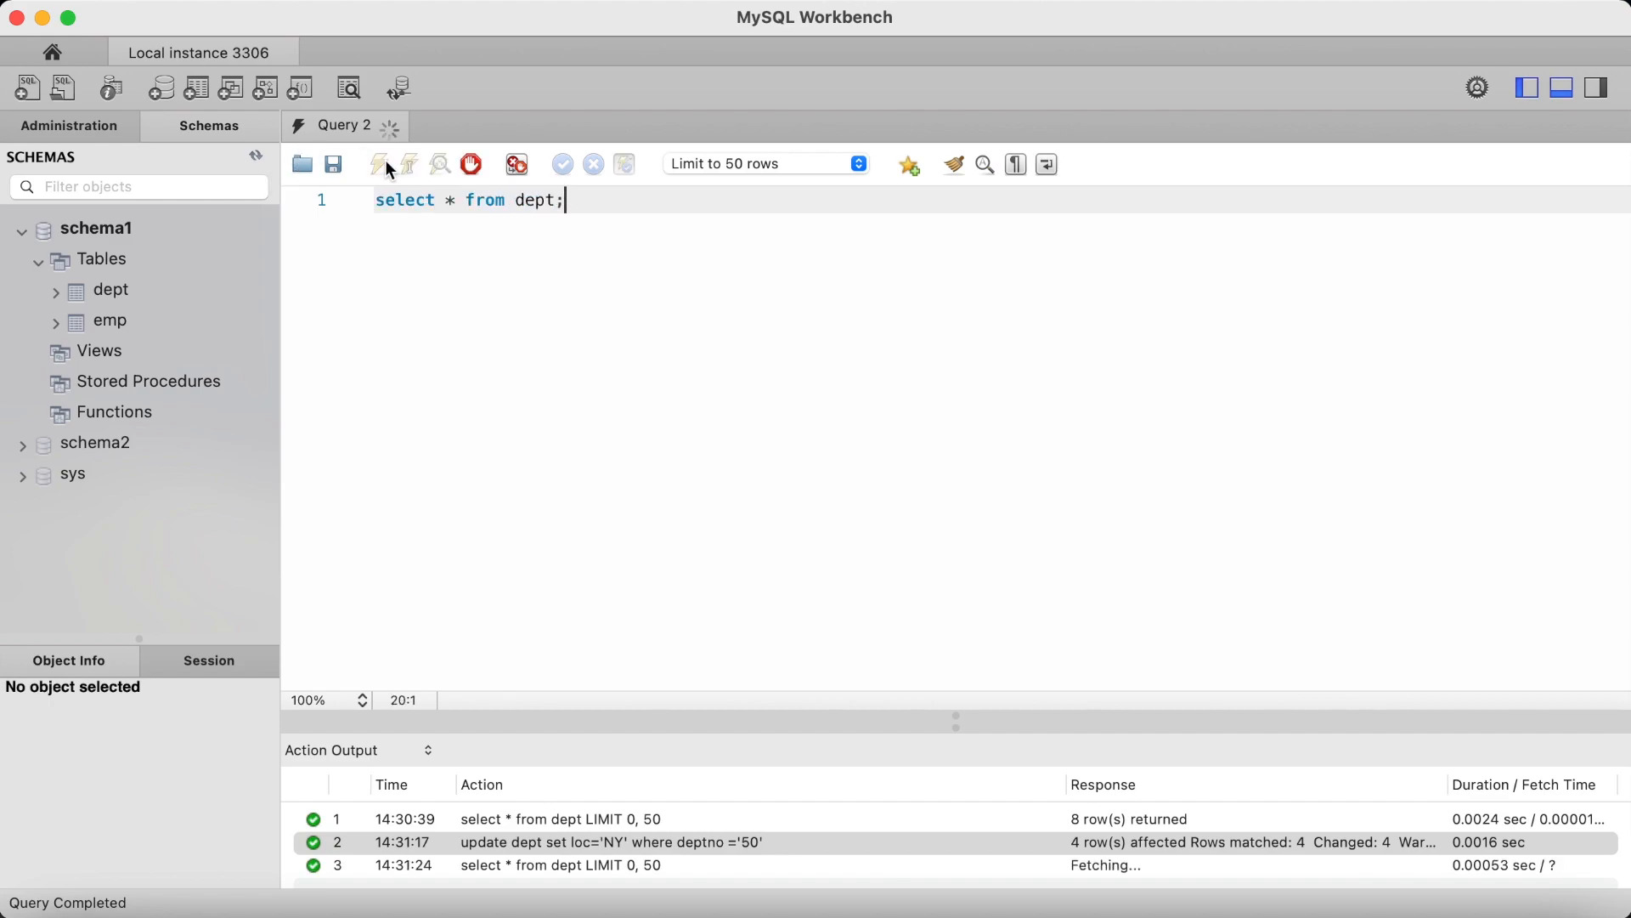
click(379, 165)
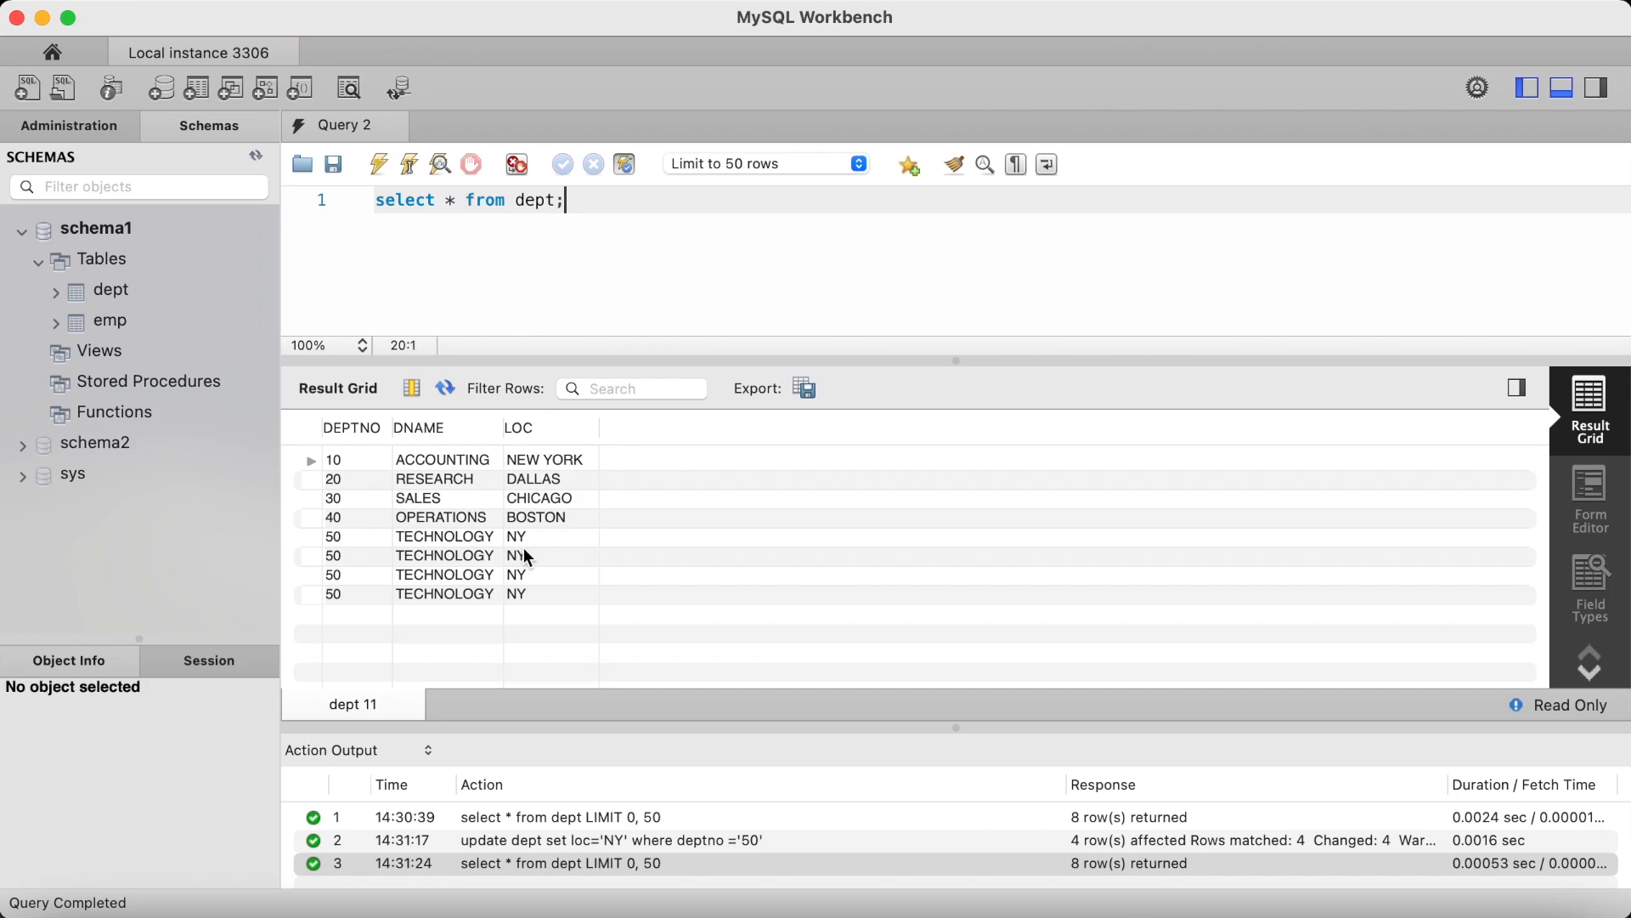
mouse_move(545, 596)
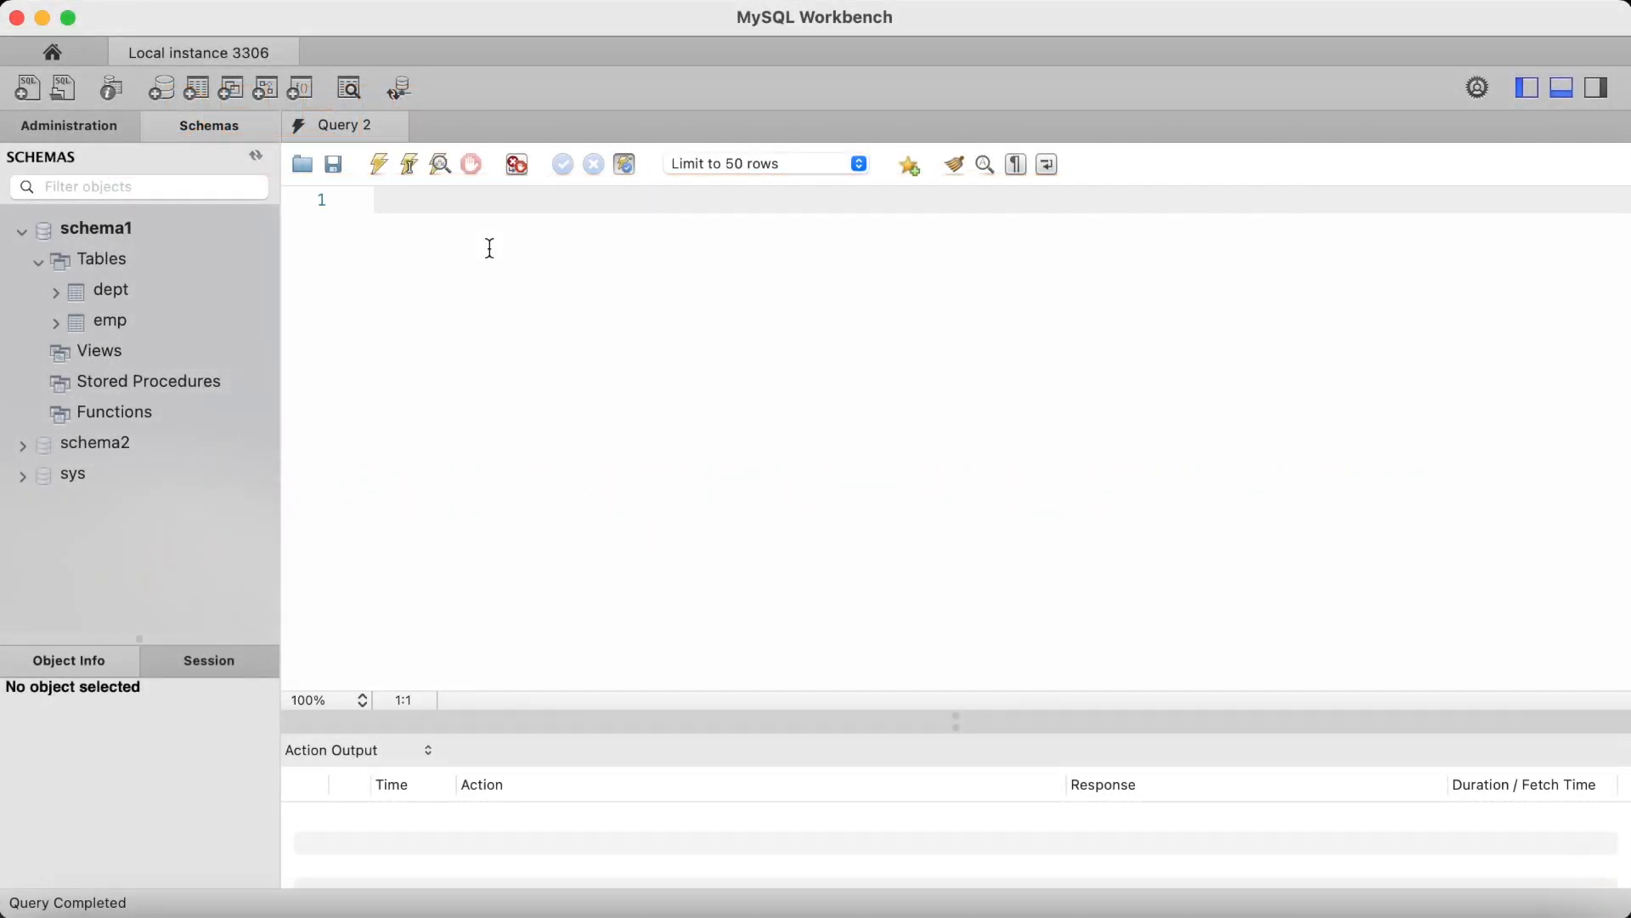
- Run select * from dept again in the fresh tab, returning eight rows with deptno 50 TECHNOLOGY in NY
text(select)
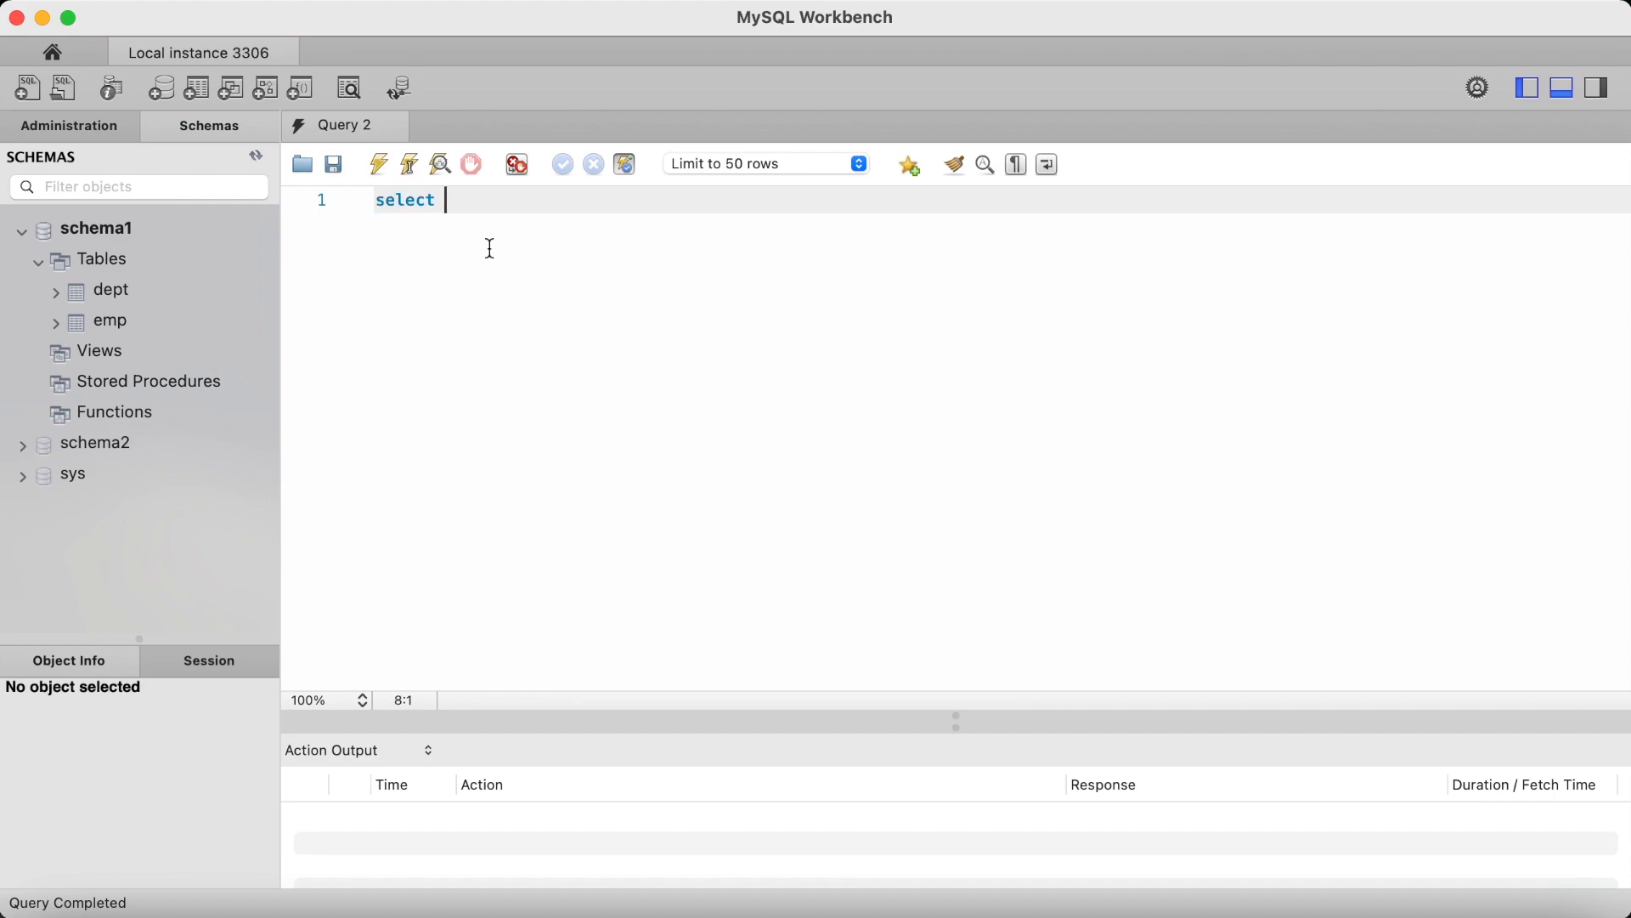
text(* from dept;)
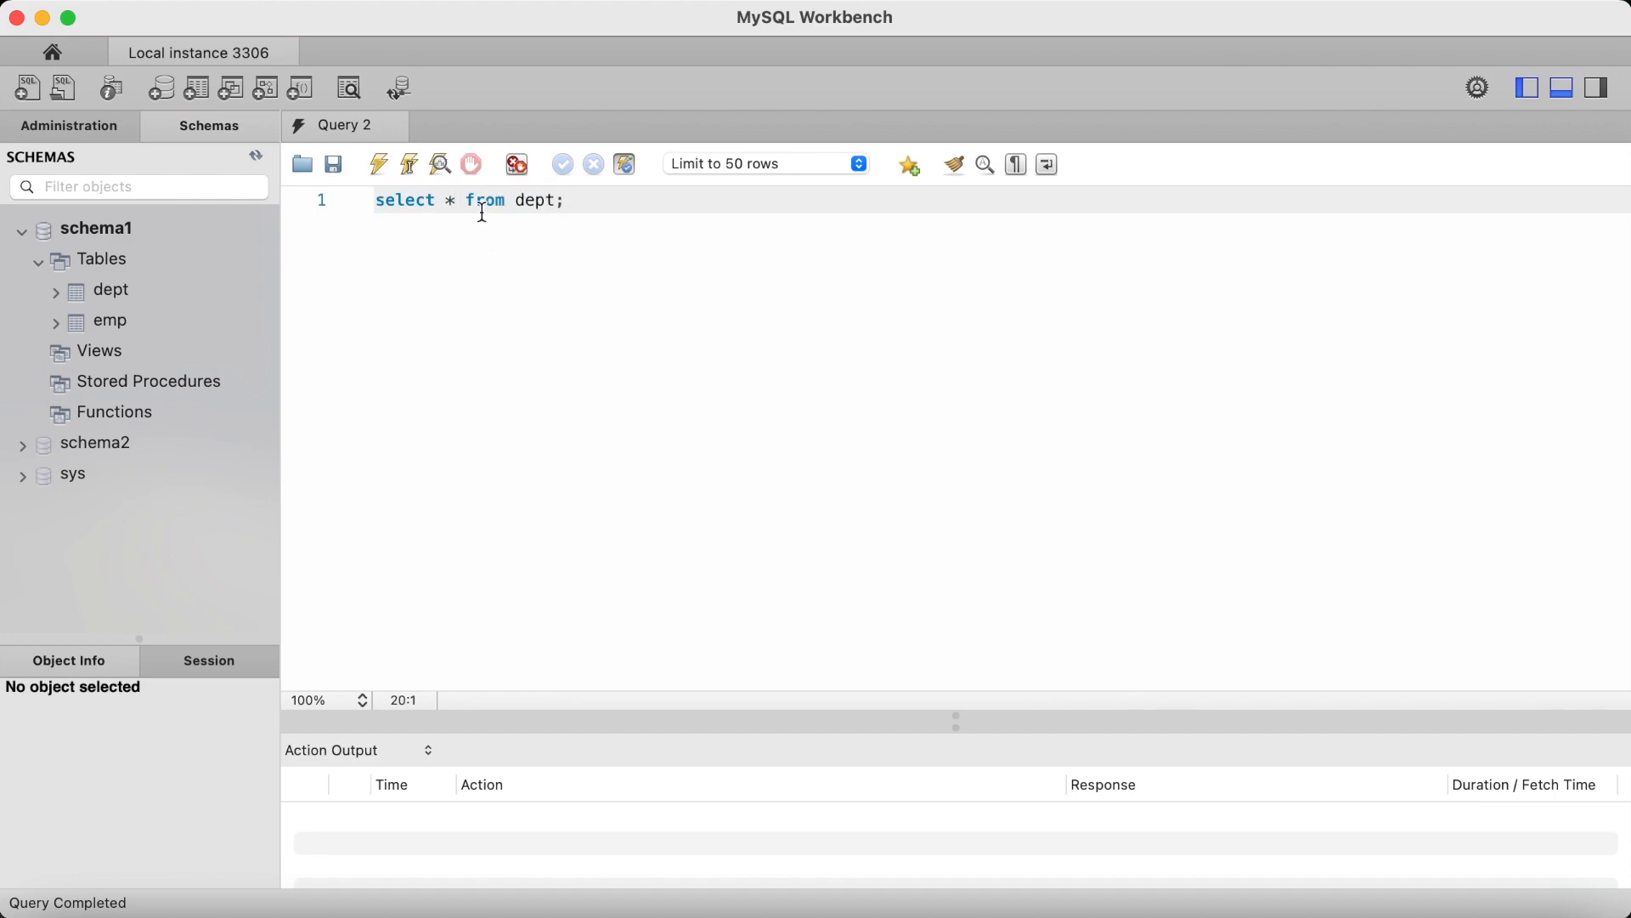
click(379, 165)
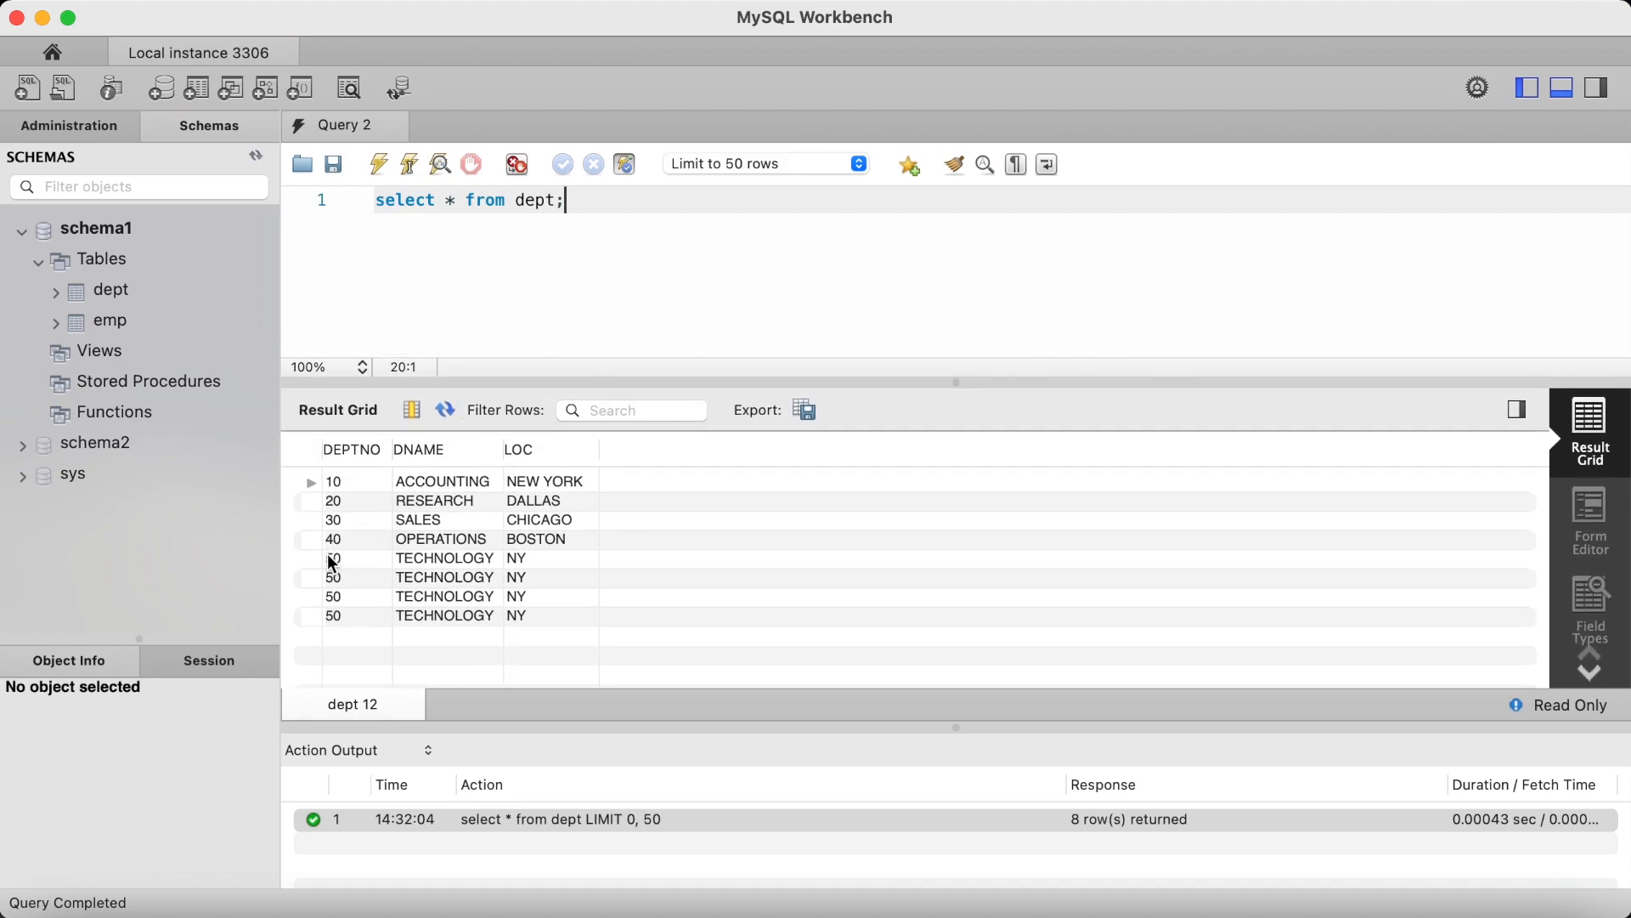
mouse_move(425, 551)
text(de)
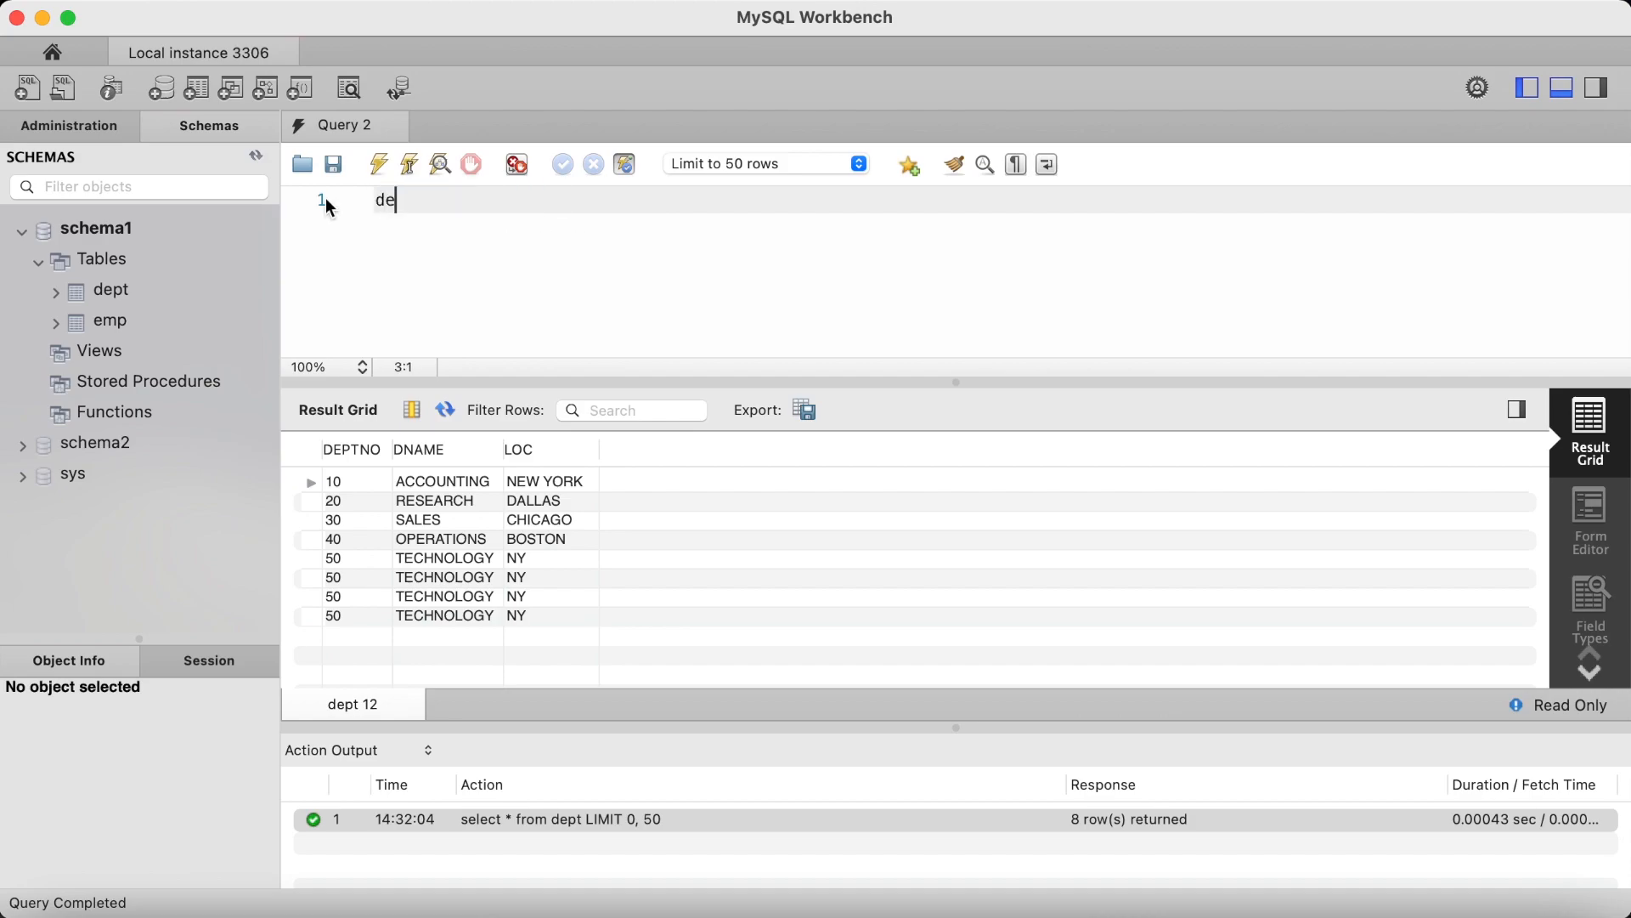
- Run delete from dept where deptno = '50', removing four rows
text(lete from)
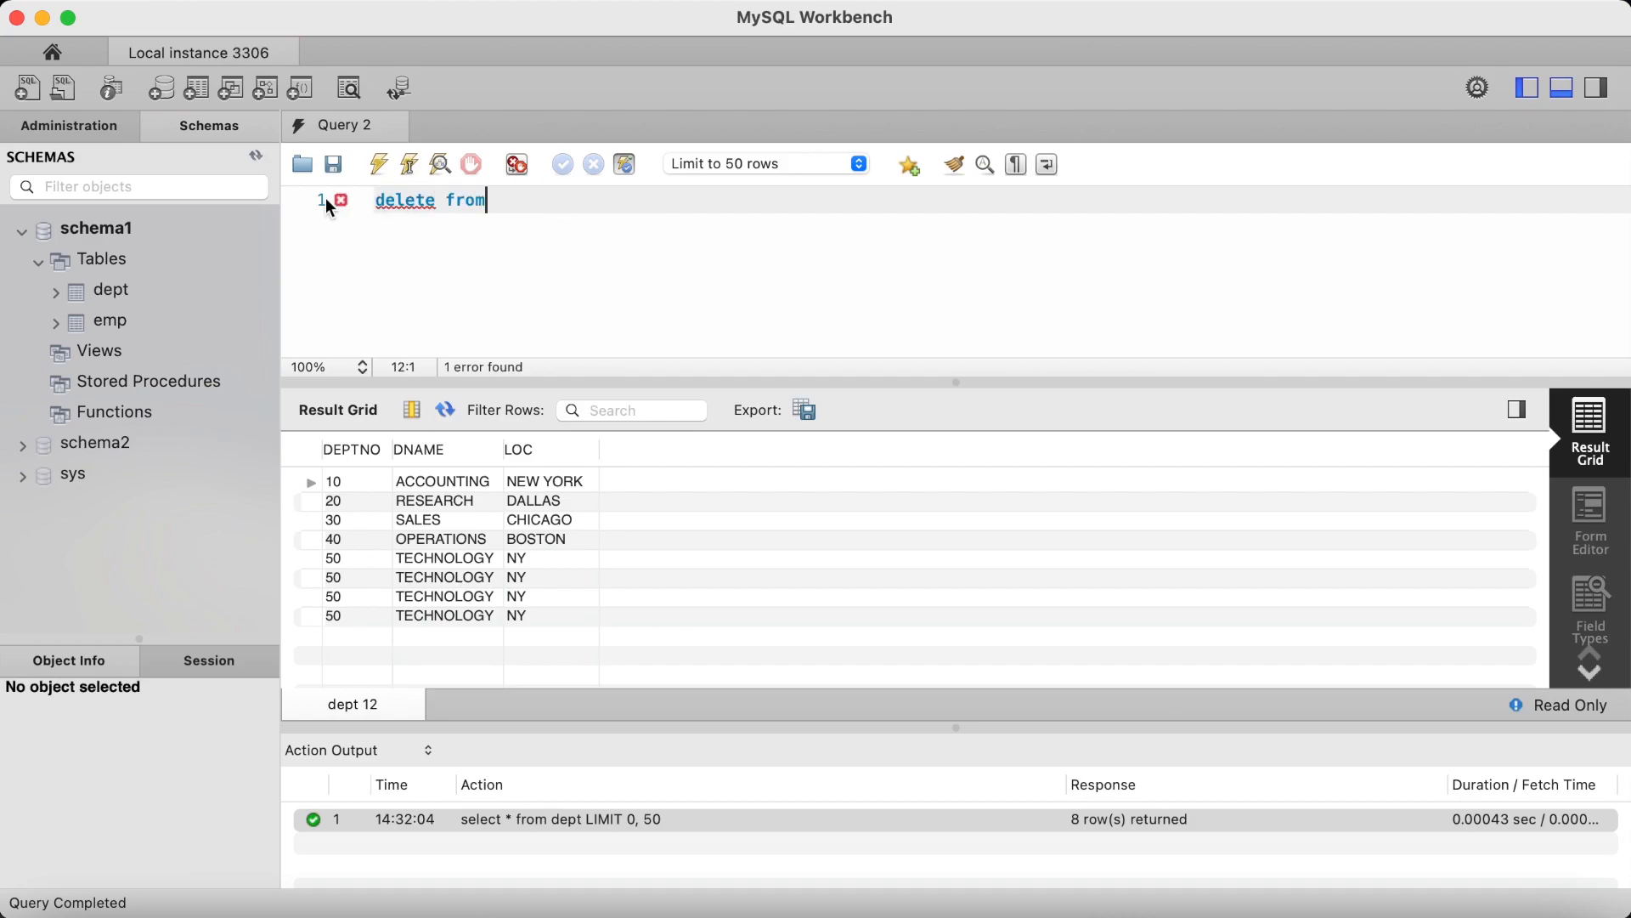
text(dept where)
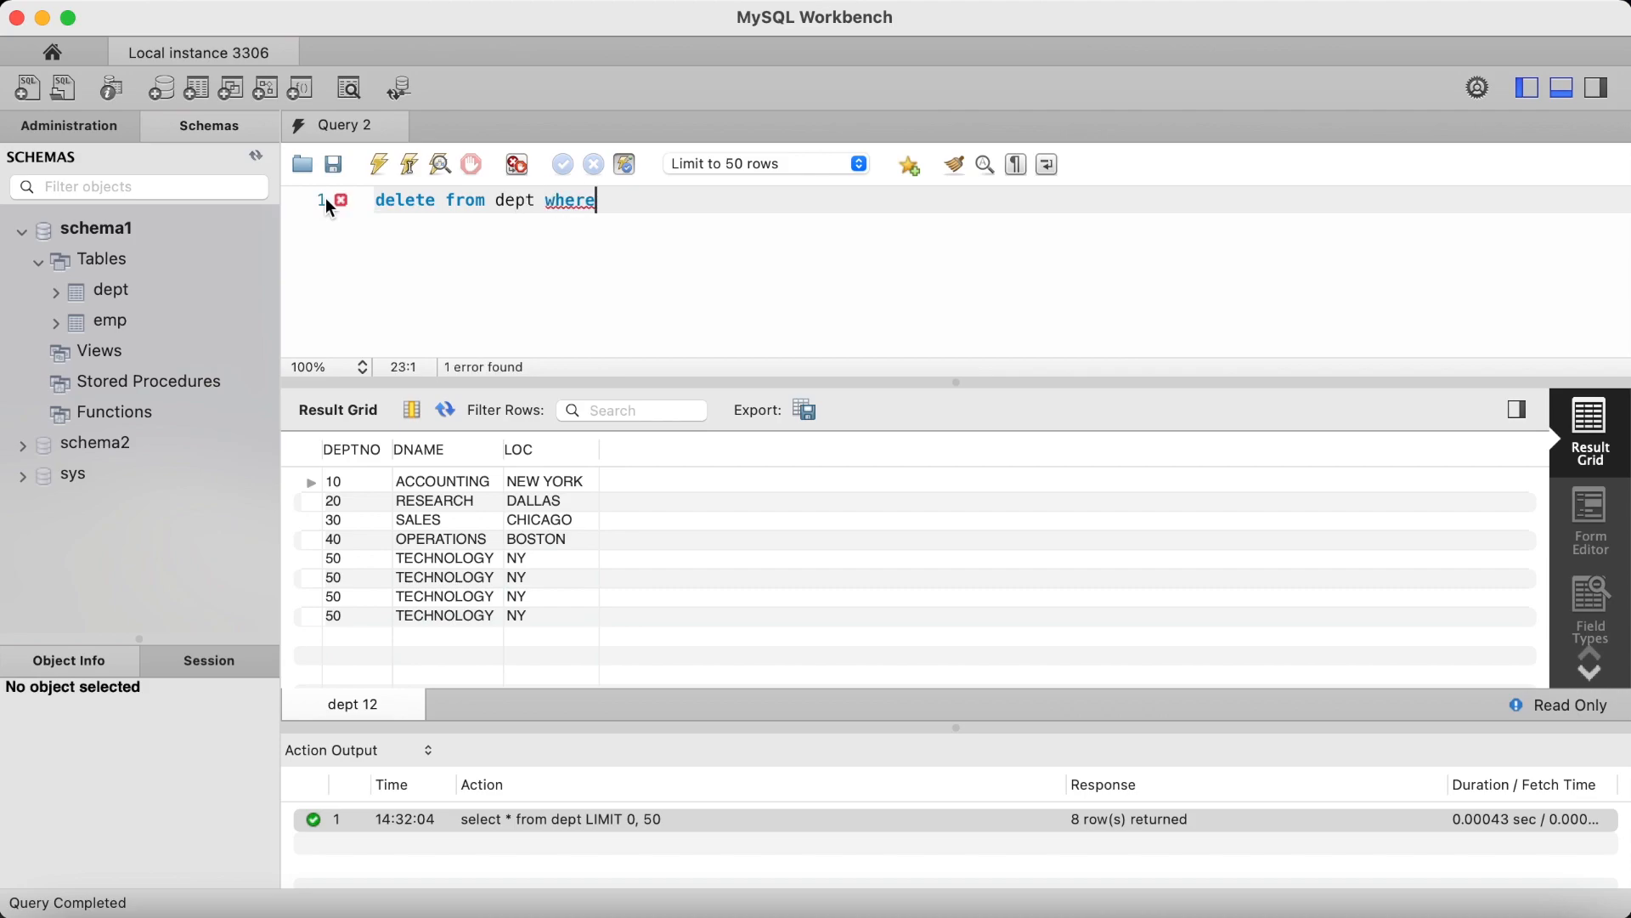
text(deptno)
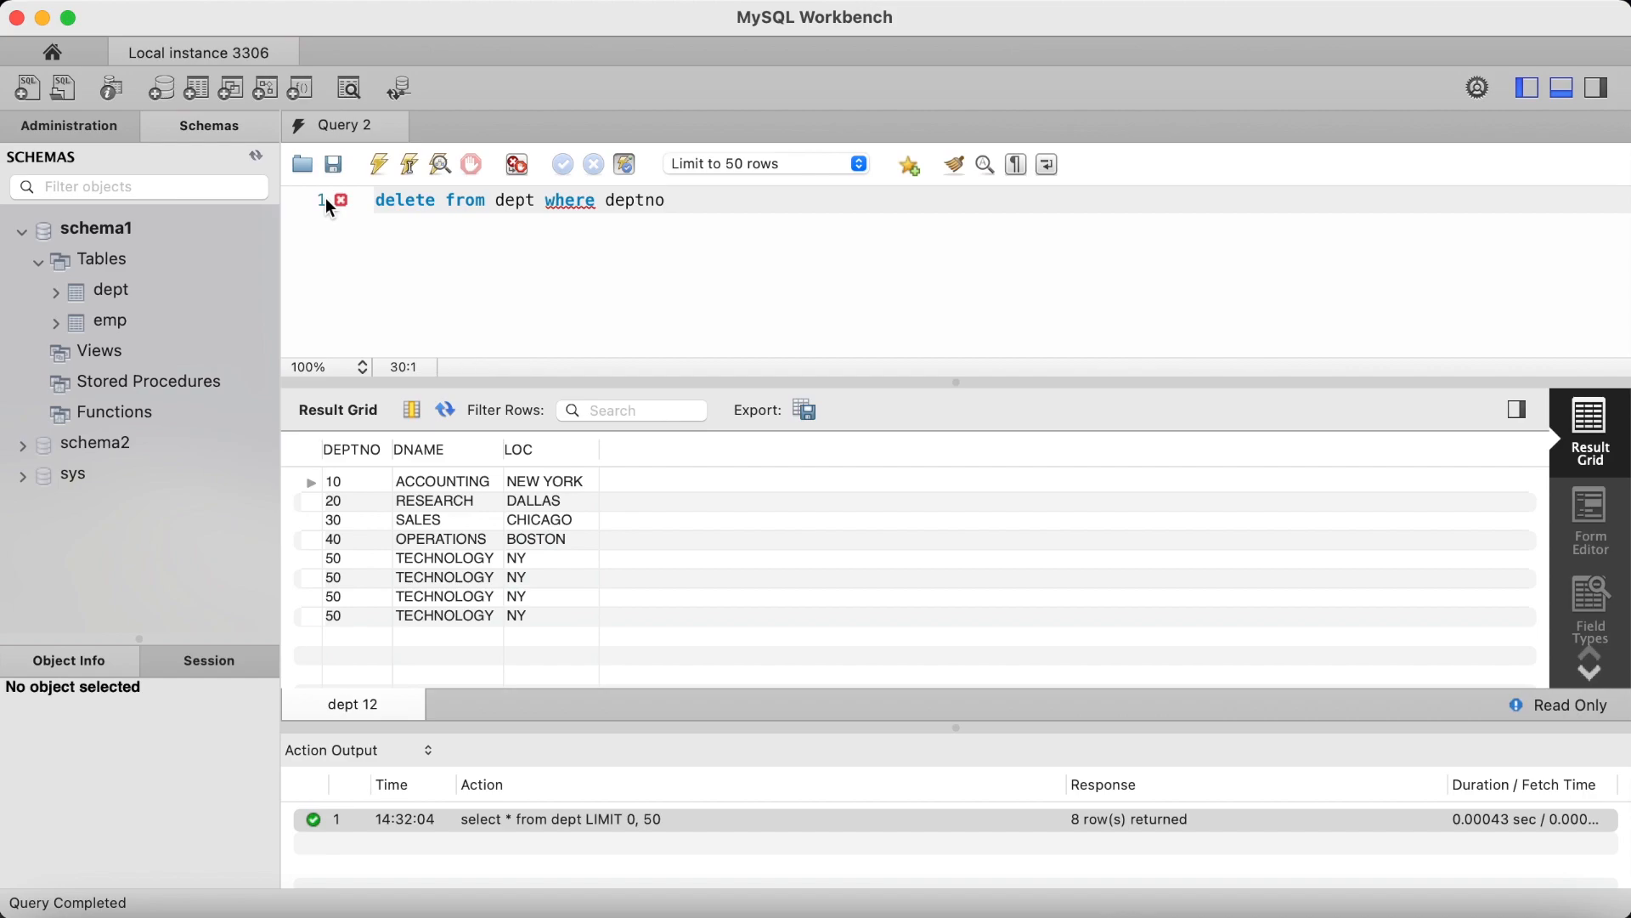
text(= '50';)
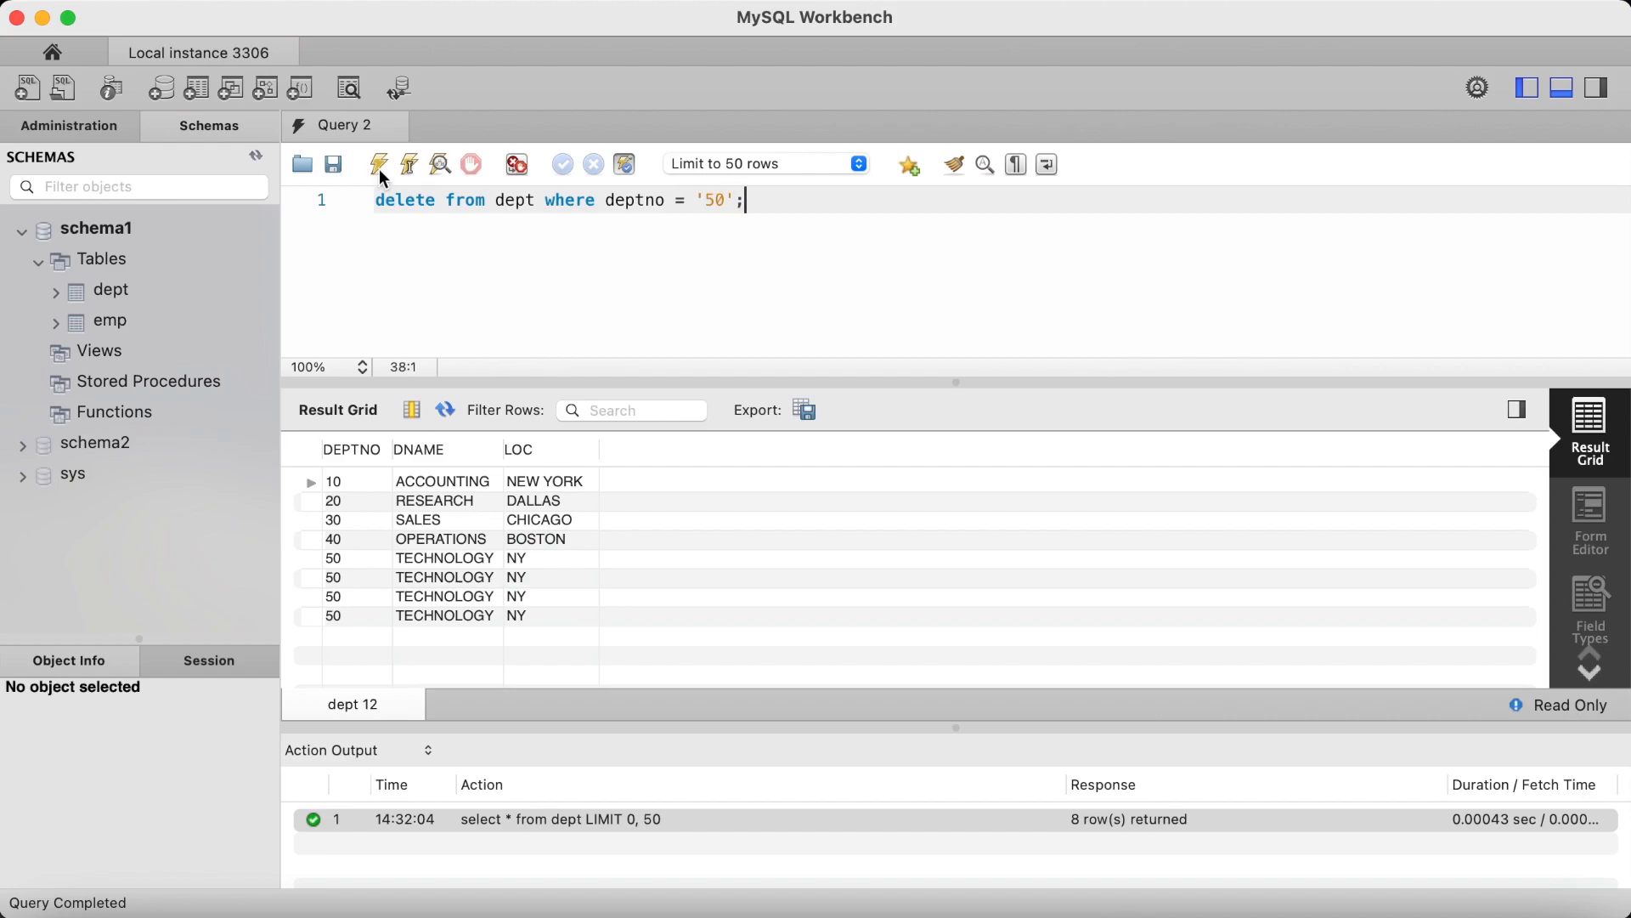
click(379, 163)
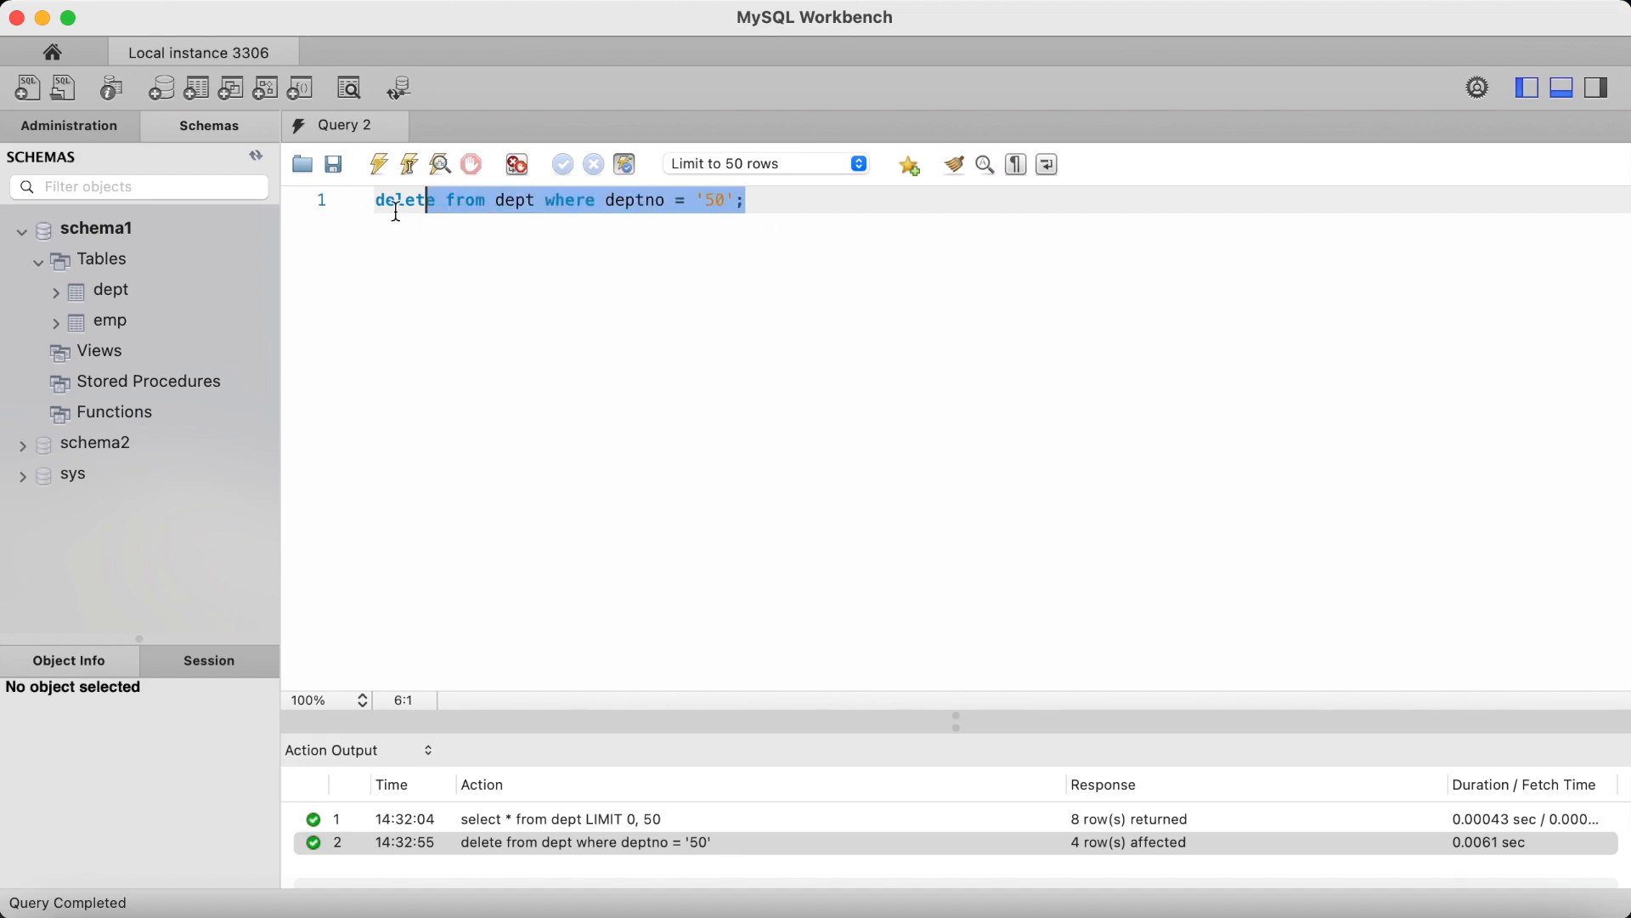
- Run select * from dept; only departments 10, 20, 30 and 40 remain
text(select)
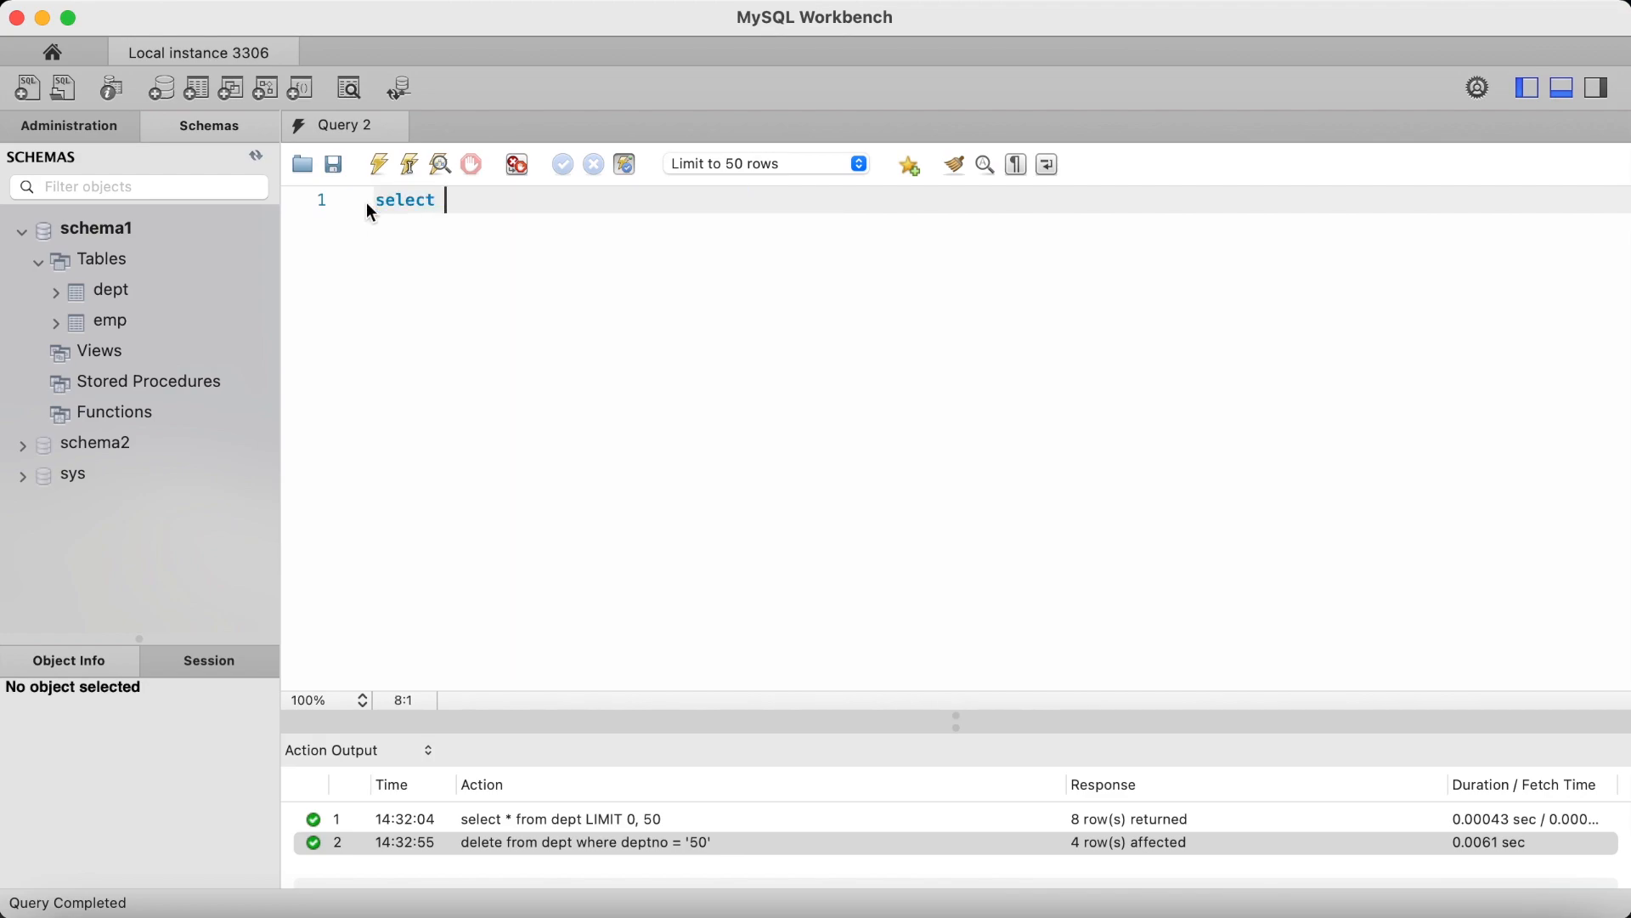
text(* from dept)
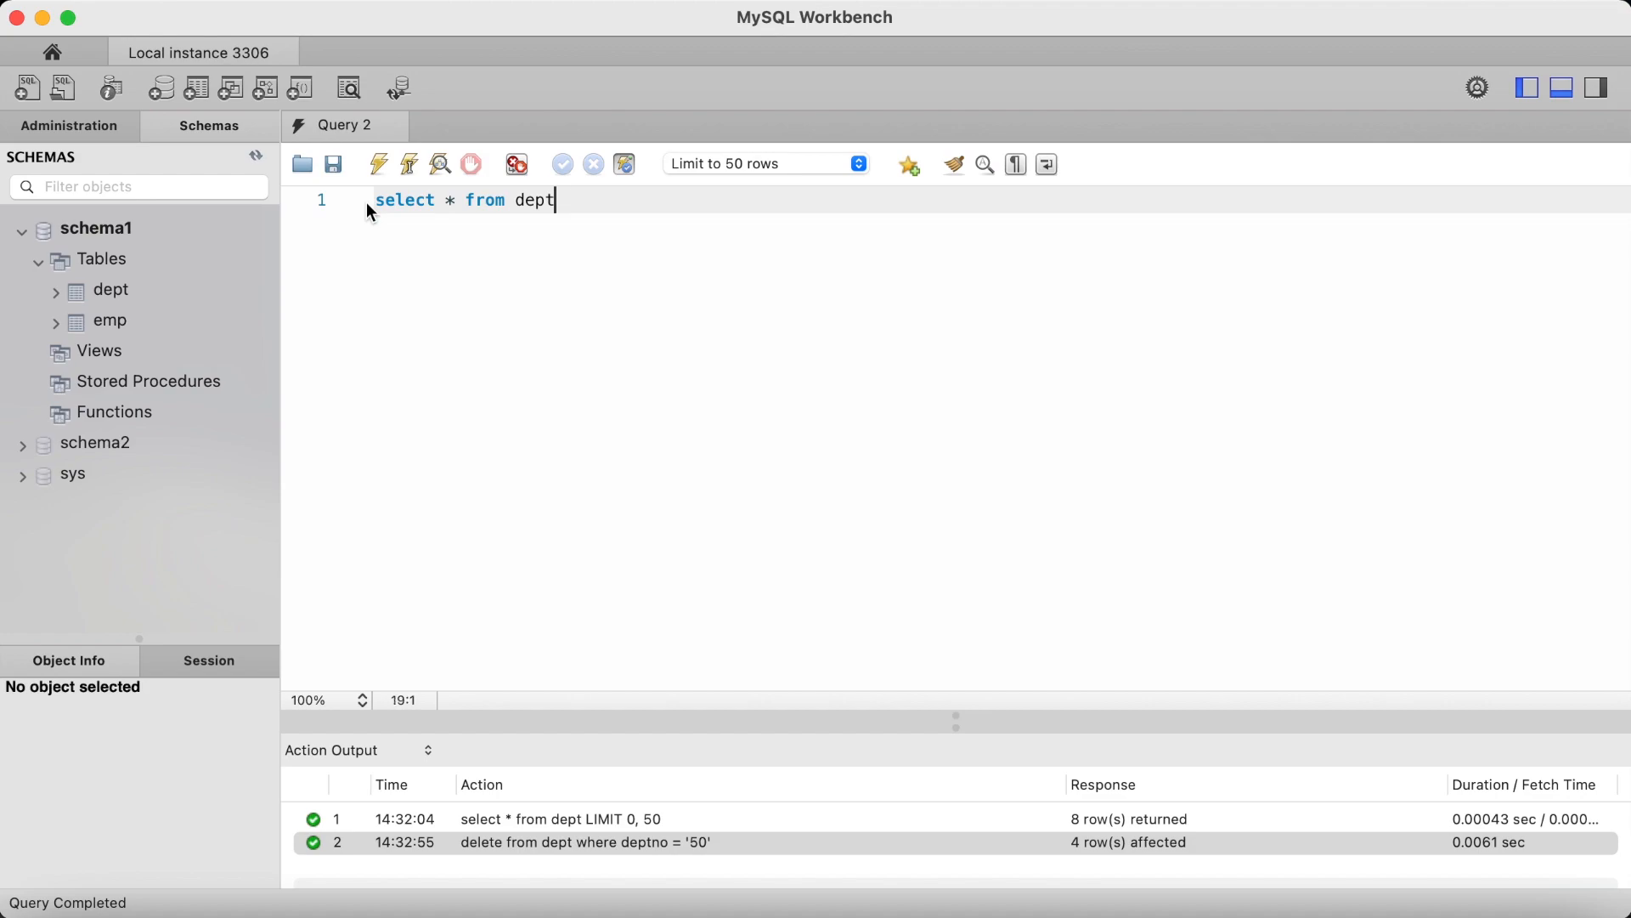
click(379, 164)
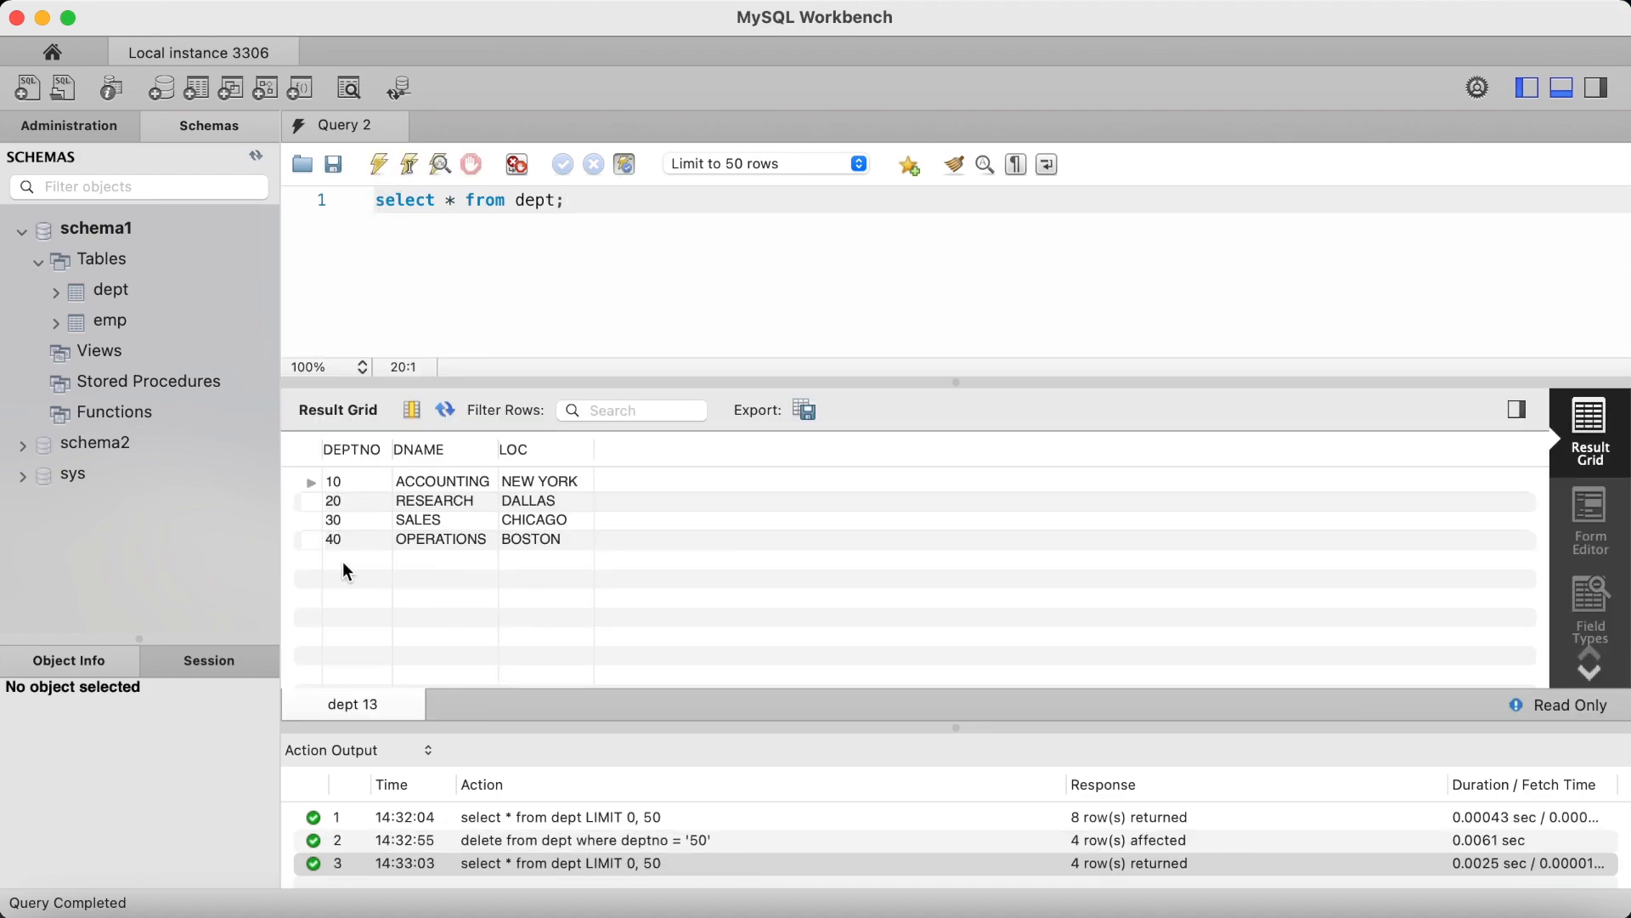
mouse_move(627, 567)
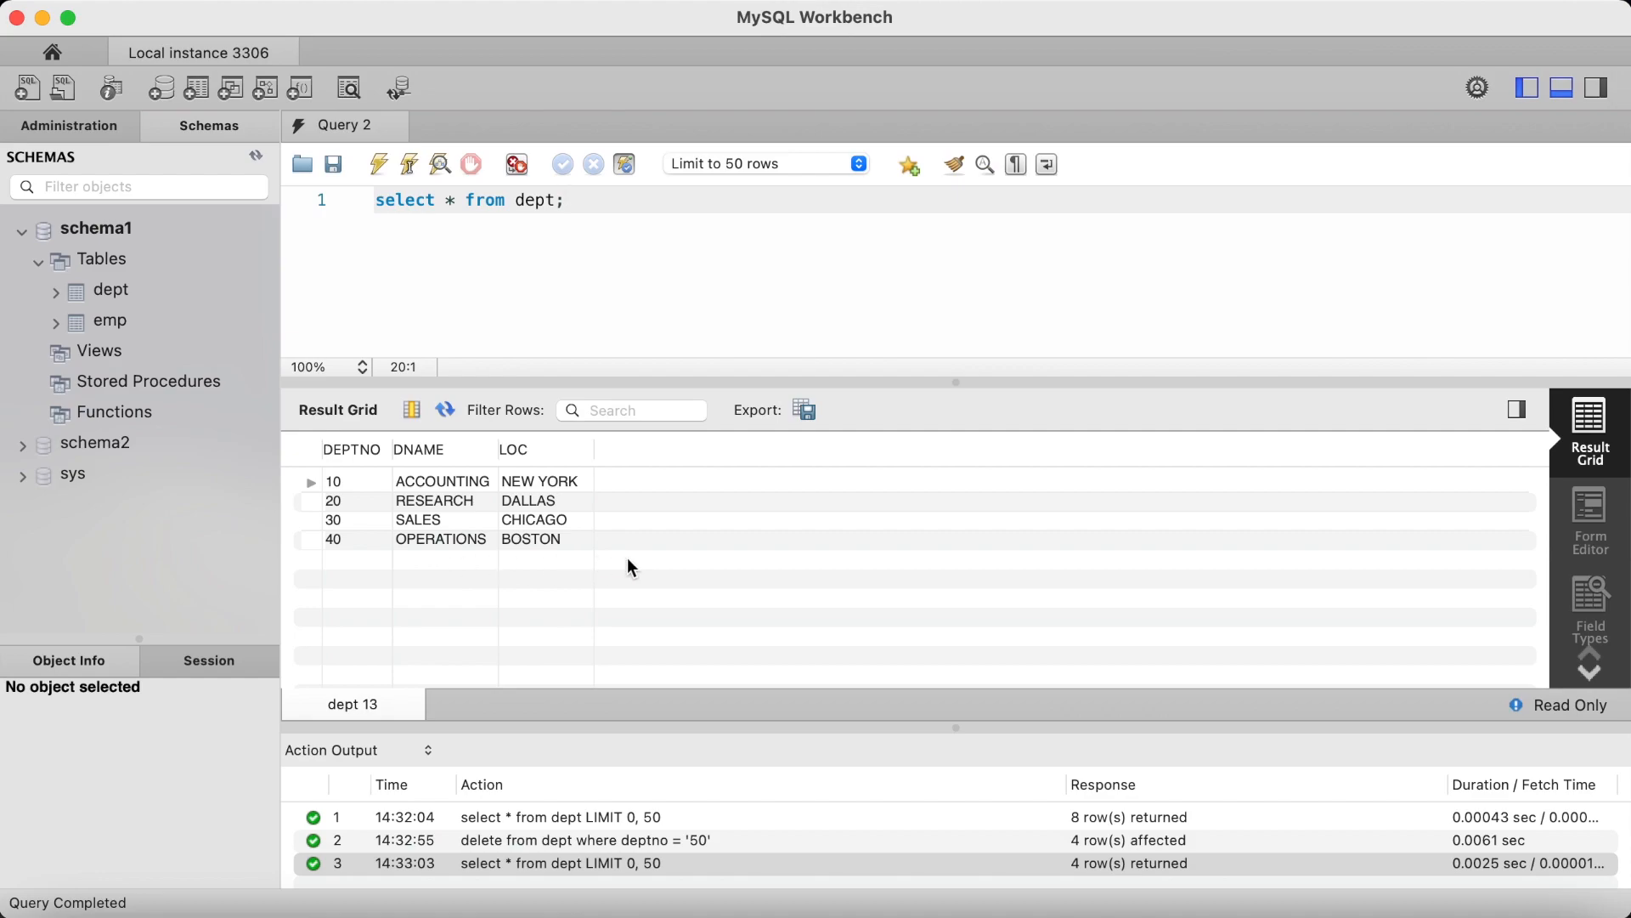